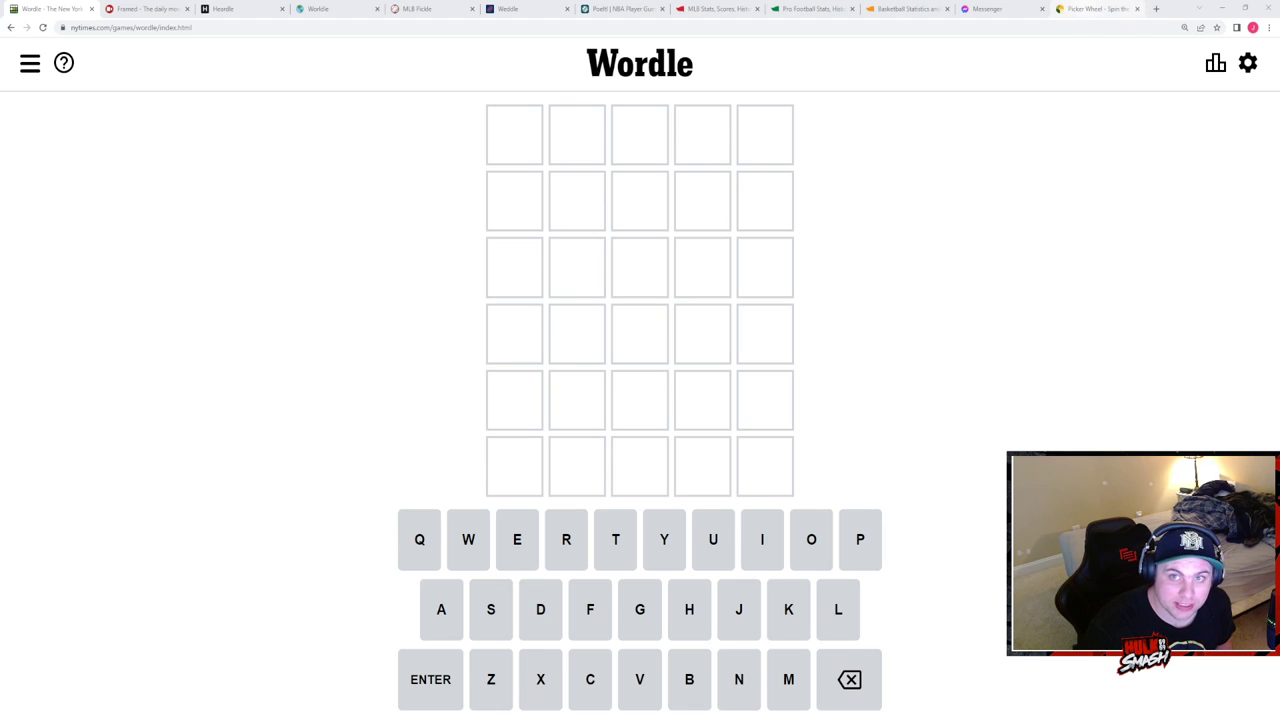
- Switch from Pro Football Reference to the Baseball Reference tab
click(1096, 8)
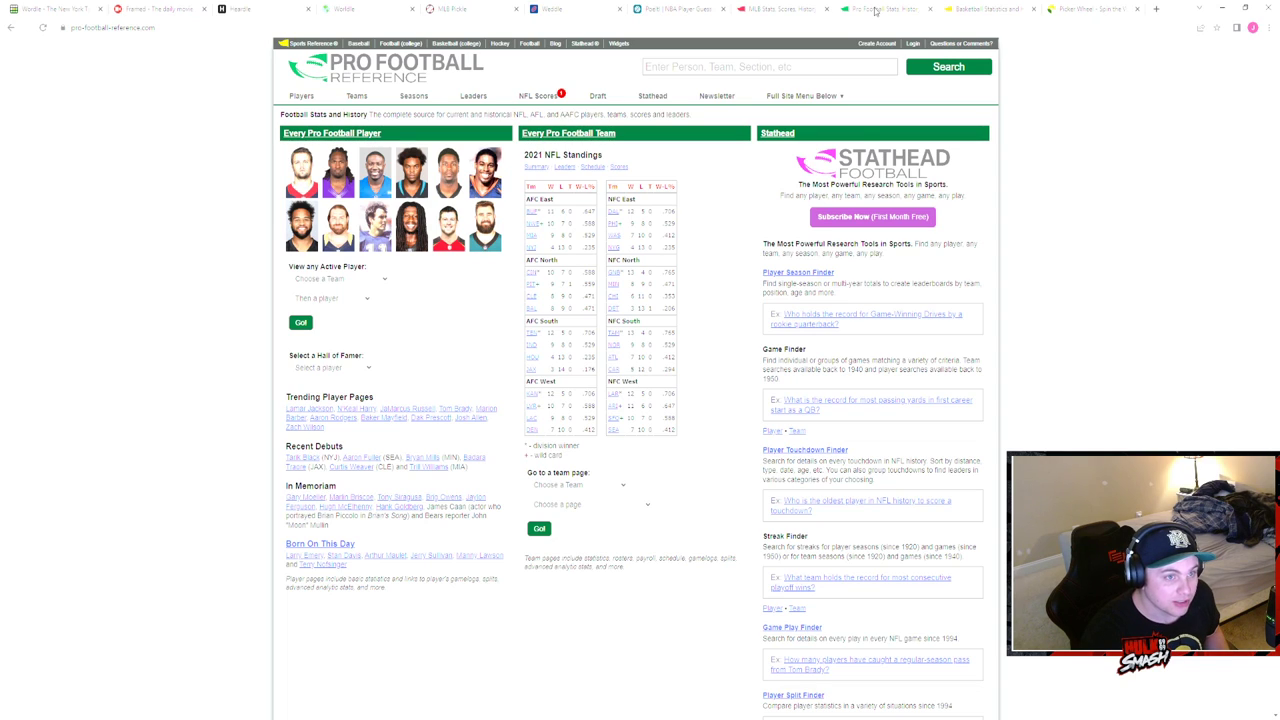
mouse_move(508, 364)
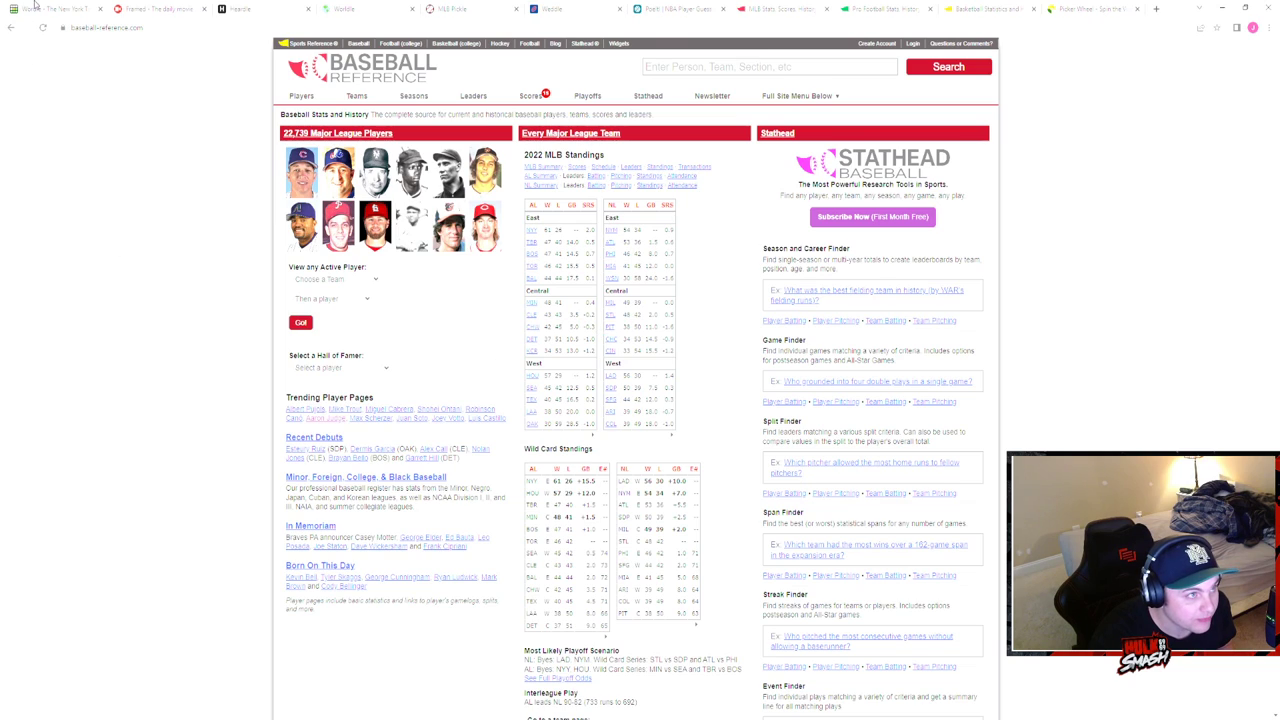
- Return to Wordle and enter ROUTE, then CHAIN as the next guess
click(56, 8)
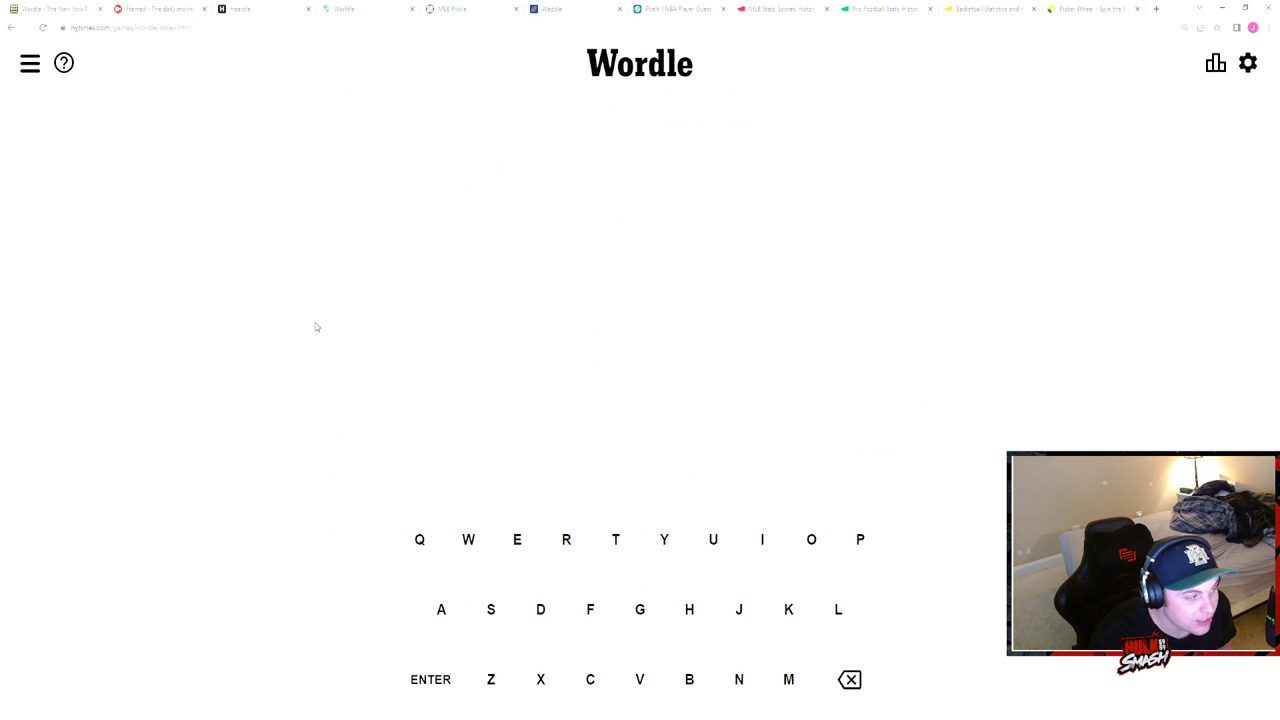
text(ROUT)
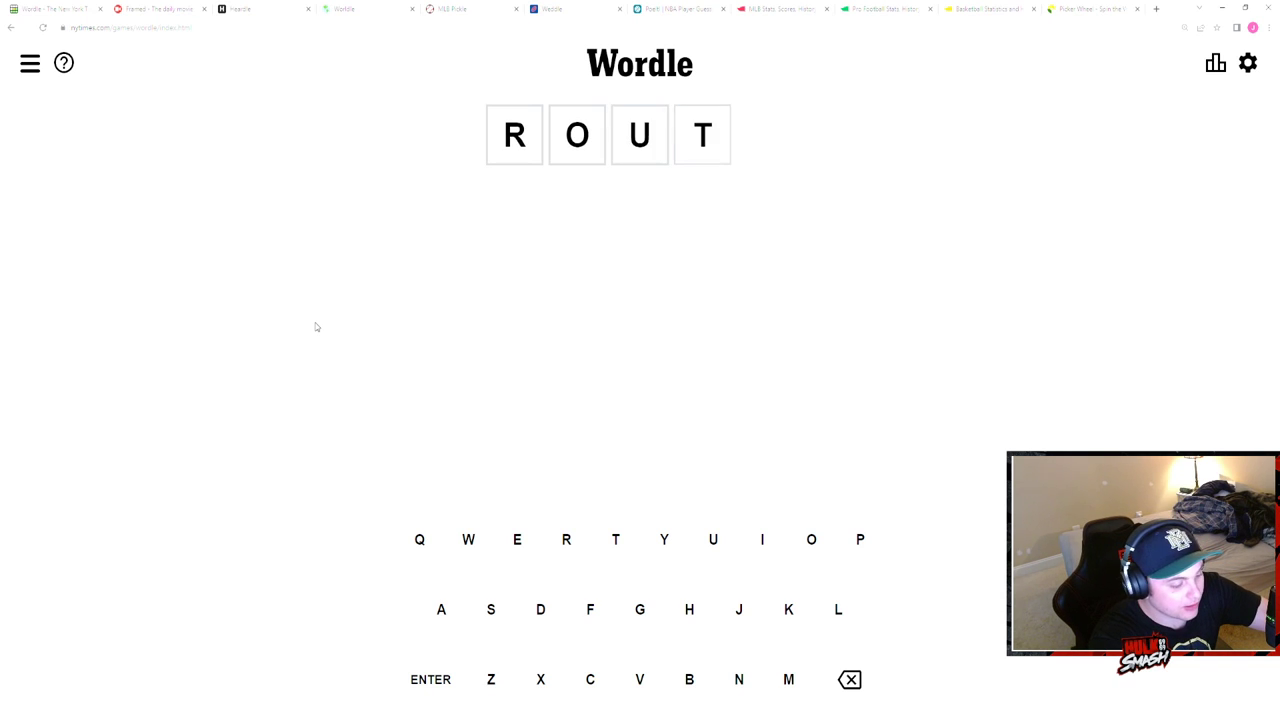
text(E)
click(640, 202)
text(CH)
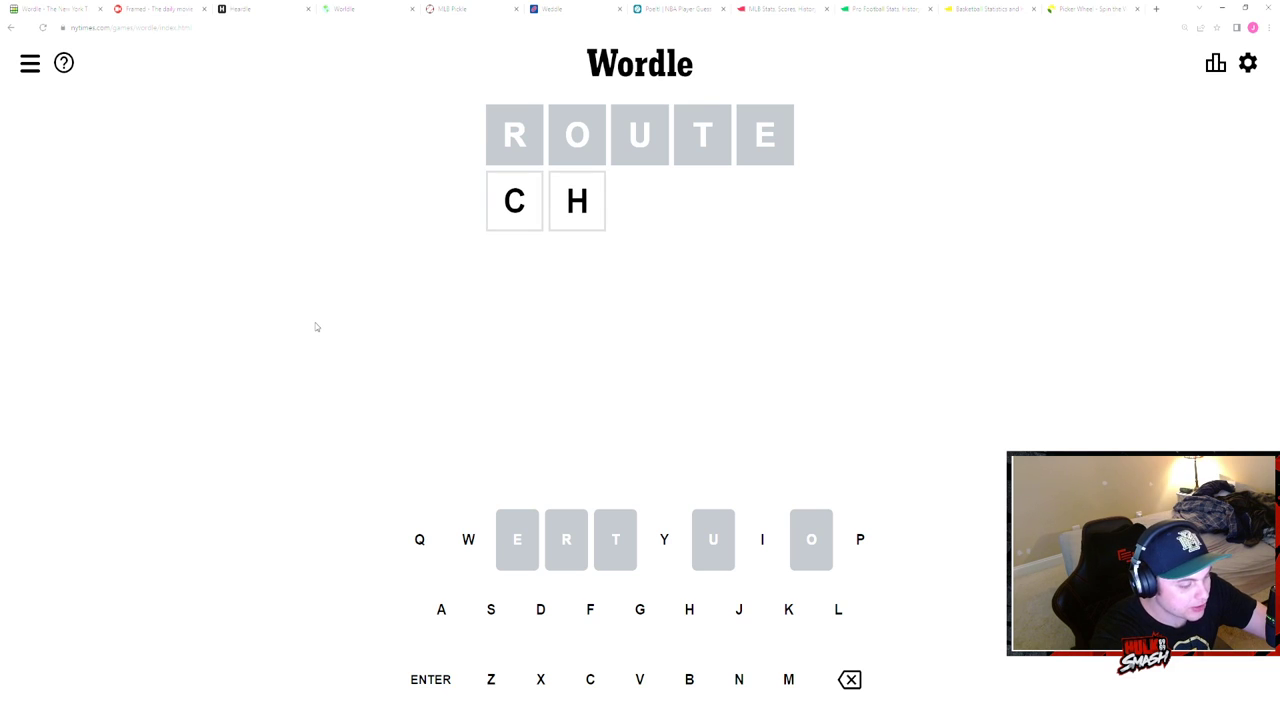
text(AIN)
click(640, 266)
text(SNAKY)
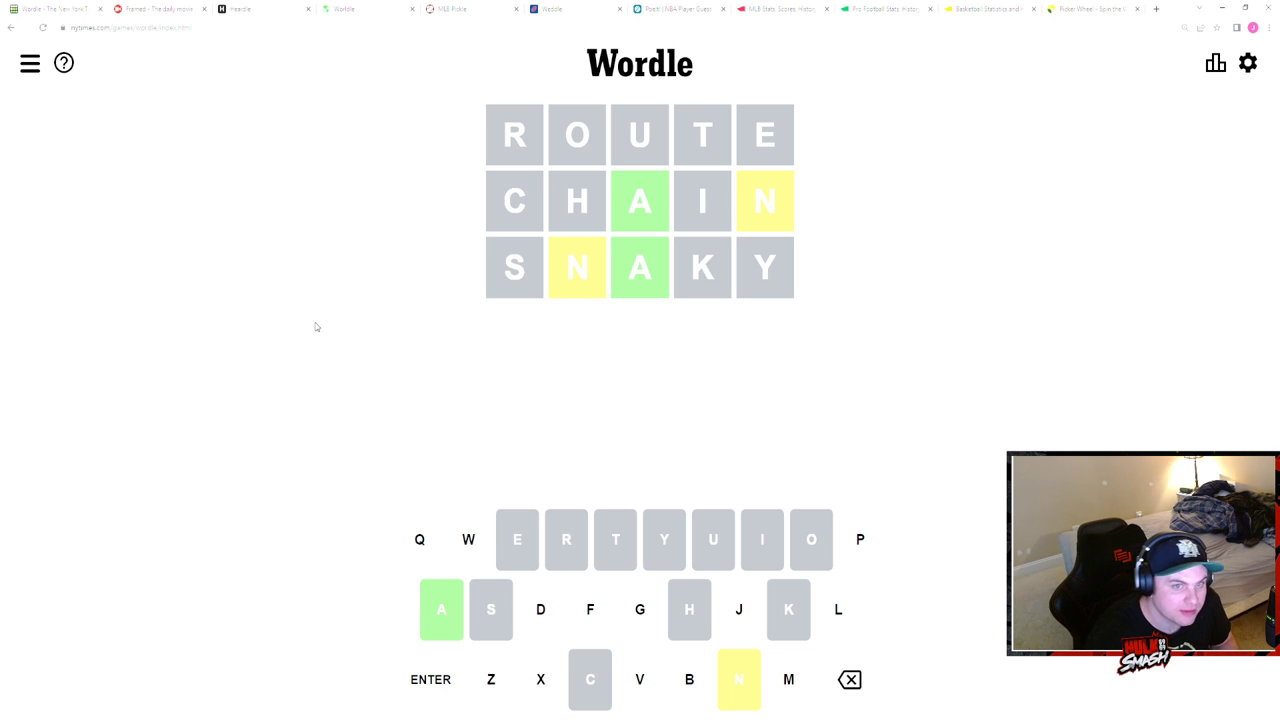
- Enter BLAND on the fourth Wordle row
text(B)
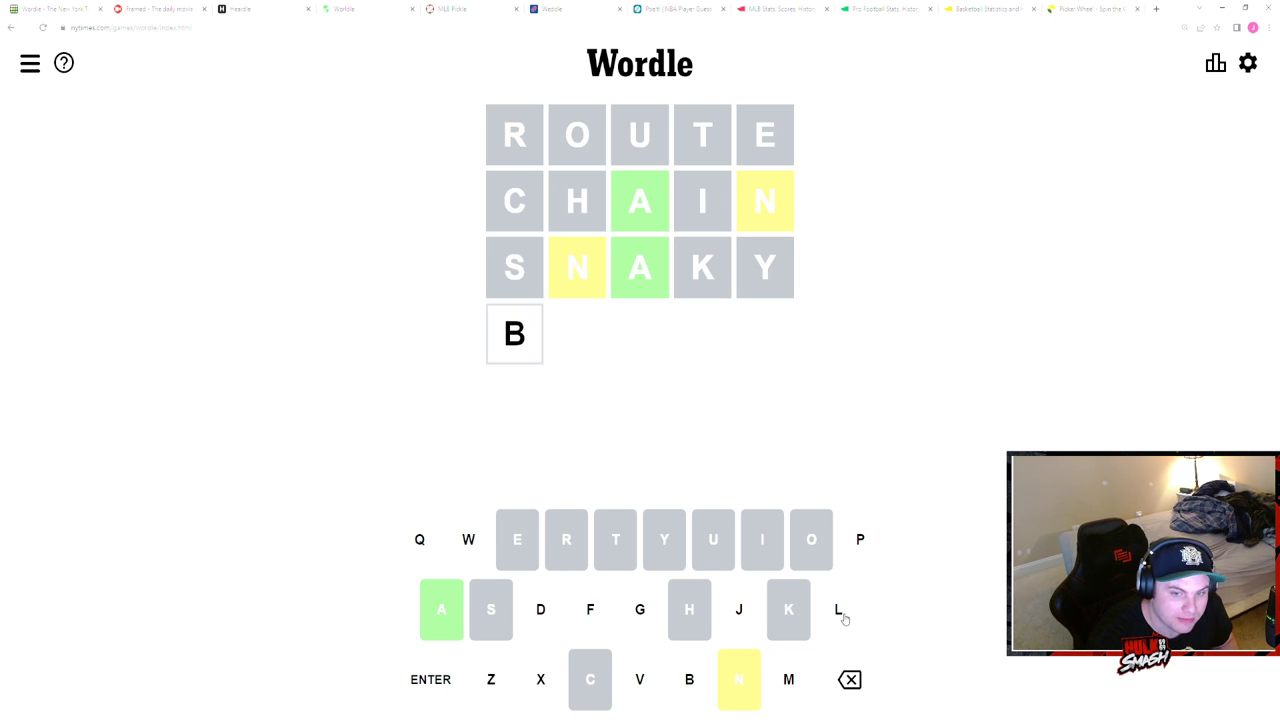
text(LAND)
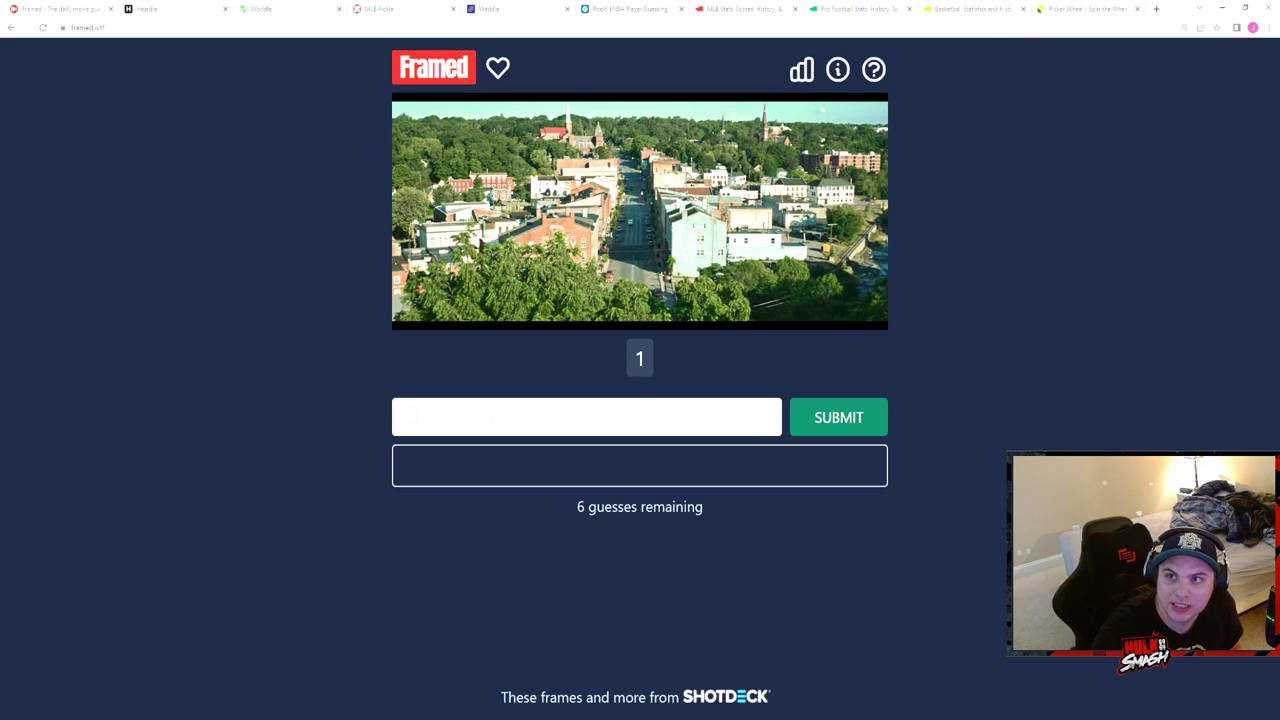
mouse_move(1242, 128)
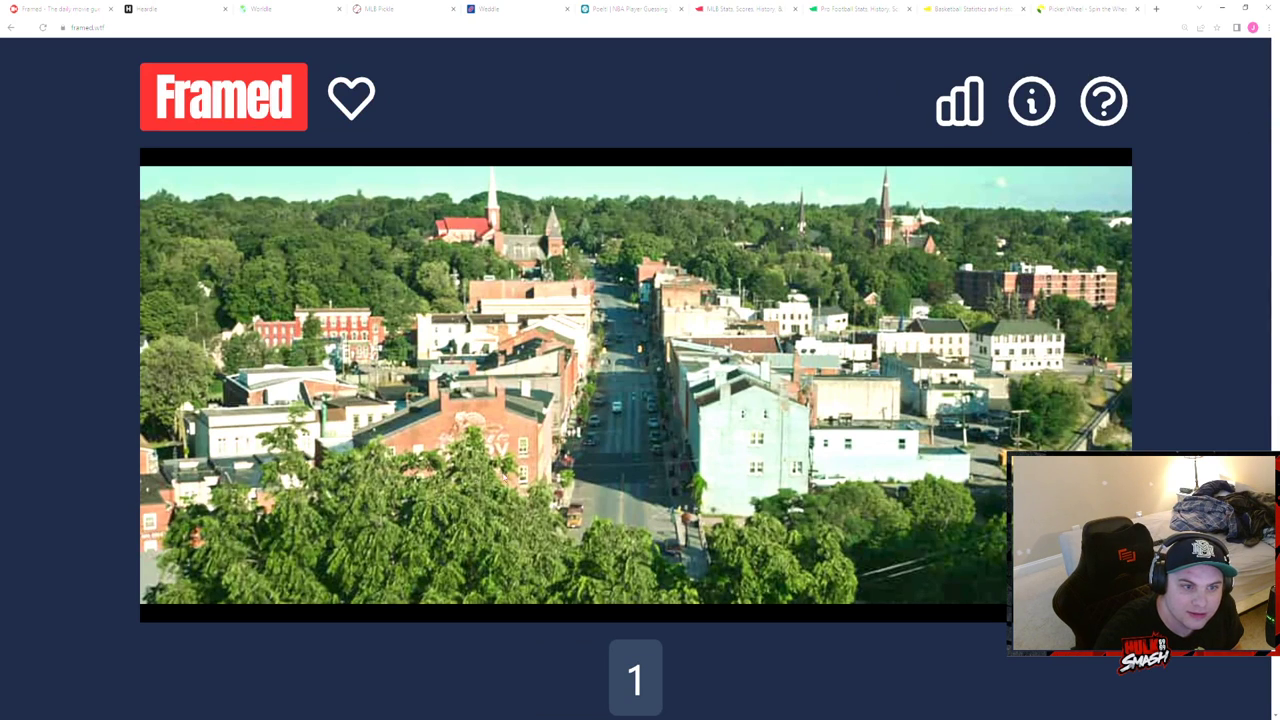
mouse_move(540, 452)
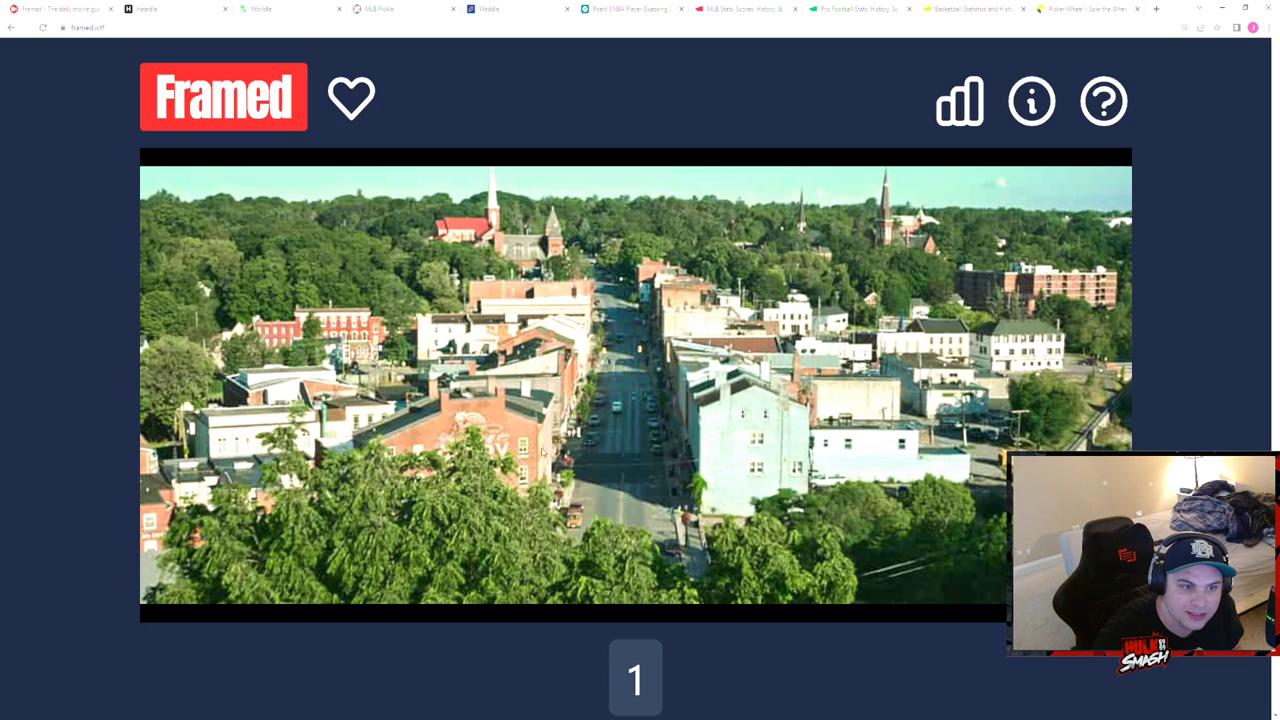
mouse_move(1212, 208)
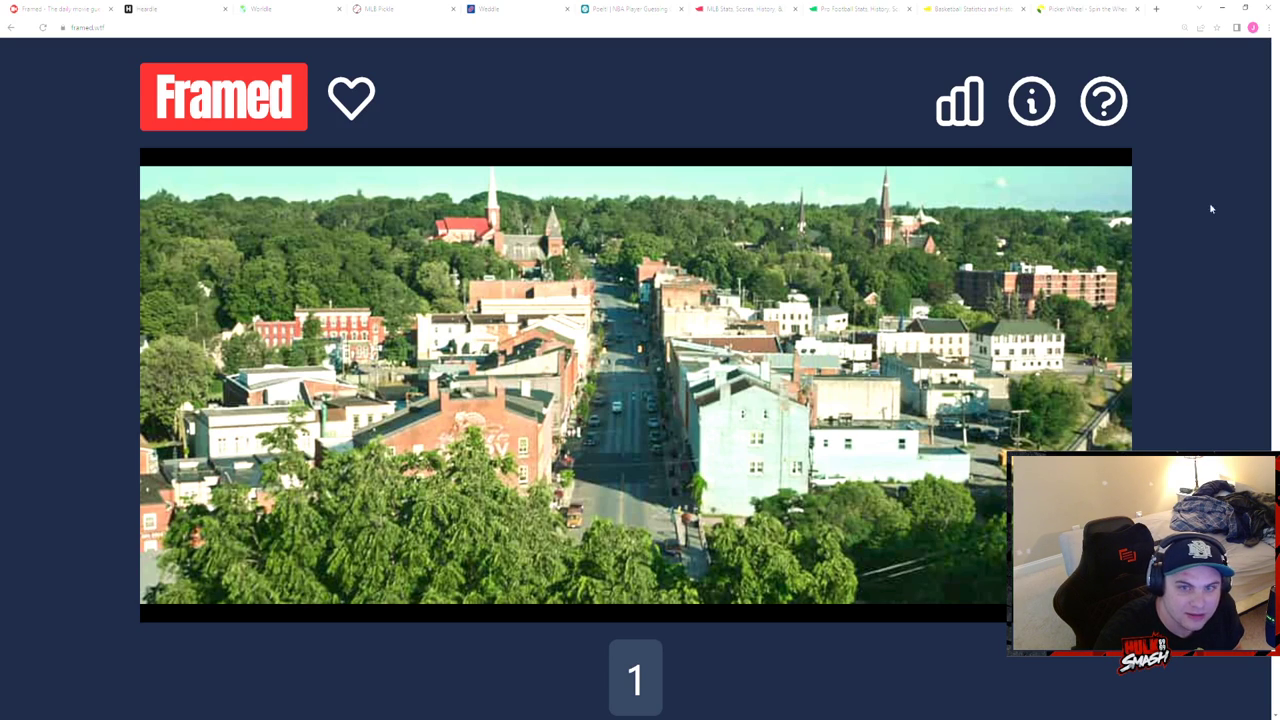
mouse_move(1204, 134)
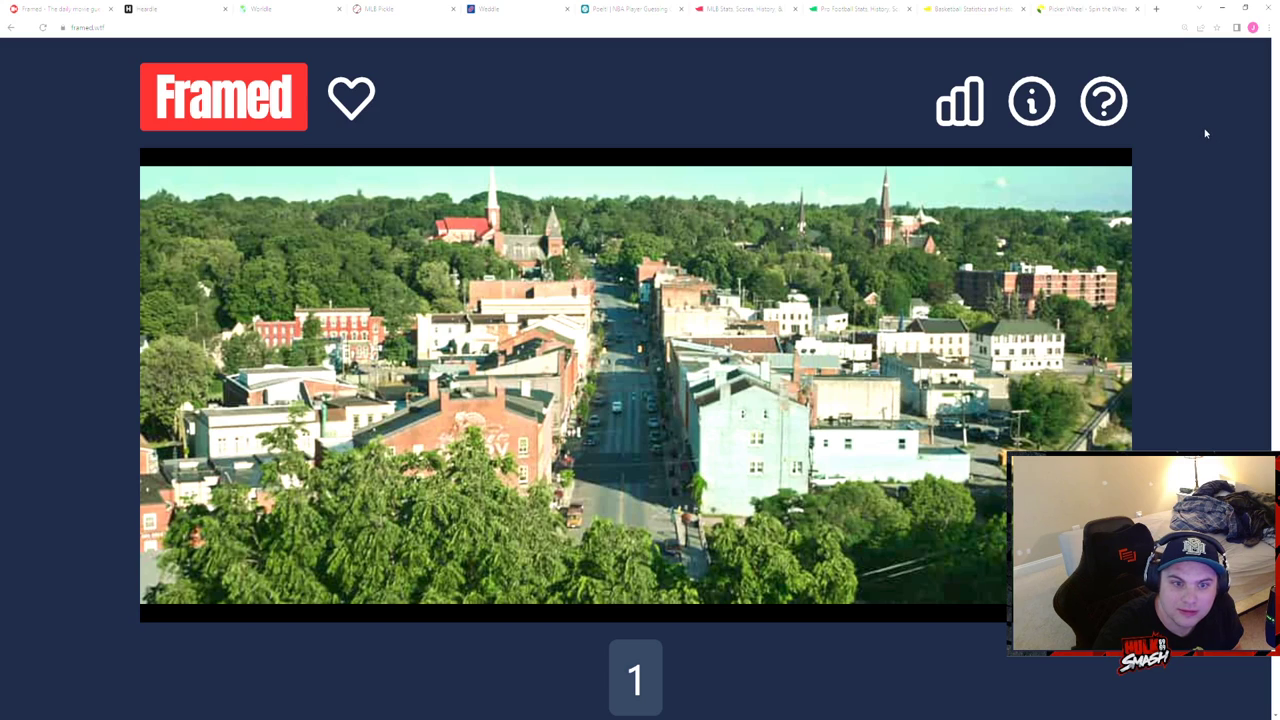
mouse_move(490, 442)
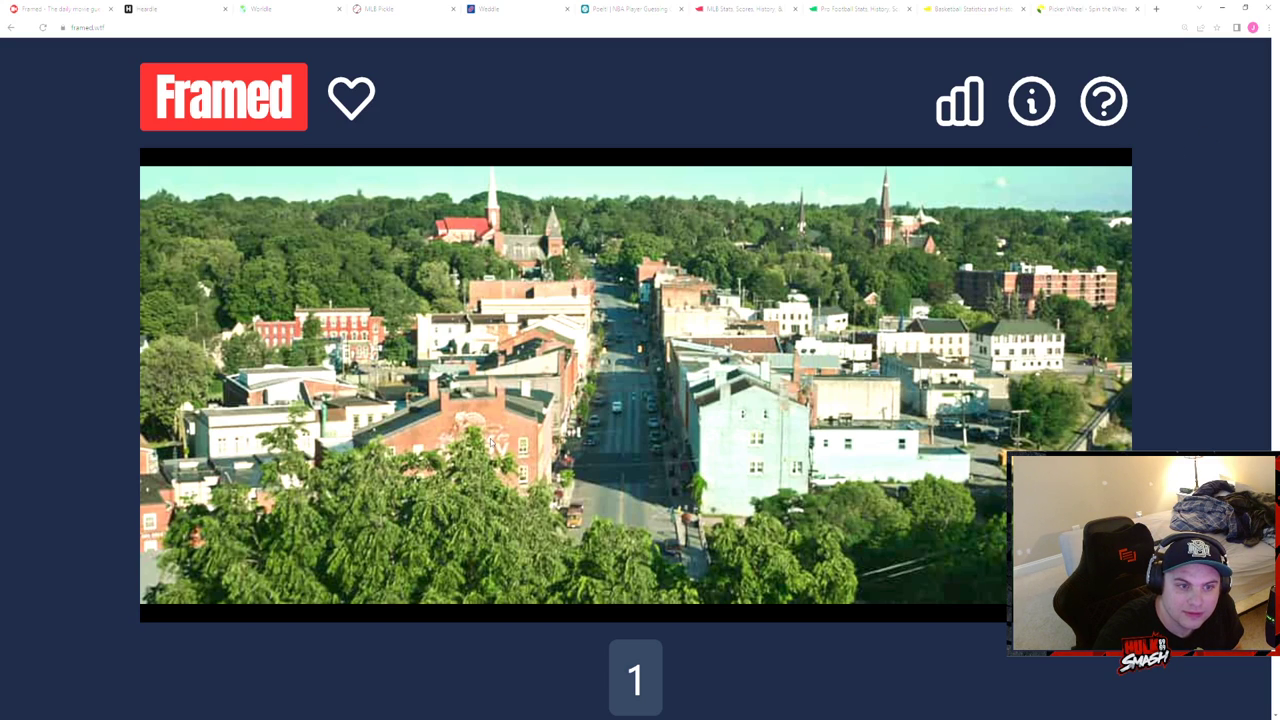
mouse_move(1230, 132)
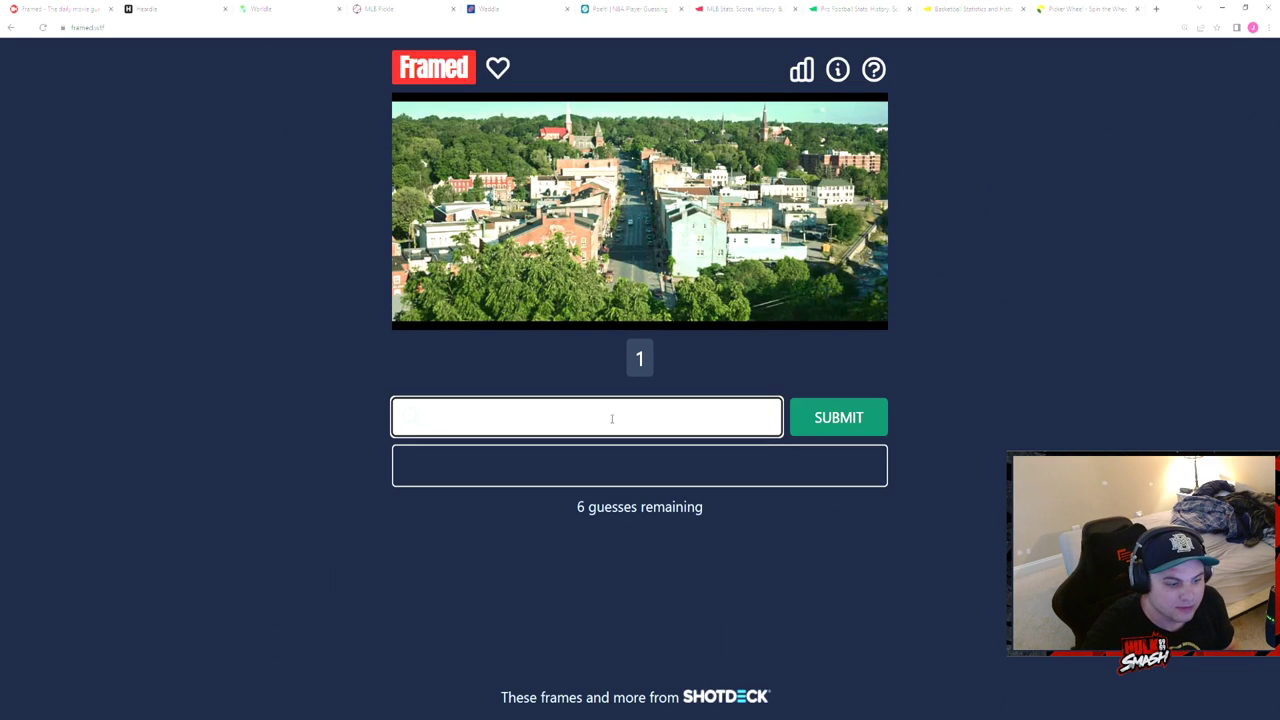
- Guess the film It and submit it to solve the Framed puzzle
text(It)
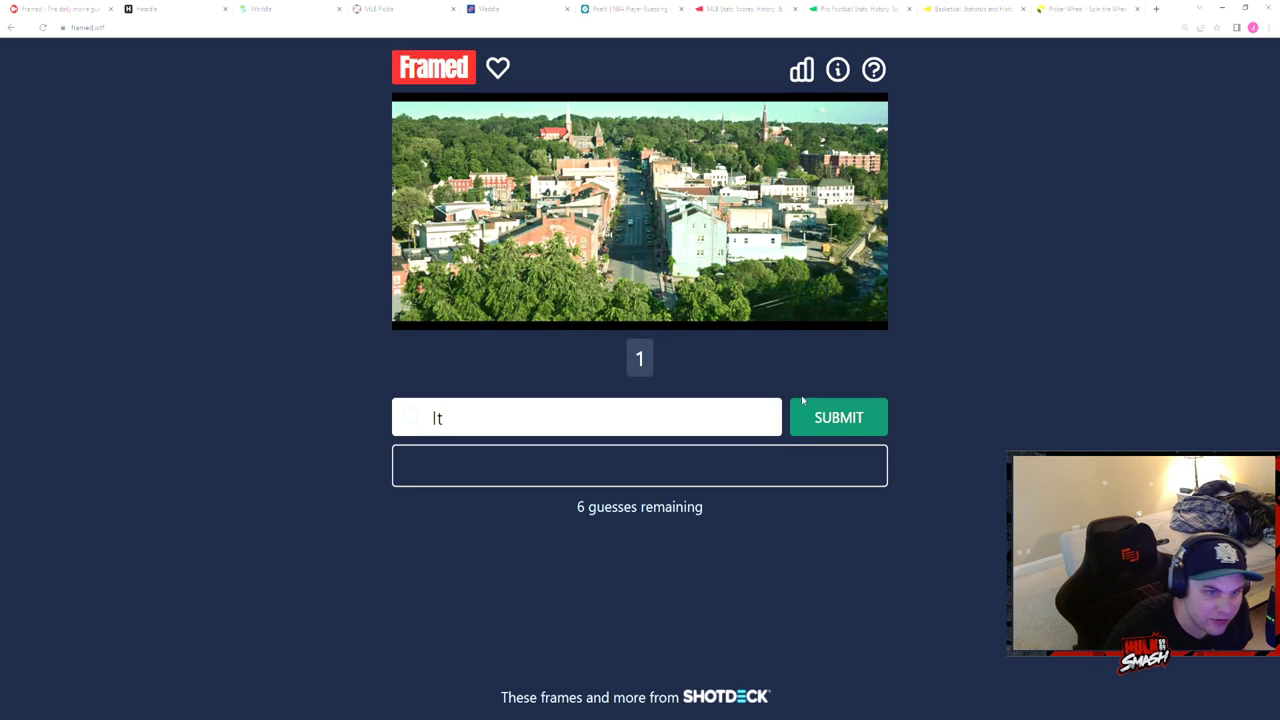
click(838, 418)
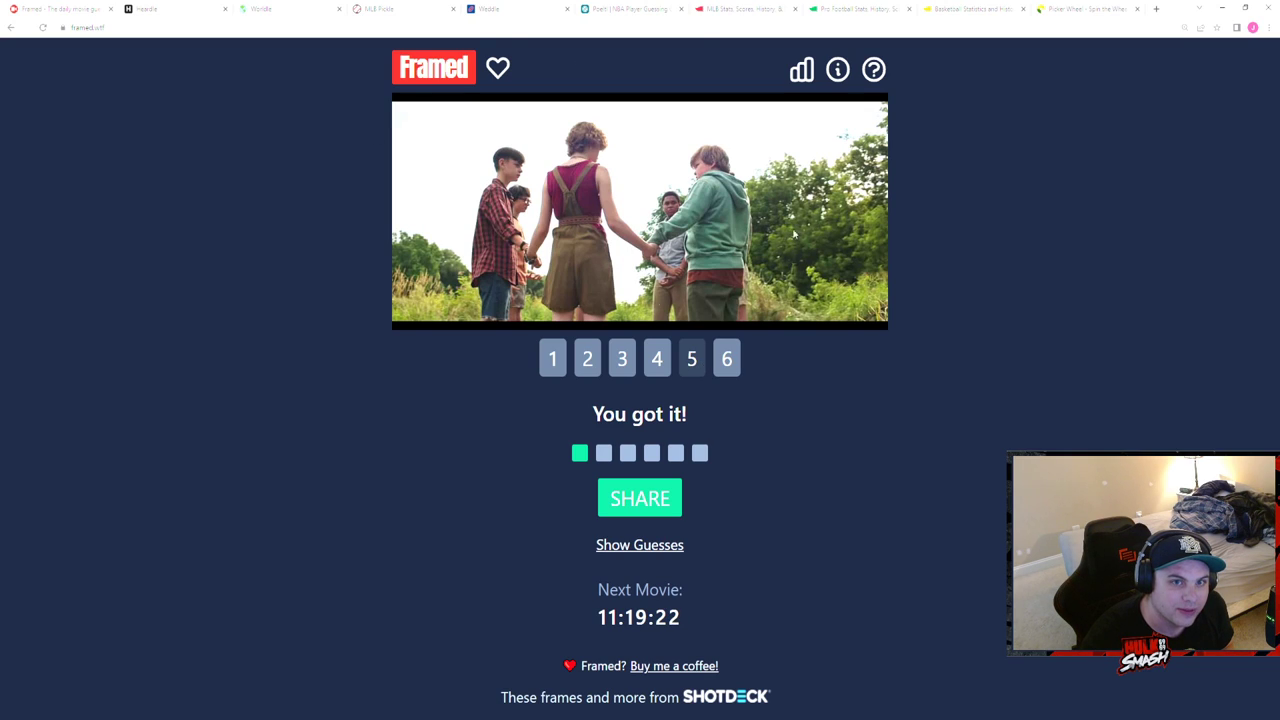
mouse_move(538, 202)
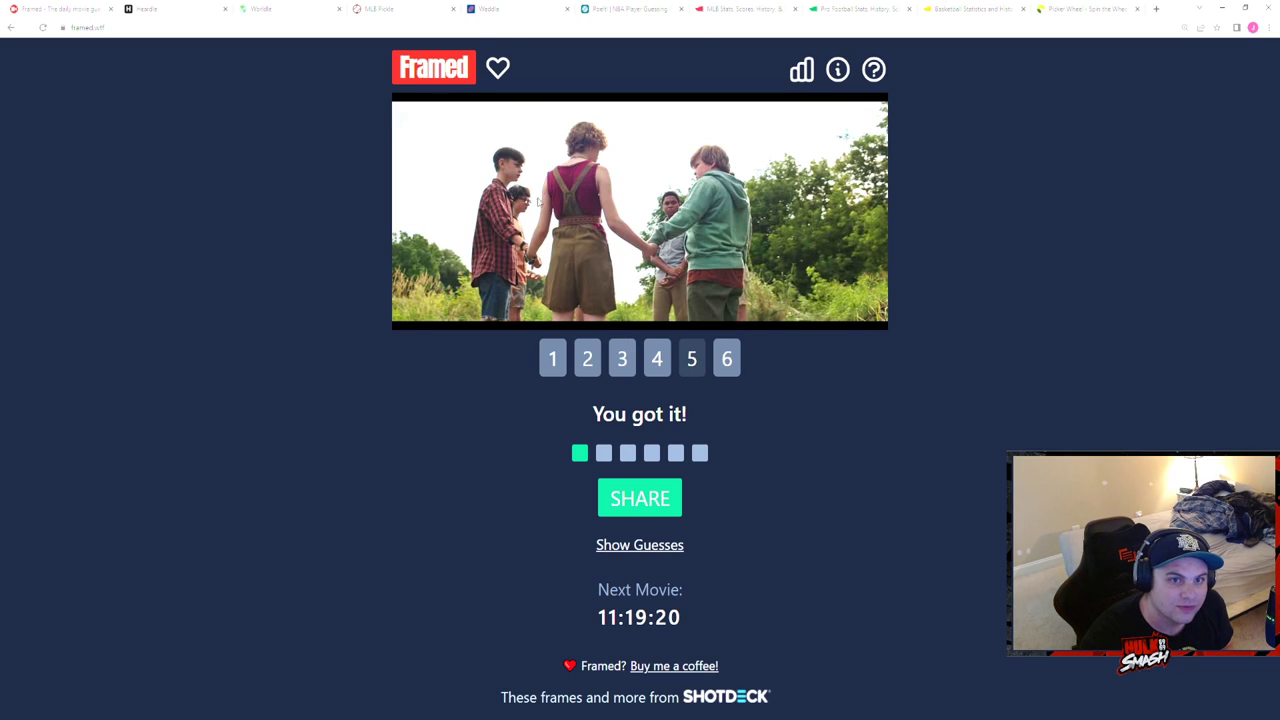
mouse_move(704, 296)
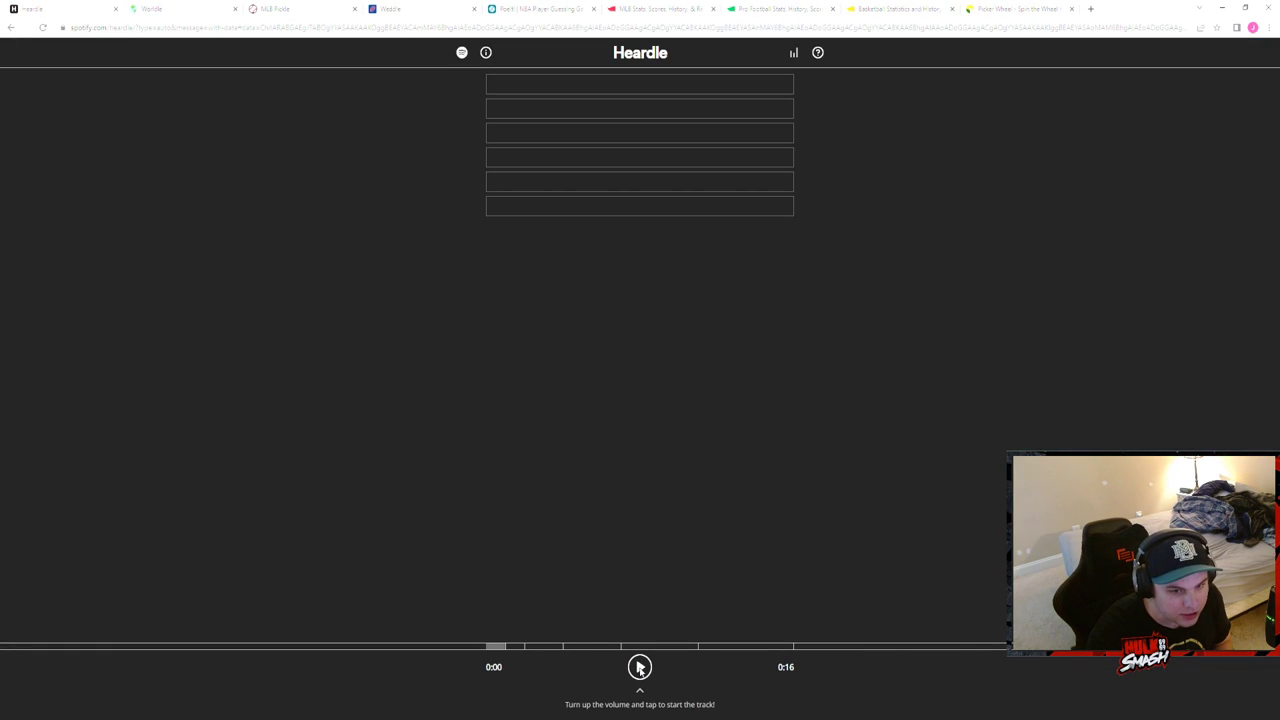
- Search Heardle for the artist 'my chem' as a song guess
click(640, 668)
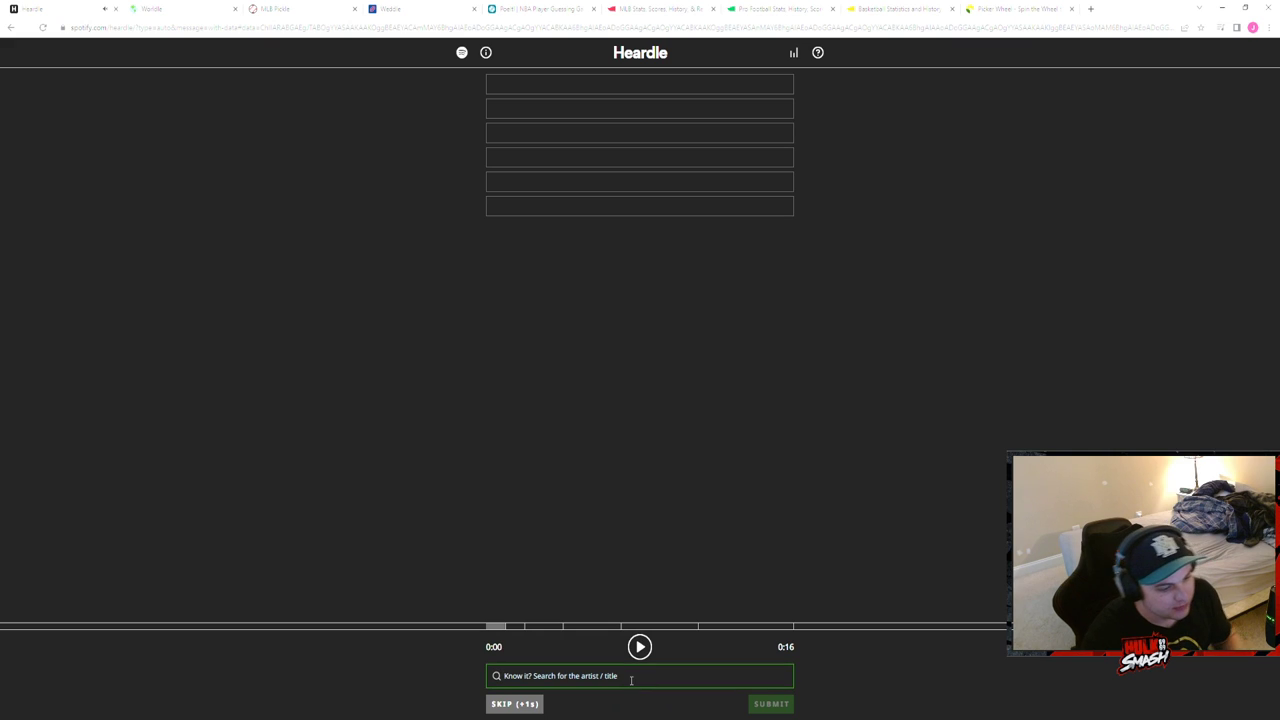
text(my chem)
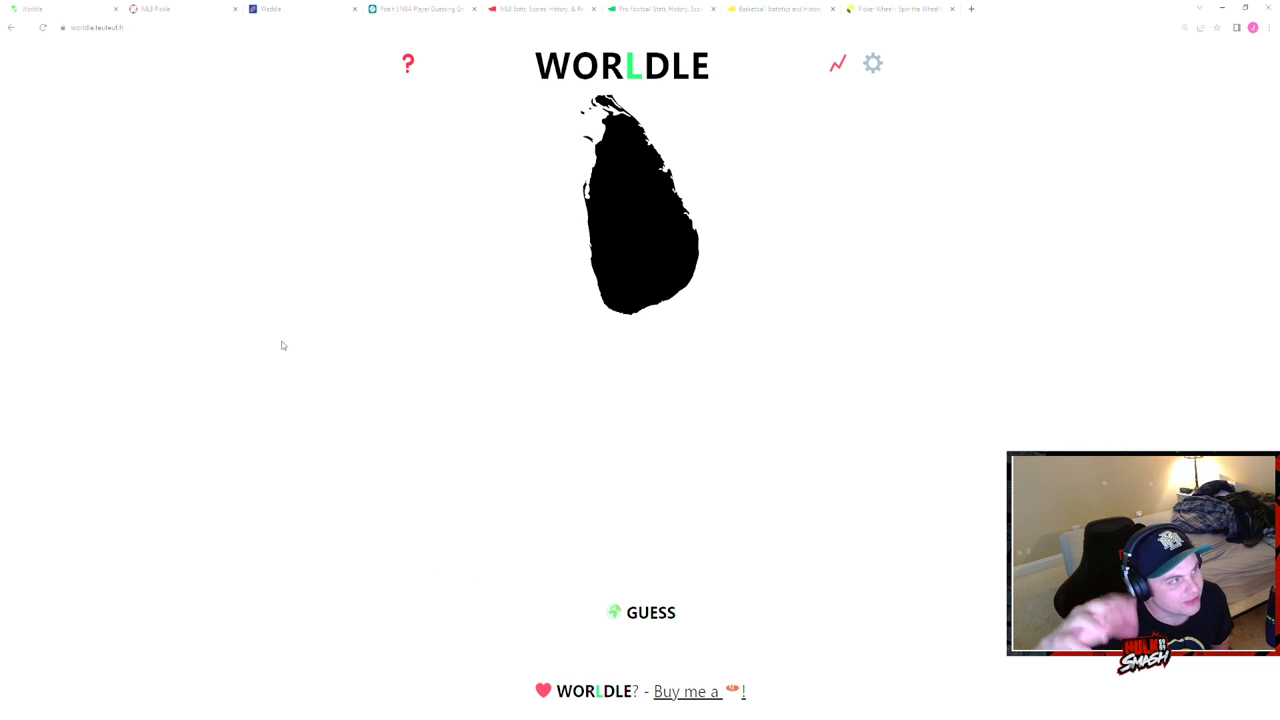
mouse_move(356, 446)
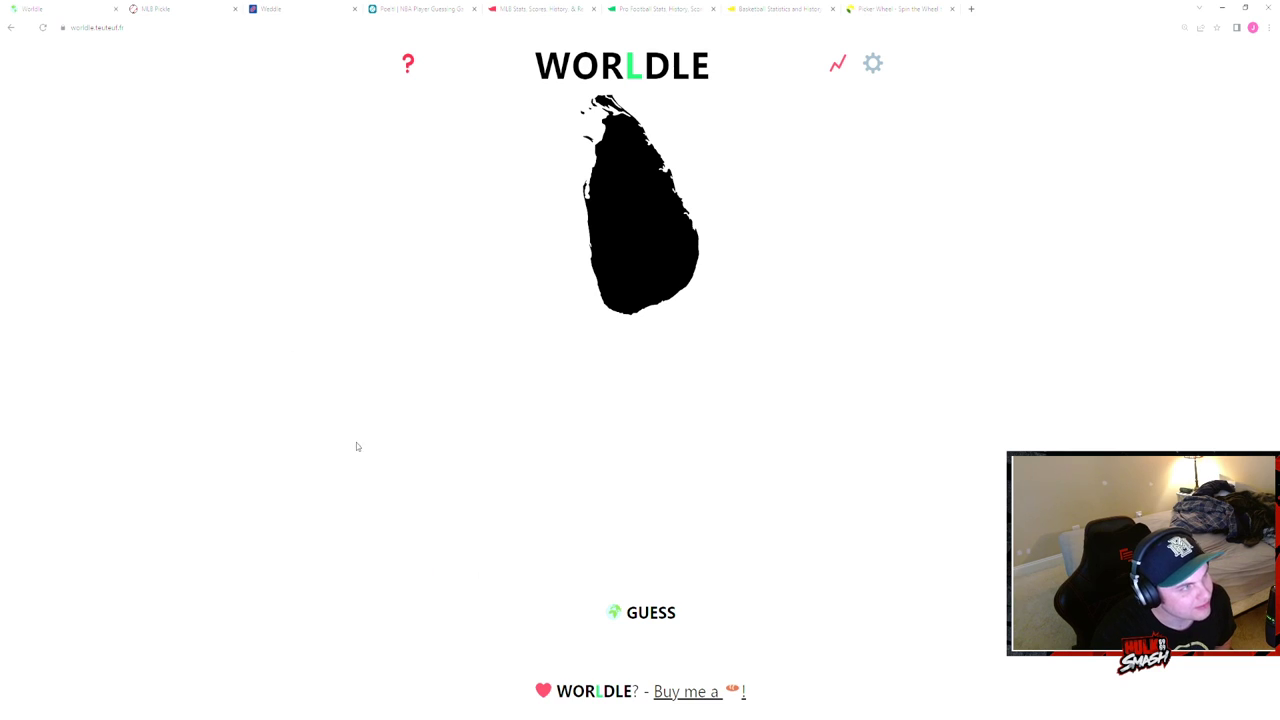
- Start a Worldle guess, trying letters before narrowing to 'cyp' for Cyprus
click(640, 572)
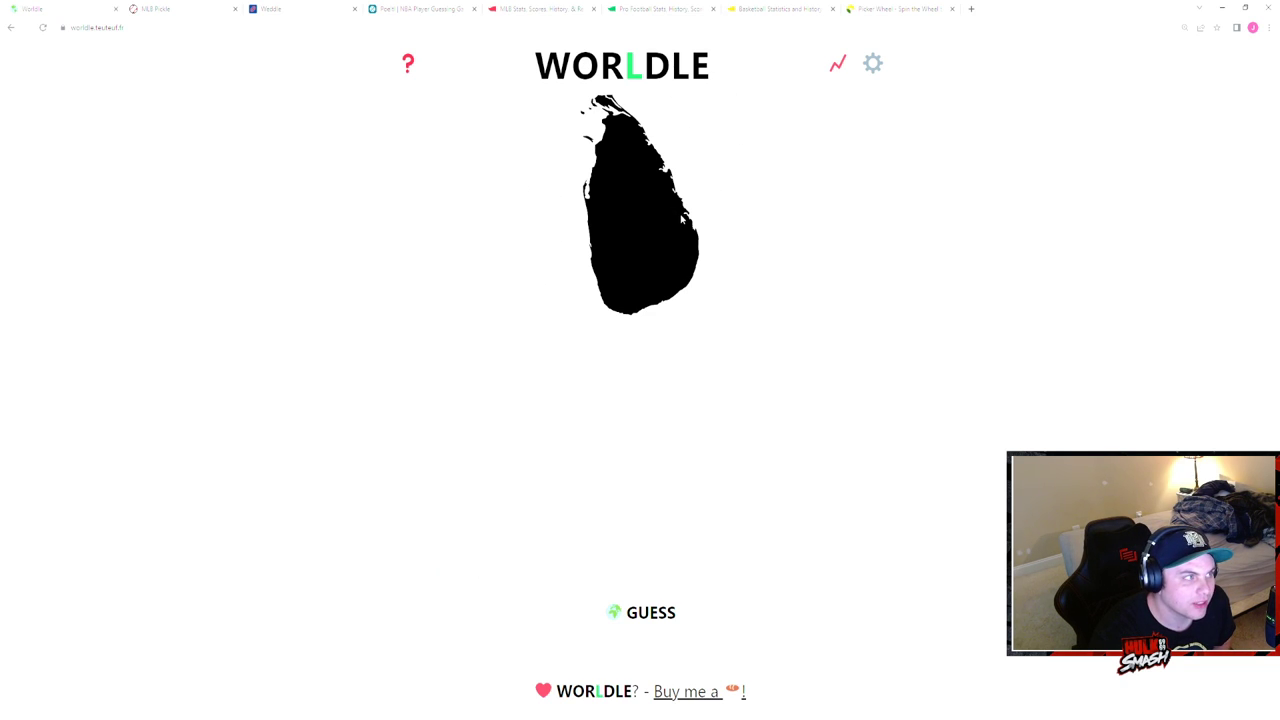
mouse_move(680, 224)
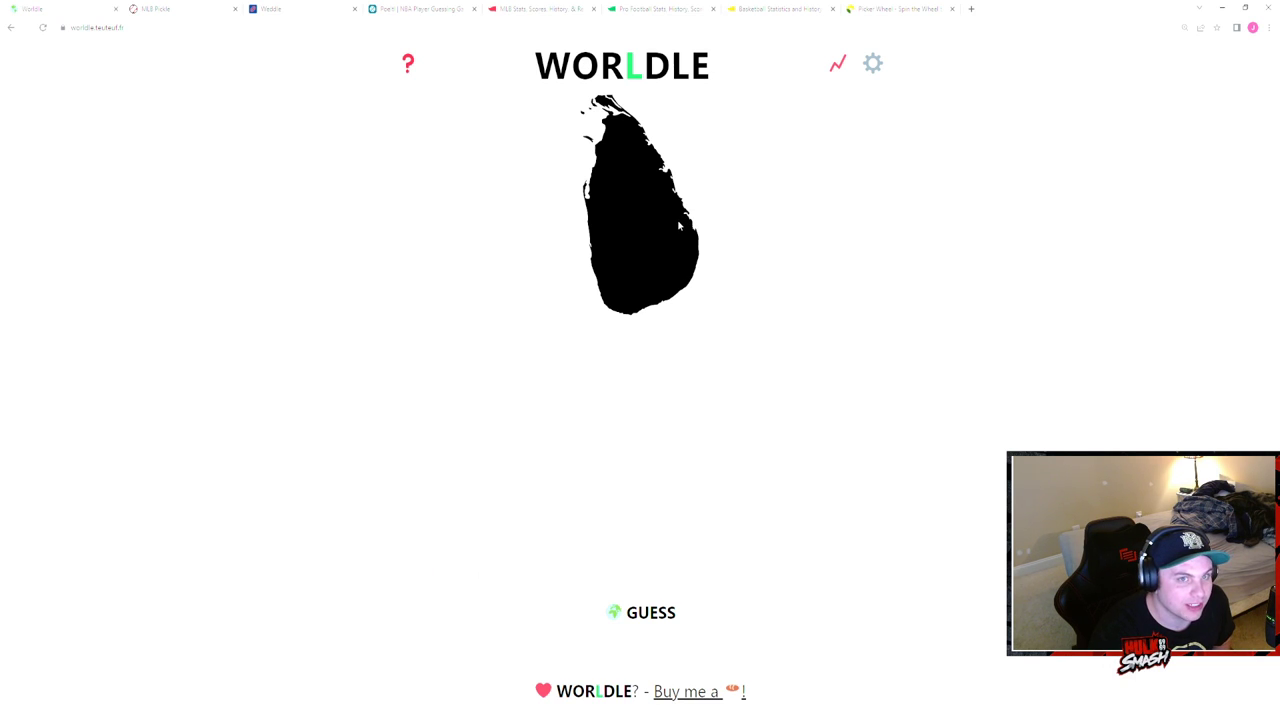
mouse_move(672, 502)
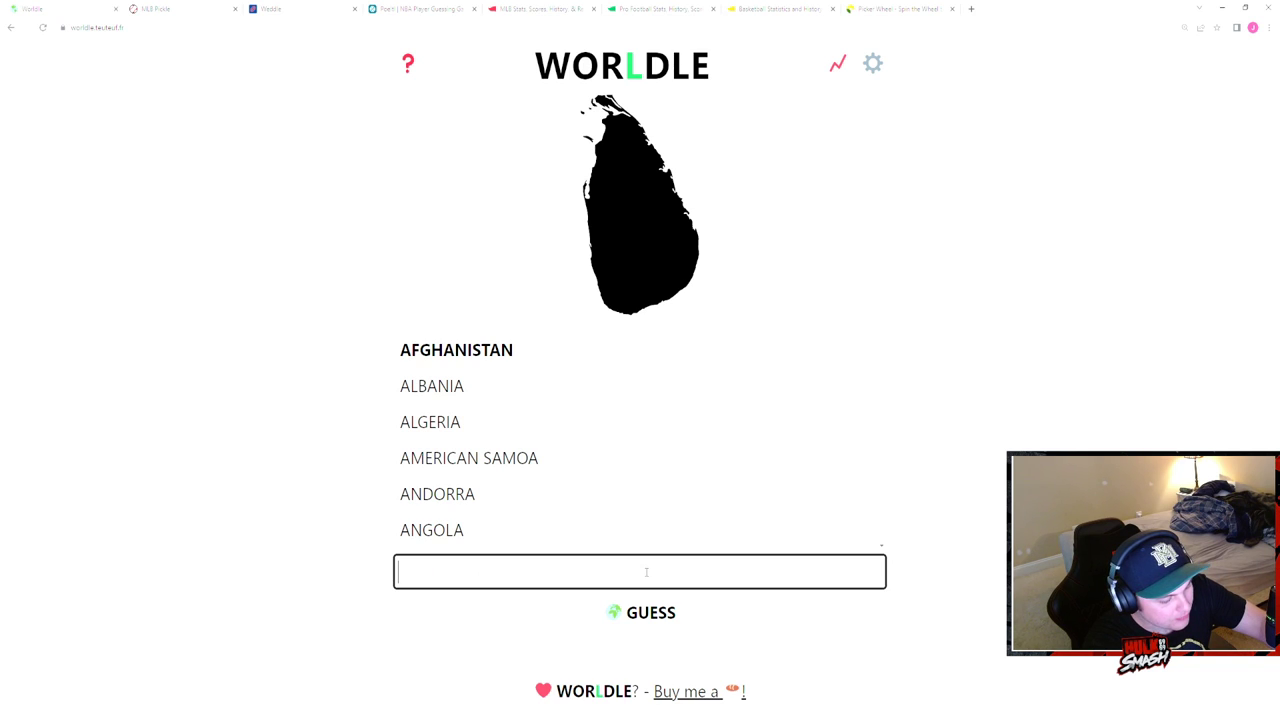
text(s)
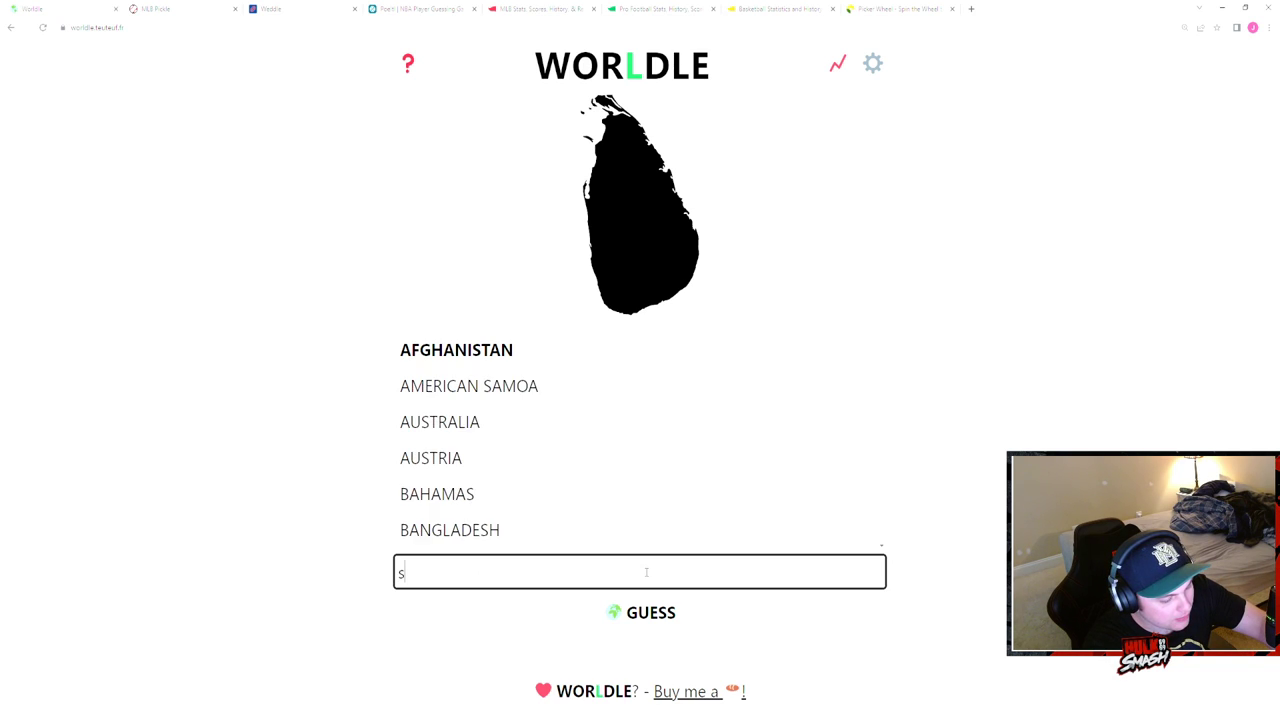
text(i)
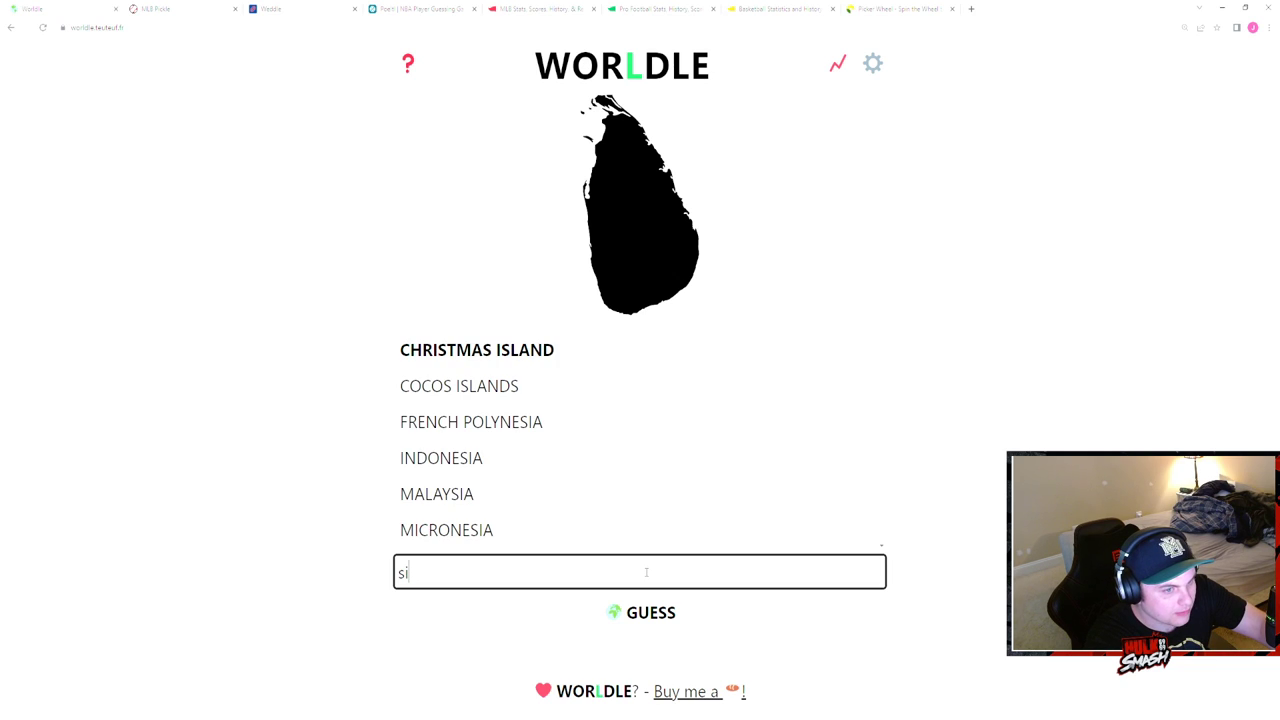
text(a)
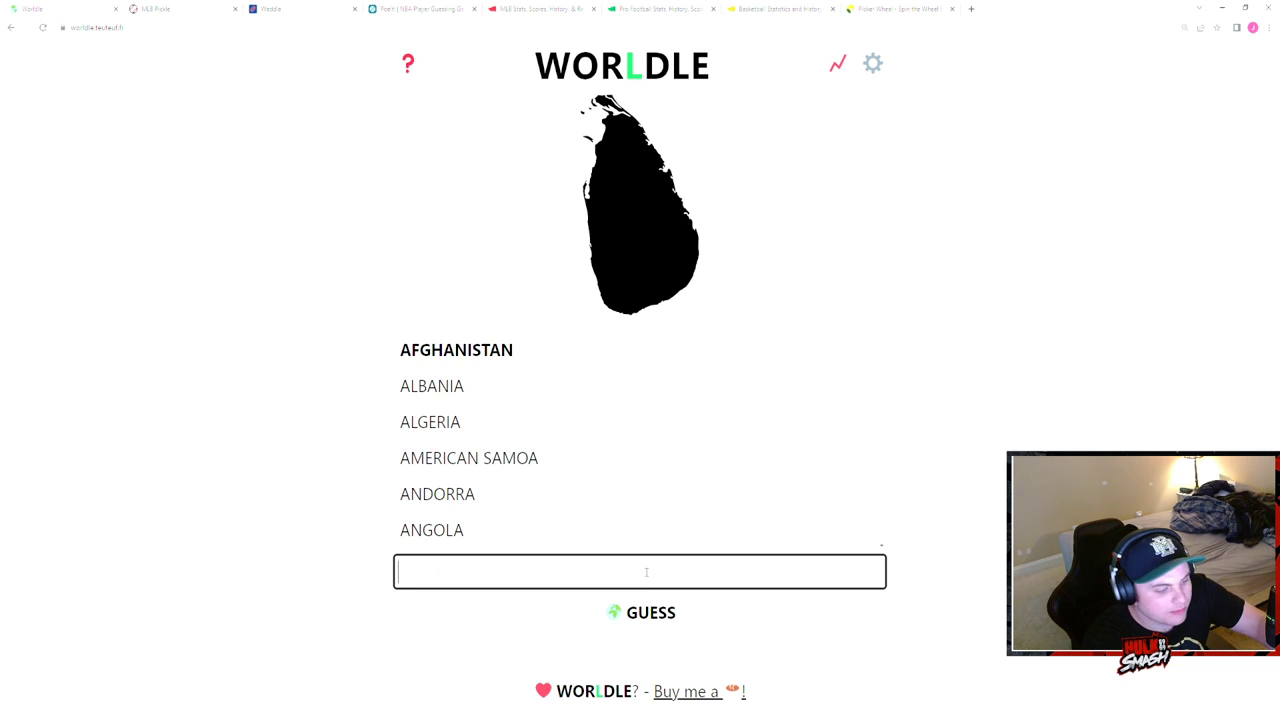
text(cyp)
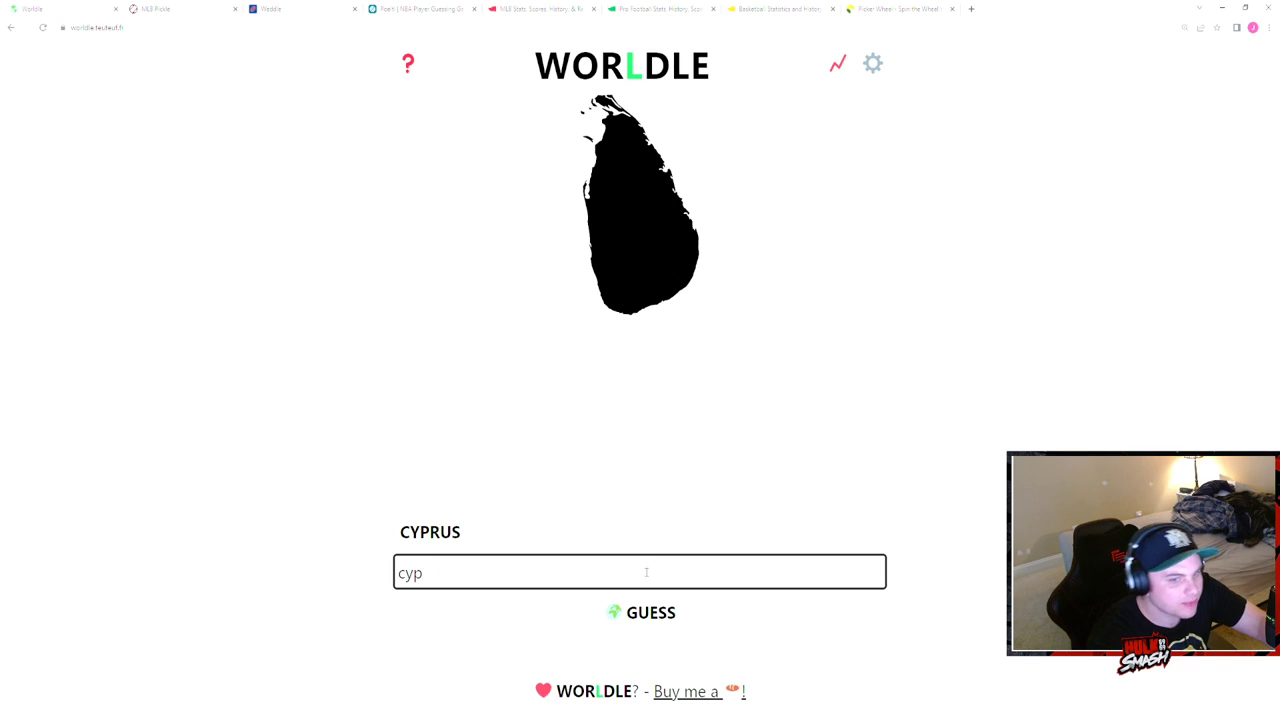
- Guess Cyprus, try Bahrain, then submit Sri Lanka to solve Worldle at 100%
click(640, 612)
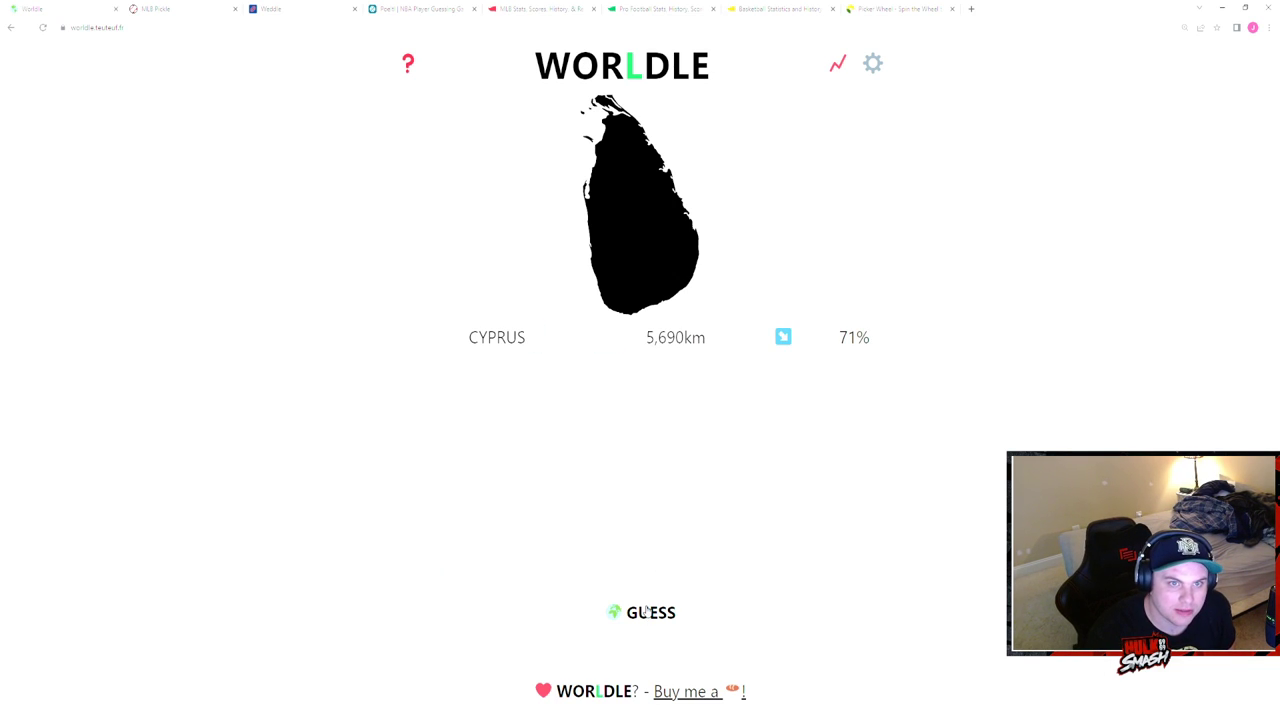
text(bha)
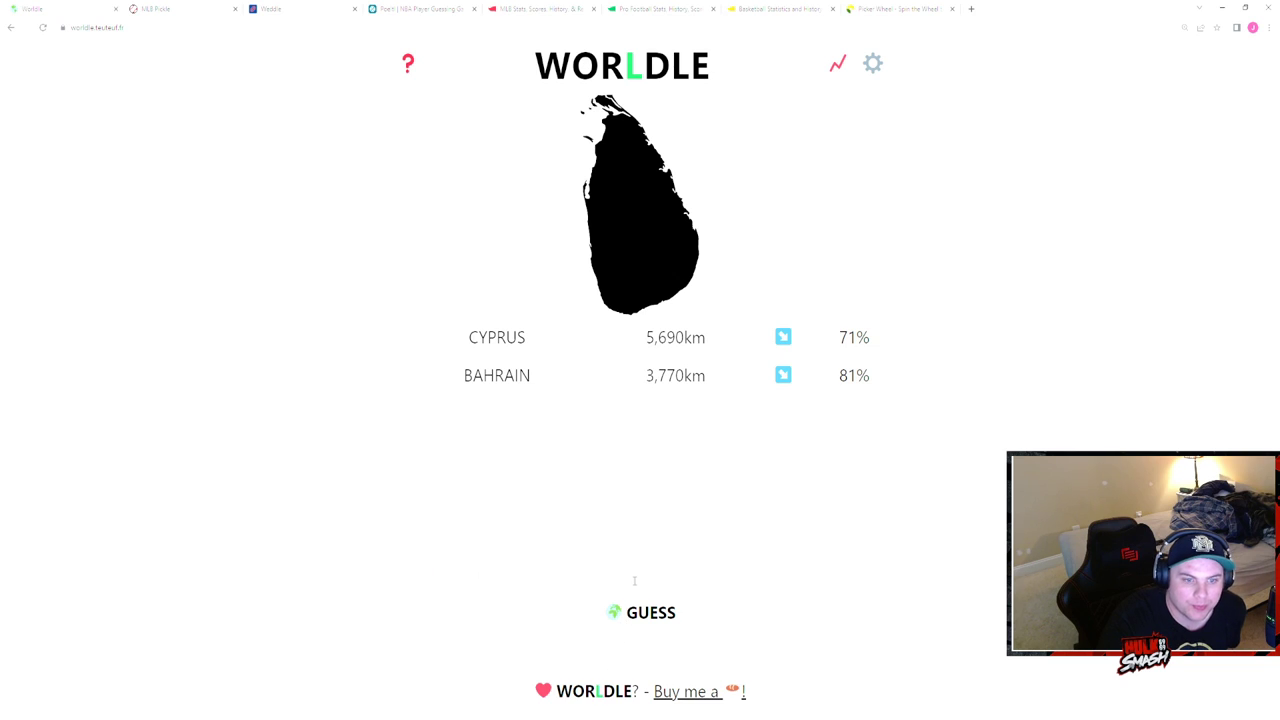
text(sri)
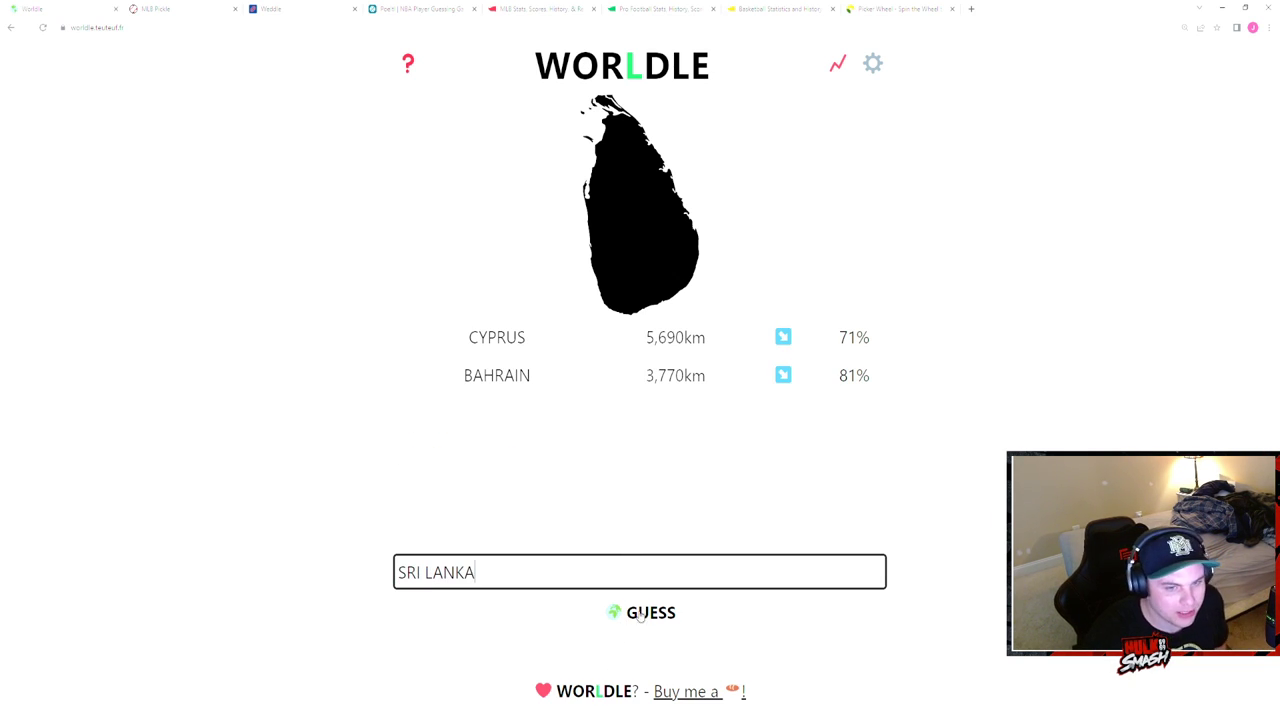
click(640, 612)
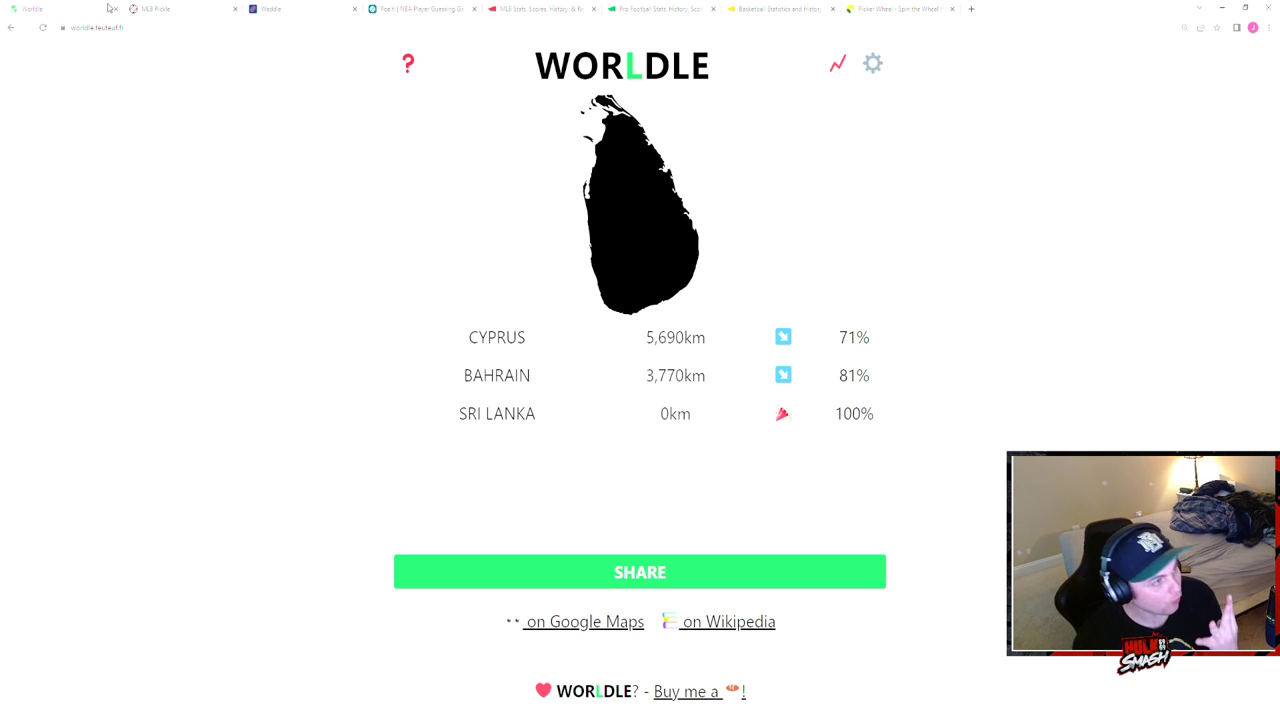
mouse_move(112, 10)
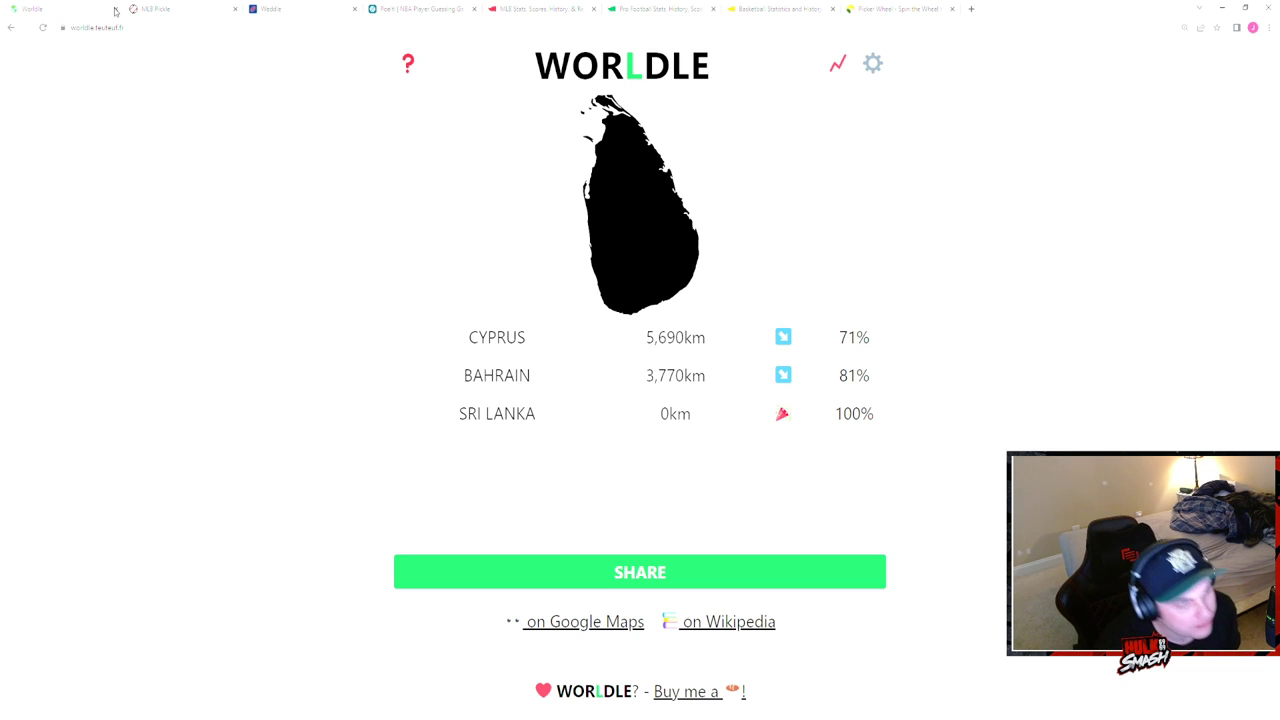
- Start Pickle and guess Mike Trout as the first player
click(150, 8)
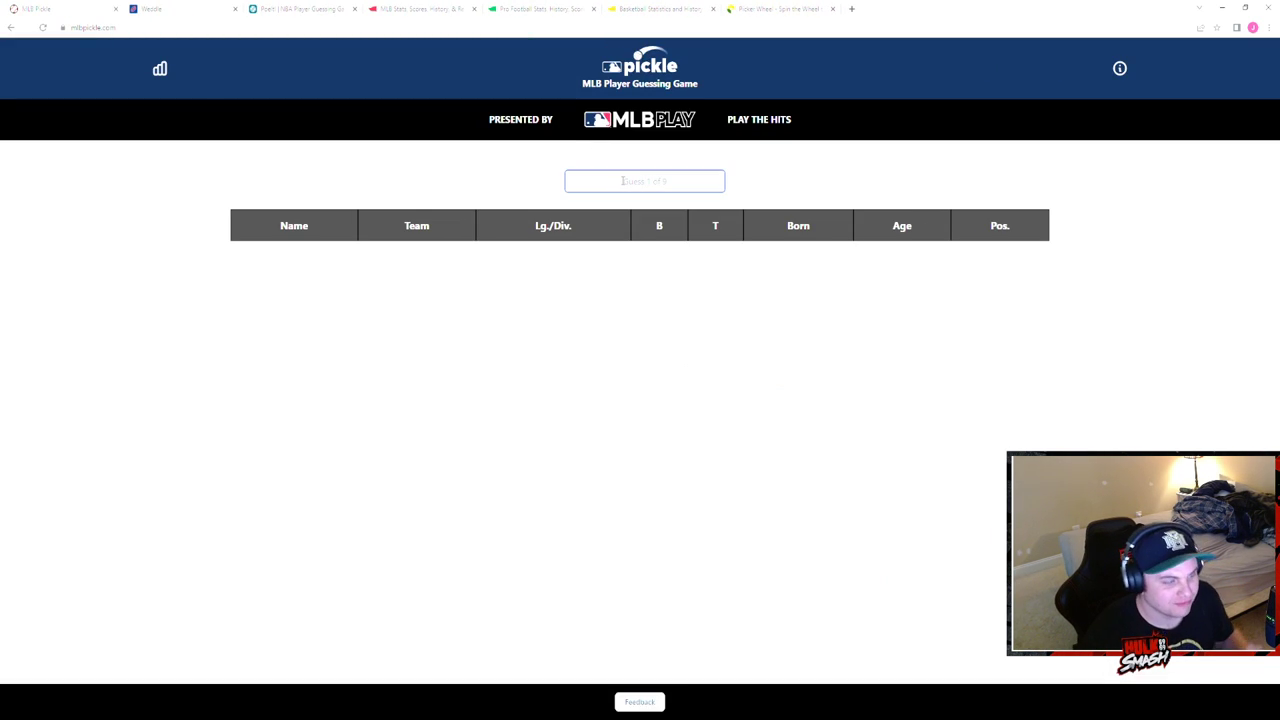
text(trou)
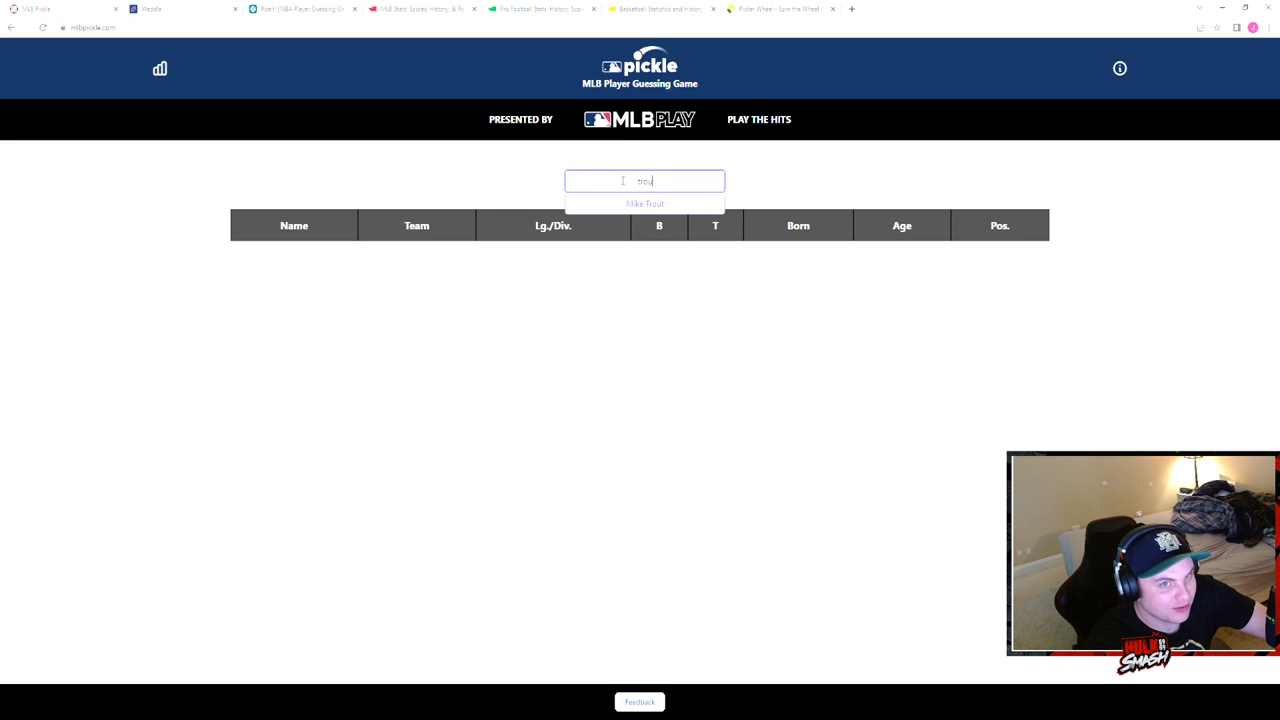
click(644, 204)
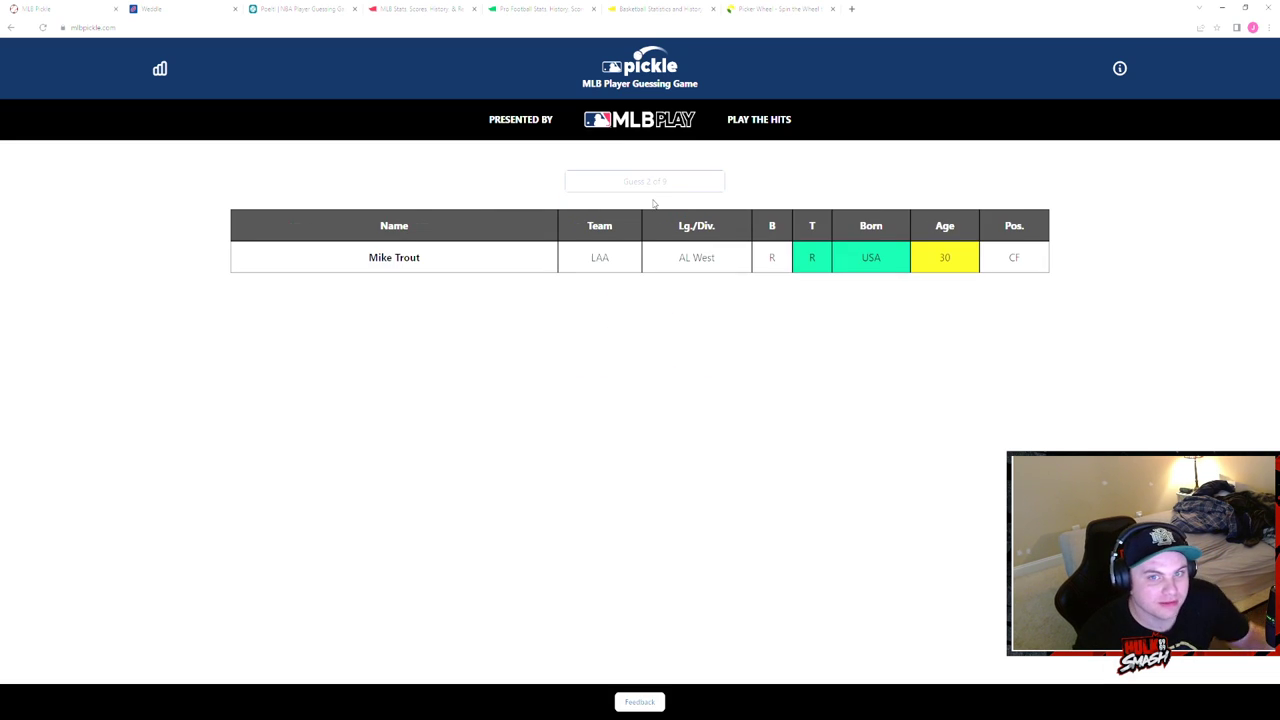
mouse_move(828, 412)
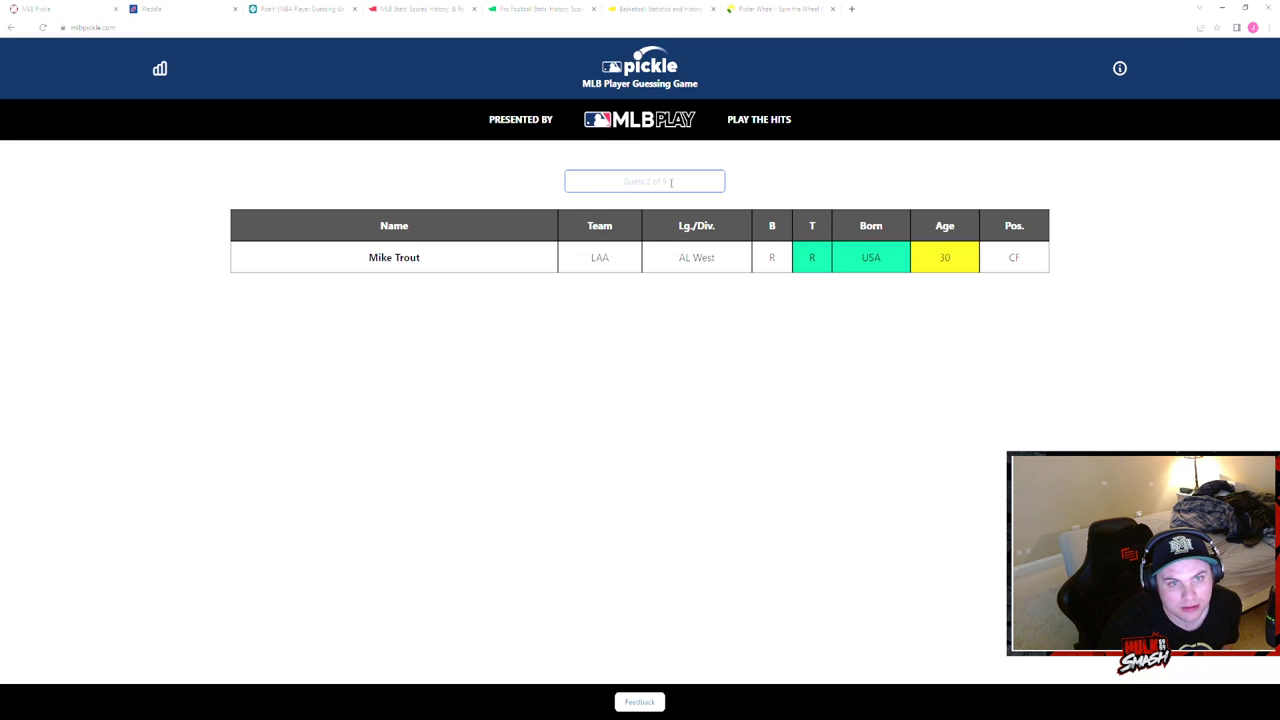
- Guess Madison Bumgarner as the second player and ready the next entry
text(bum)
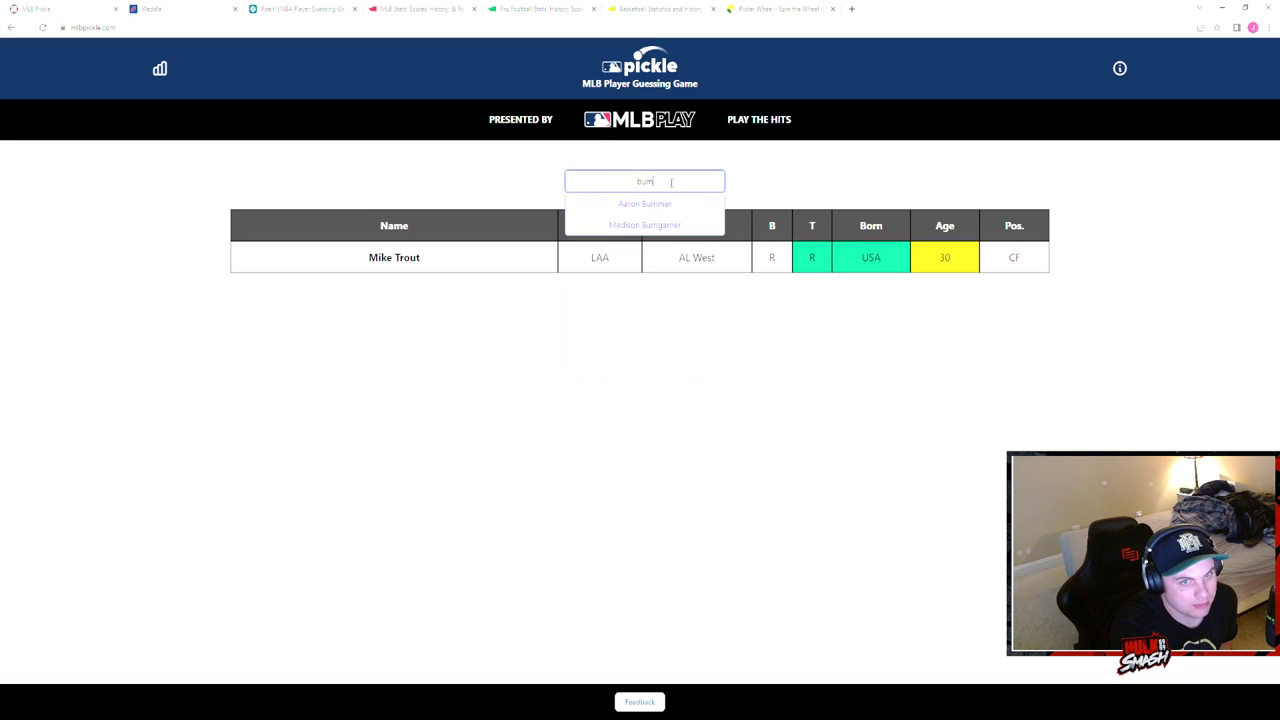
click(644, 224)
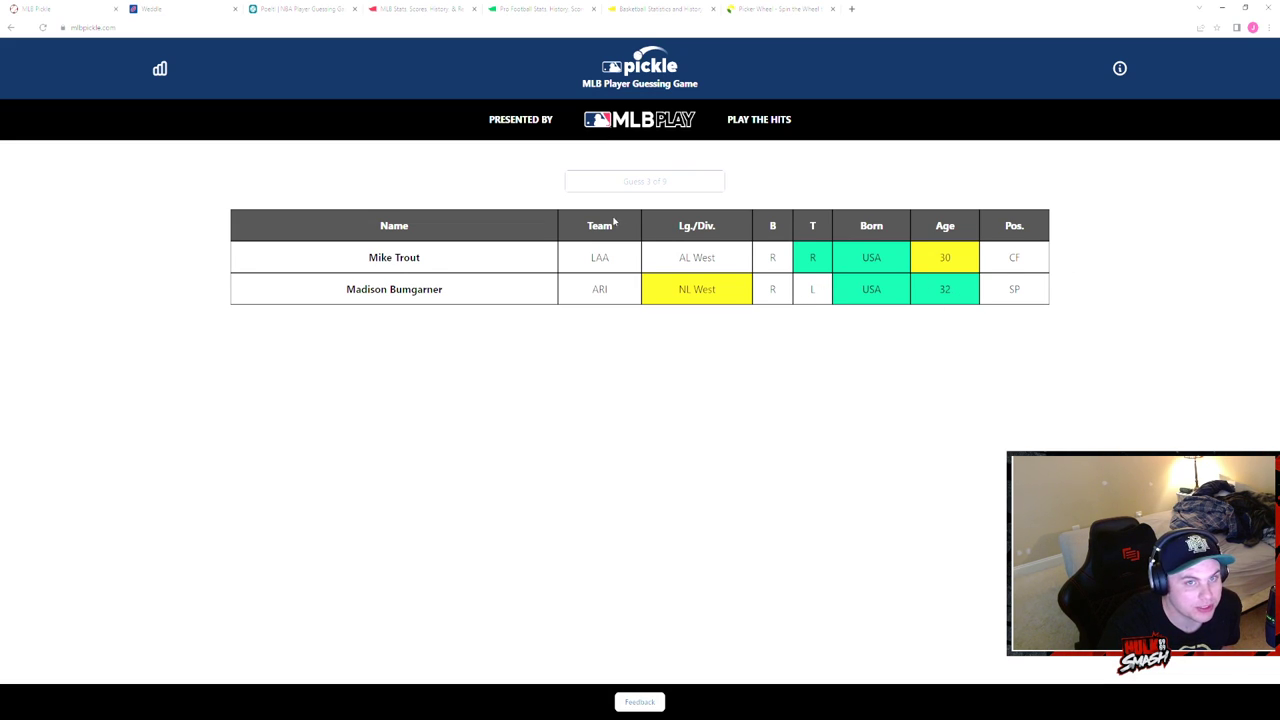
click(644, 180)
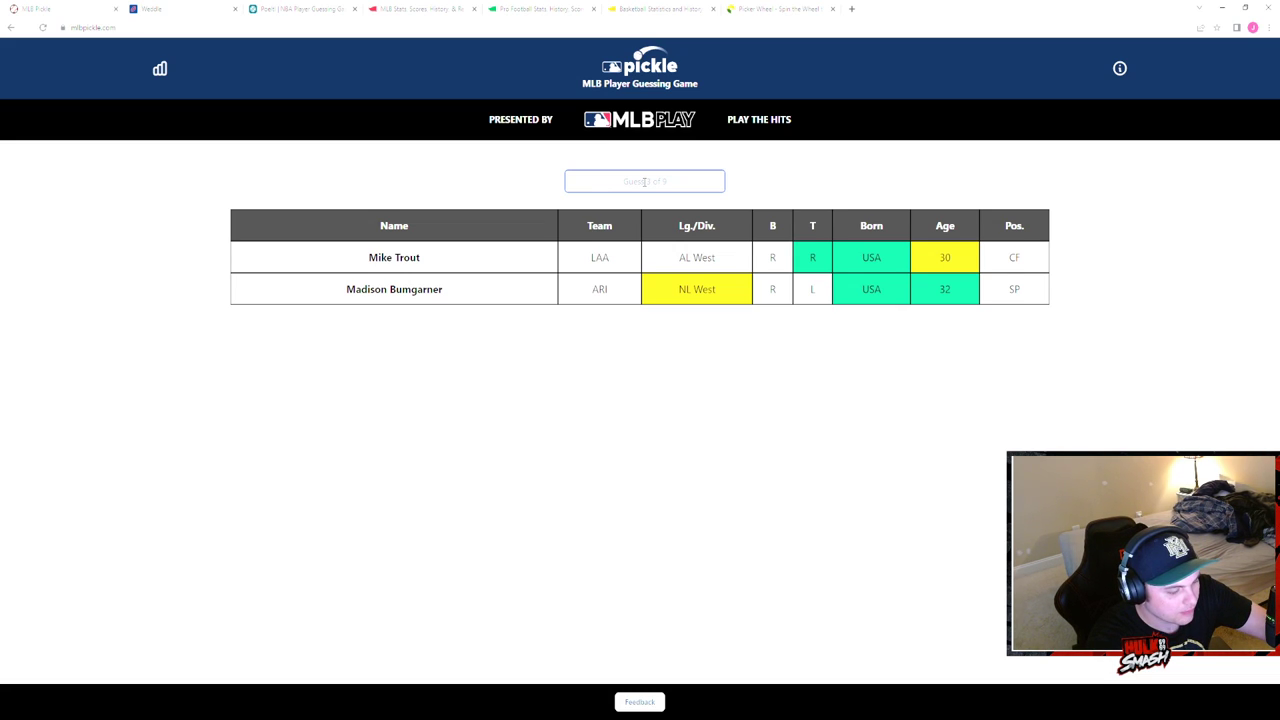
click(644, 180)
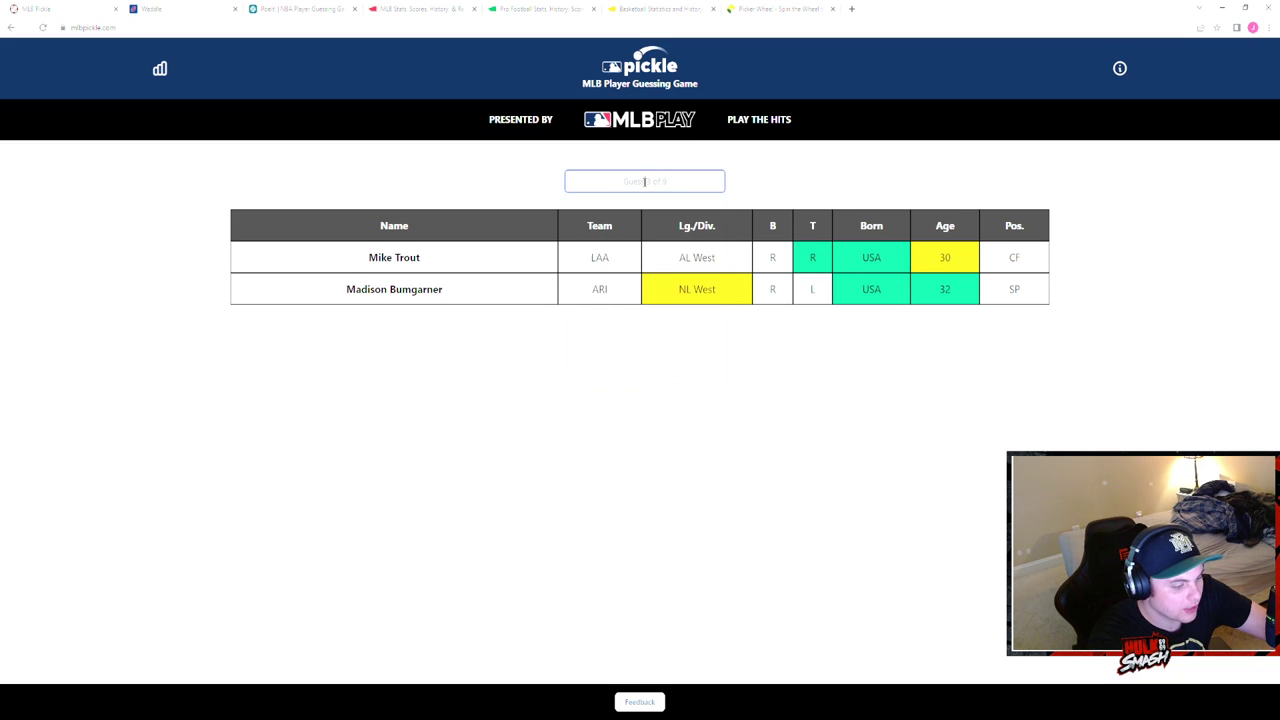
- Guess Ke'Bryan Hayes as the third player
text(Ke'Bryan Hayes)
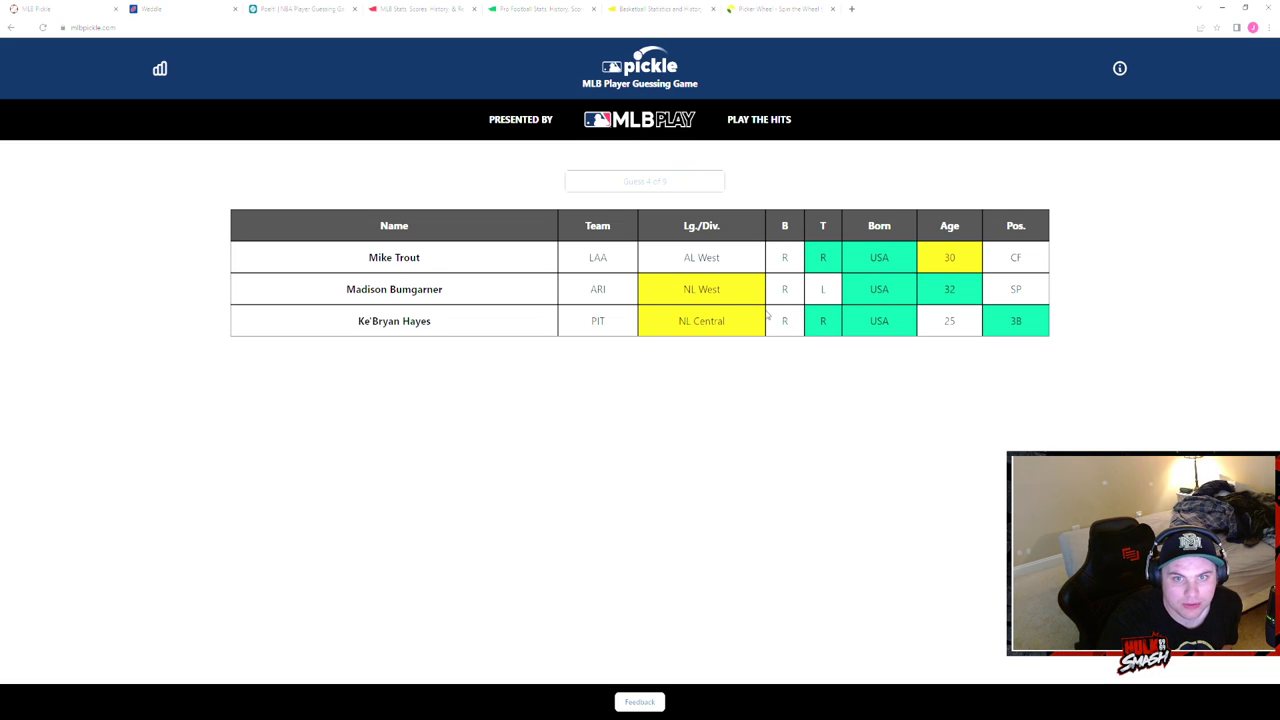
click(644, 180)
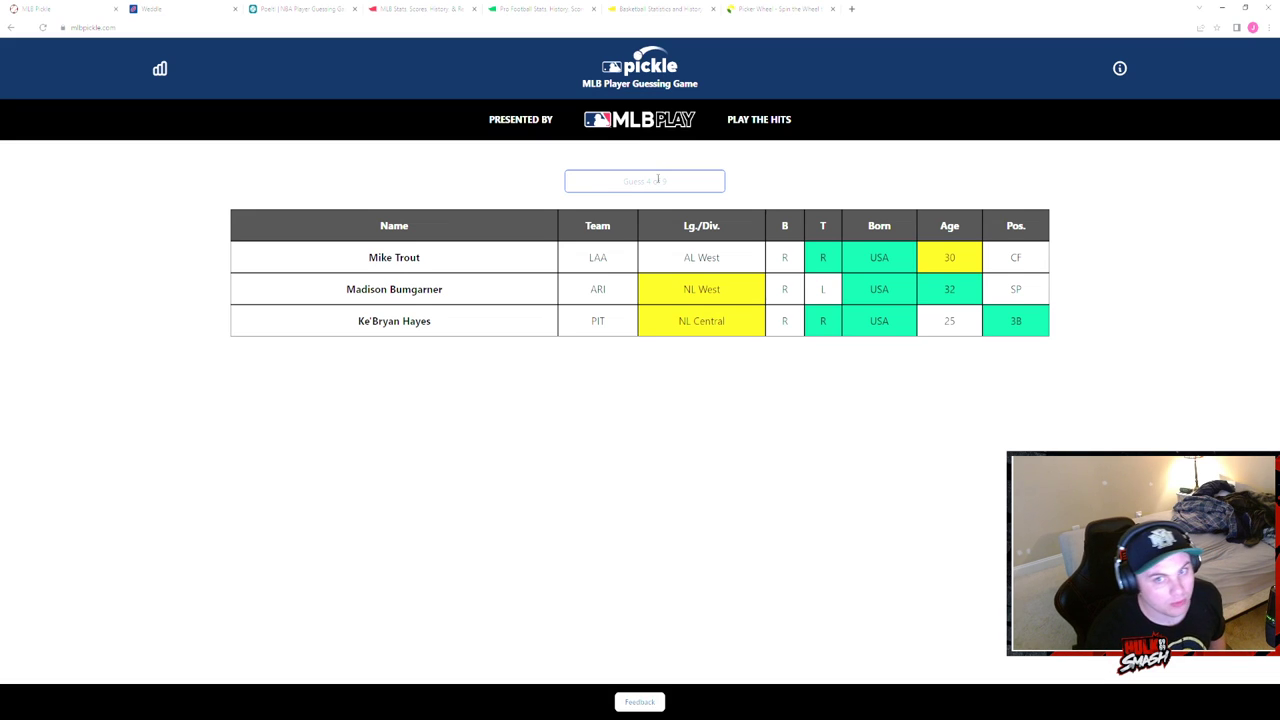
- Guess Eduardo Escobar as the fourth player and ready the next entry
text(esca)
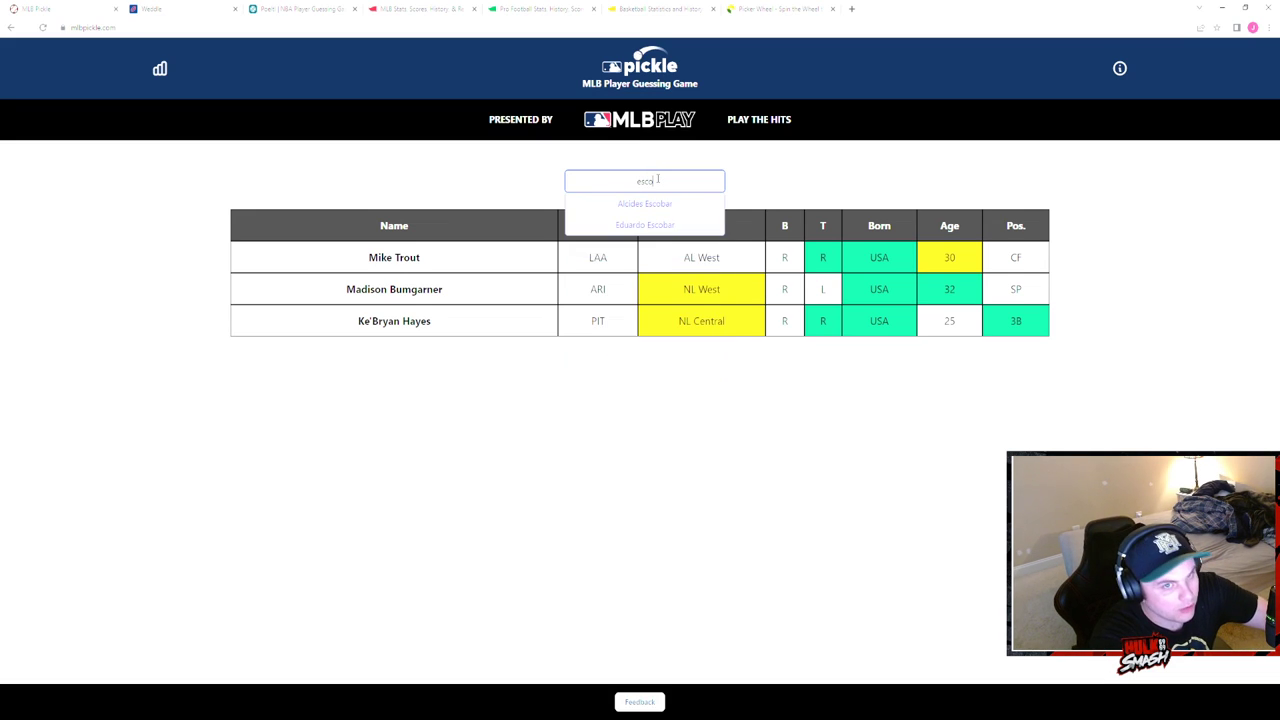
click(644, 224)
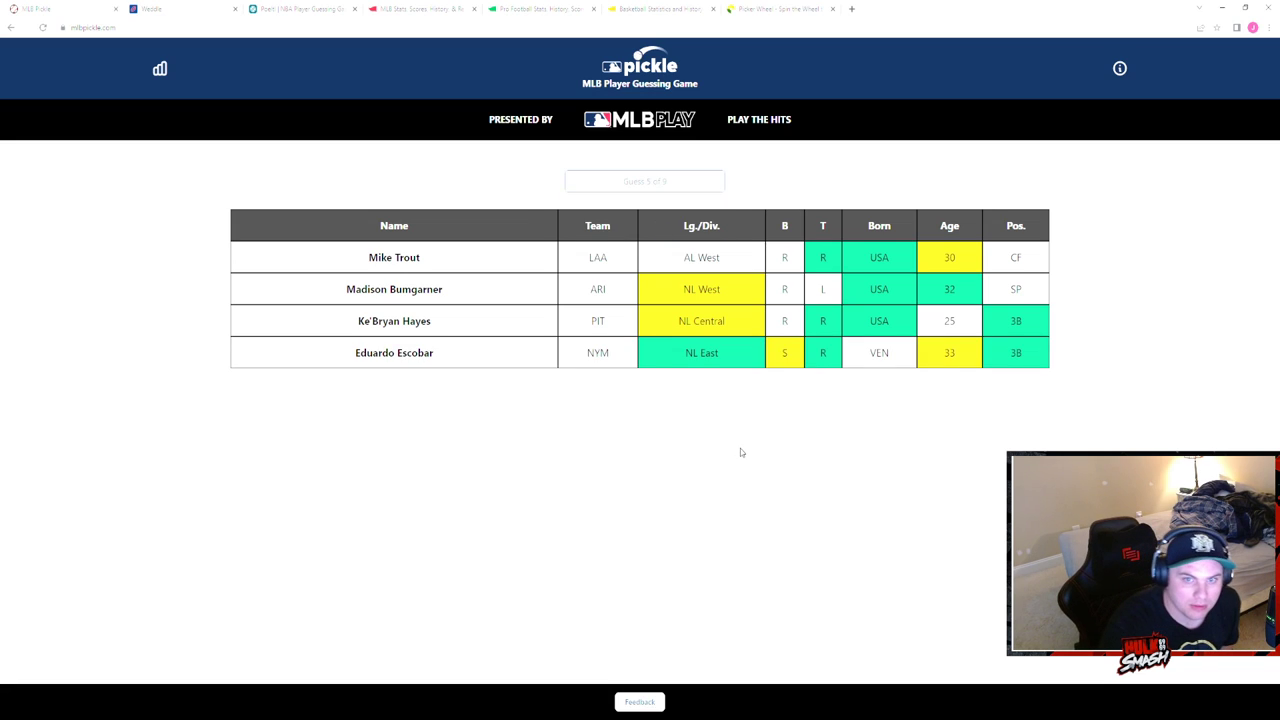
mouse_move(844, 320)
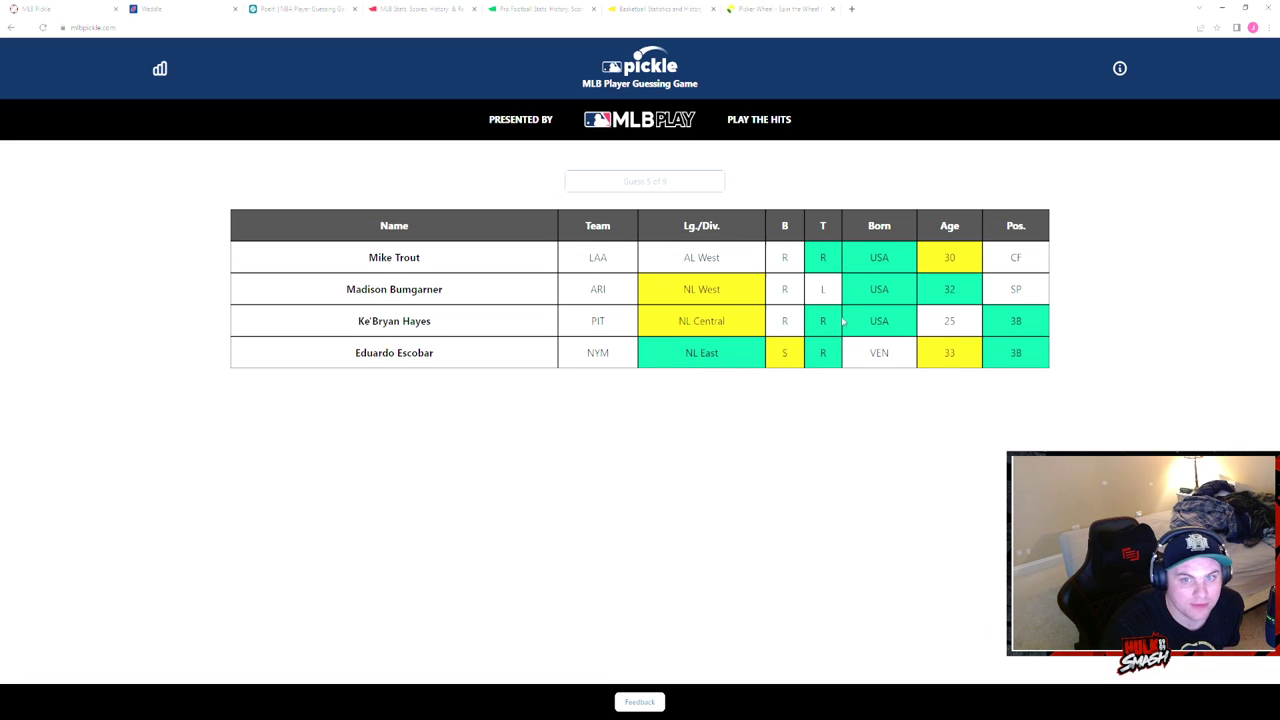
mouse_move(890, 374)
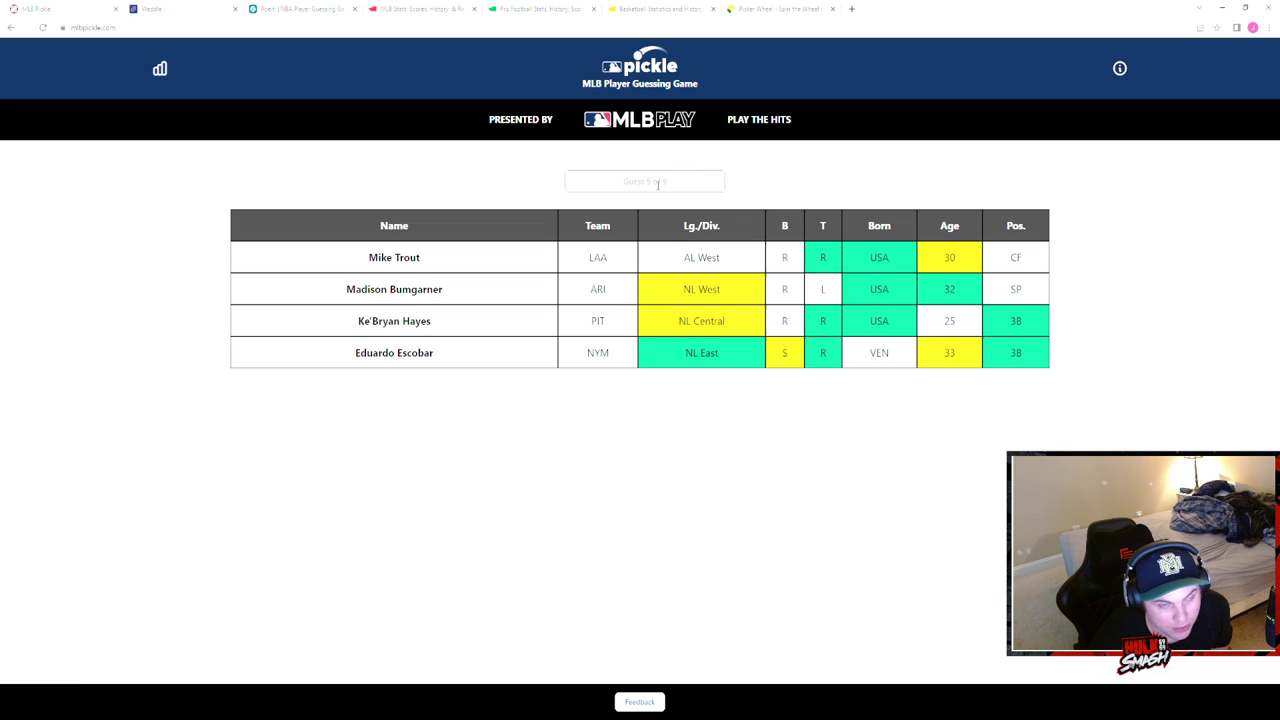
click(644, 180)
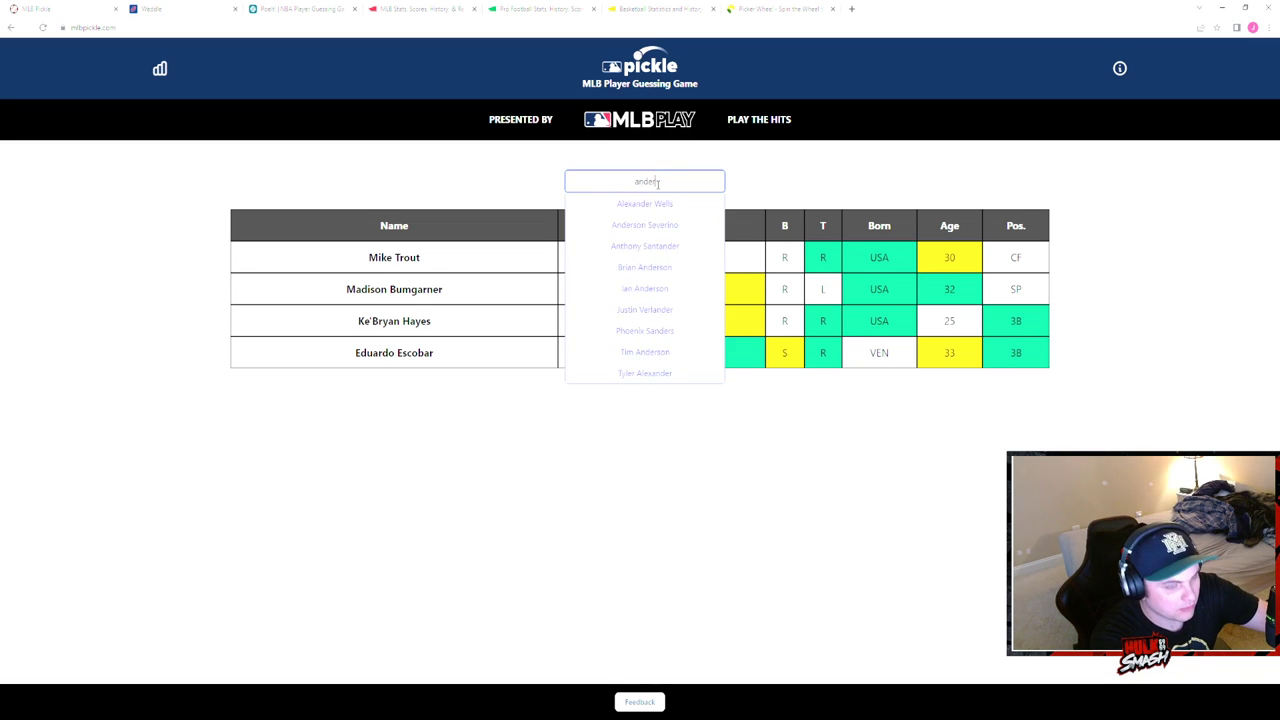
- Guess Brian Anderson from the 'anderson' search
text(anderson)
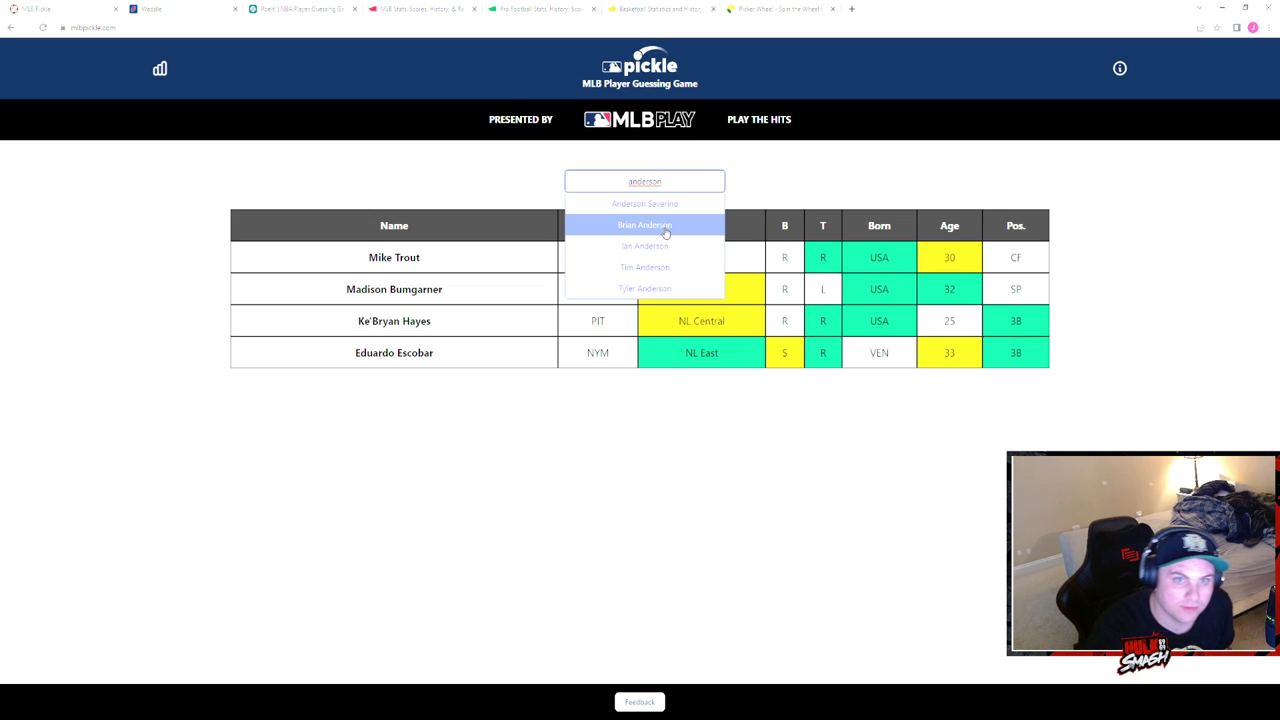
click(644, 224)
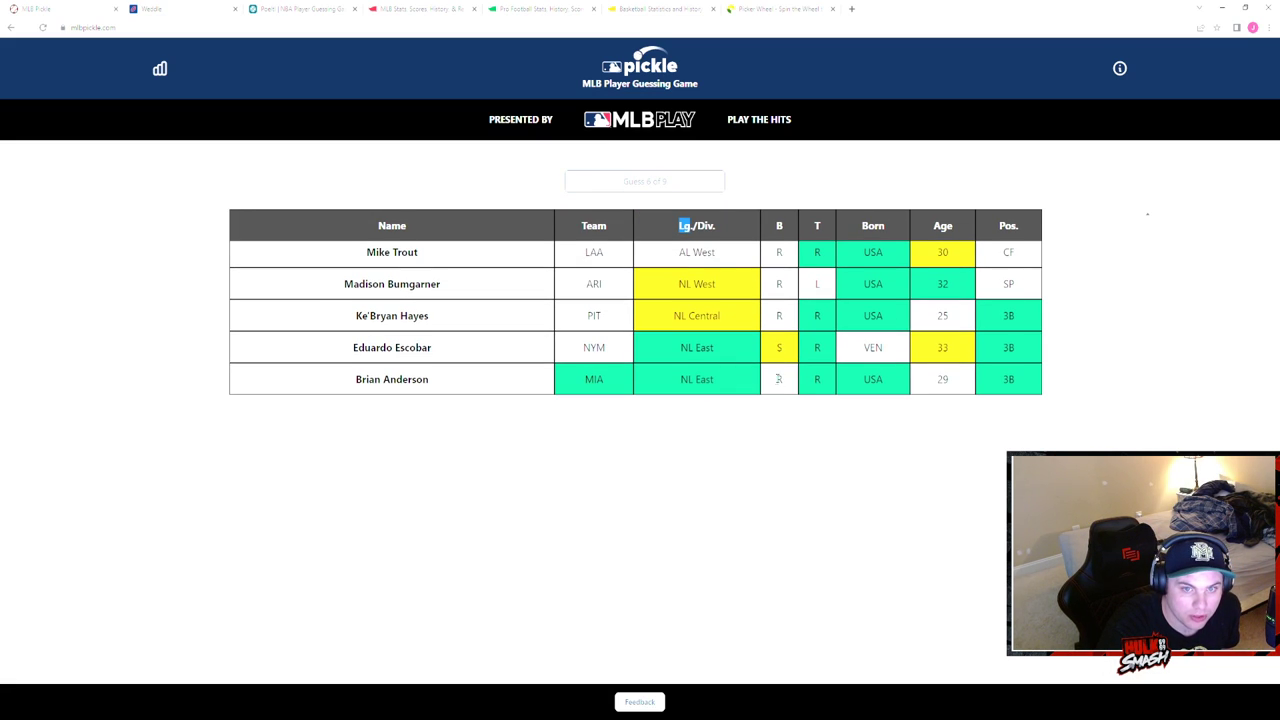
mouse_move(932, 396)
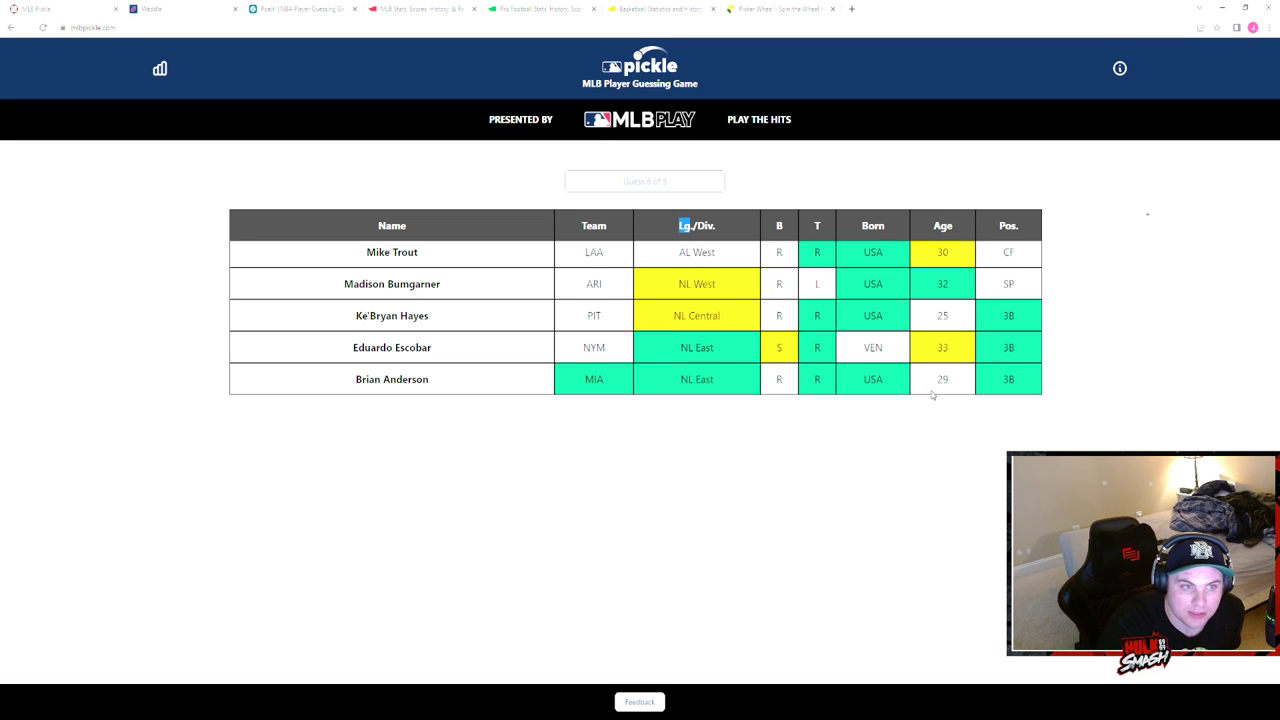
mouse_move(930, 384)
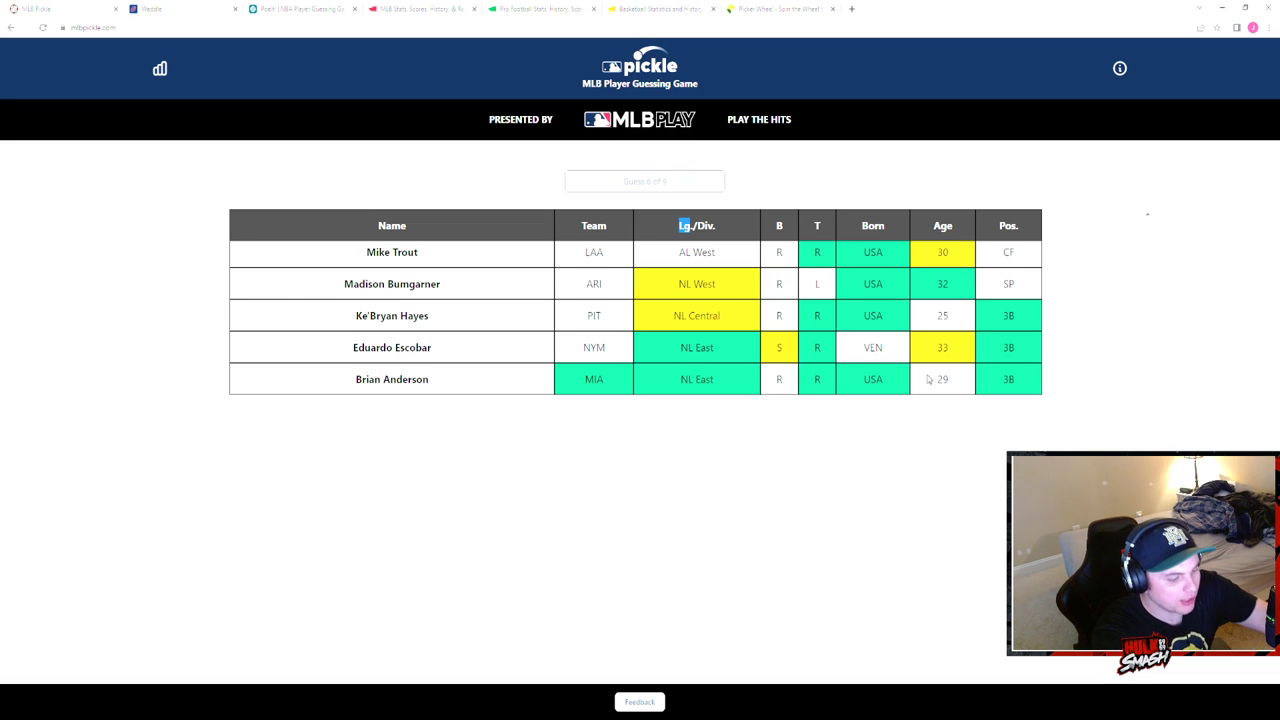
click(644, 180)
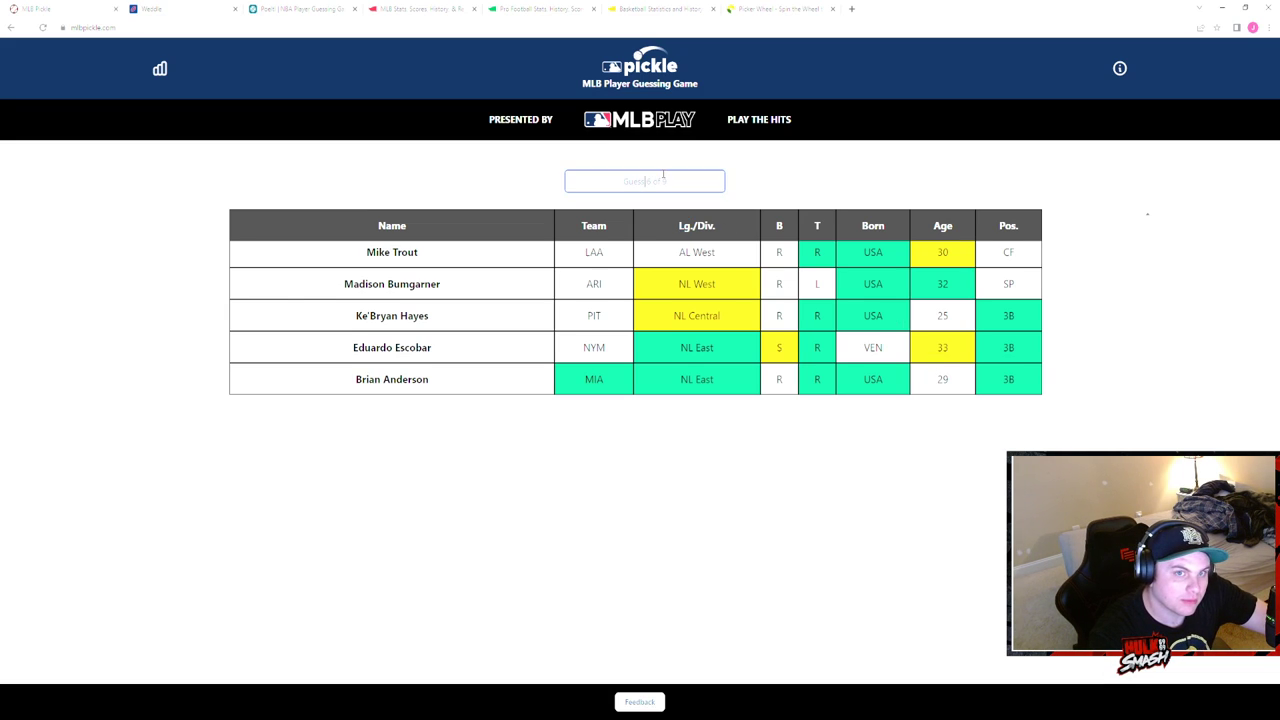
- Guess Jon Berti and continue toward Garrett Cooper as the next Marlins guess
text(berti)
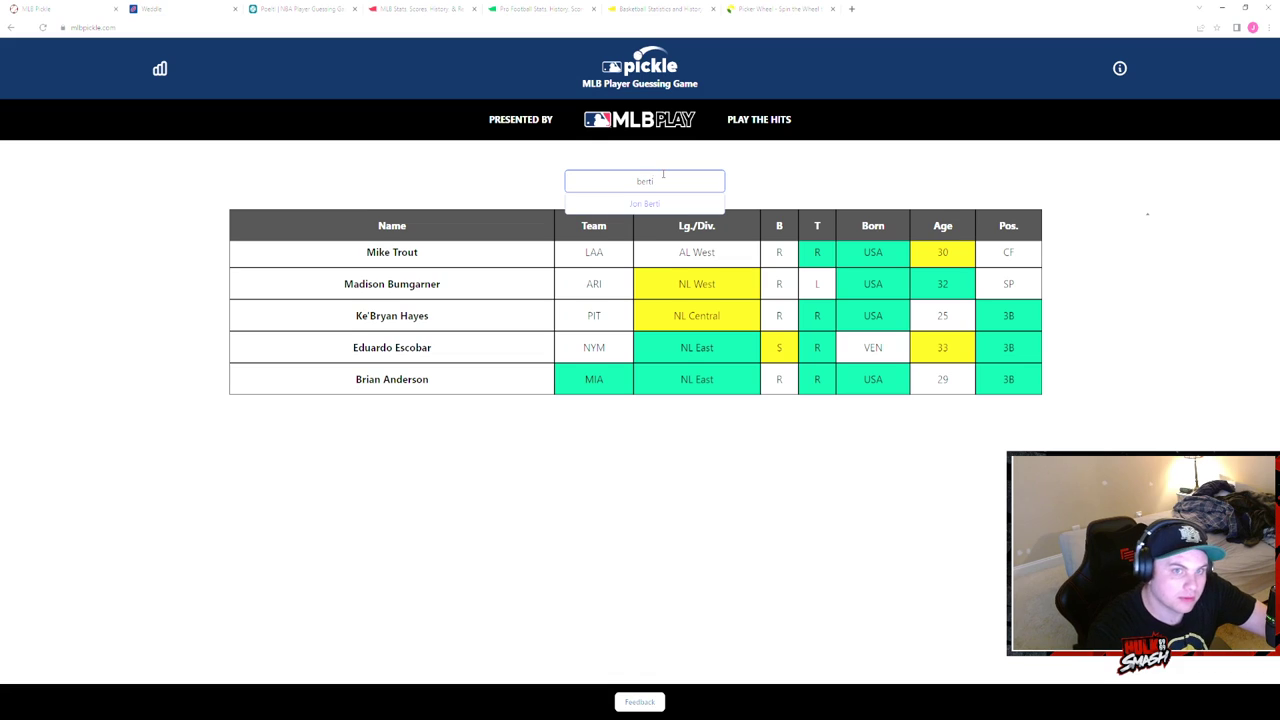
click(644, 204)
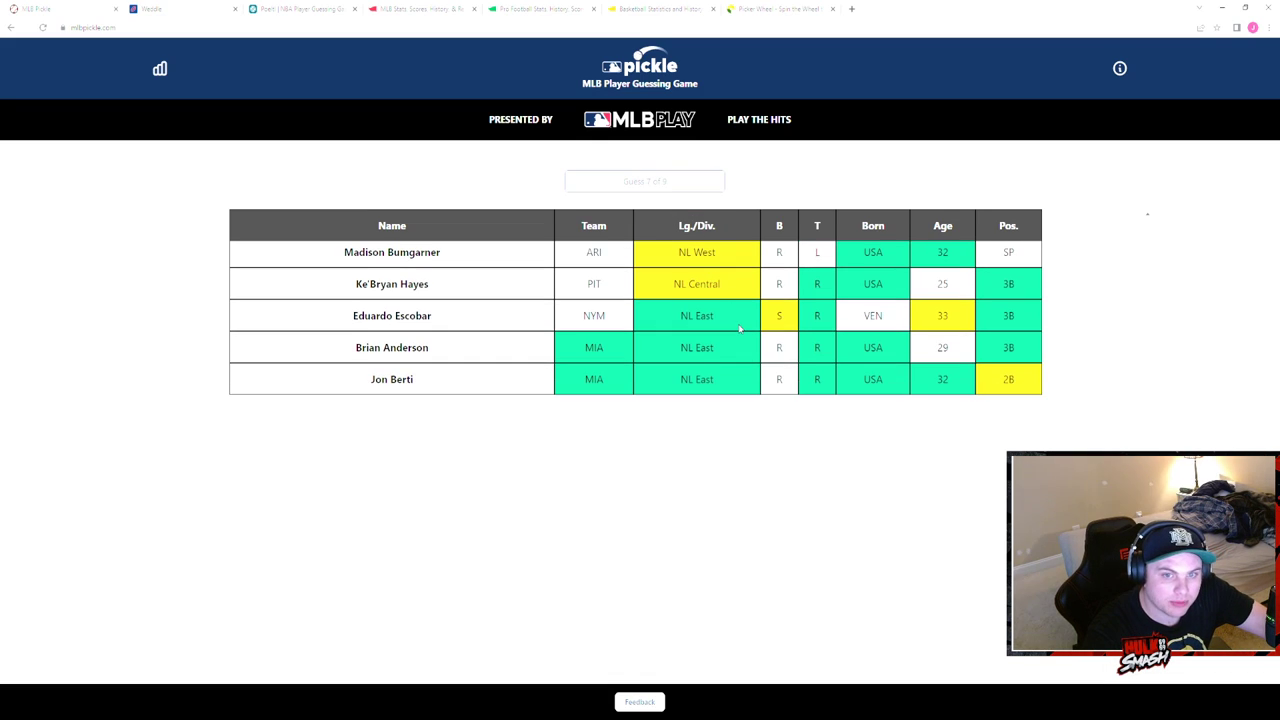
mouse_move(892, 342)
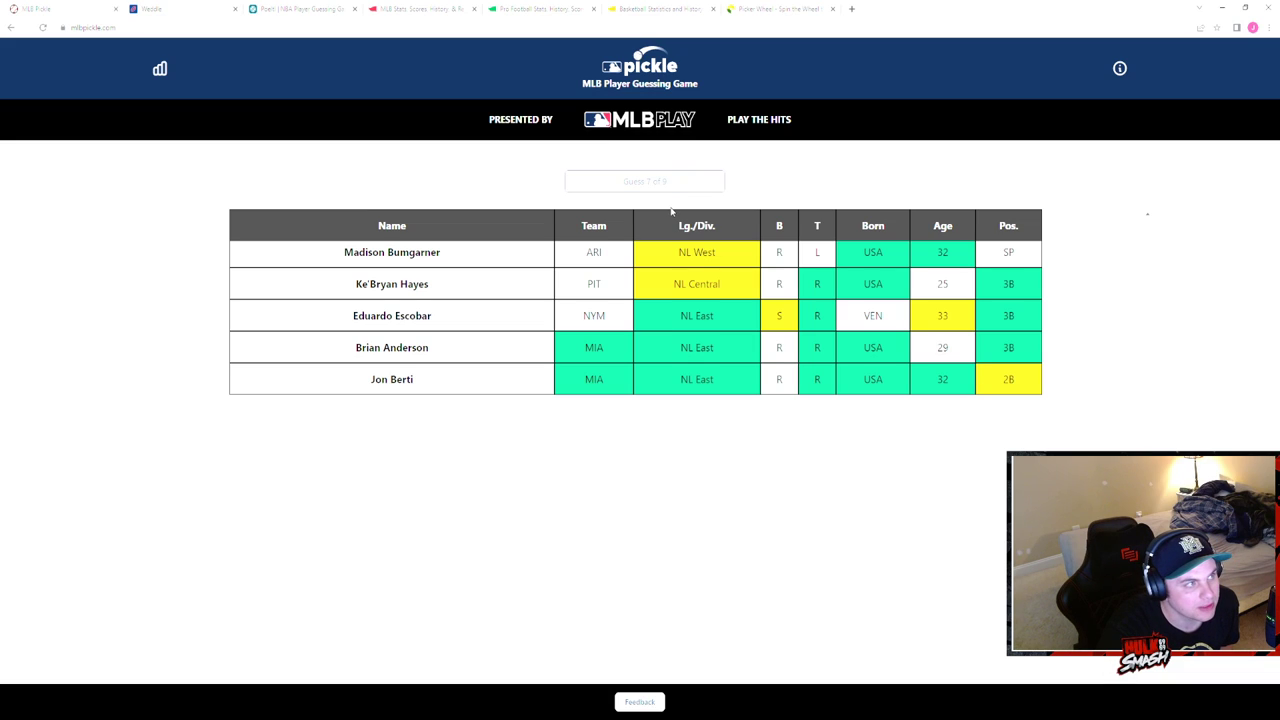
click(644, 180)
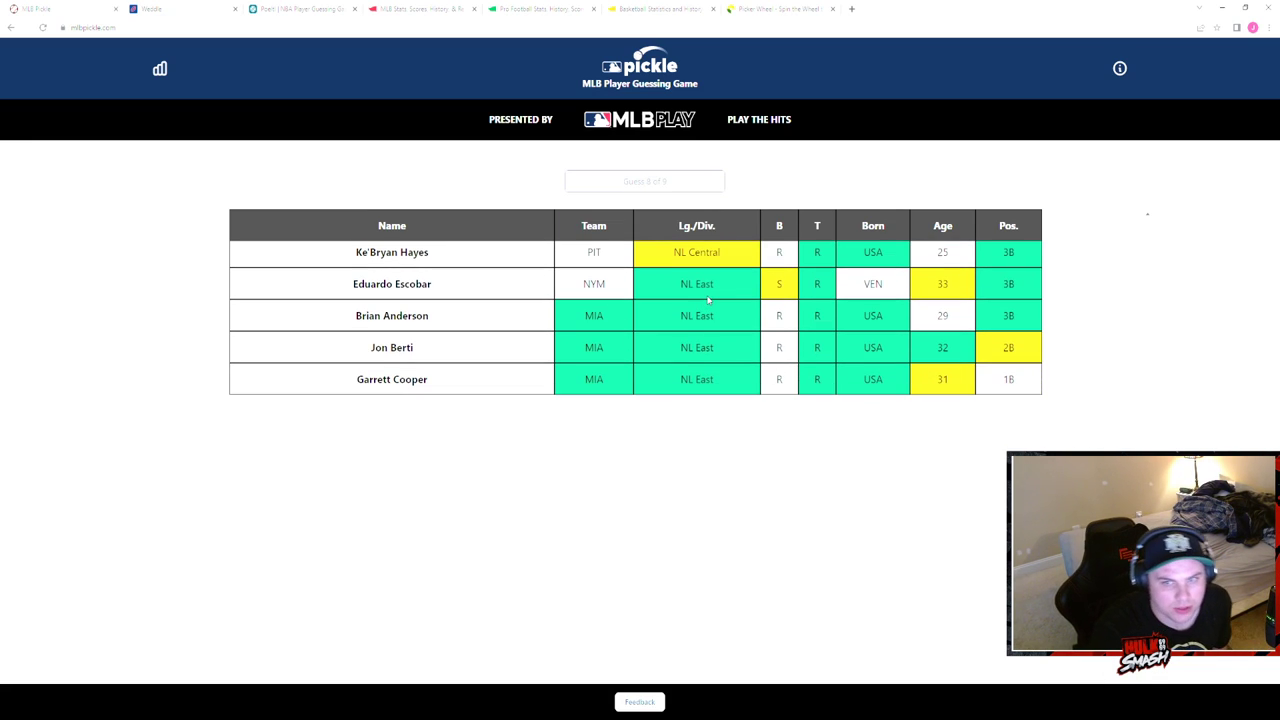
click(644, 180)
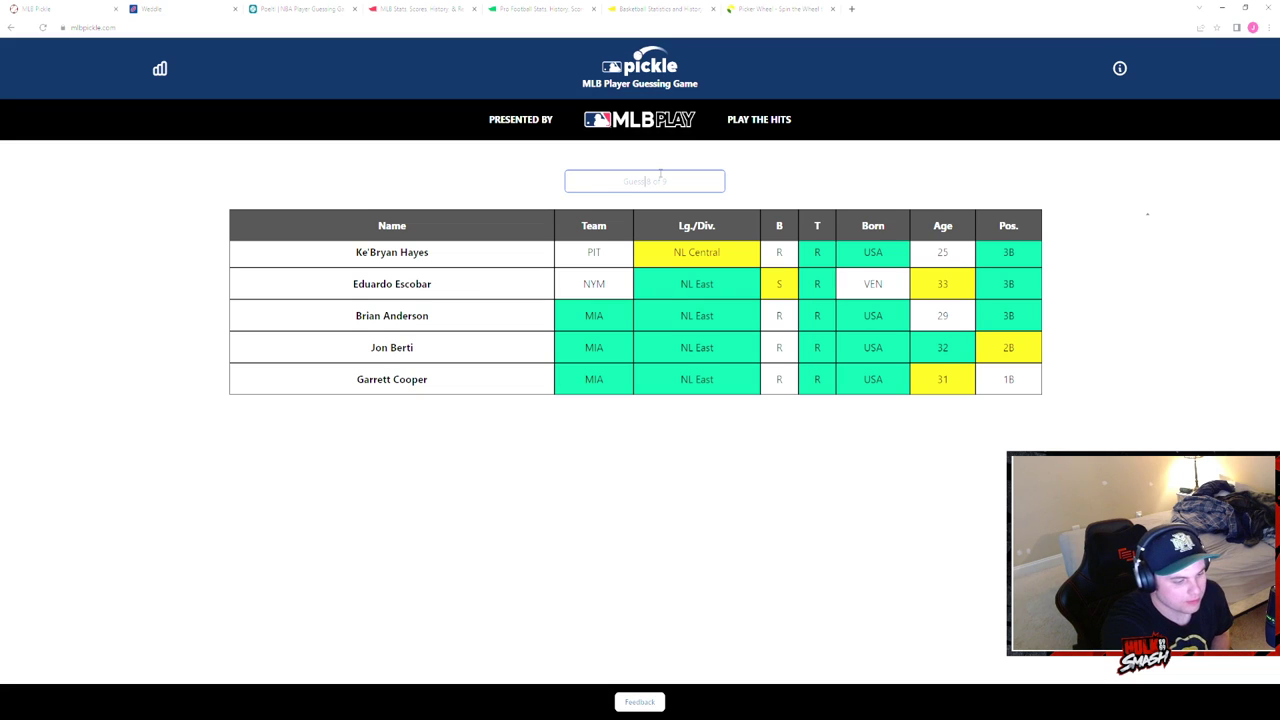
- Guess Miguel Rojas from the 'Miguel' suggestions, adding his MIA / NL East / VEN / 33 / SS row
text(ml)
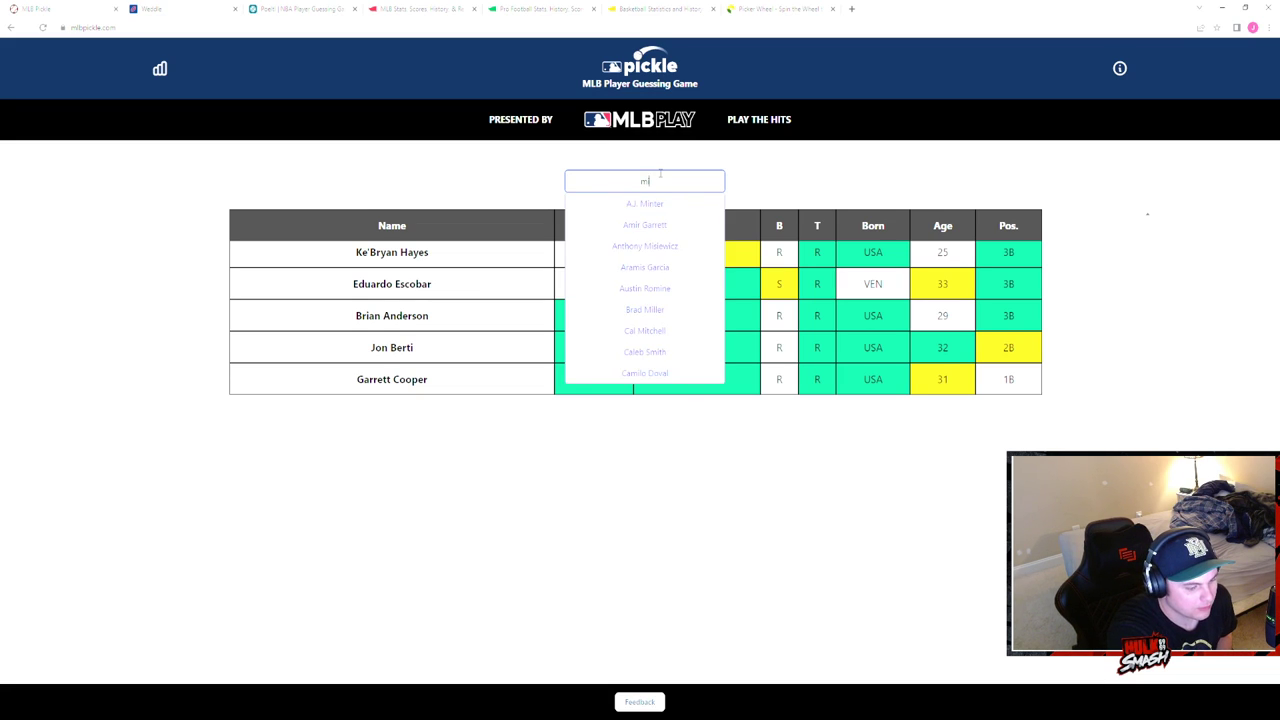
text(iguel)
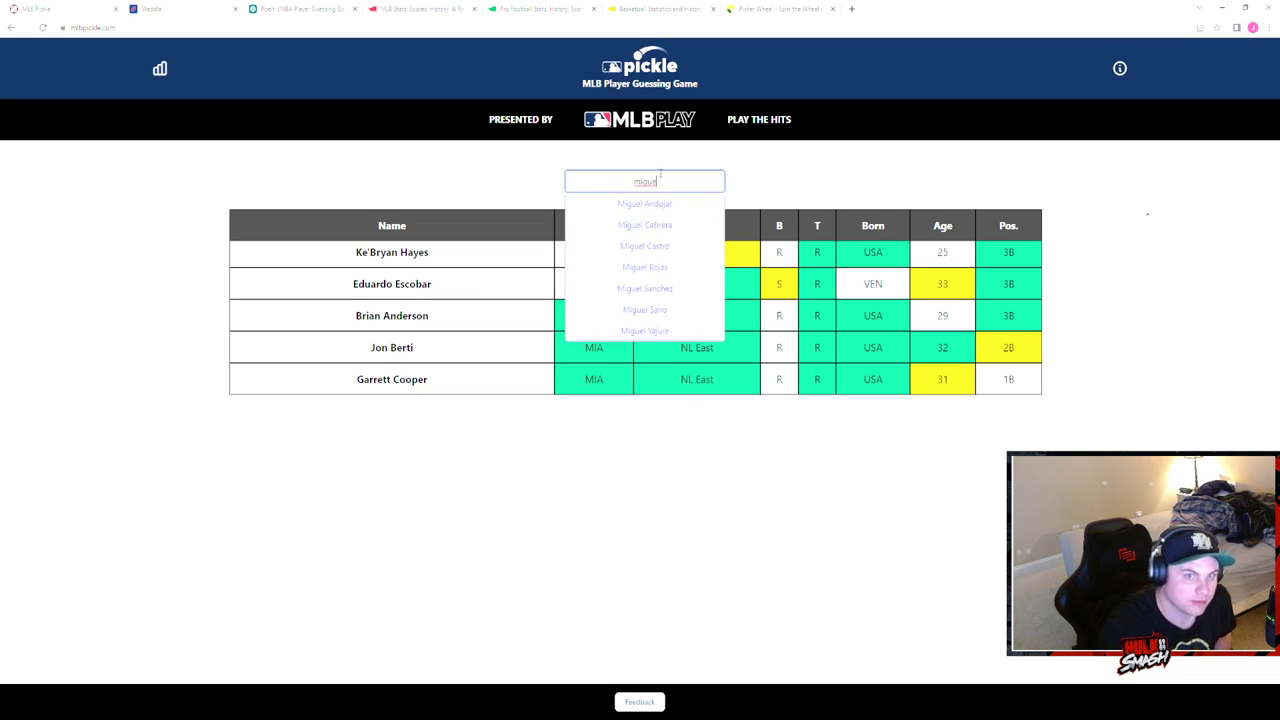
mouse_move(644, 330)
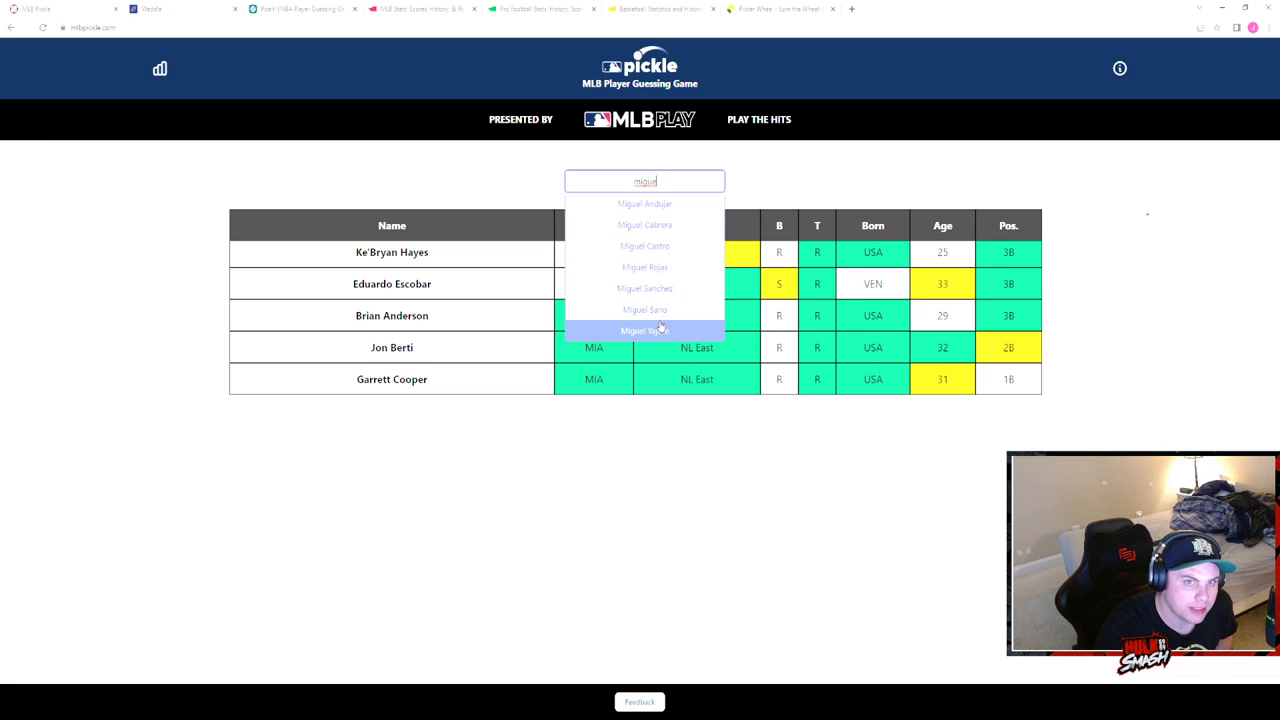
mouse_move(644, 268)
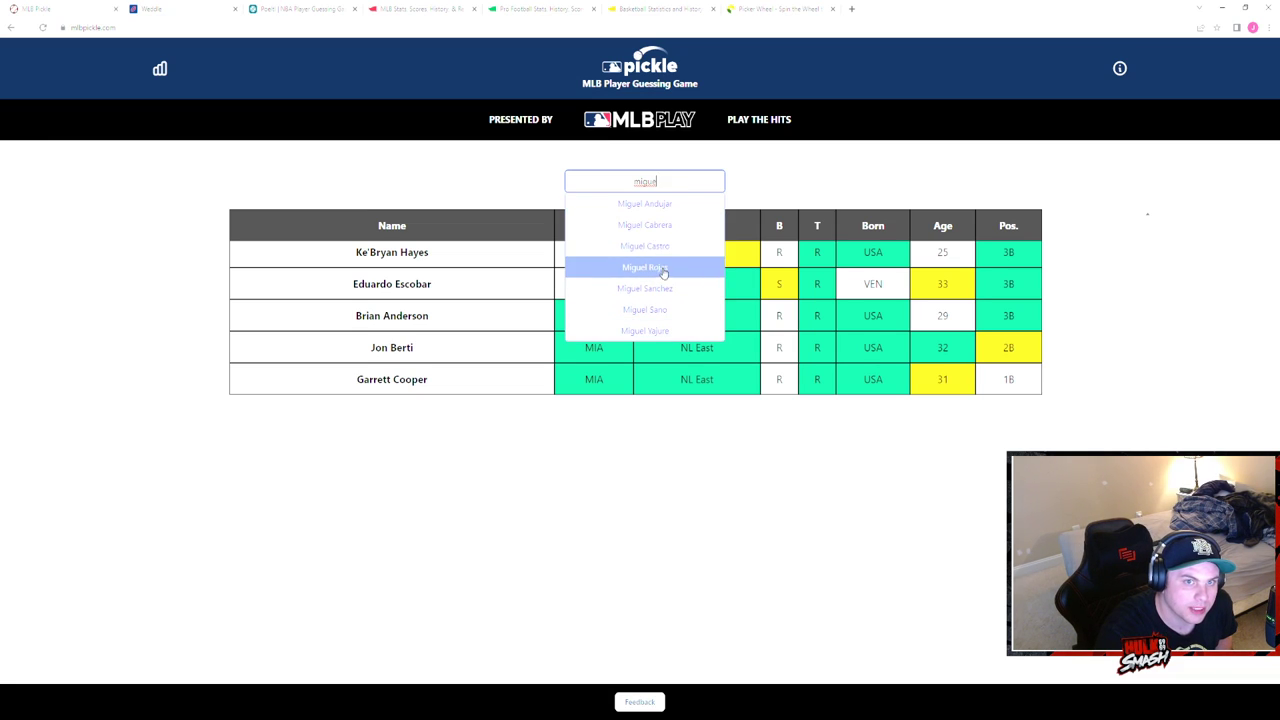
click(644, 268)
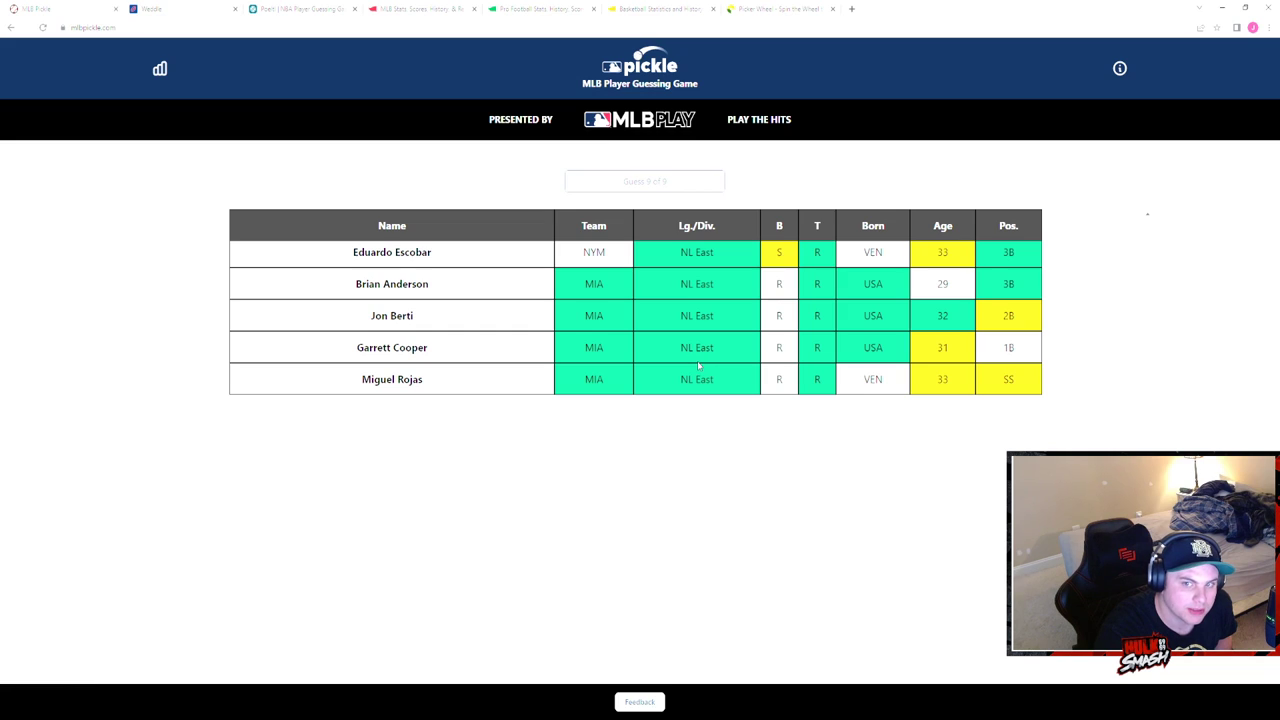
click(644, 180)
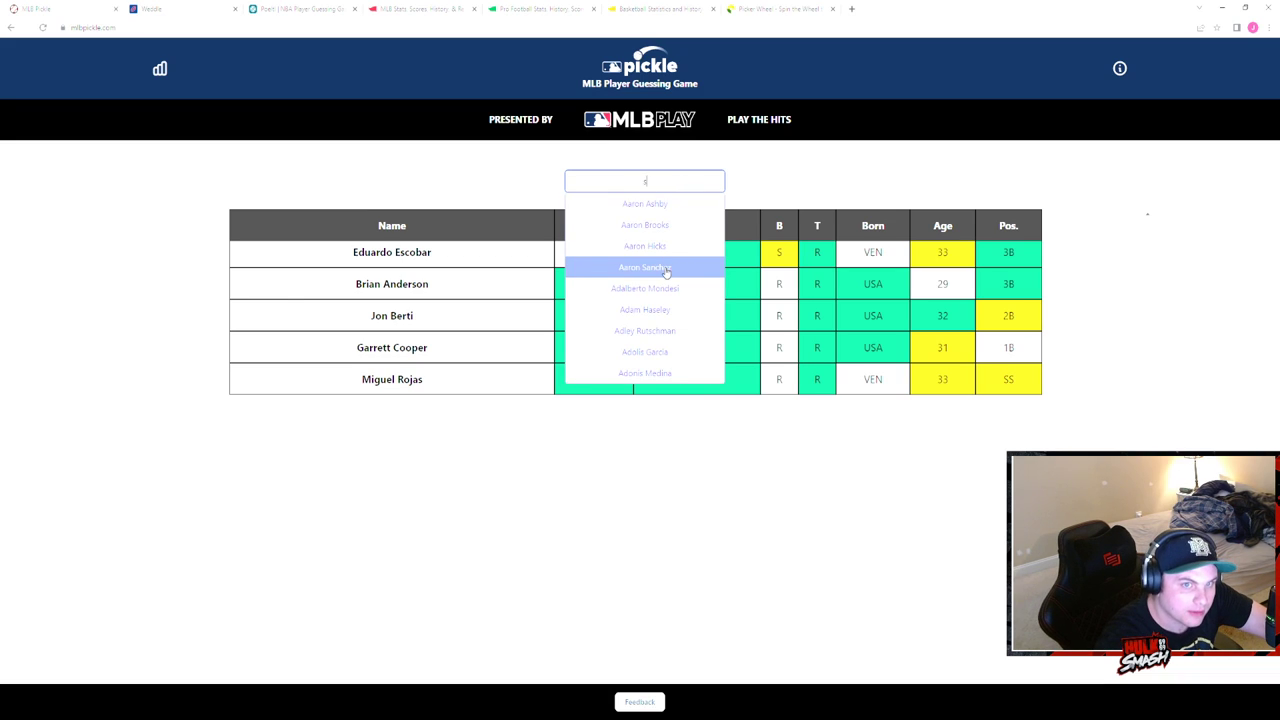
- Submit the final Pickle guess, see Joey Wendle revealed as the answer, and close the game
click(644, 268)
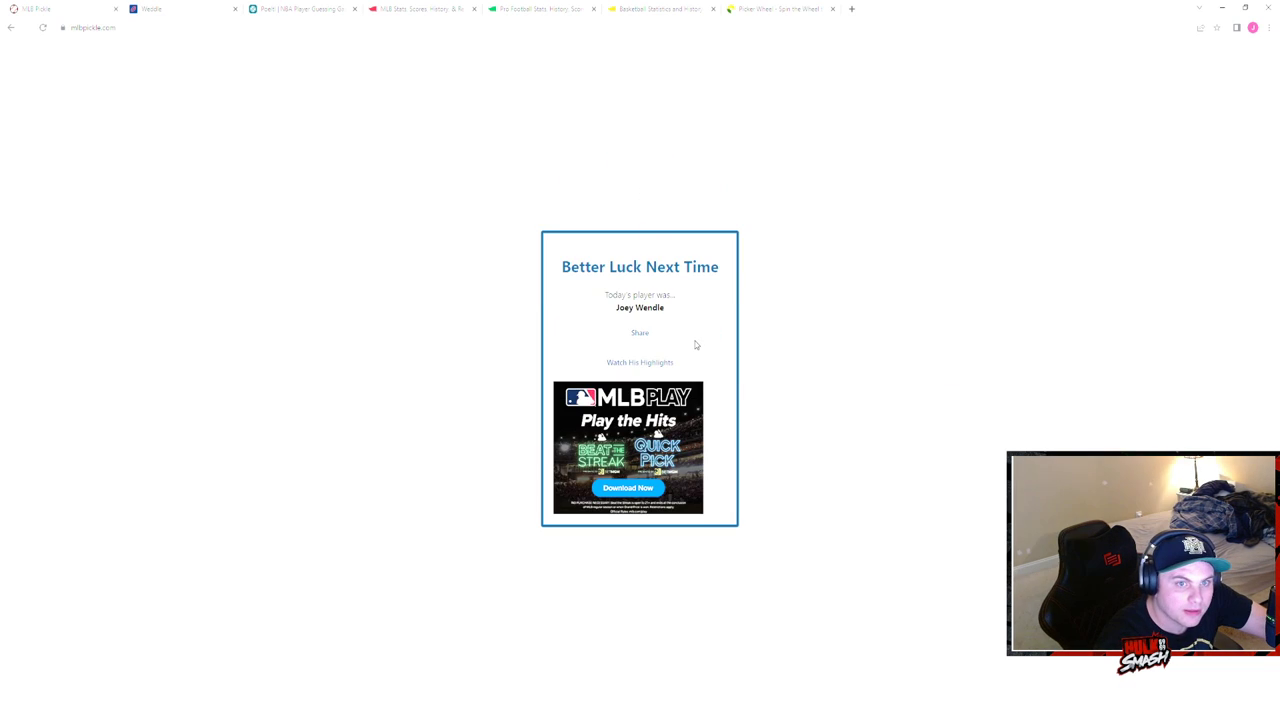
mouse_move(240, 102)
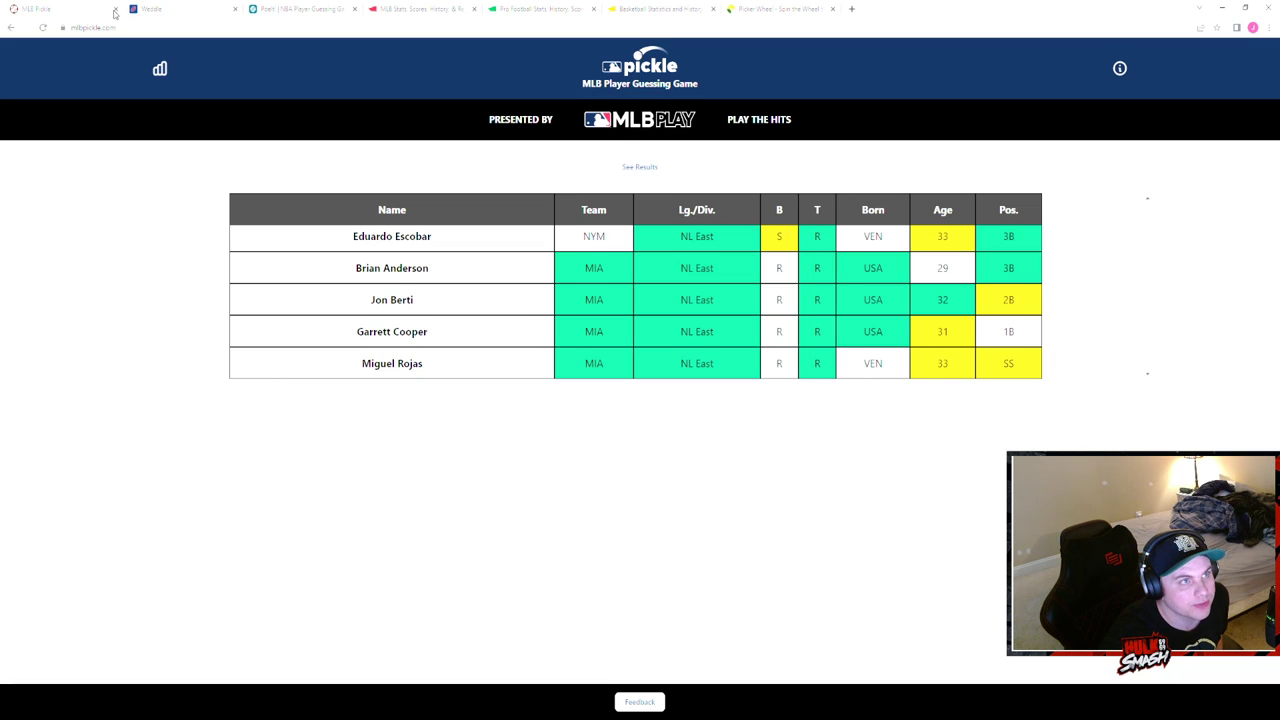
click(150, 8)
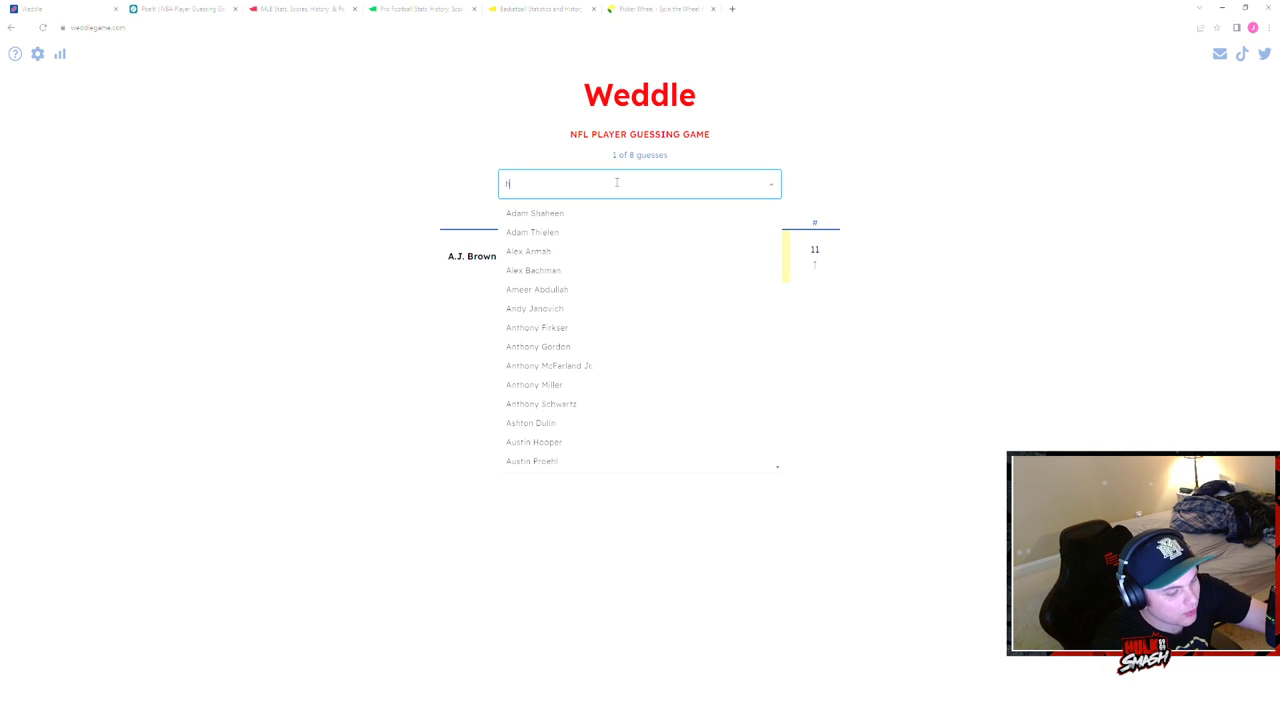
- Guess Justin Herbert from the 'herb' suggestions, adding his row under A.J. Brown
text(erb)
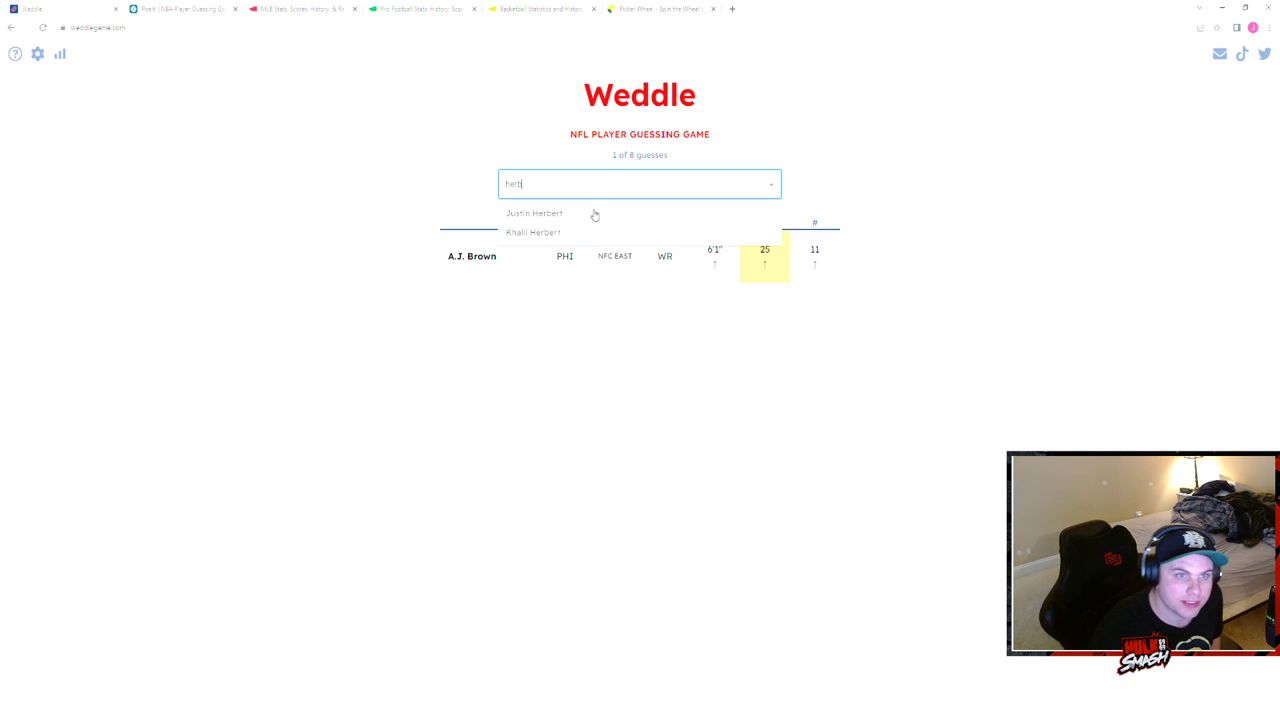
click(534, 212)
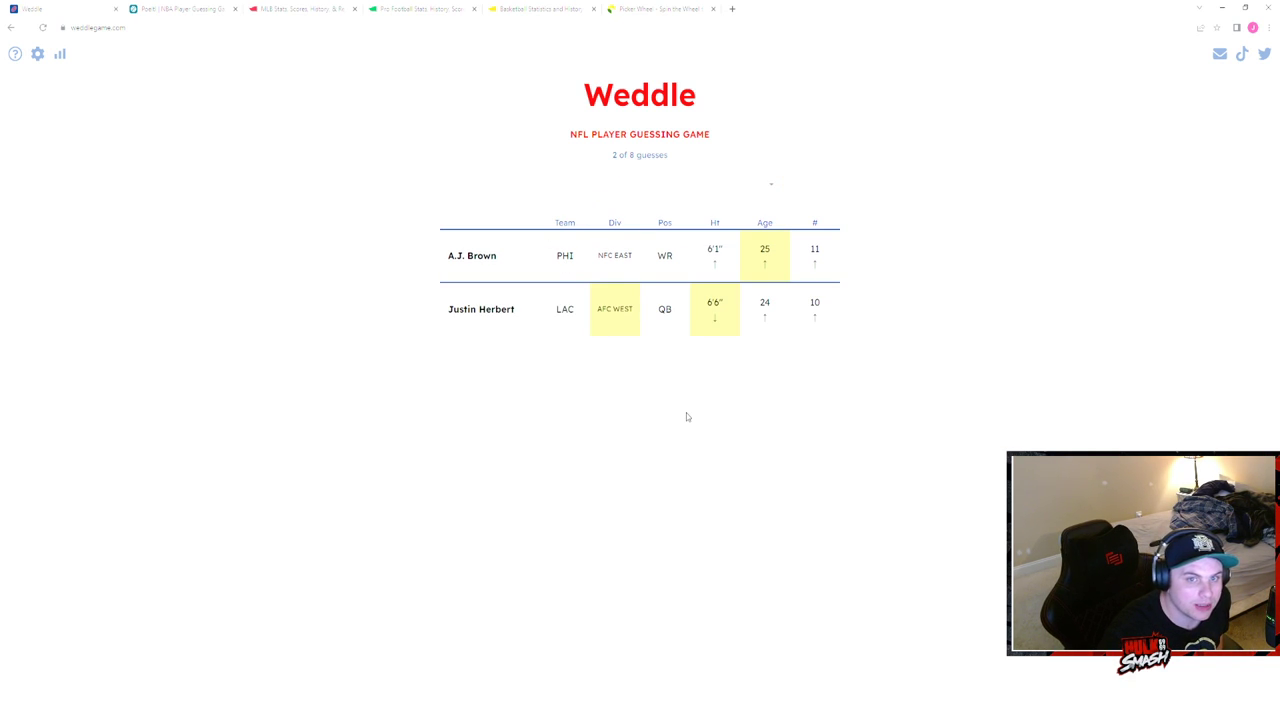
mouse_move(720, 320)
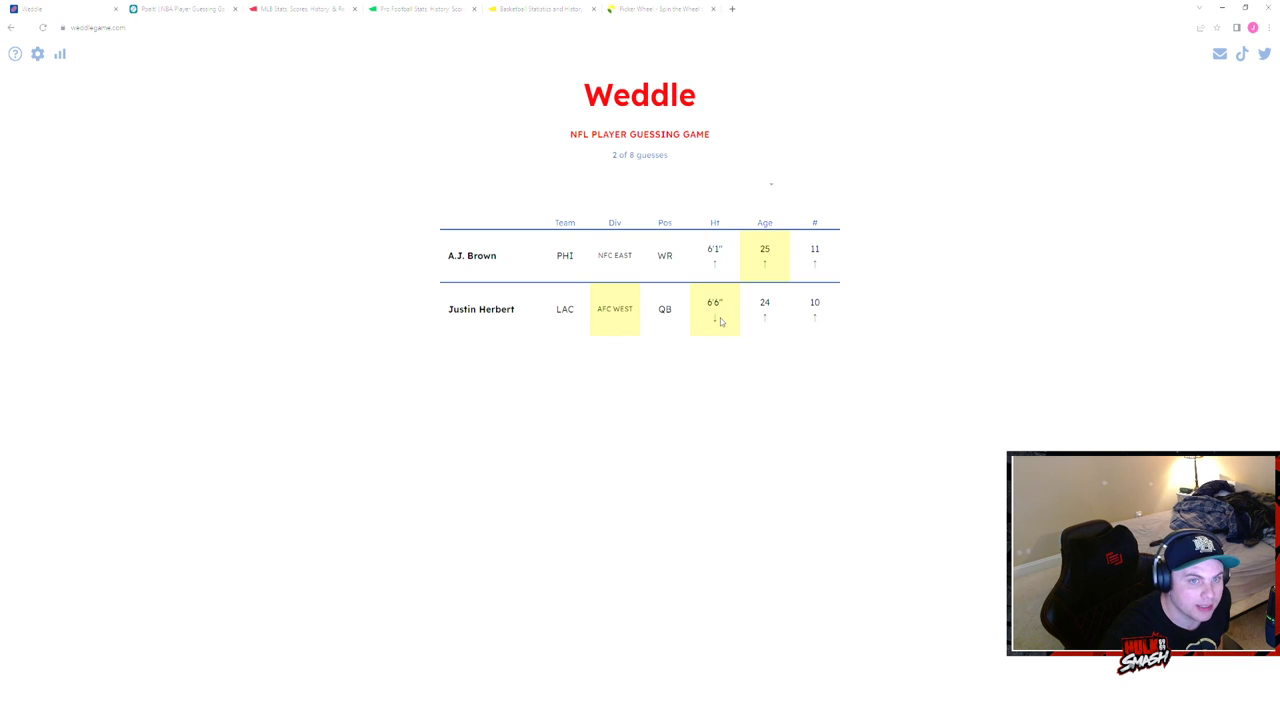
click(636, 182)
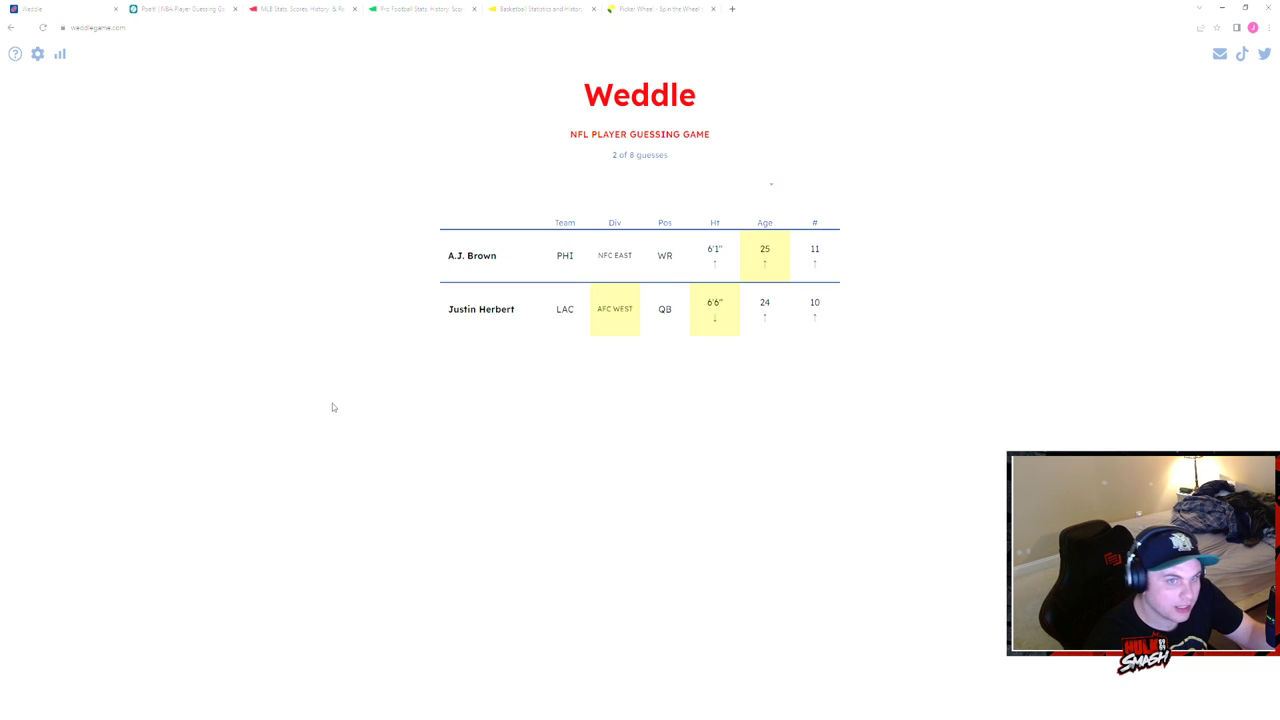
click(640, 184)
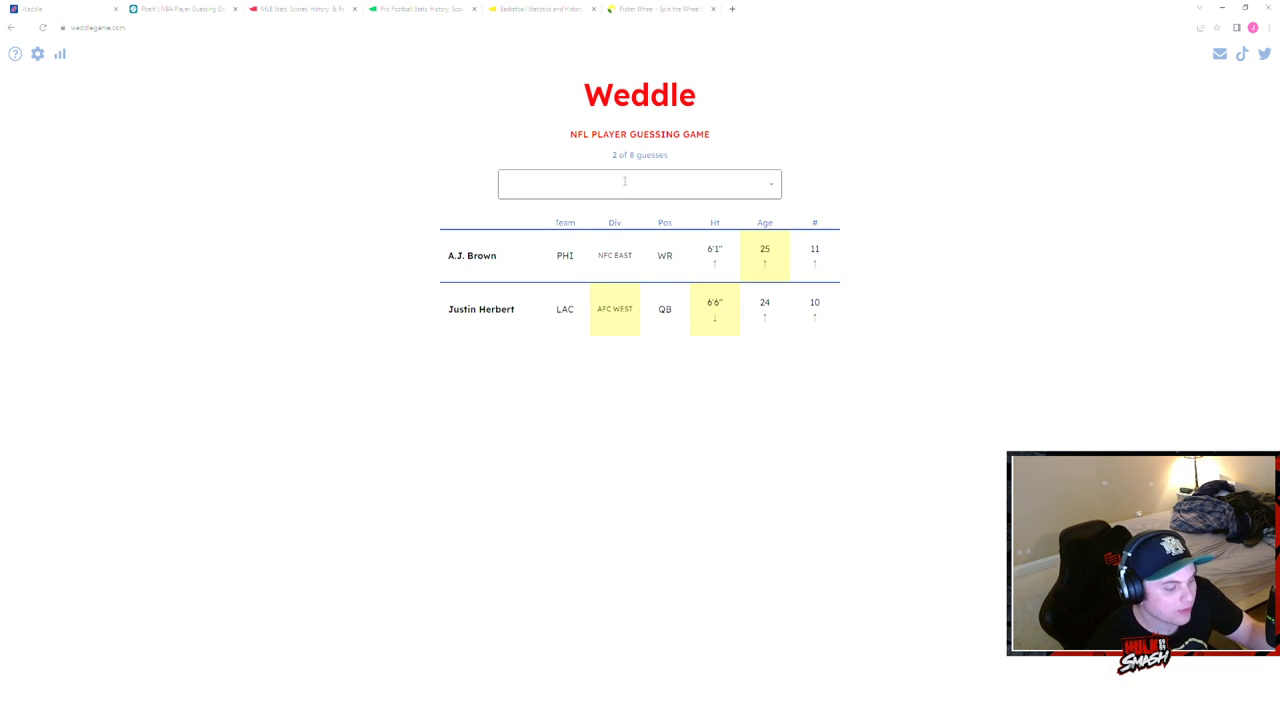
click(640, 184)
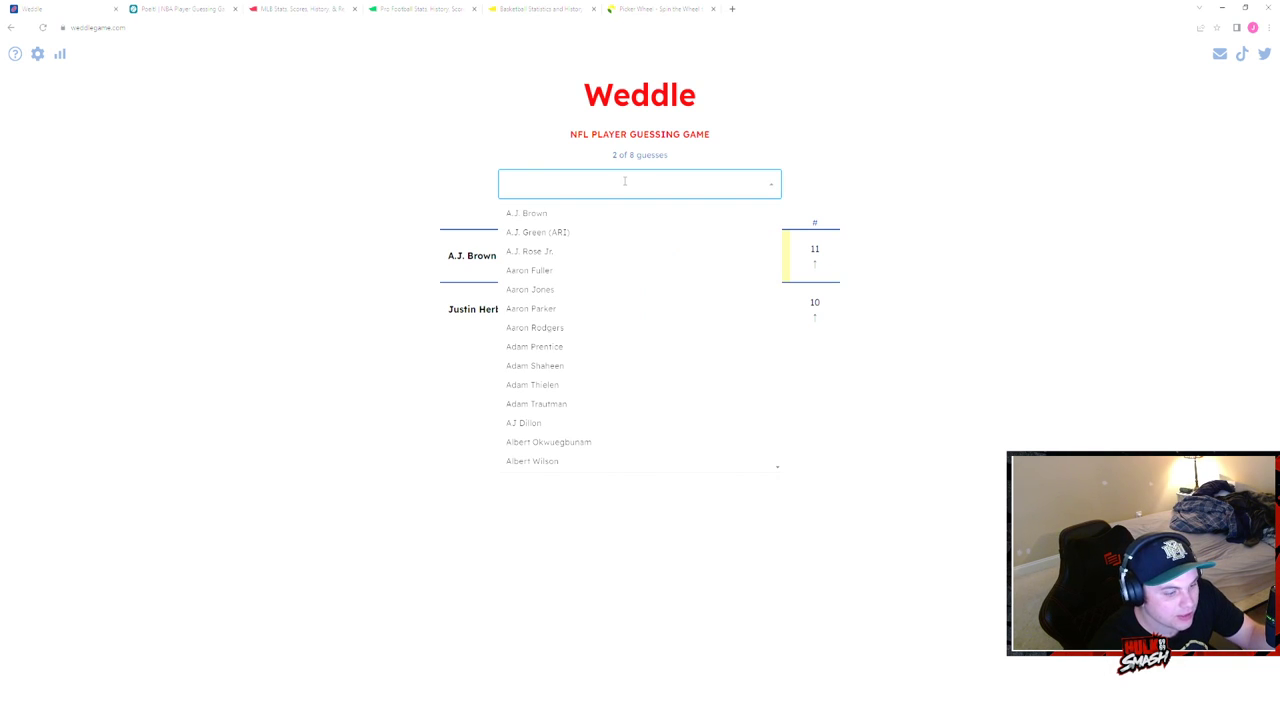
- Guess Hunter Henry from the 'henr' suggestions, matching TE and age 27
text(akins)
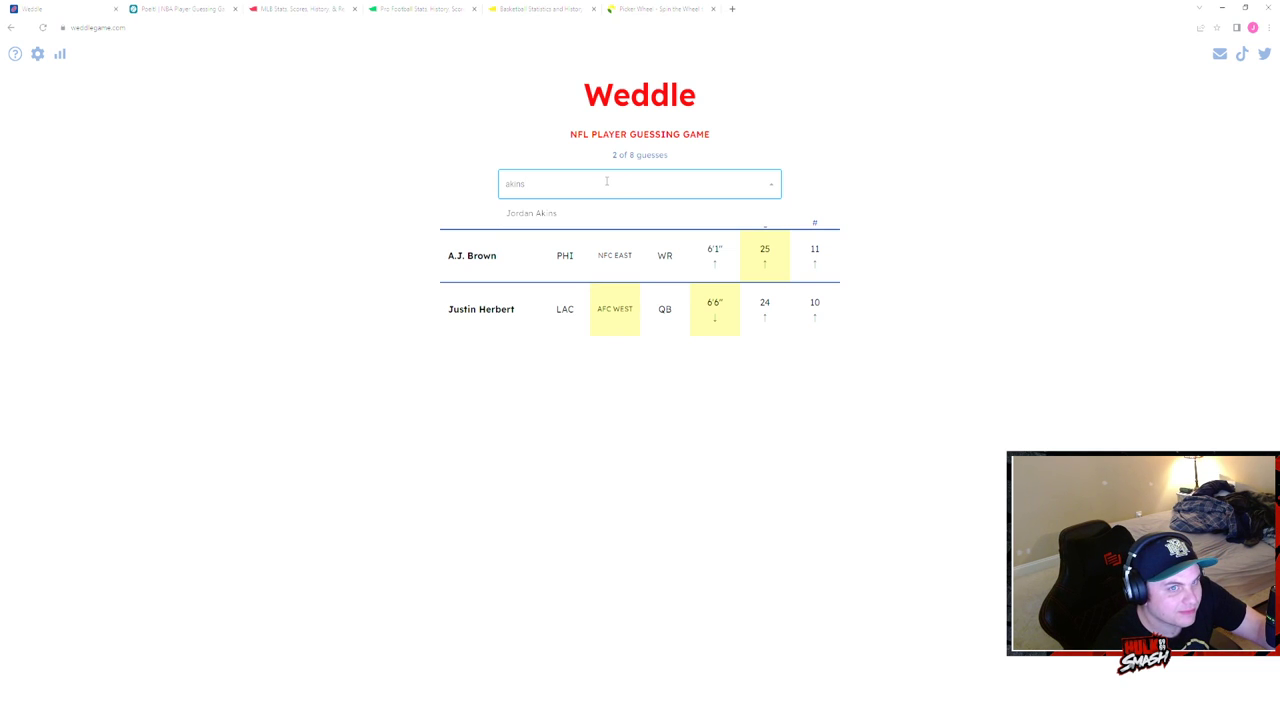
mouse_move(868, 300)
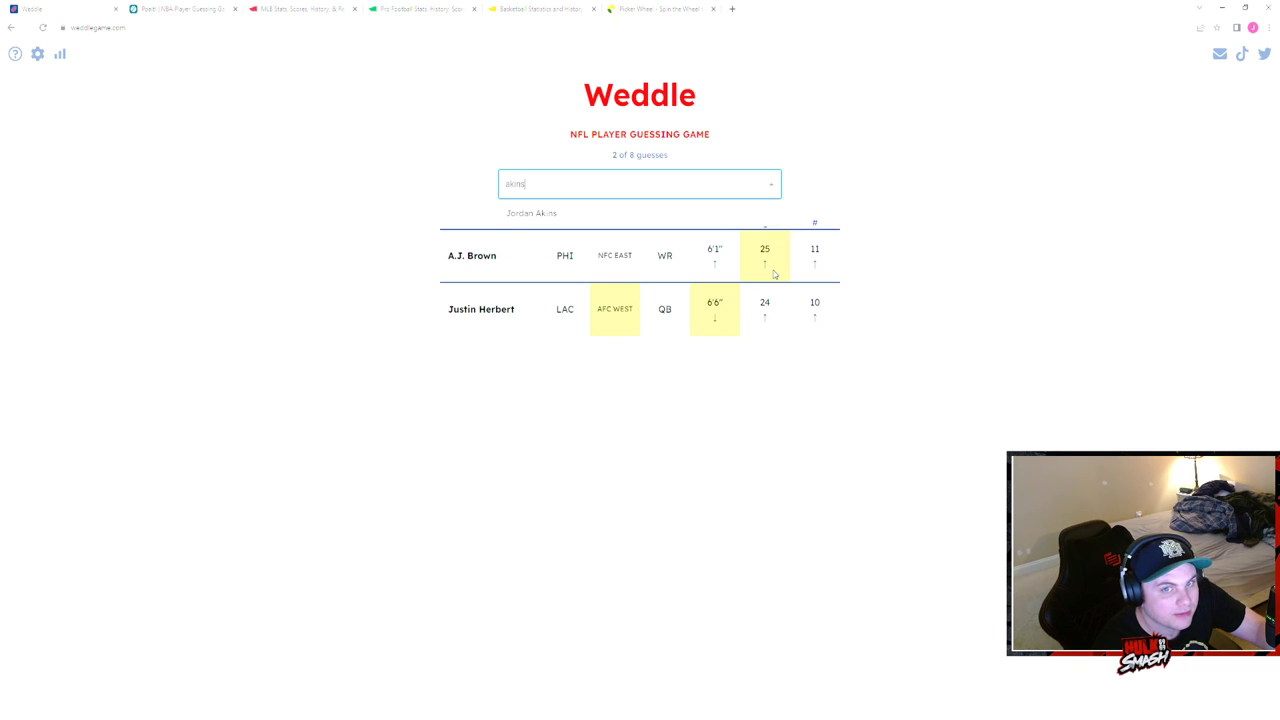
mouse_move(624, 222)
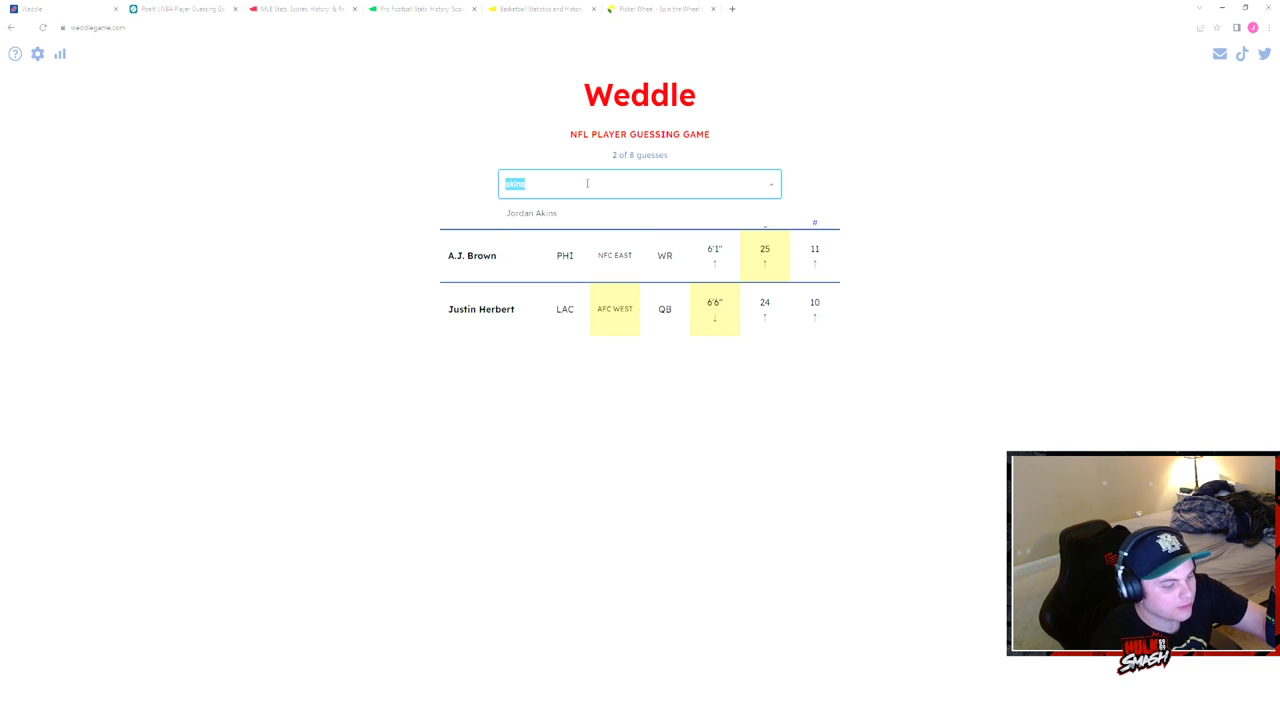
text(henr)
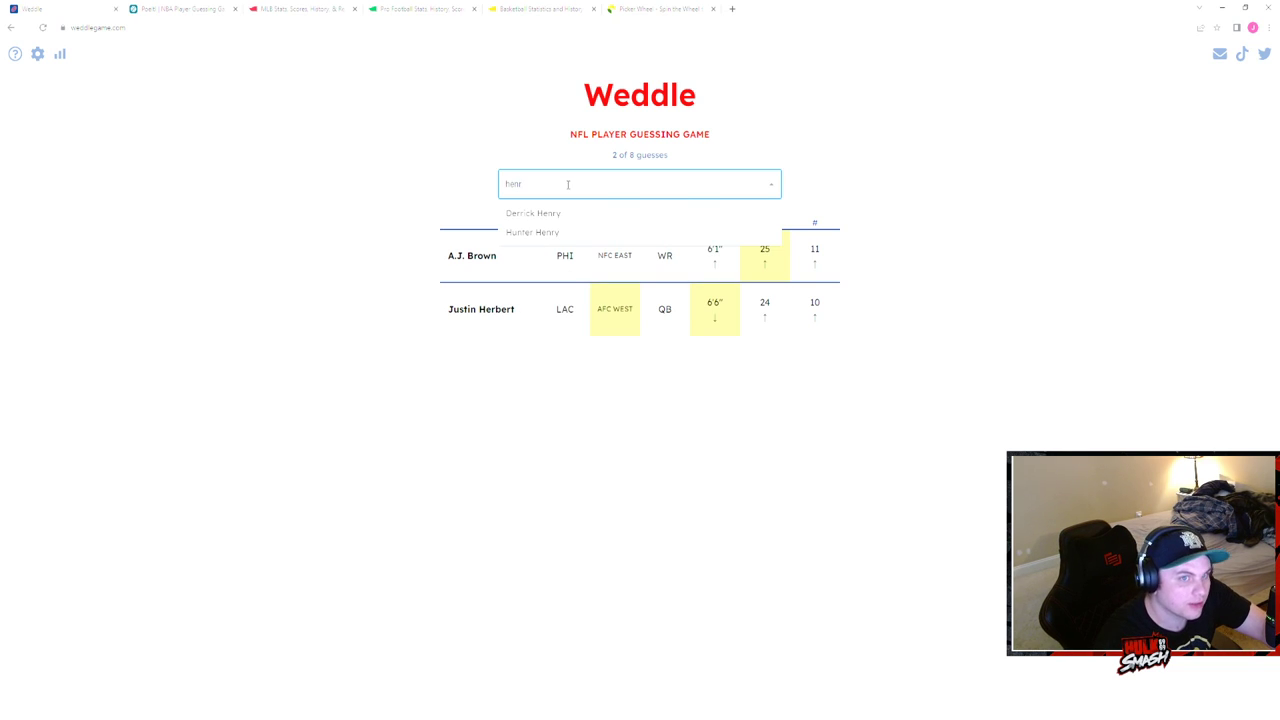
click(532, 232)
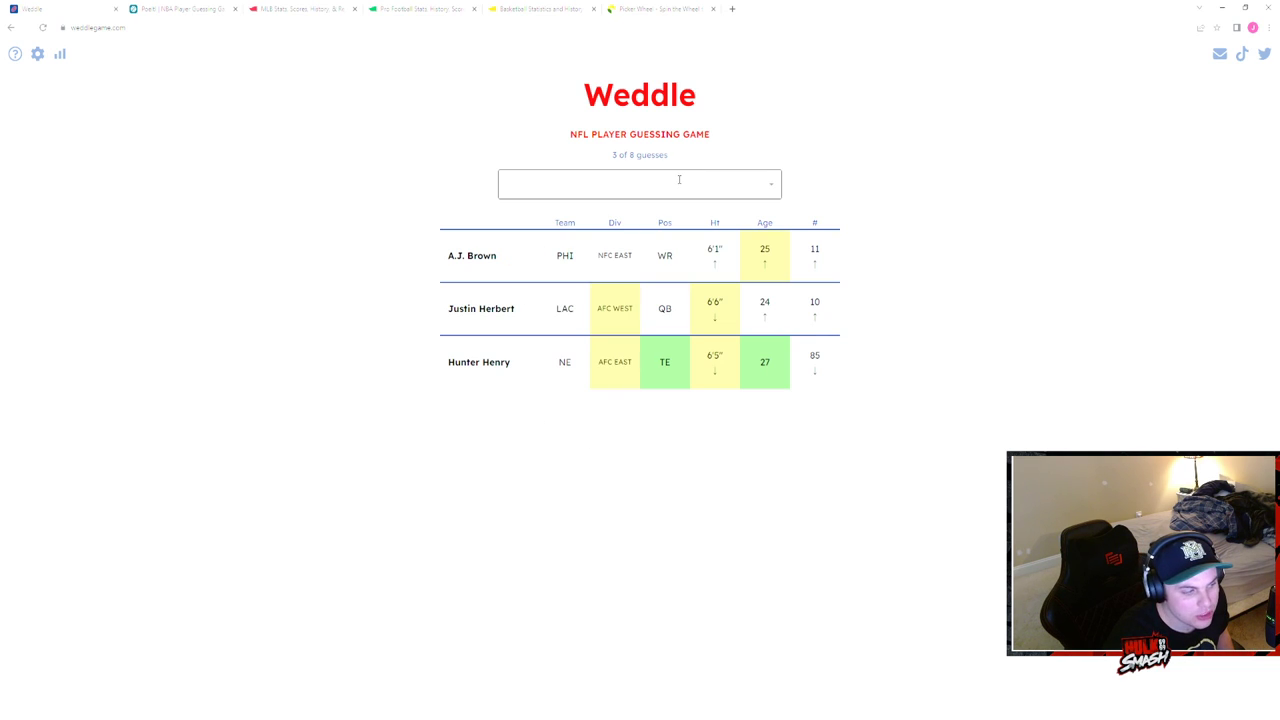
- Guess Mark Andrews from the 'andre' search as the fourth guess
click(640, 184)
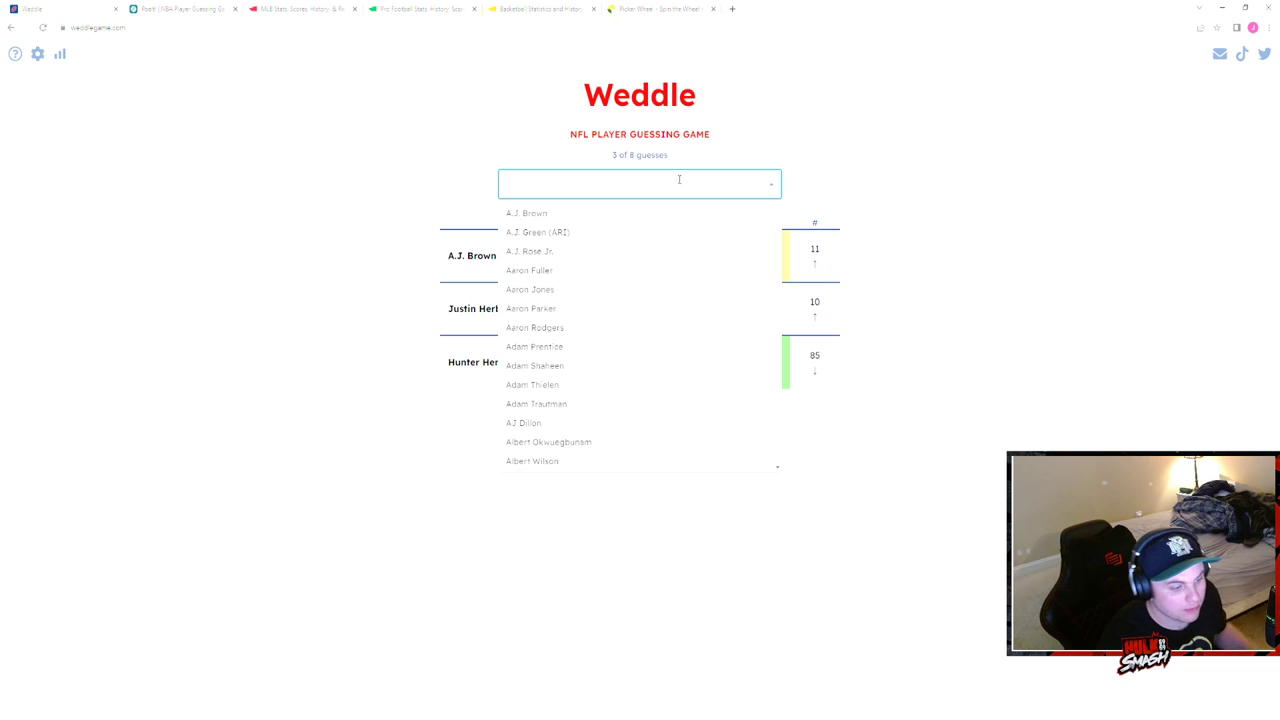
text(andr4e)
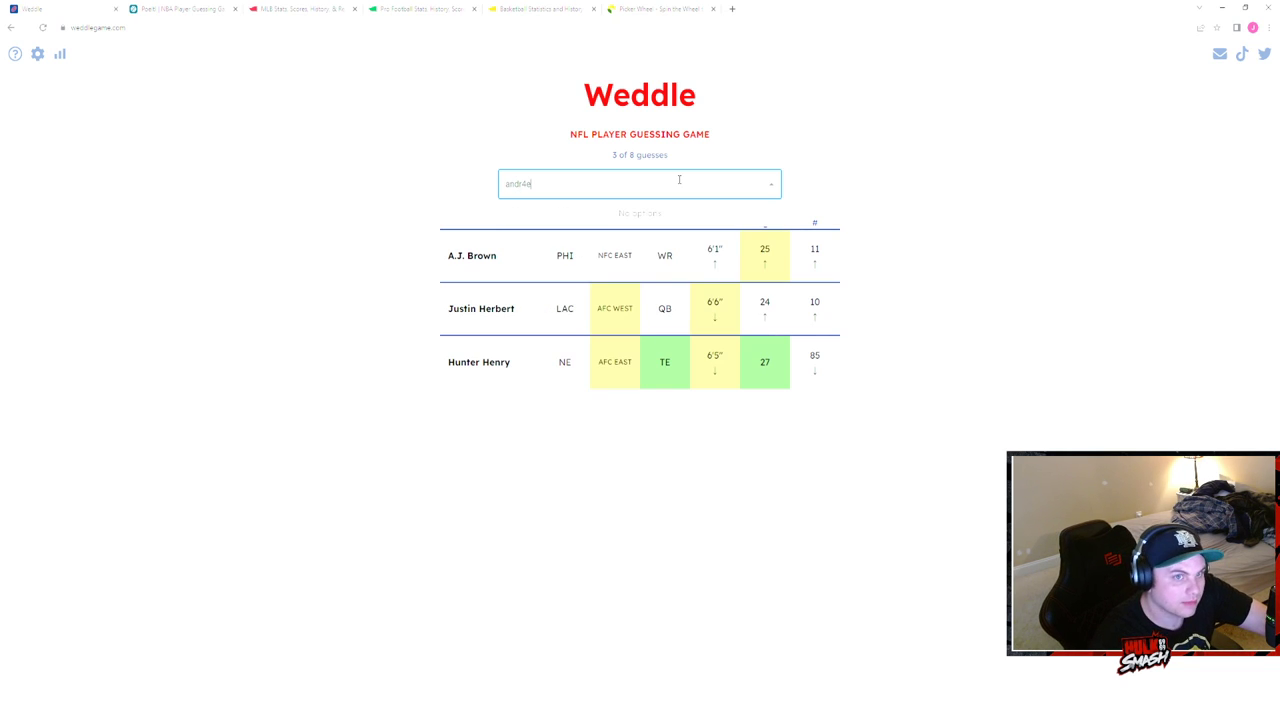
key(Backspace)
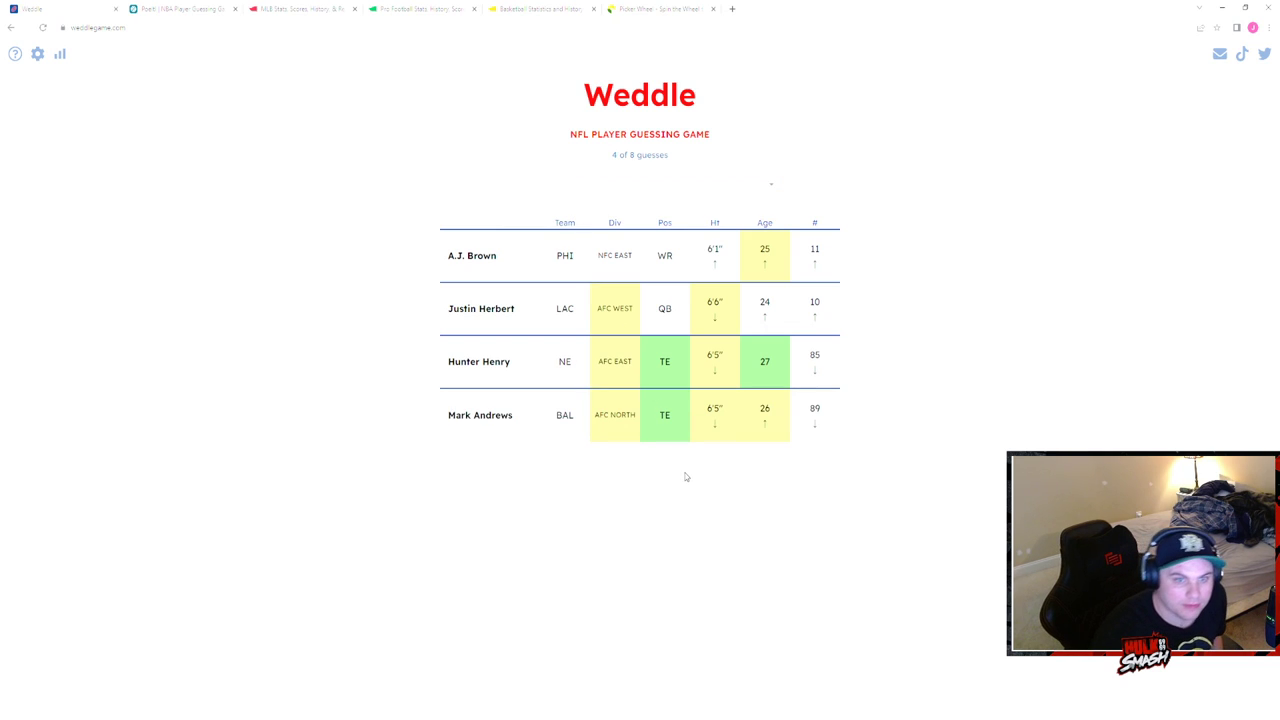
mouse_move(688, 172)
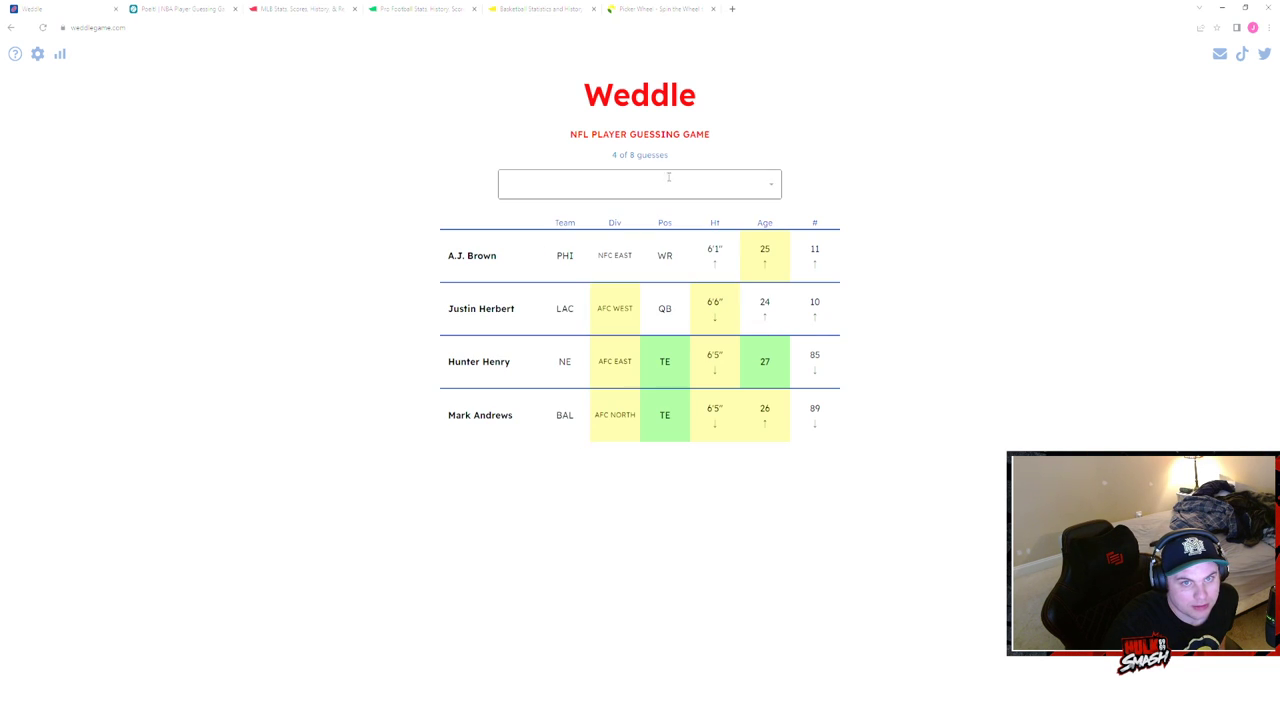
- Guess Dan Arnold from the 'arn' suggestions, matching TE and age 27
click(640, 184)
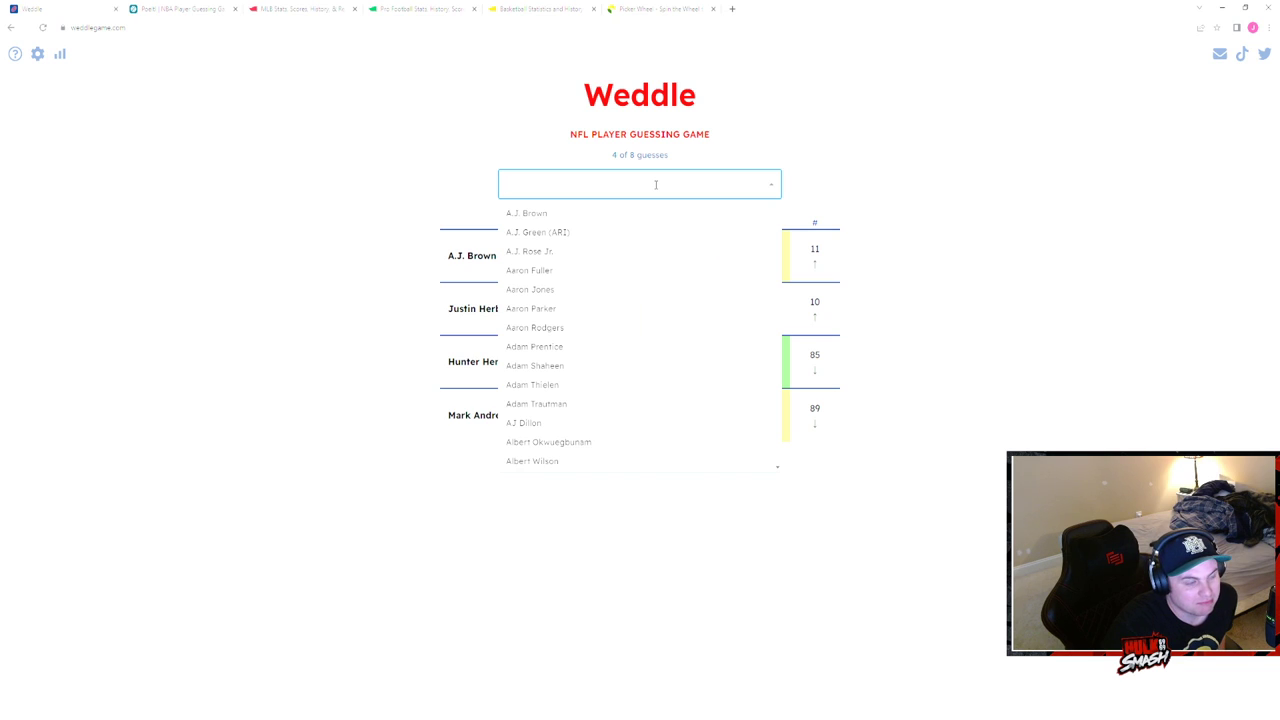
text(aro)
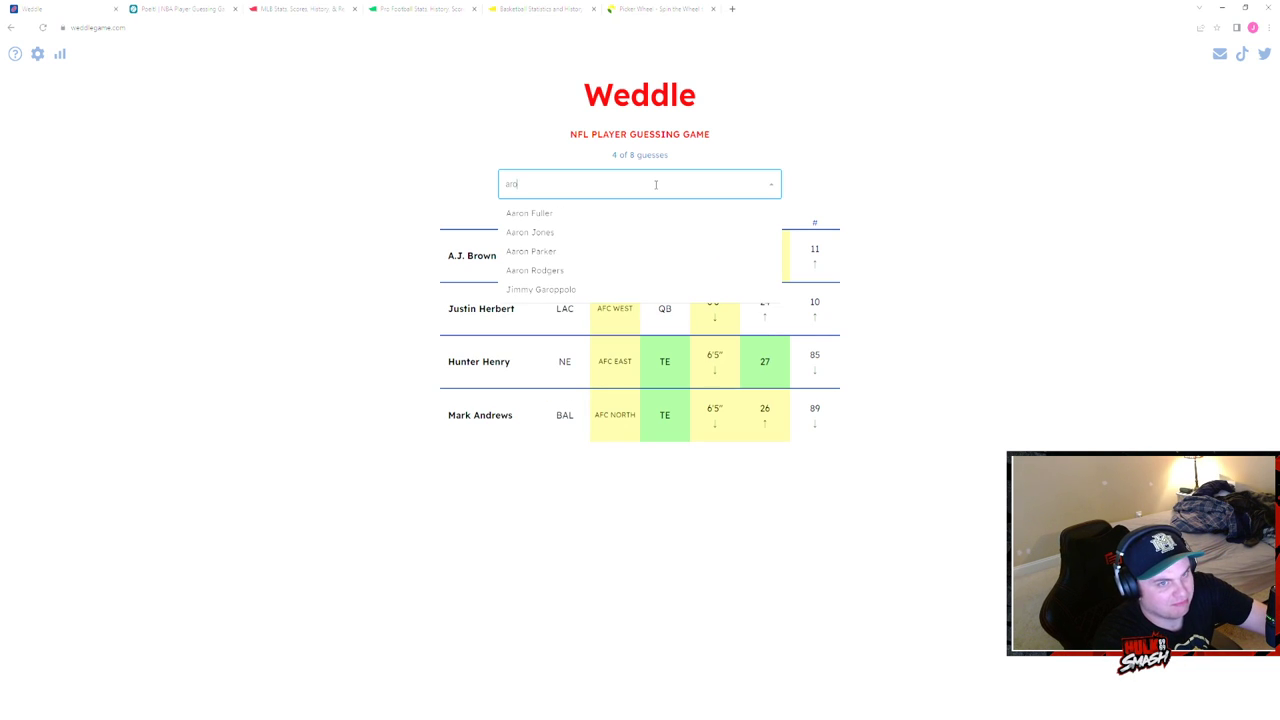
text(amr)
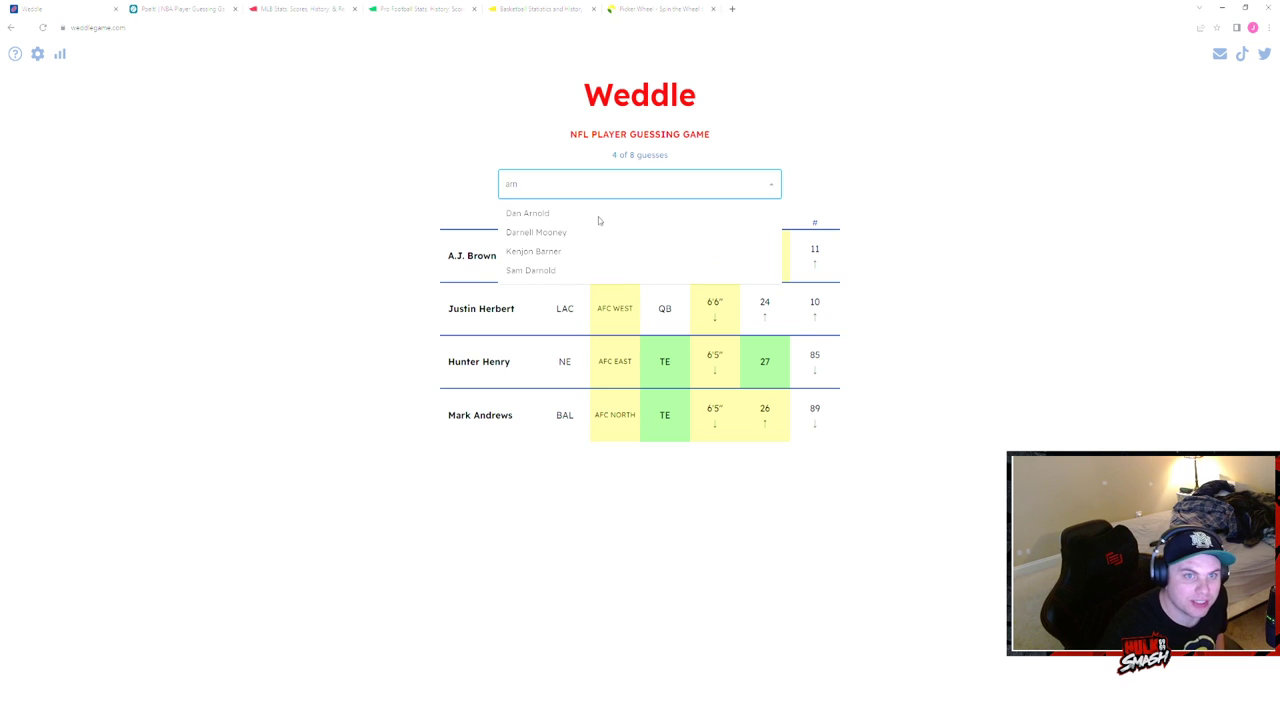
click(528, 212)
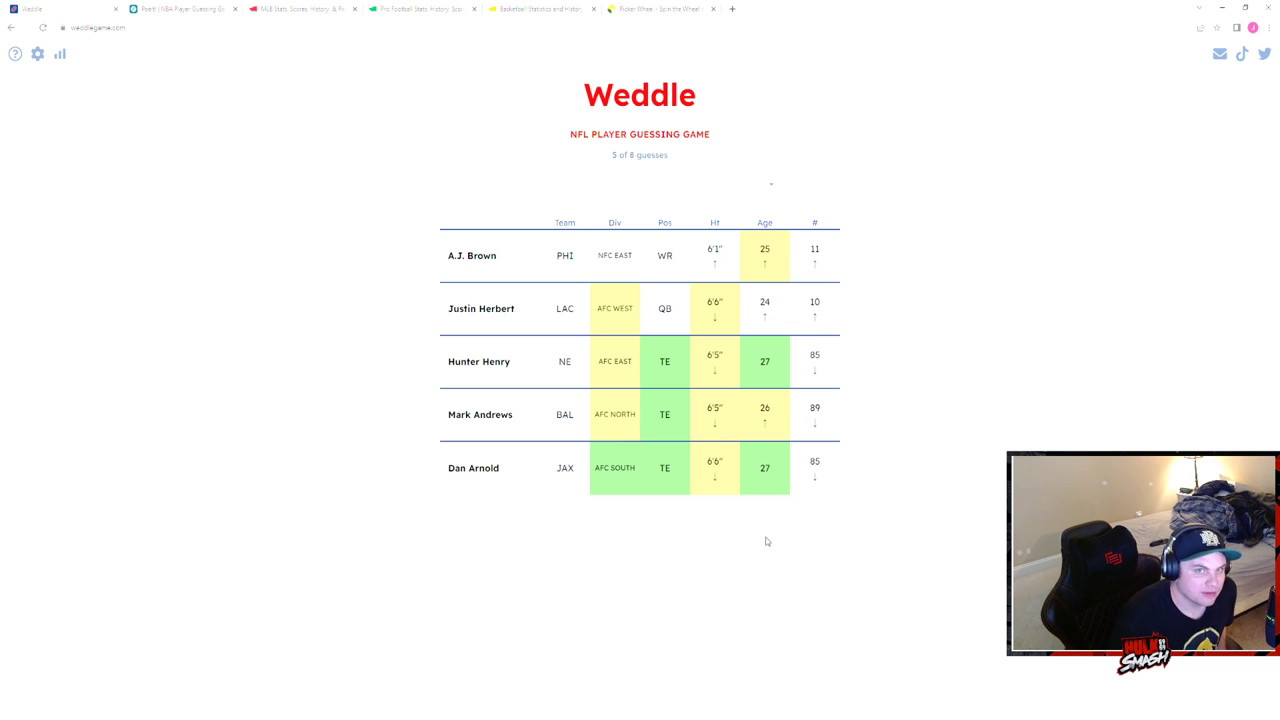
- Guess Anthony Firkser, then Mo Alie-Cox from the 'mo' suggestions, using seven of eight guesses
click(640, 184)
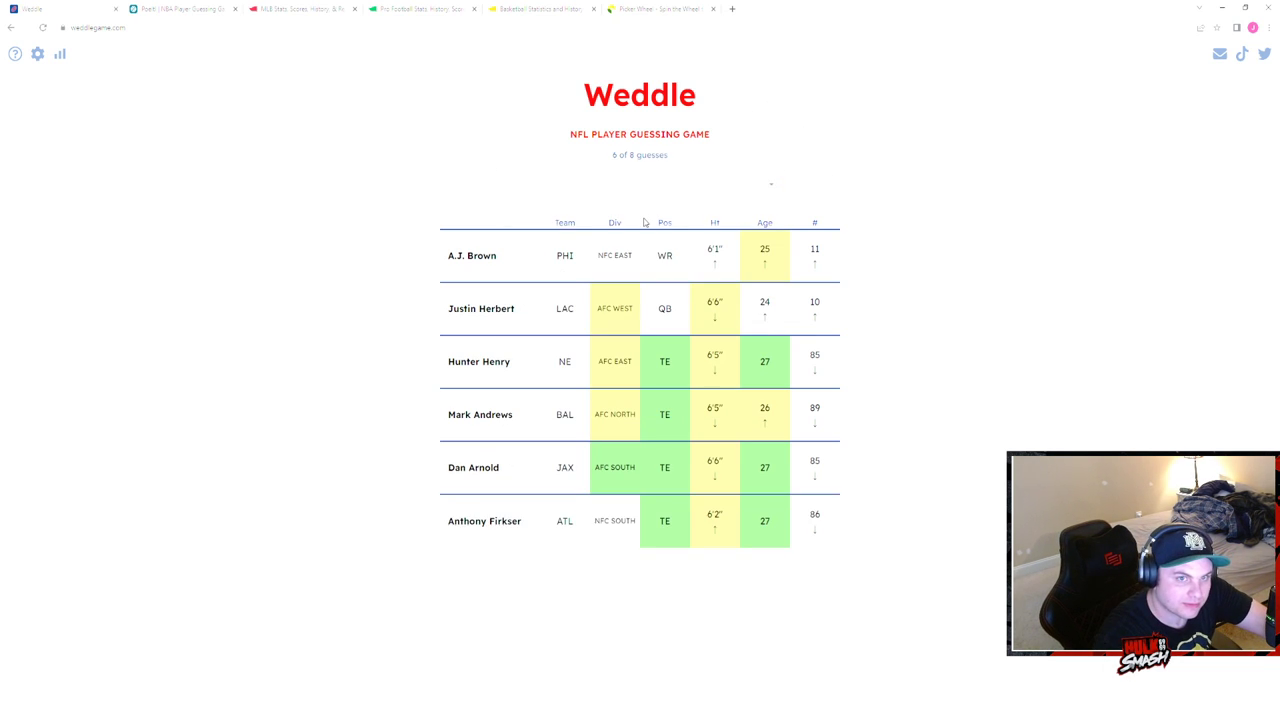
mouse_move(650, 532)
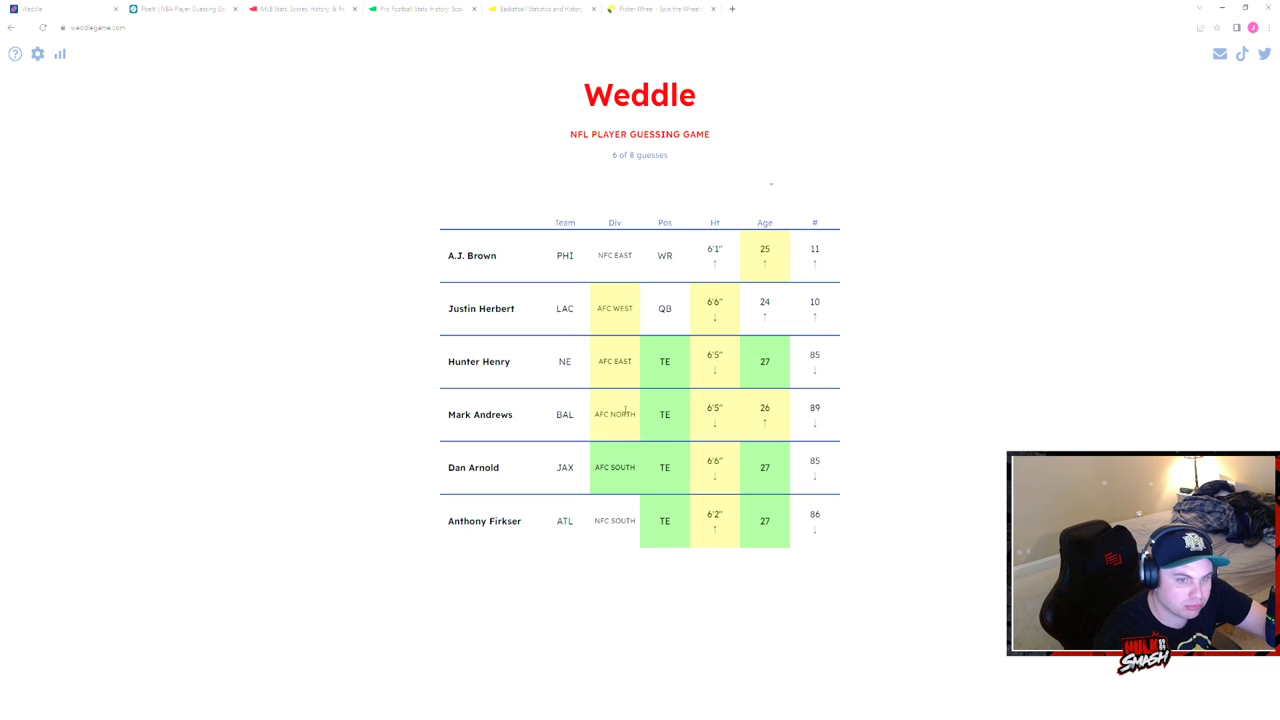
mouse_move(880, 94)
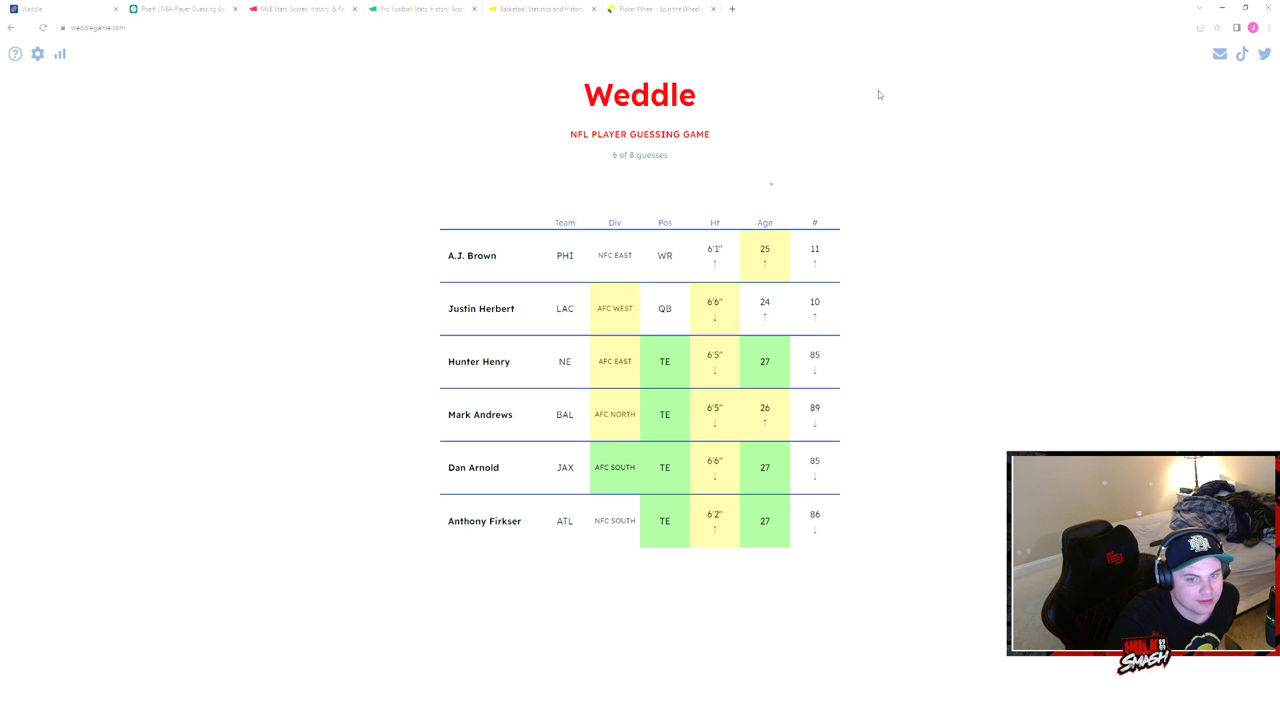
click(640, 184)
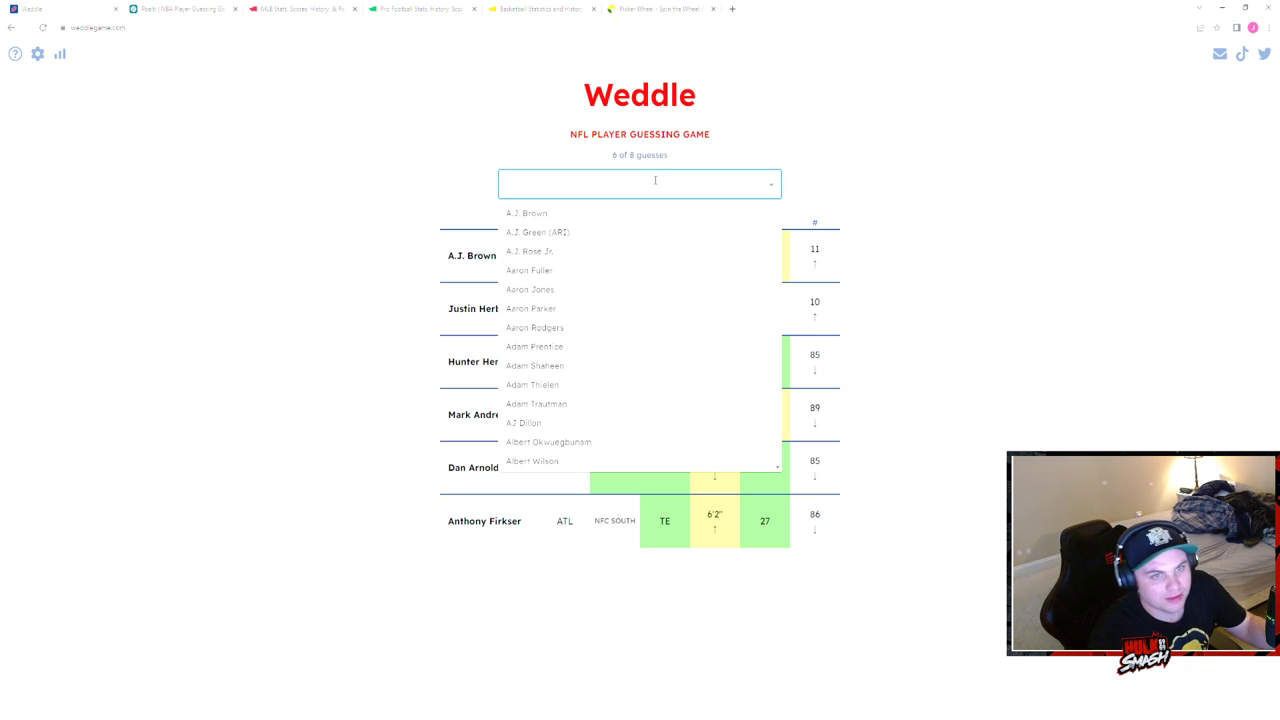
text(mo)
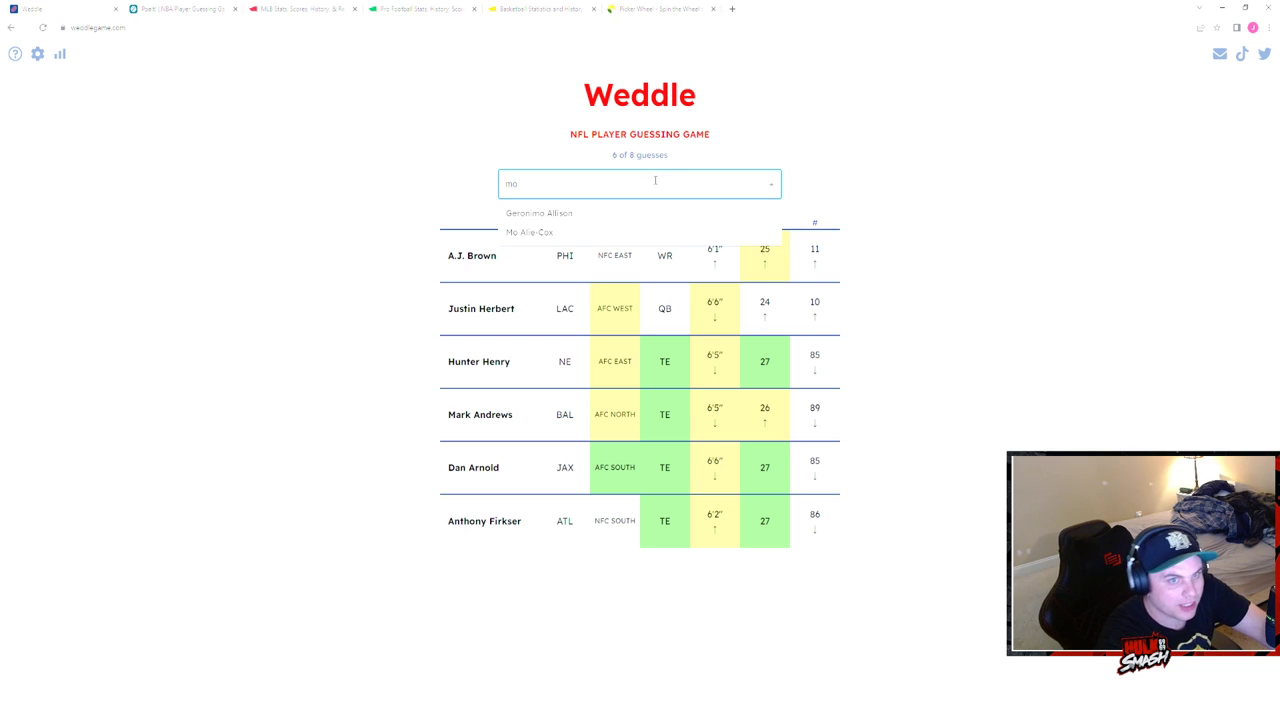
click(528, 232)
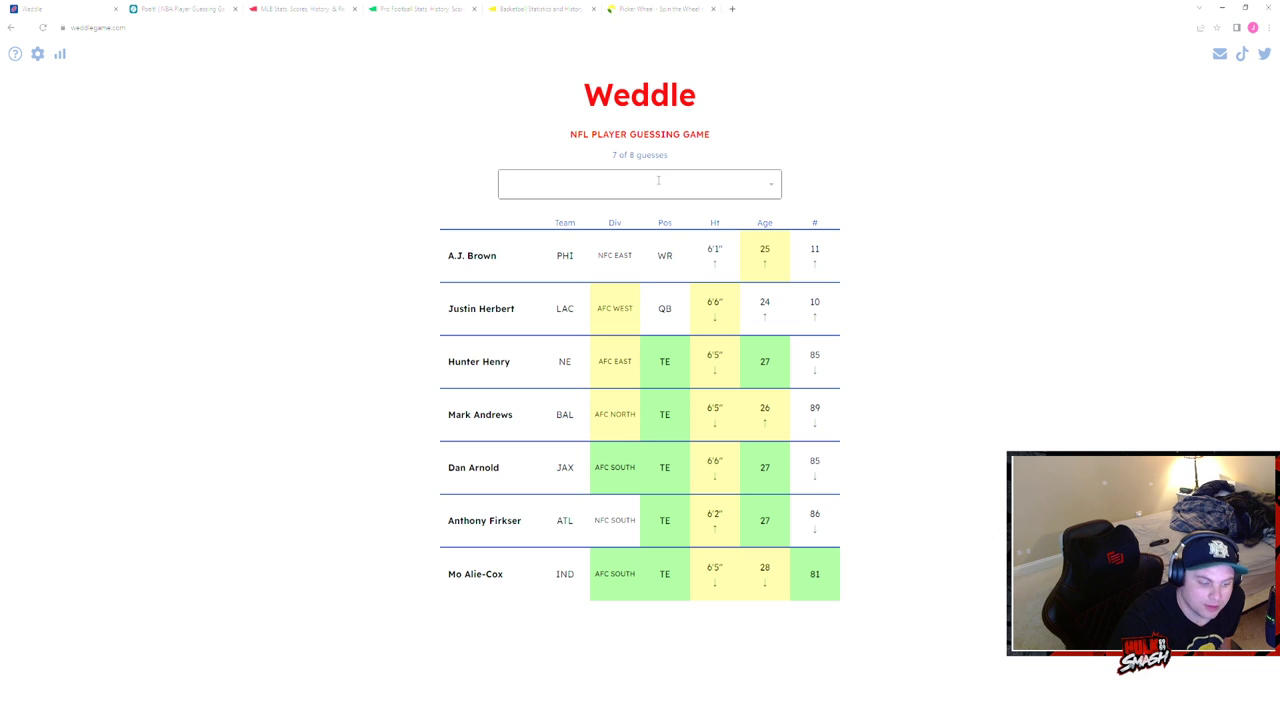
text(a)
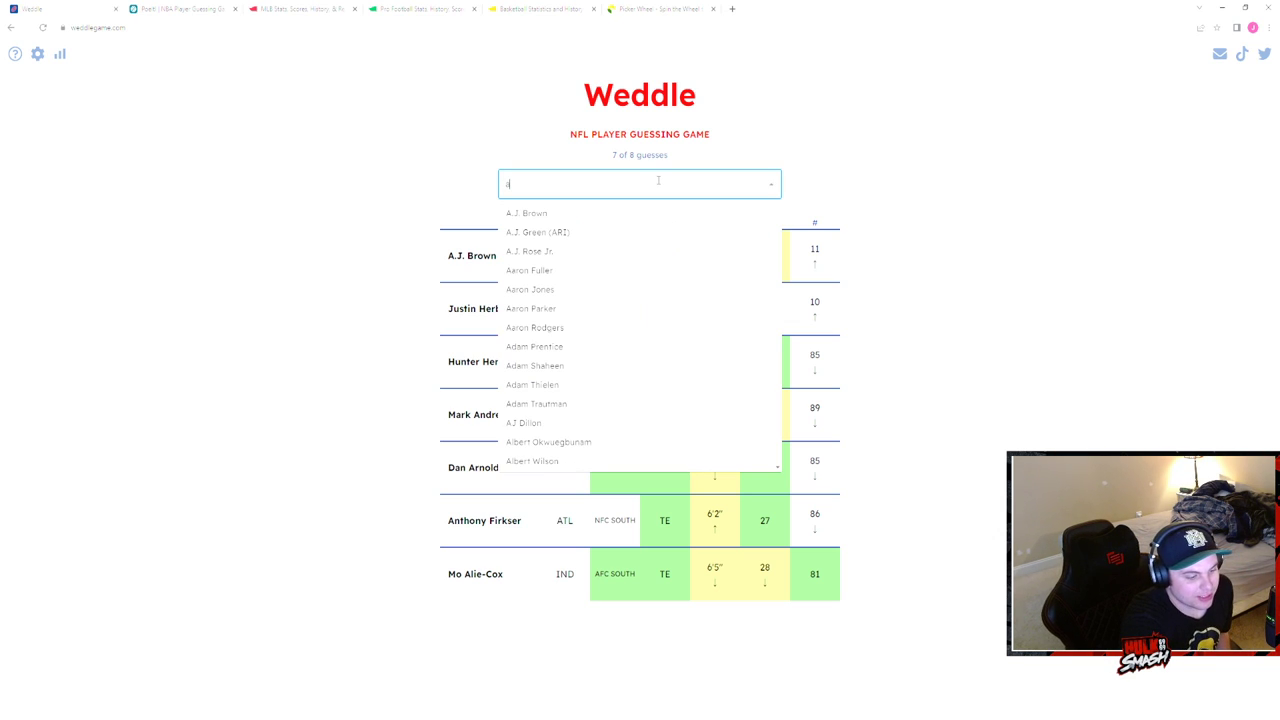
- Guess Jordan Akins as the eighth guess, start a hard-mode game, and guess A.J. Brown first
text(ki)
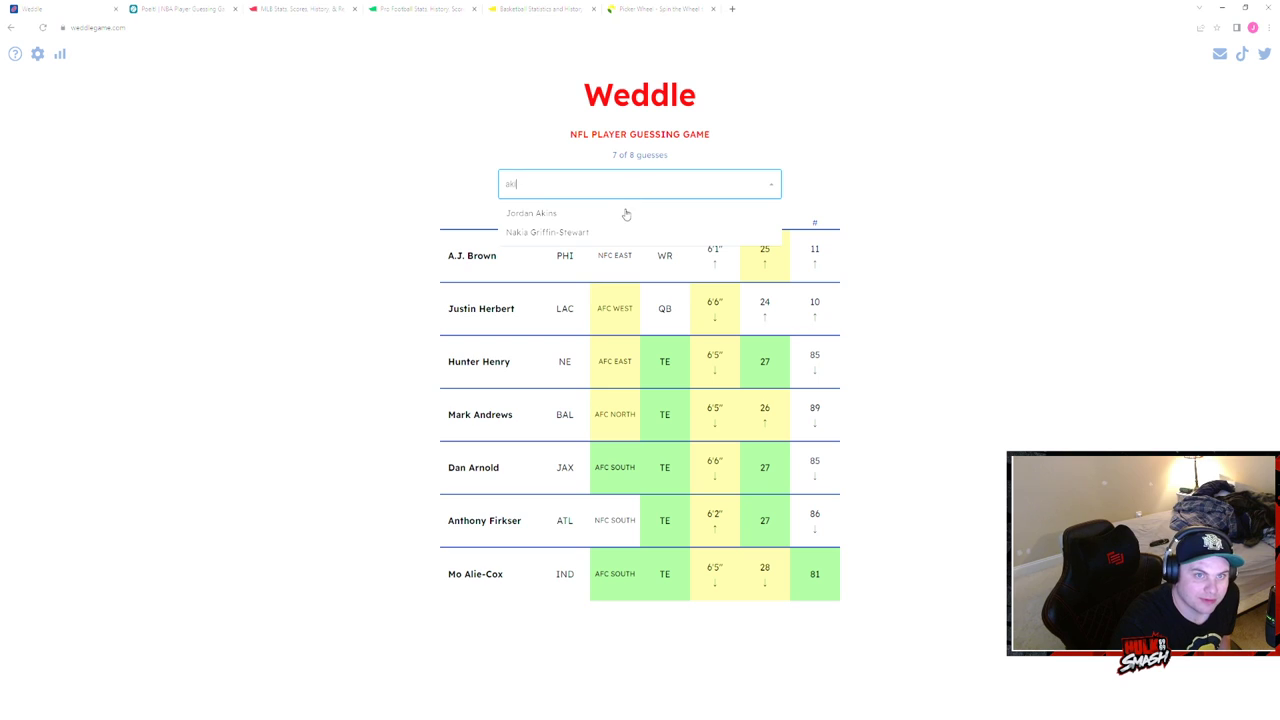
click(532, 212)
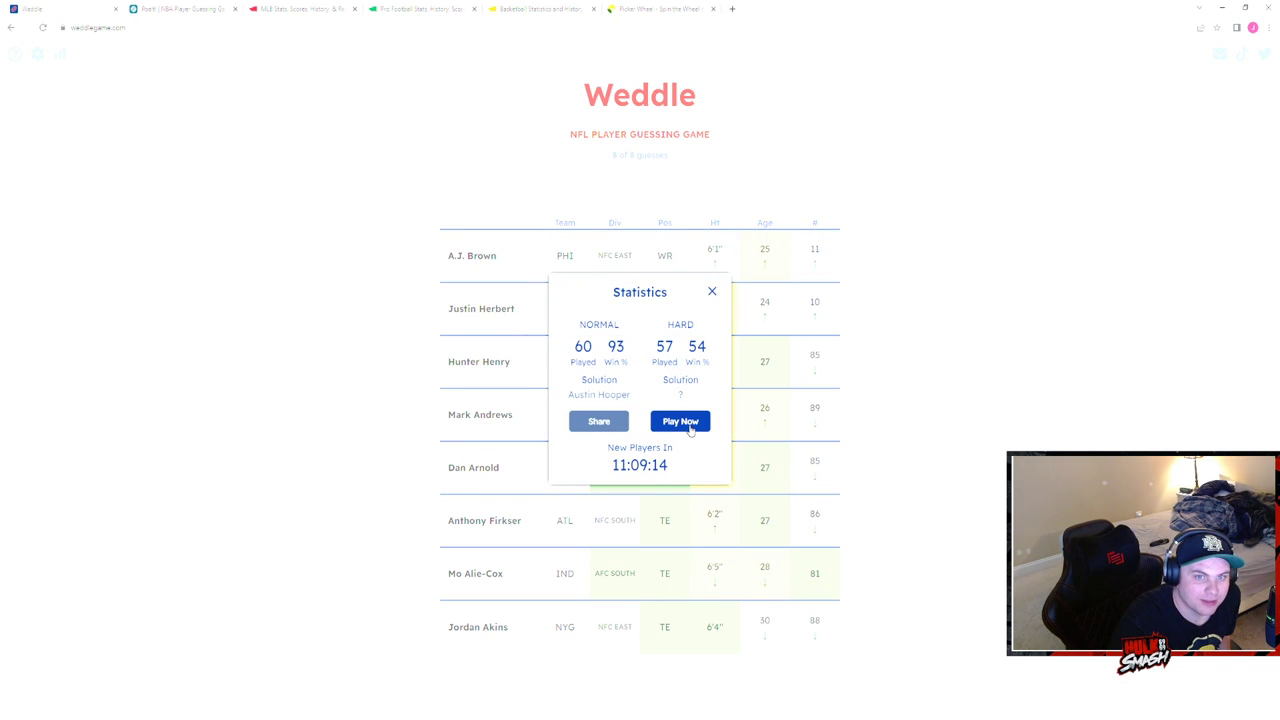
click(680, 420)
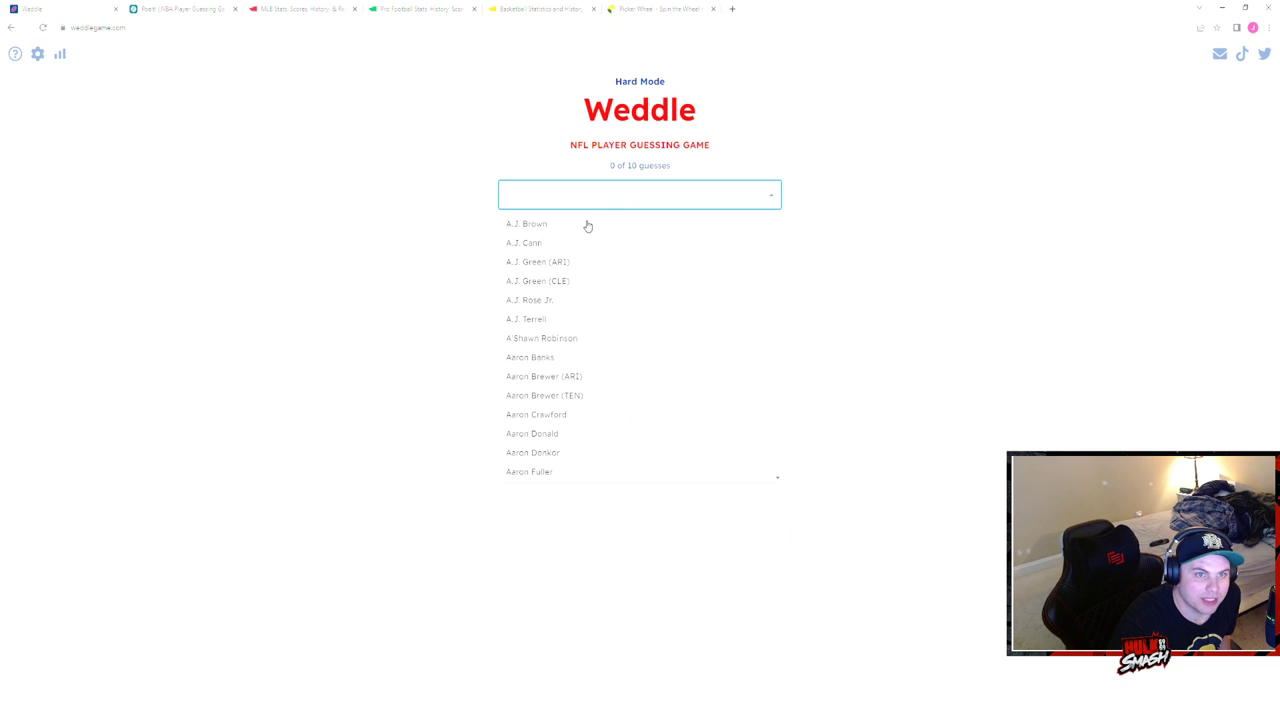
click(528, 224)
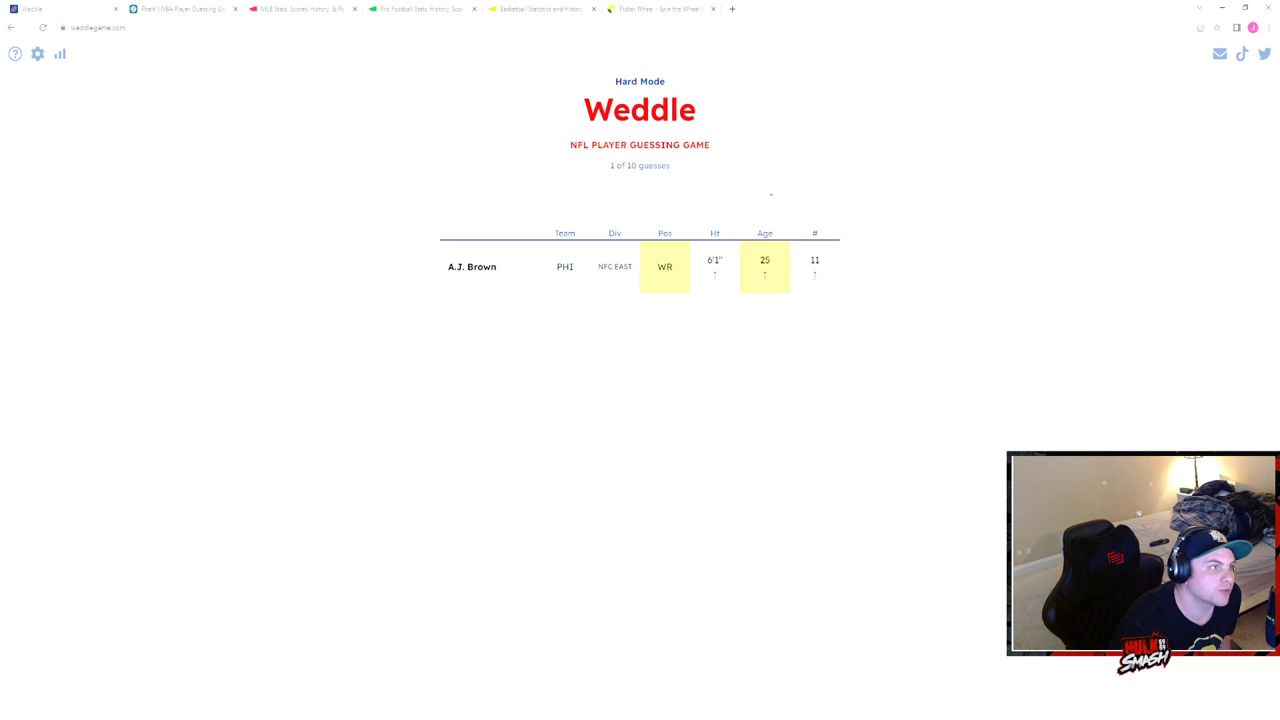
- Guess Charles Leno Jr. from the 'Leno' suggestions as the second hard-mode guess
click(640, 194)
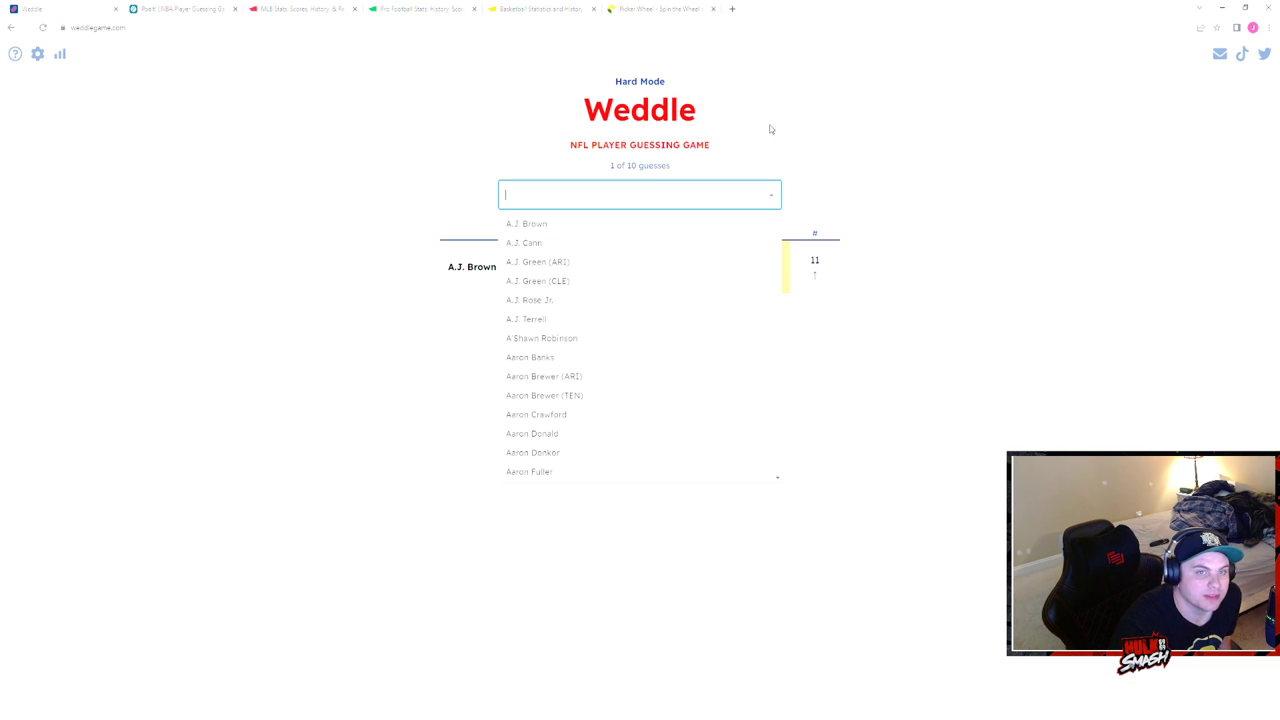
click(526, 224)
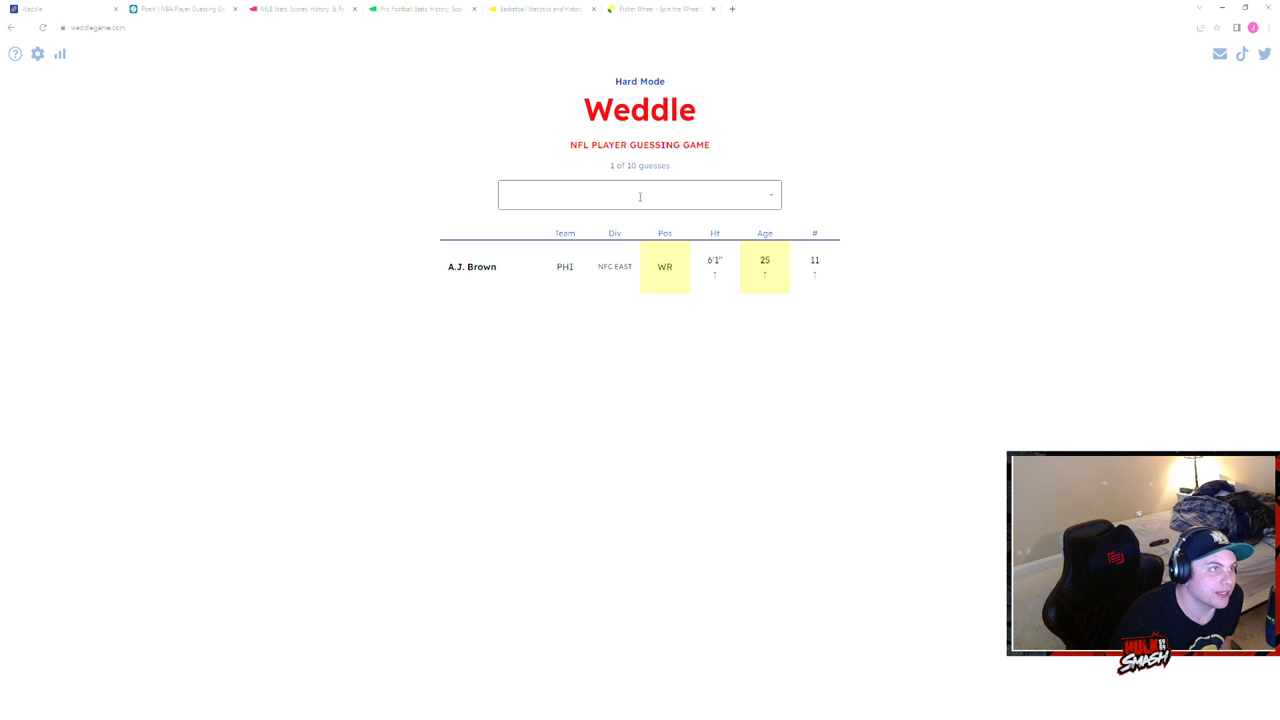
click(640, 194)
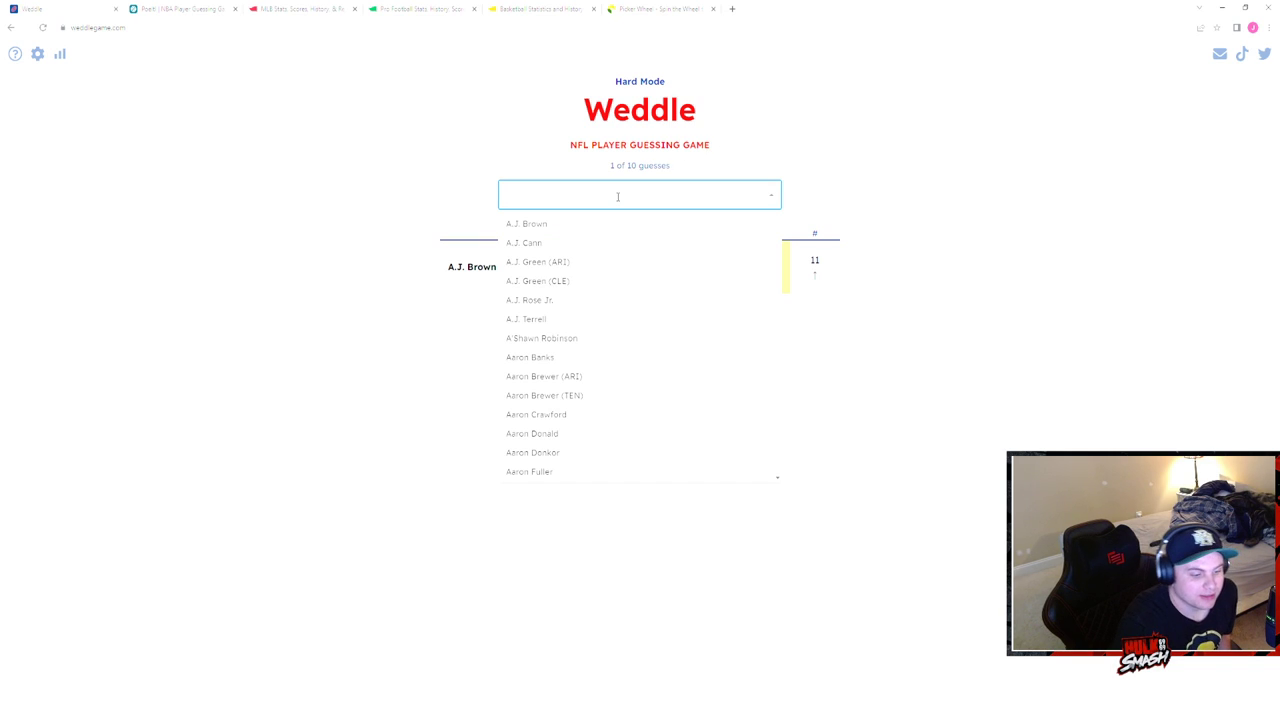
text(A)
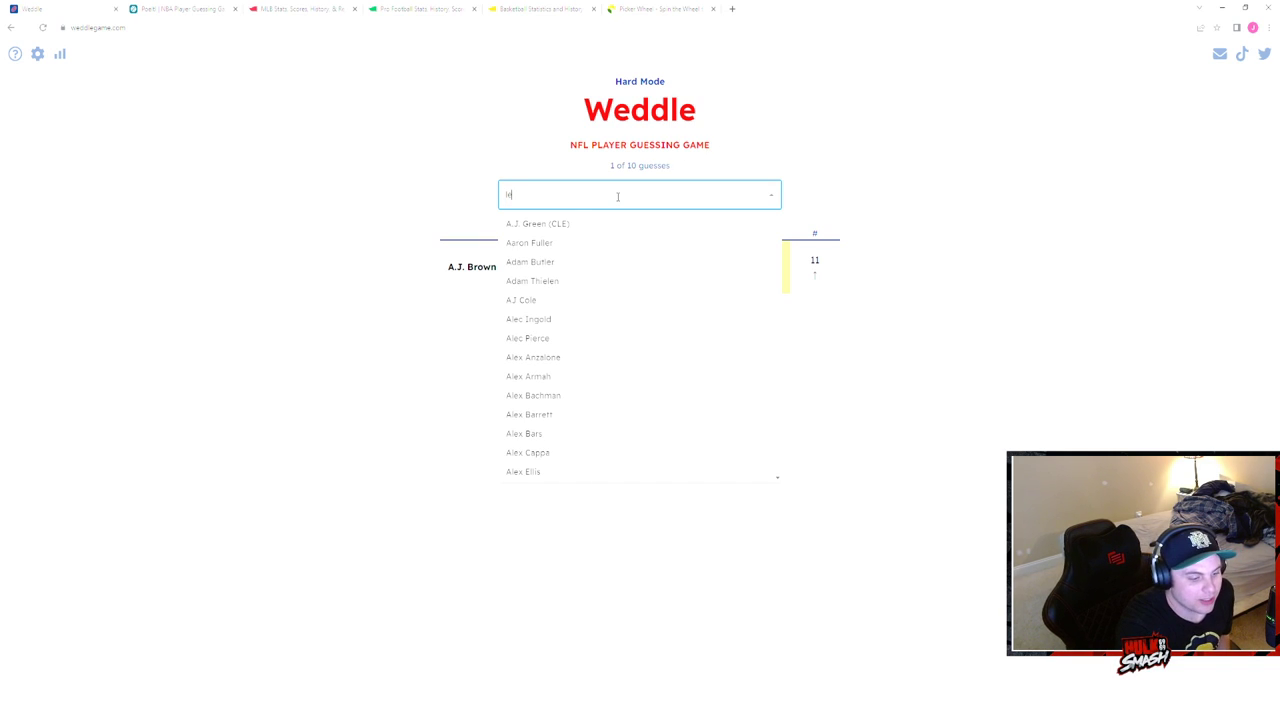
text(eno)
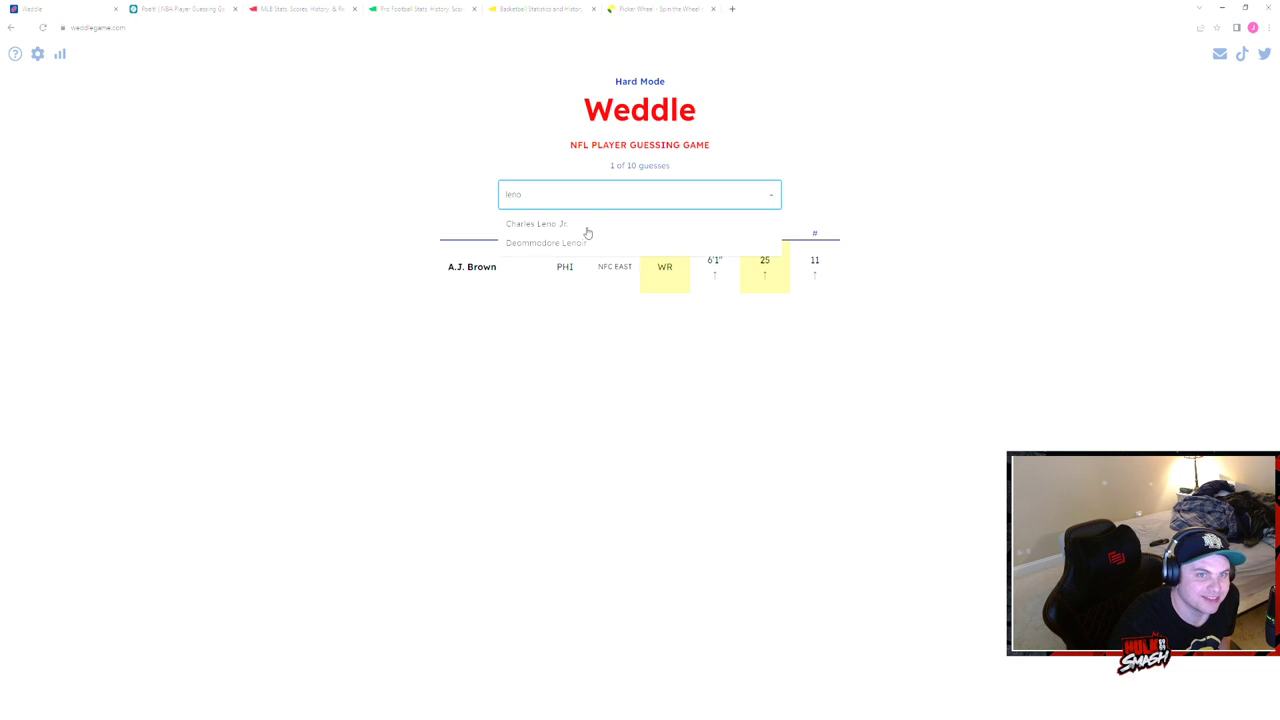
click(536, 224)
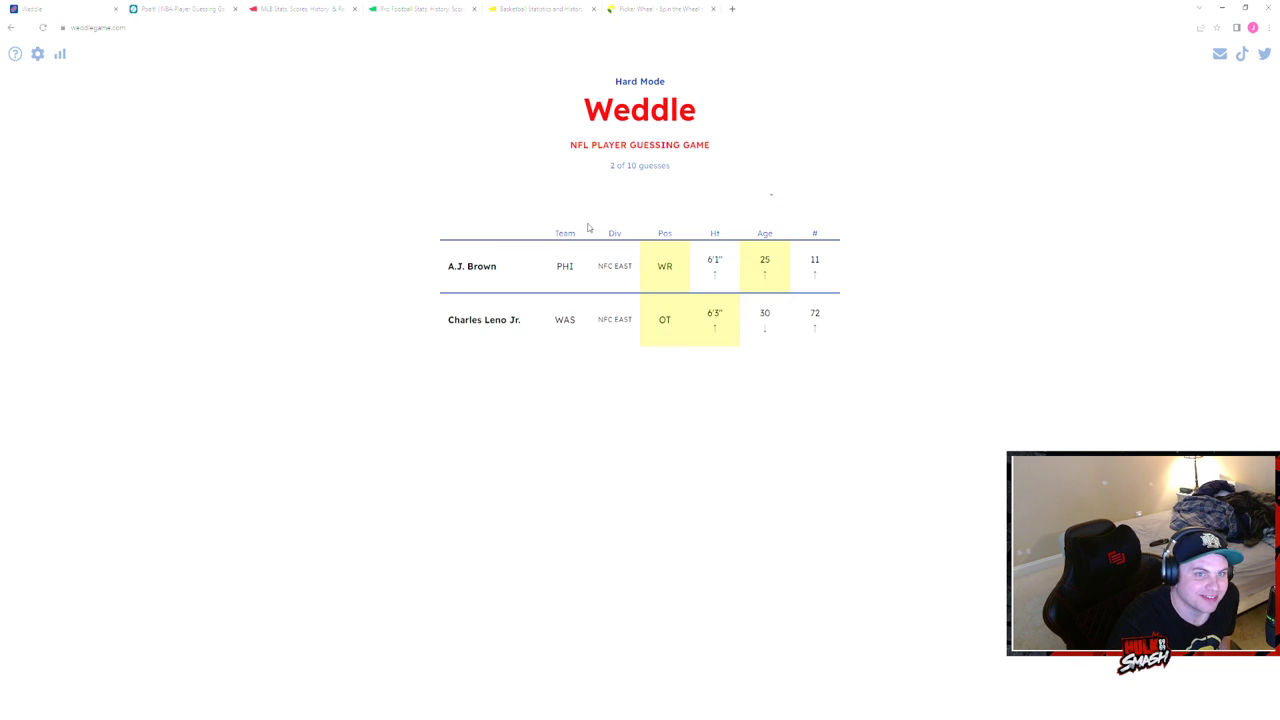
click(640, 194)
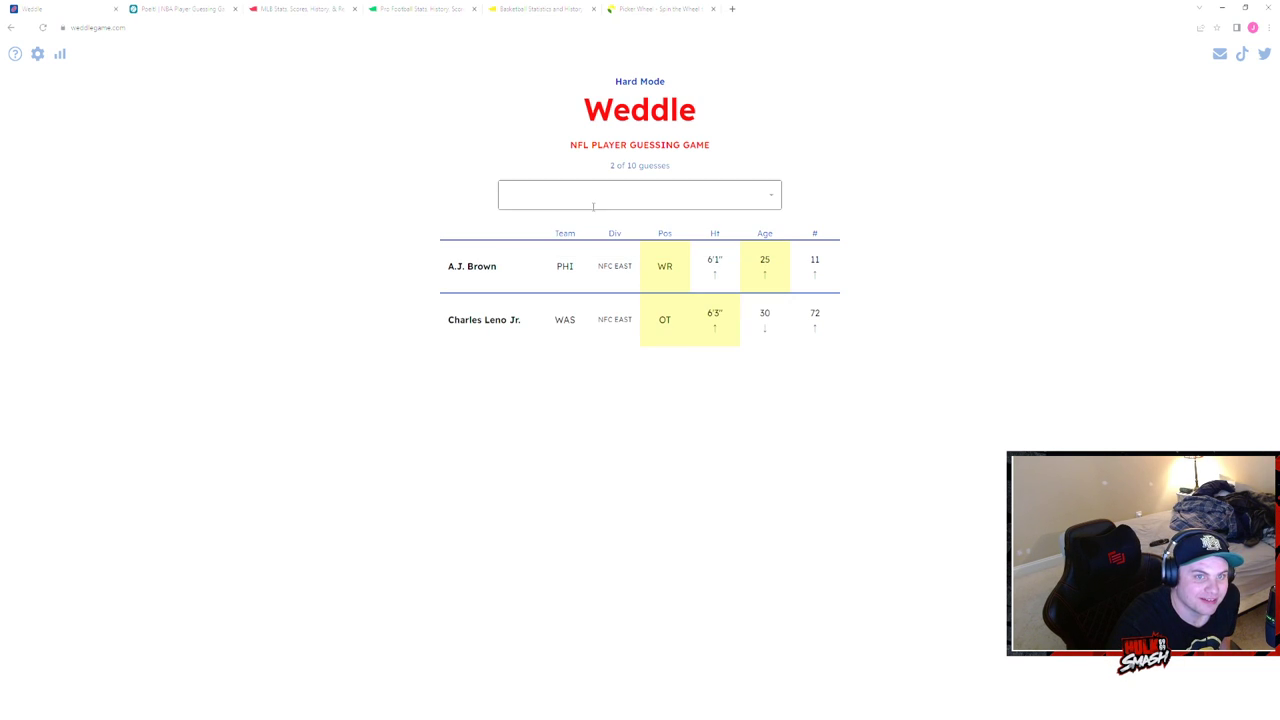
click(640, 194)
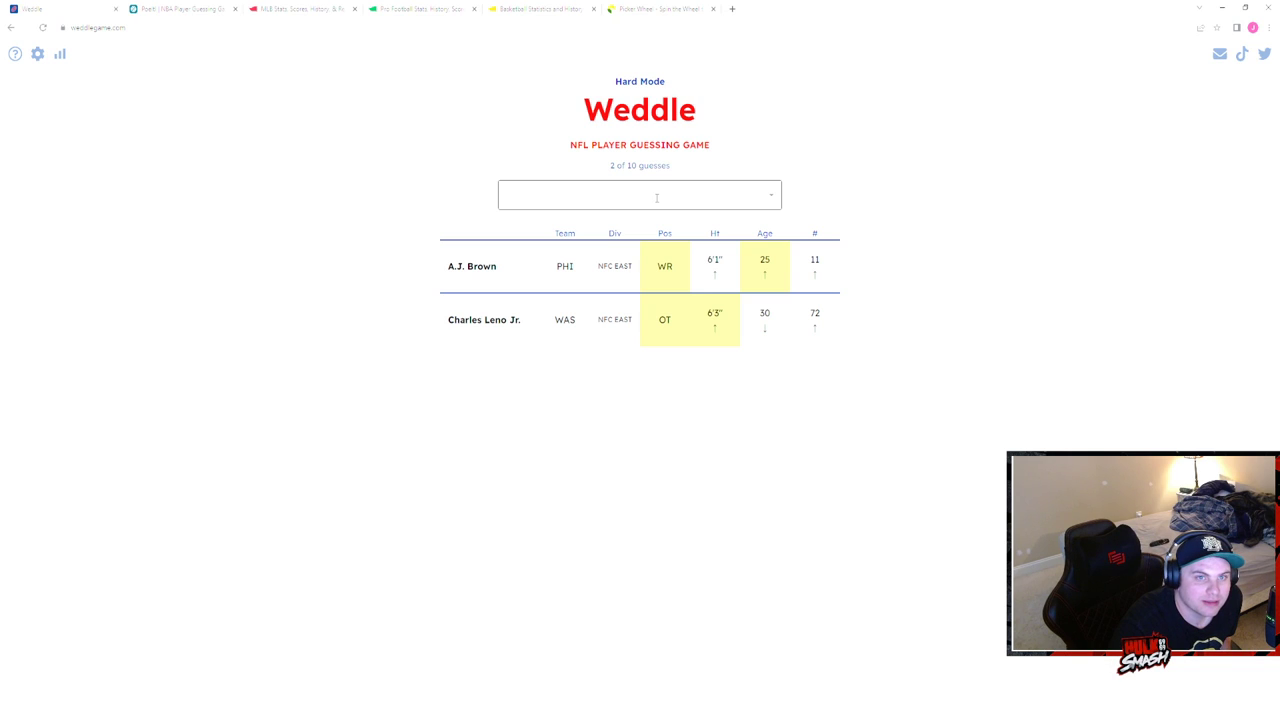
- Guess Quenton Nelson from the 'nelso' suggestions and begin typing the next name
click(640, 194)
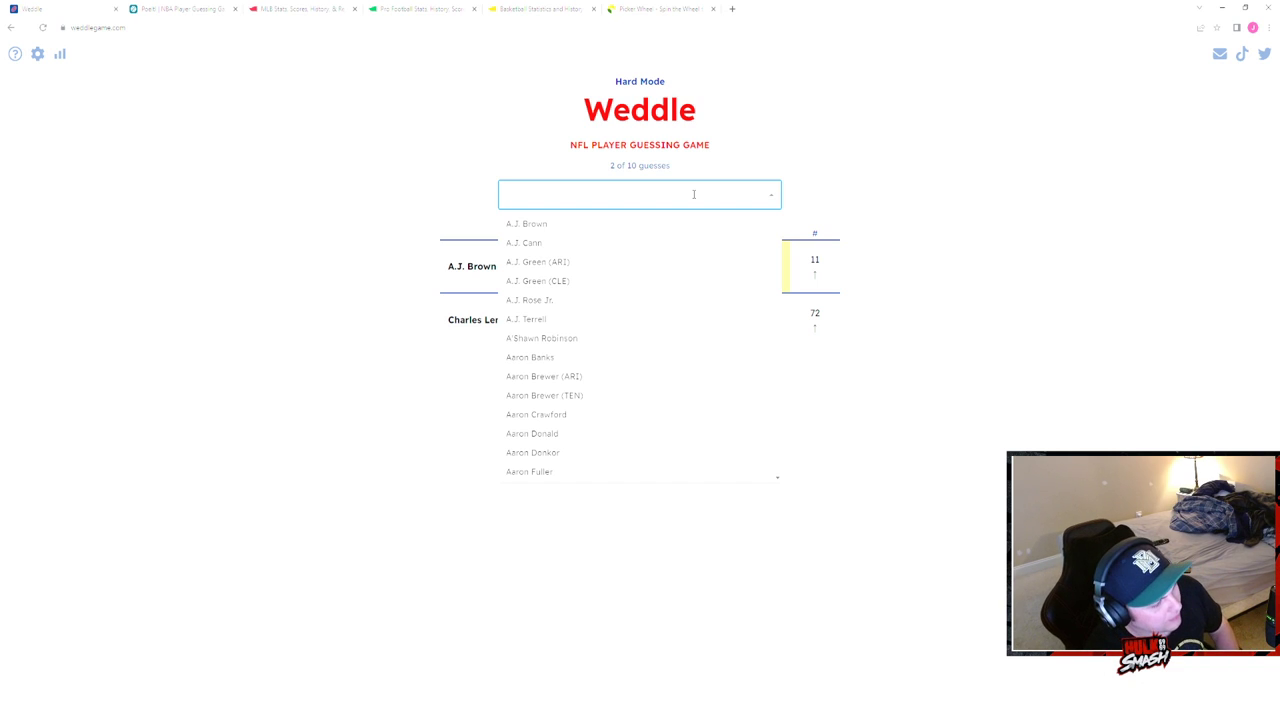
text(nelso)
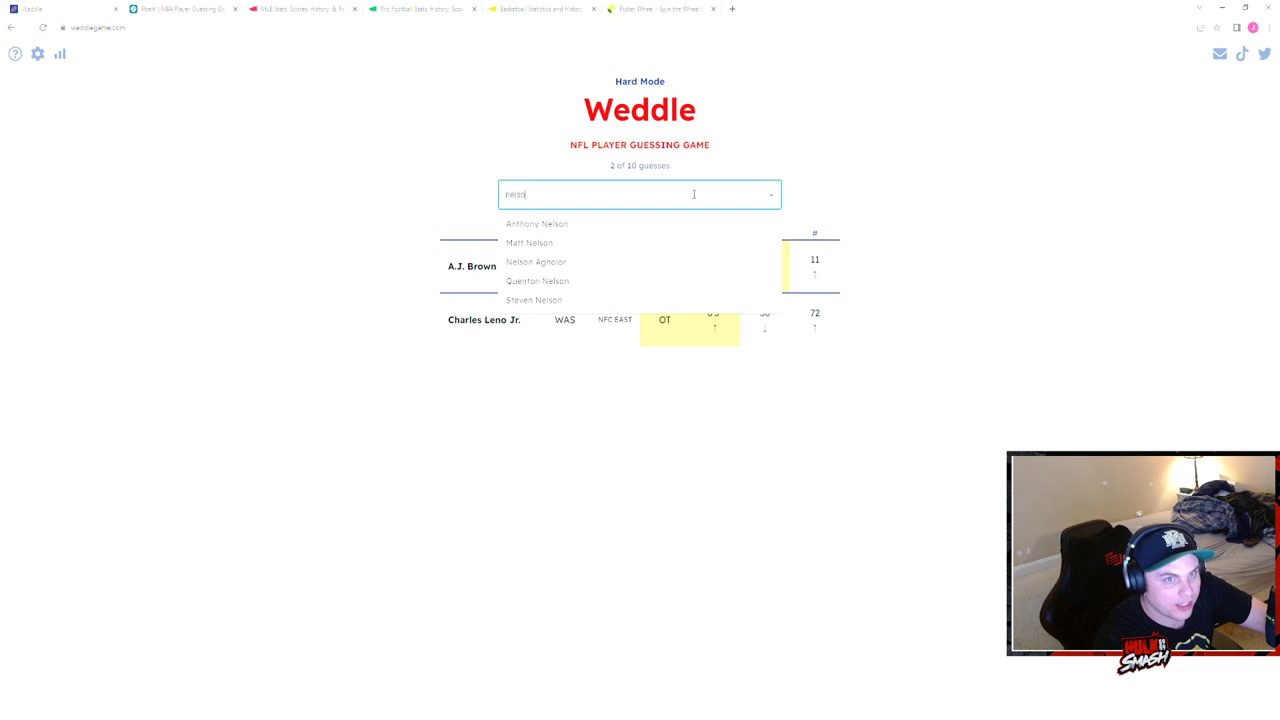
click(536, 280)
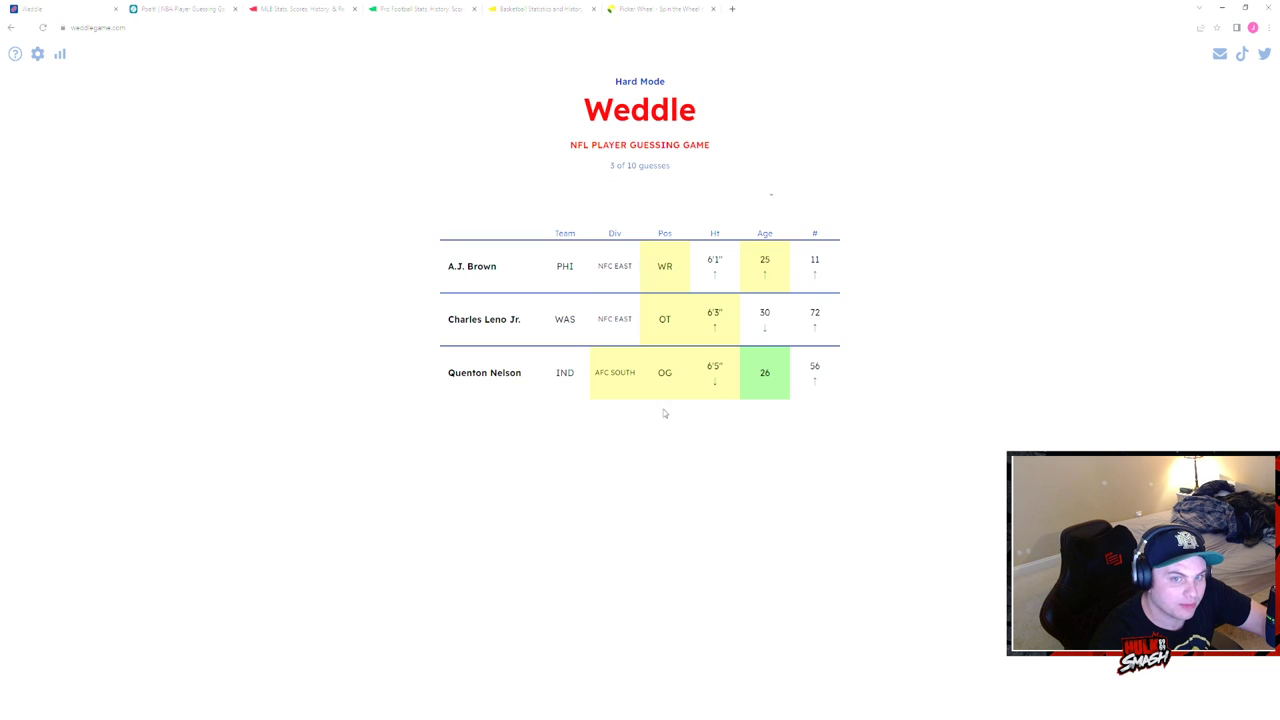
mouse_move(700, 328)
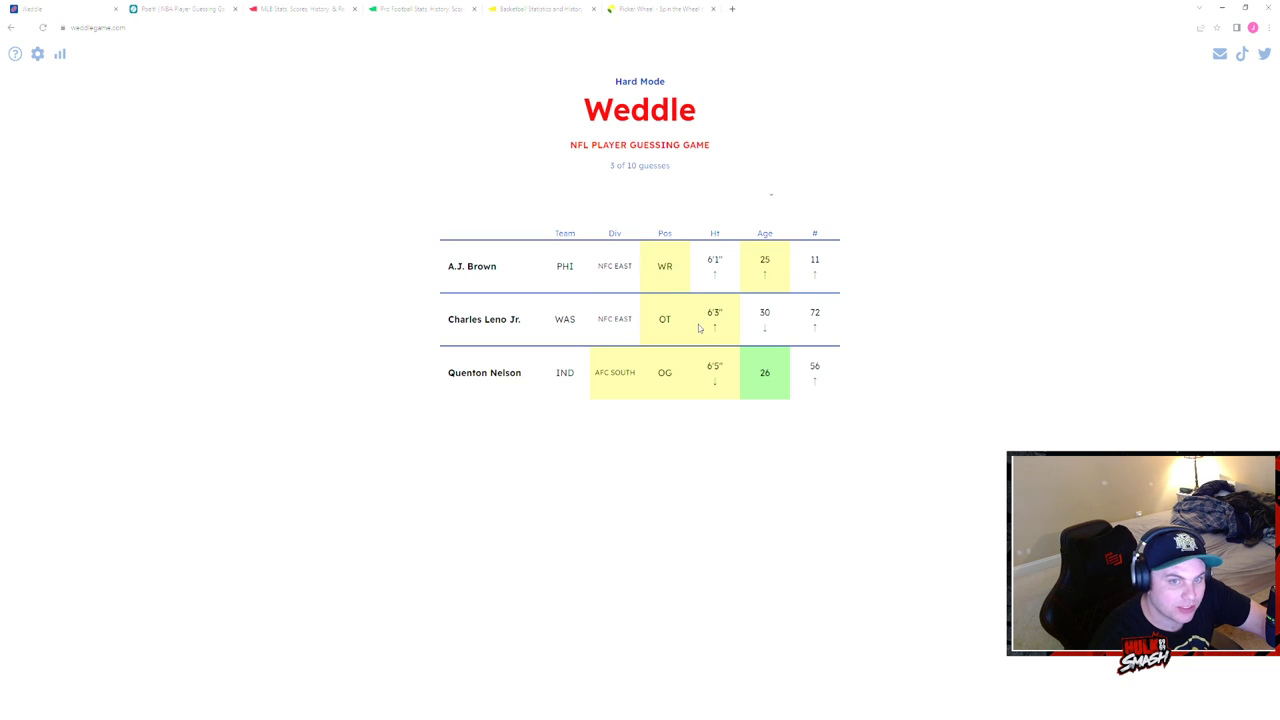
mouse_move(676, 402)
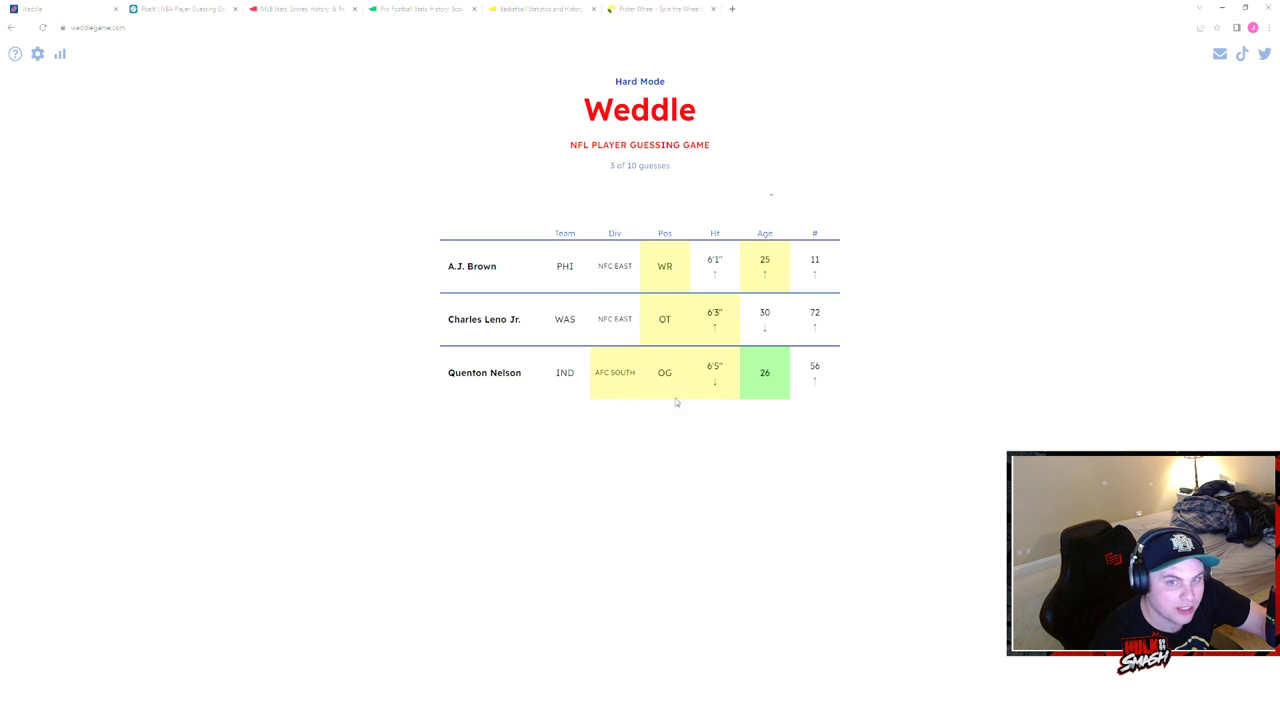
mouse_move(720, 420)
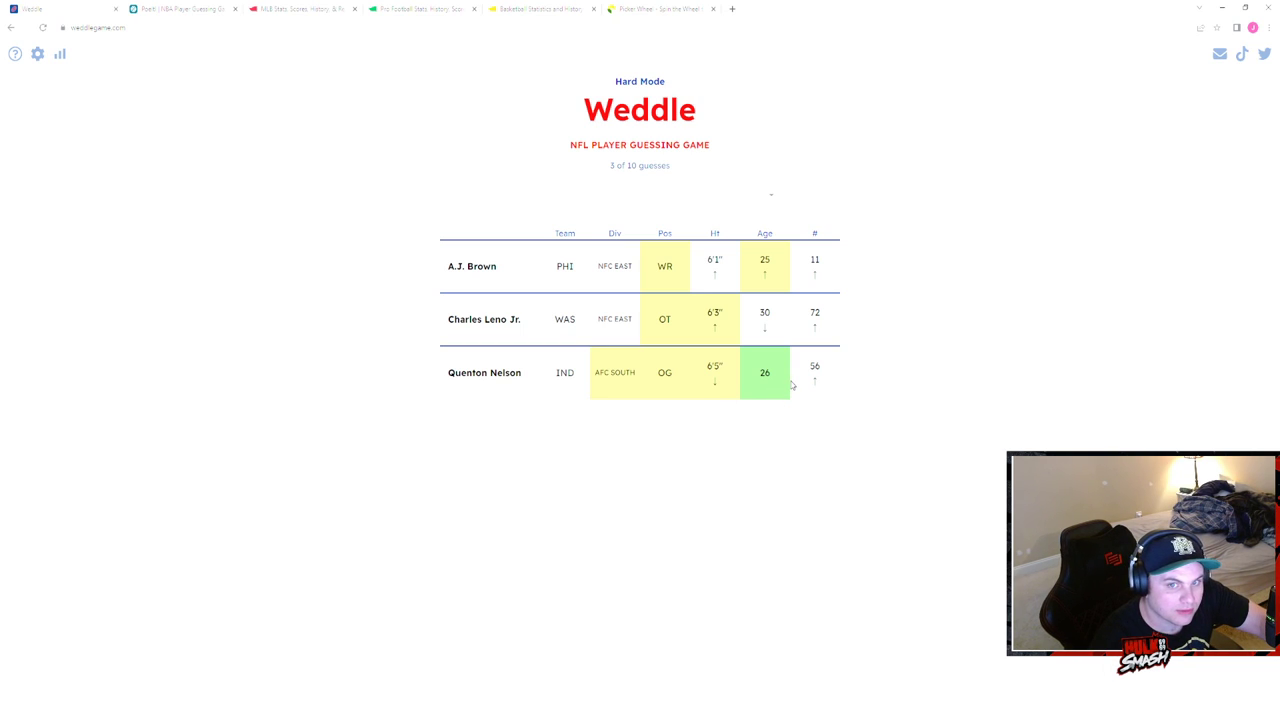
mouse_move(784, 280)
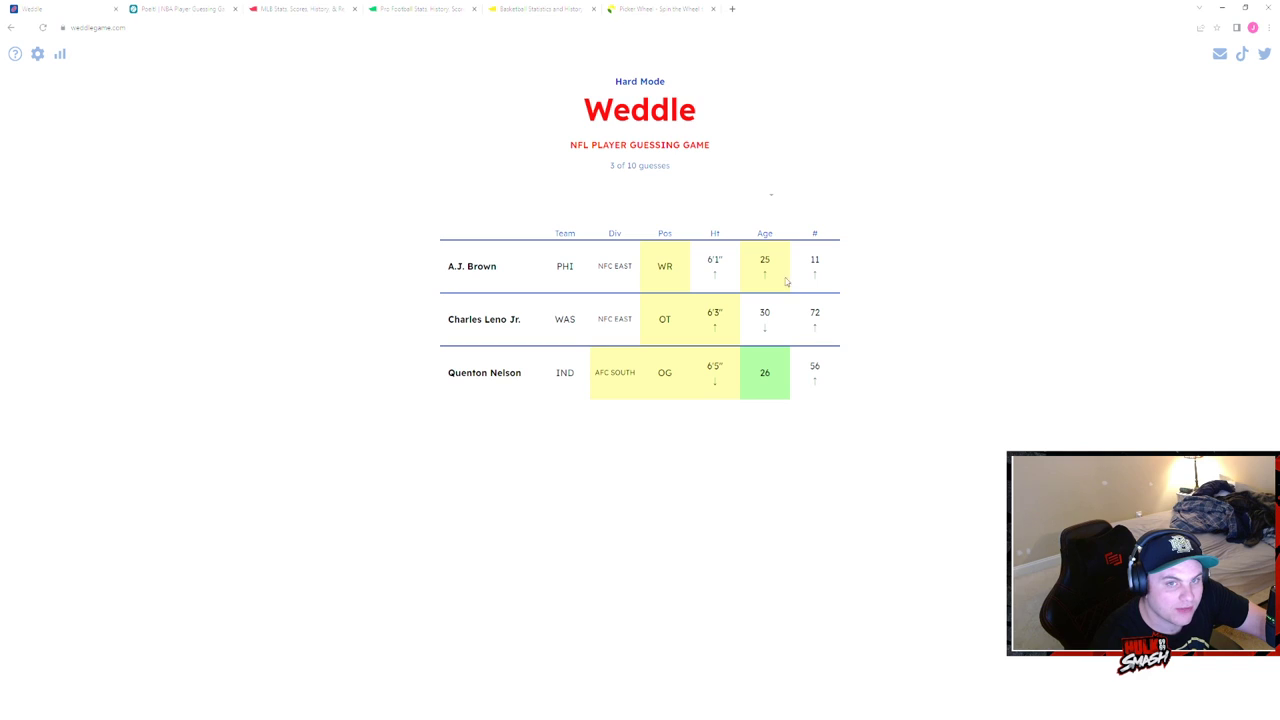
click(640, 196)
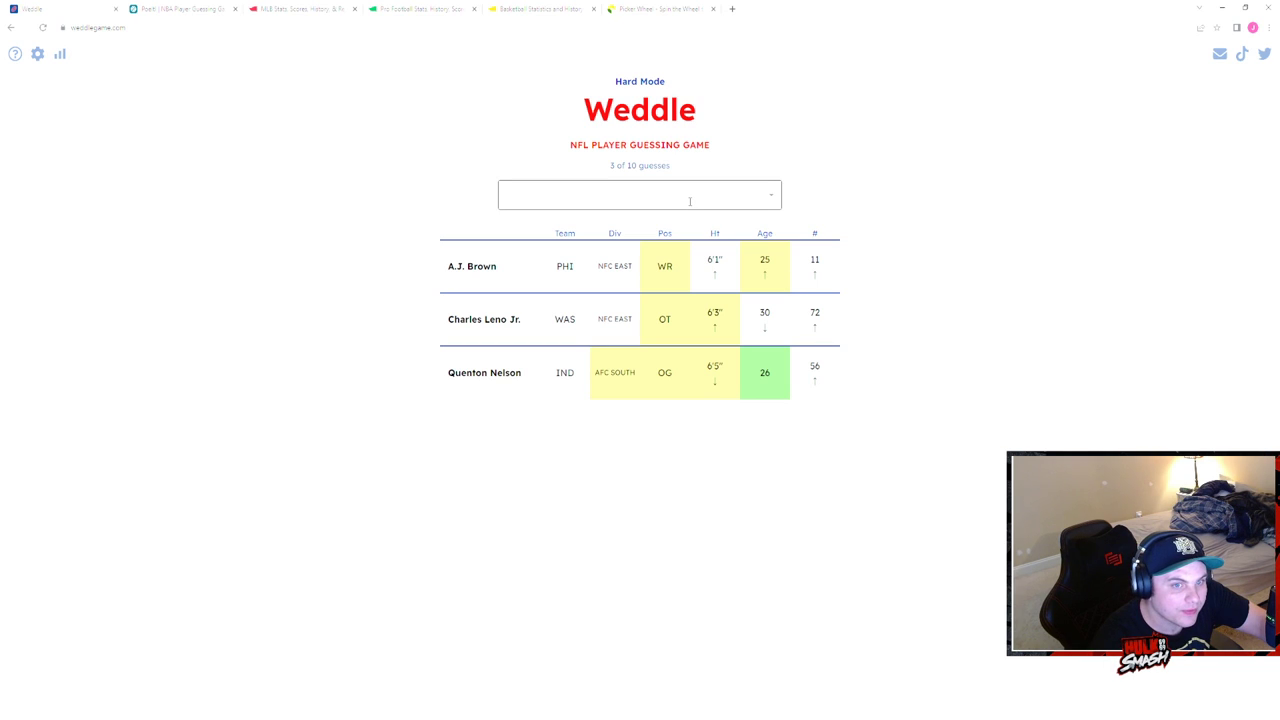
click(640, 194)
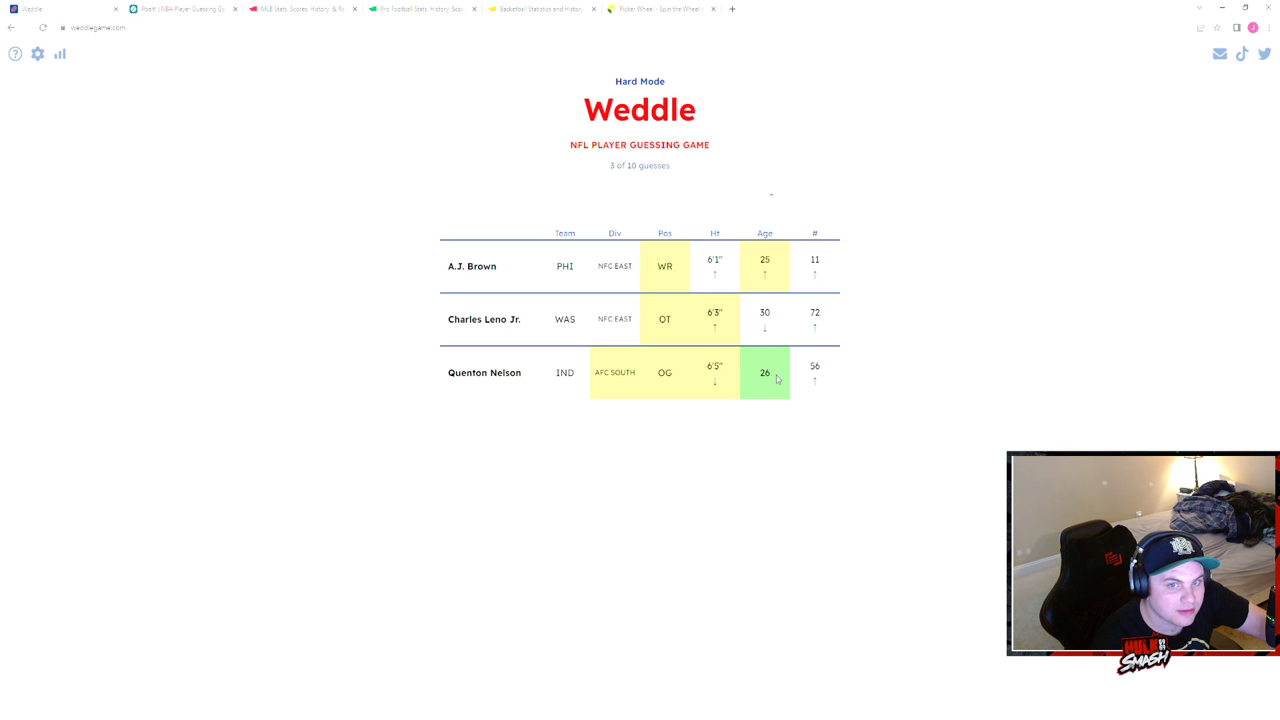
click(640, 194)
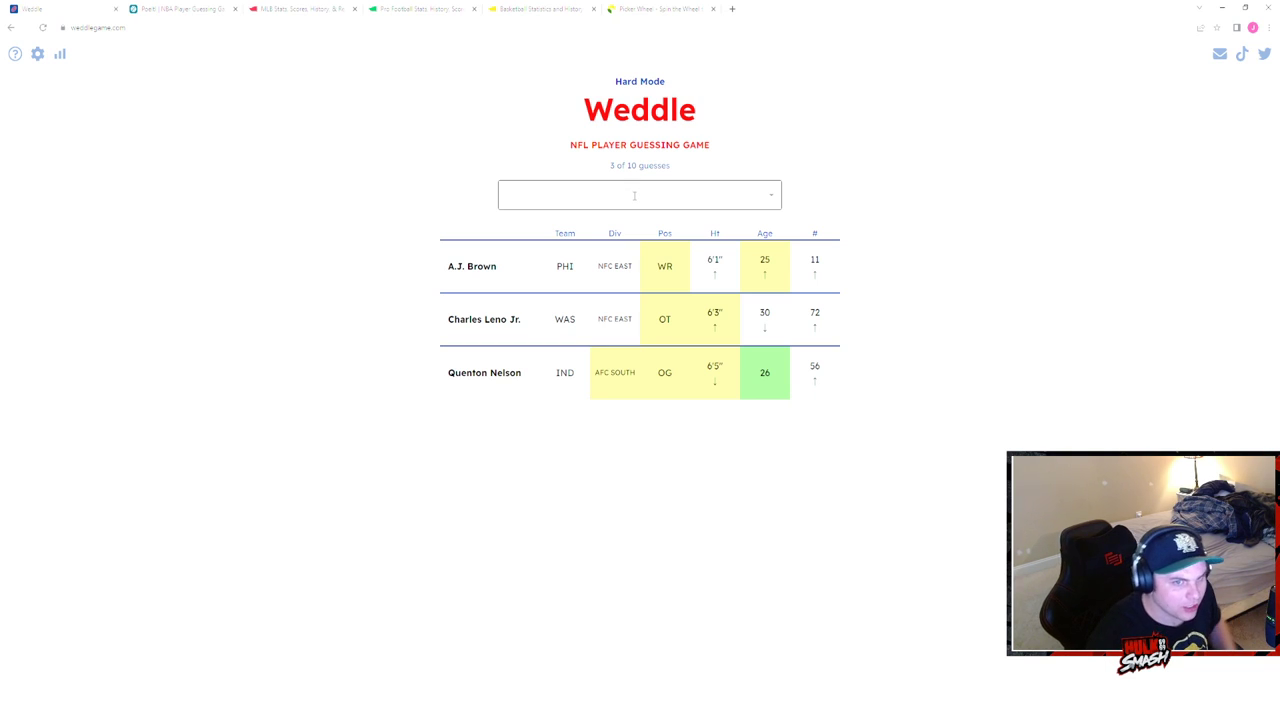
click(640, 194)
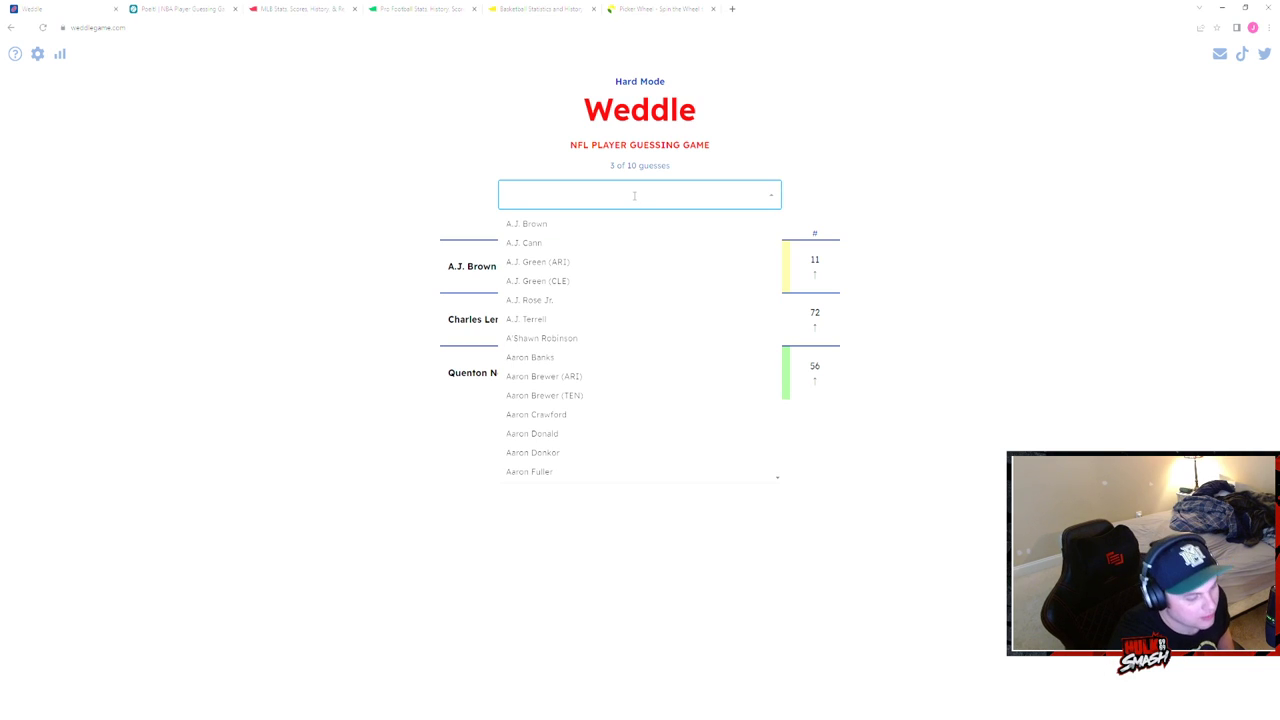
text(a)
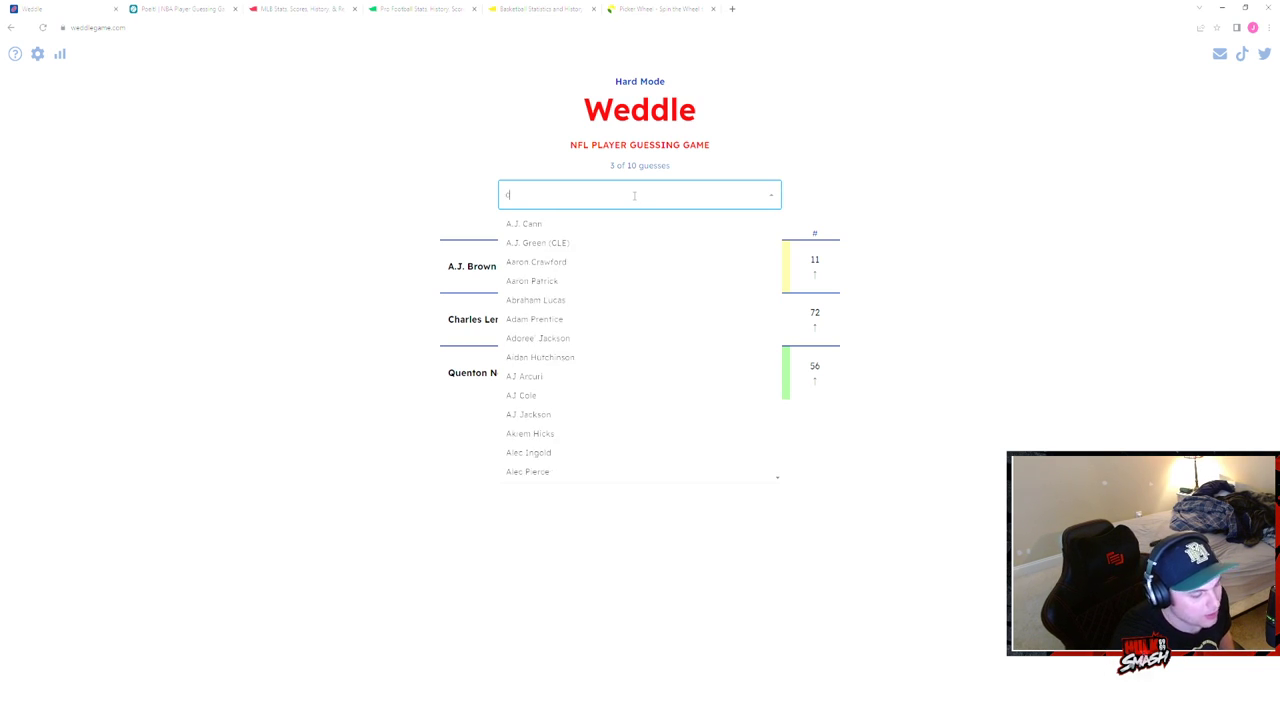
- Guess Derek Carr and then Mac Jones, both matching QB, bringing the board to five guesses
text(arr)
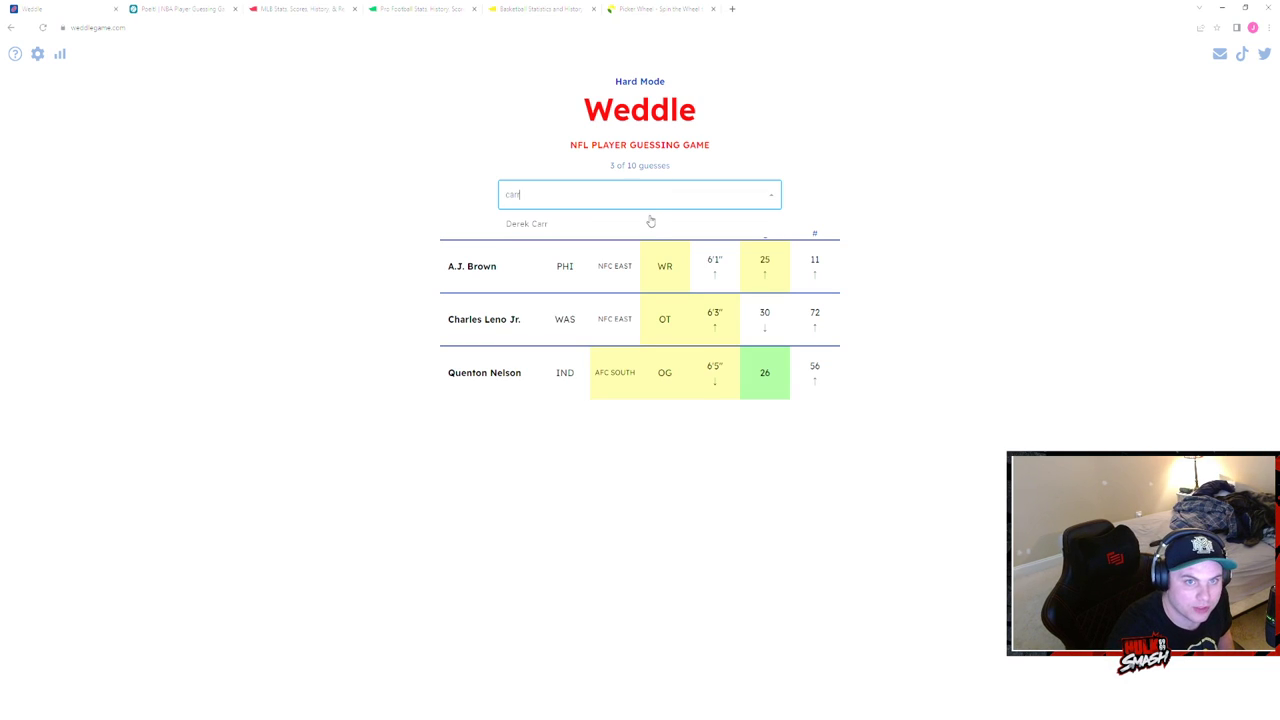
click(528, 224)
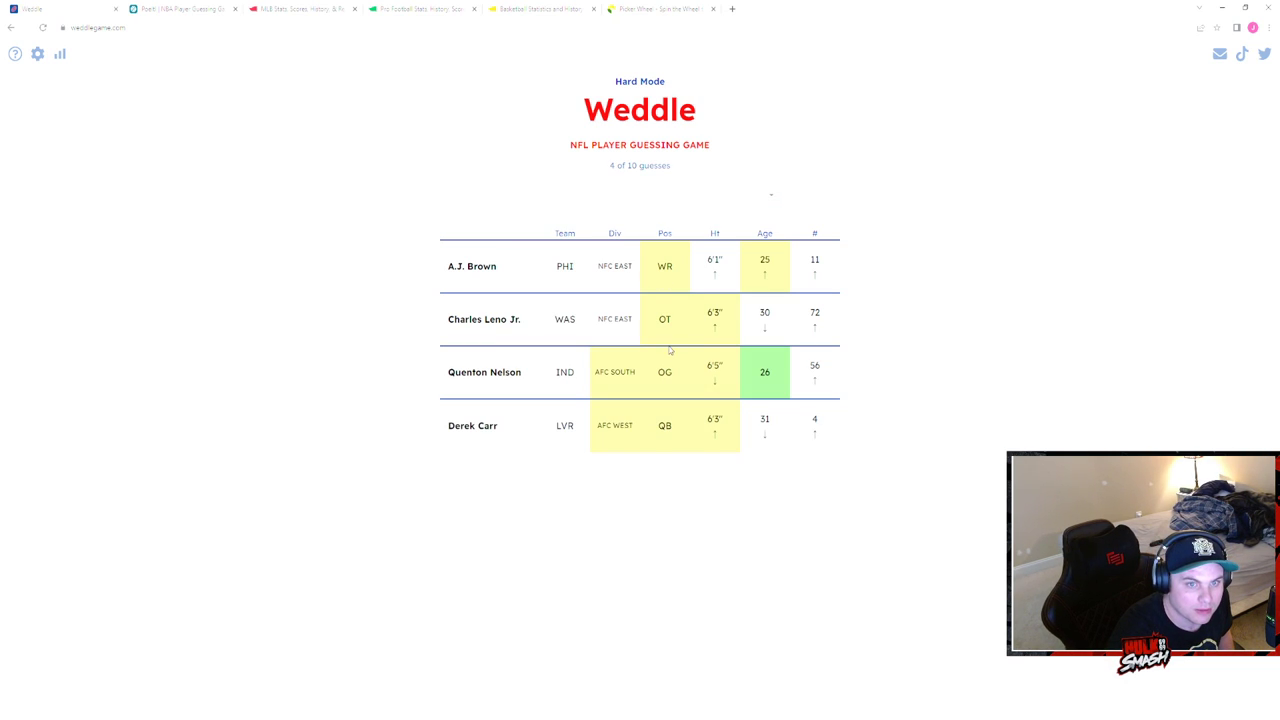
click(640, 196)
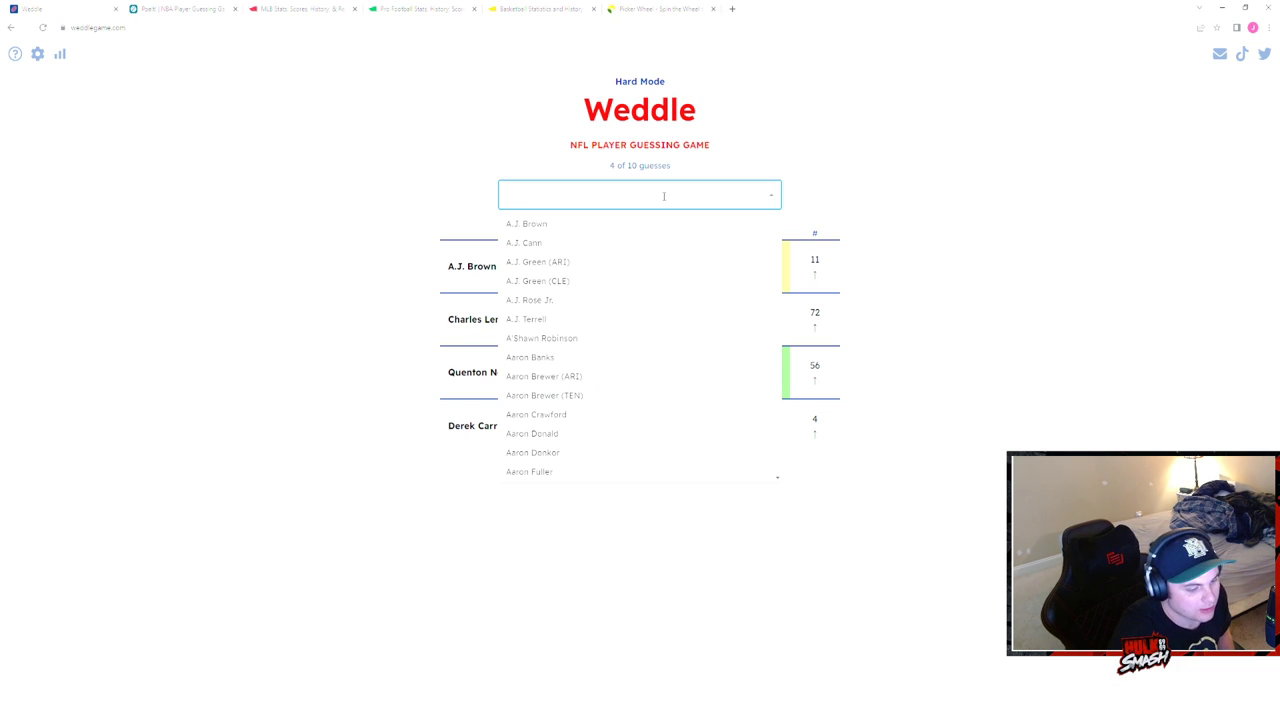
text(mac)
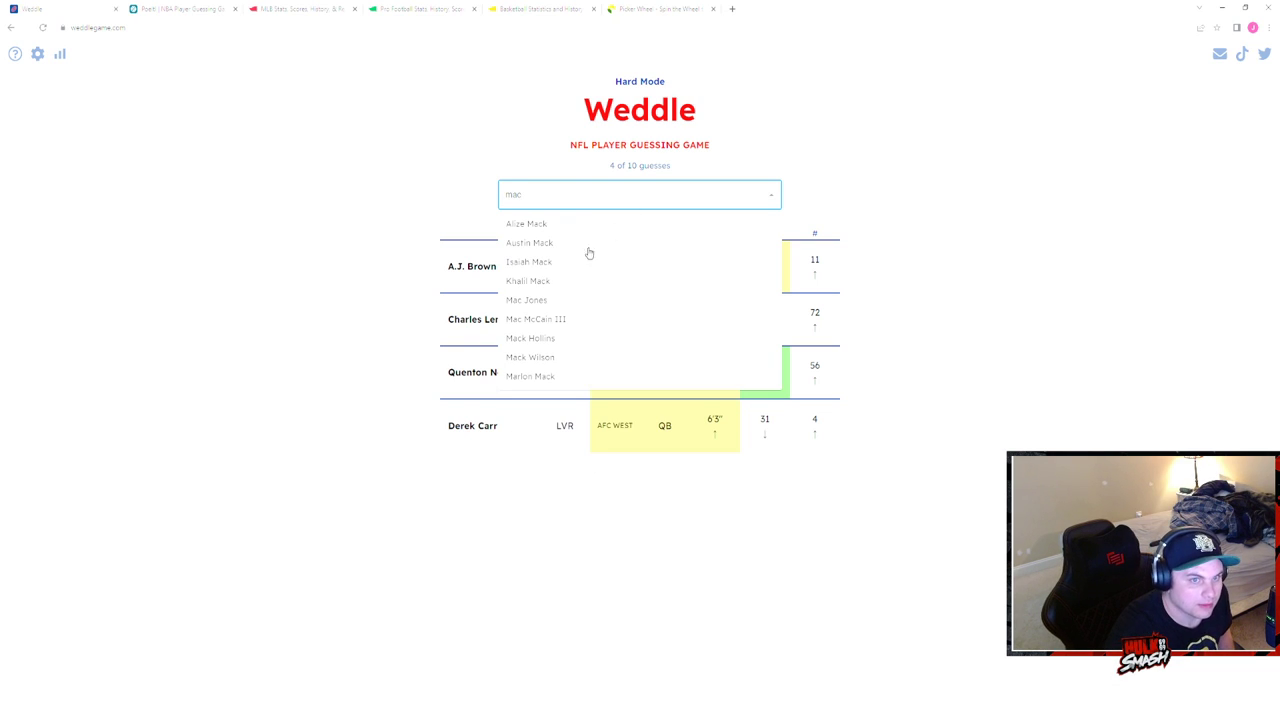
click(526, 300)
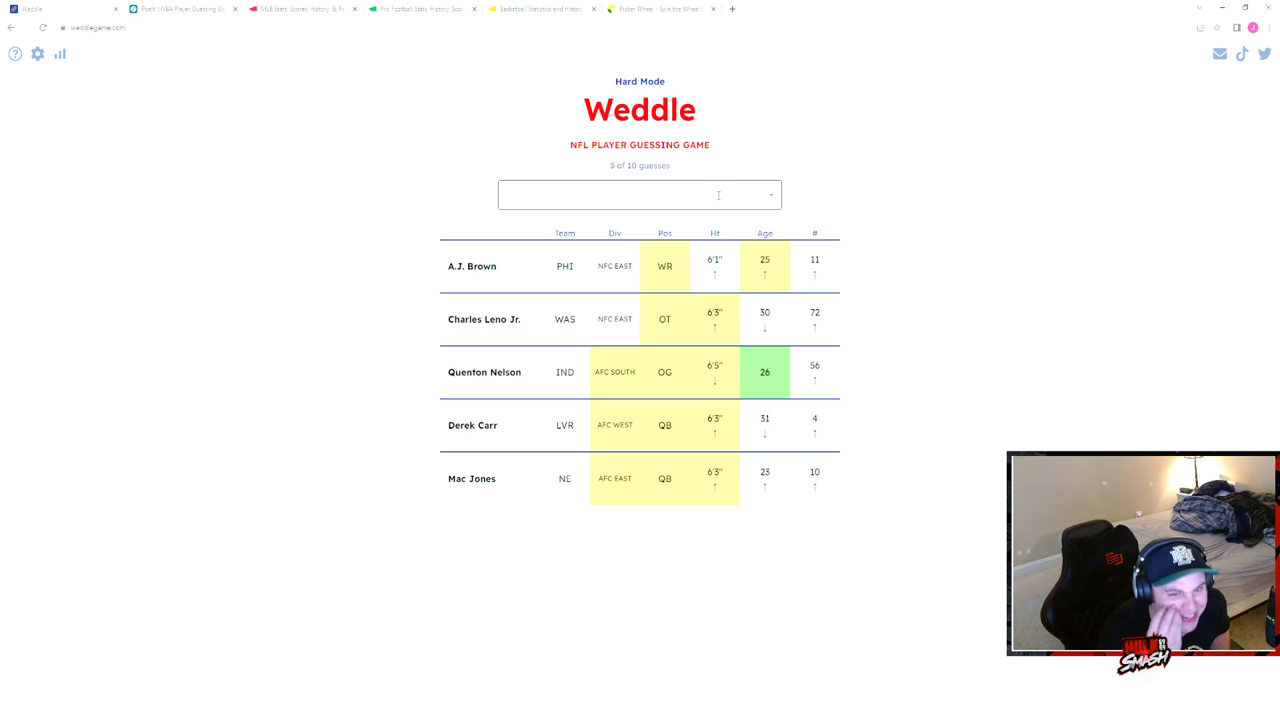
- Search 'poun' in the guess box without submitting a player
click(640, 194)
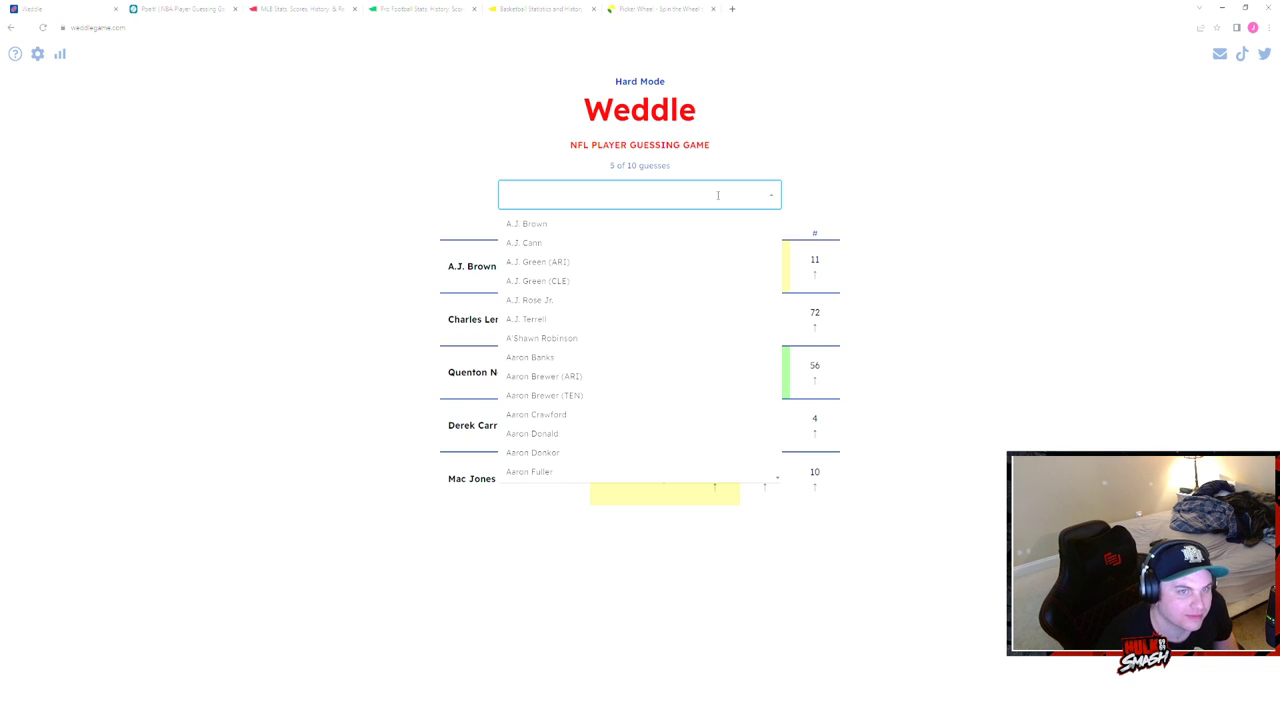
scroll(down, 3)
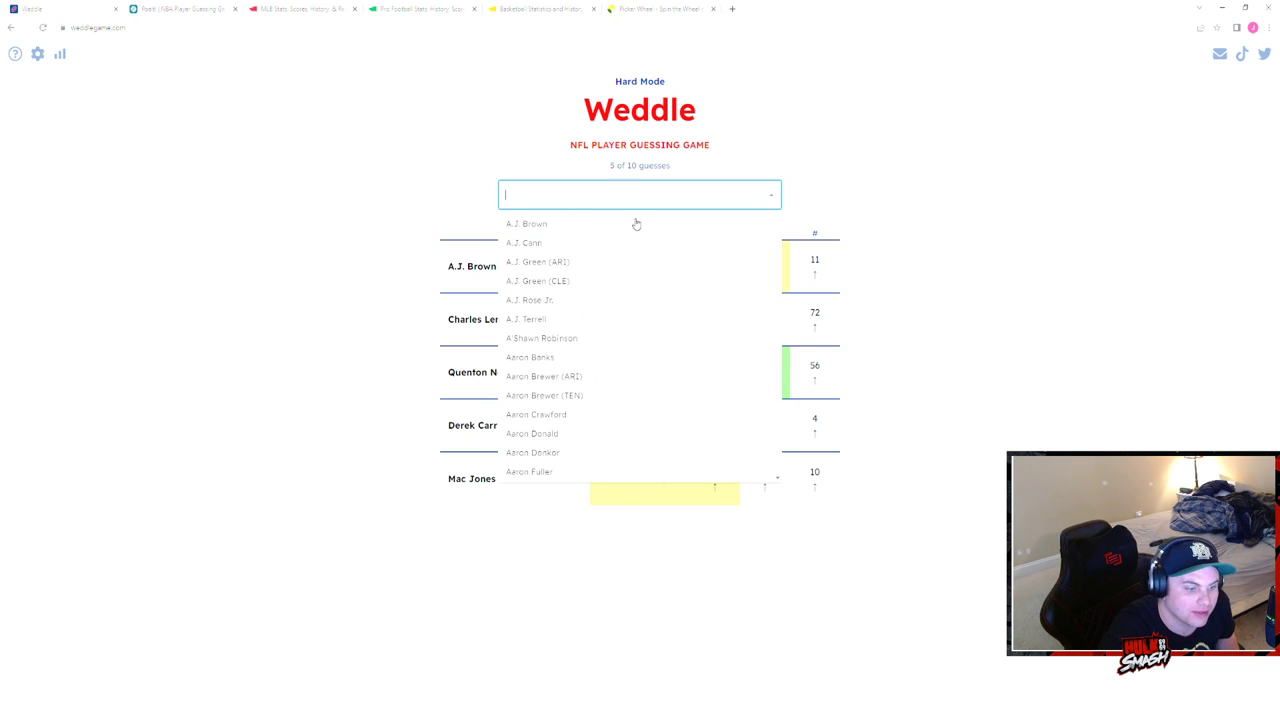
text(poun)
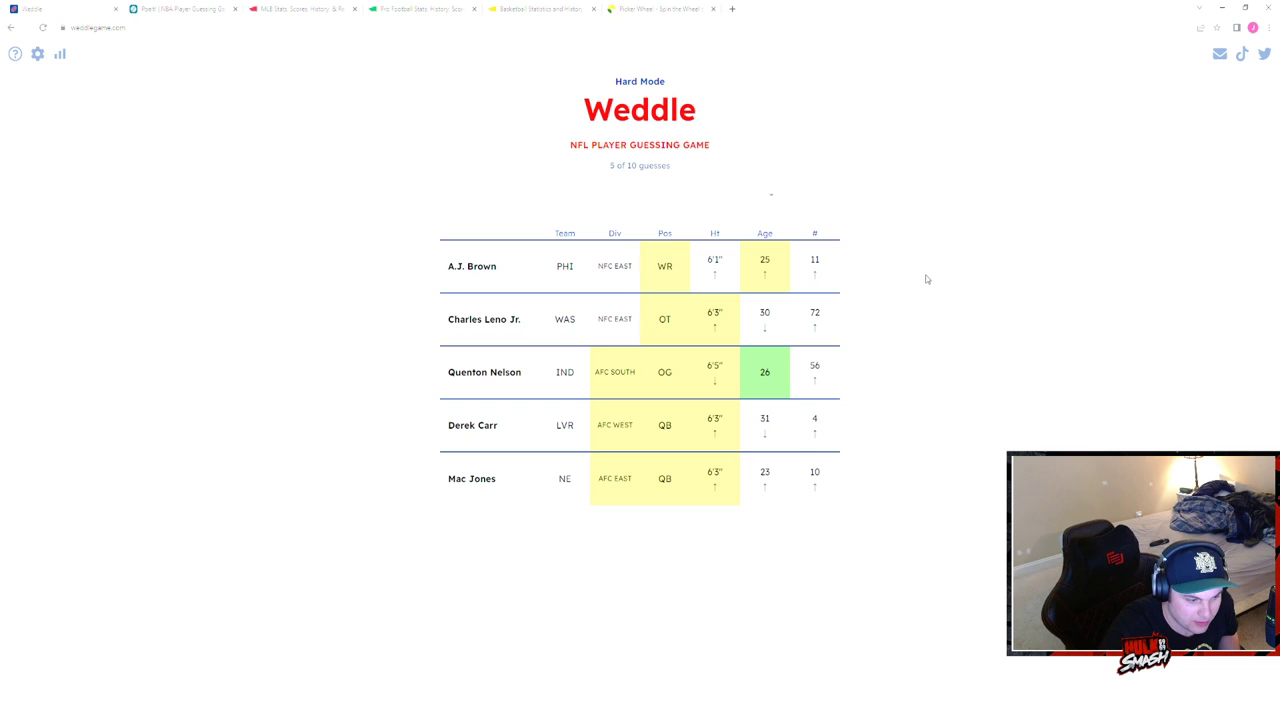
- Guess Ja'Marr Chase from the 'Ja' suggestions as the sixth guess
click(640, 194)
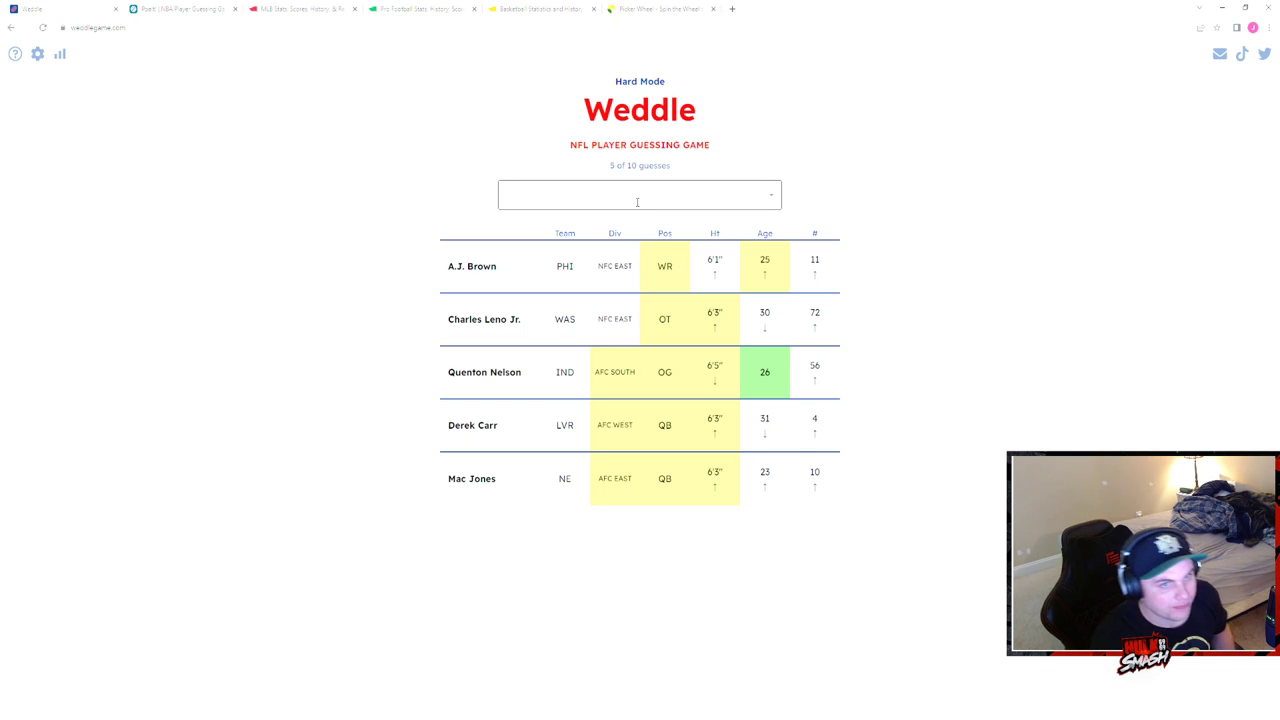
click(640, 194)
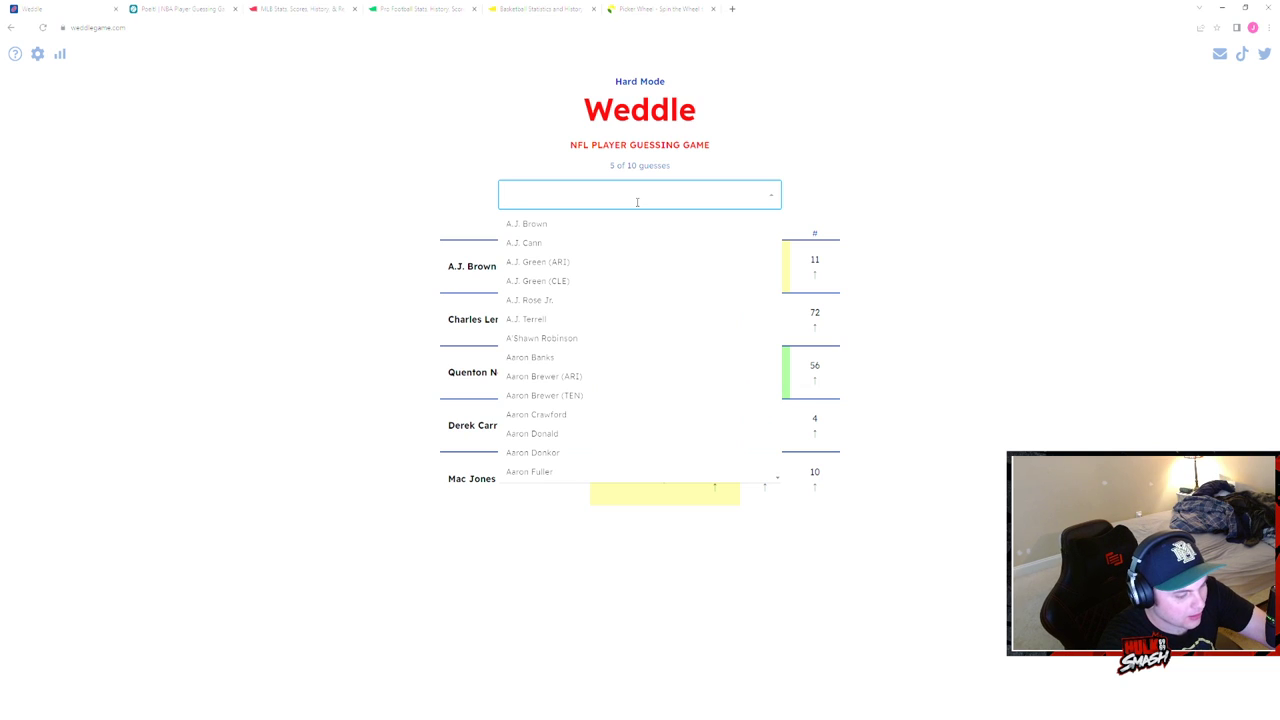
text(Ja')
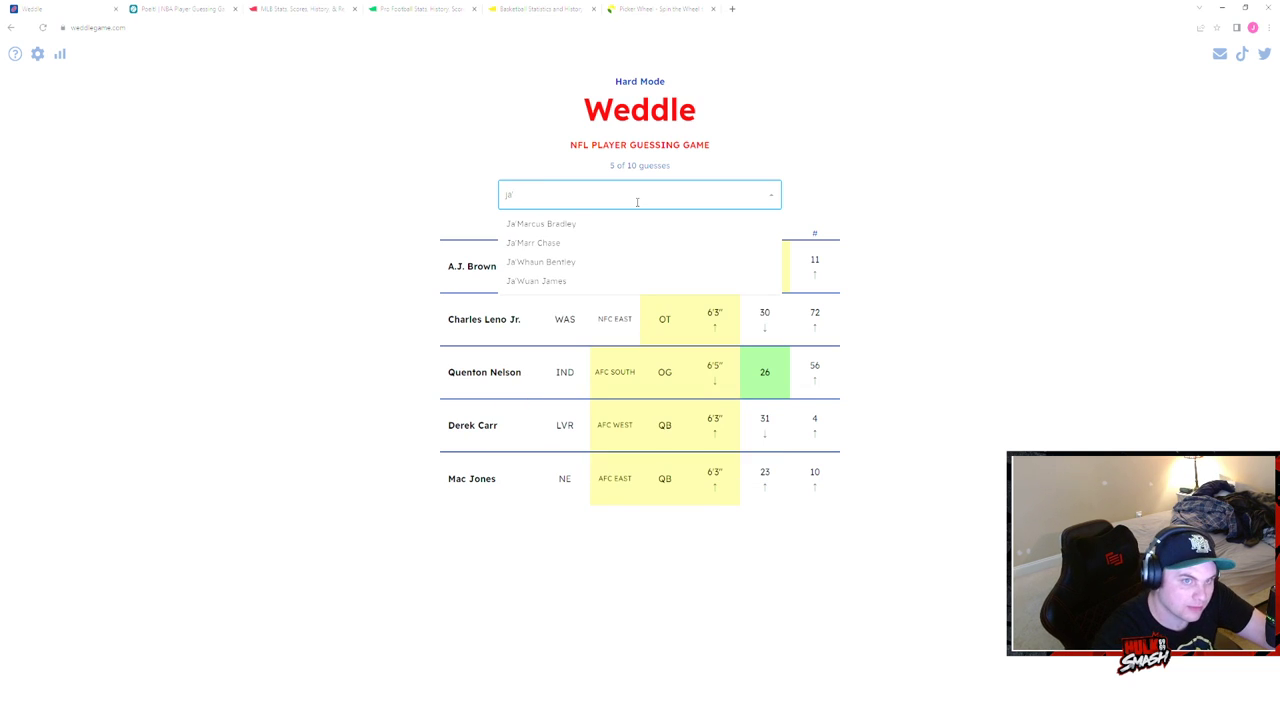
click(532, 242)
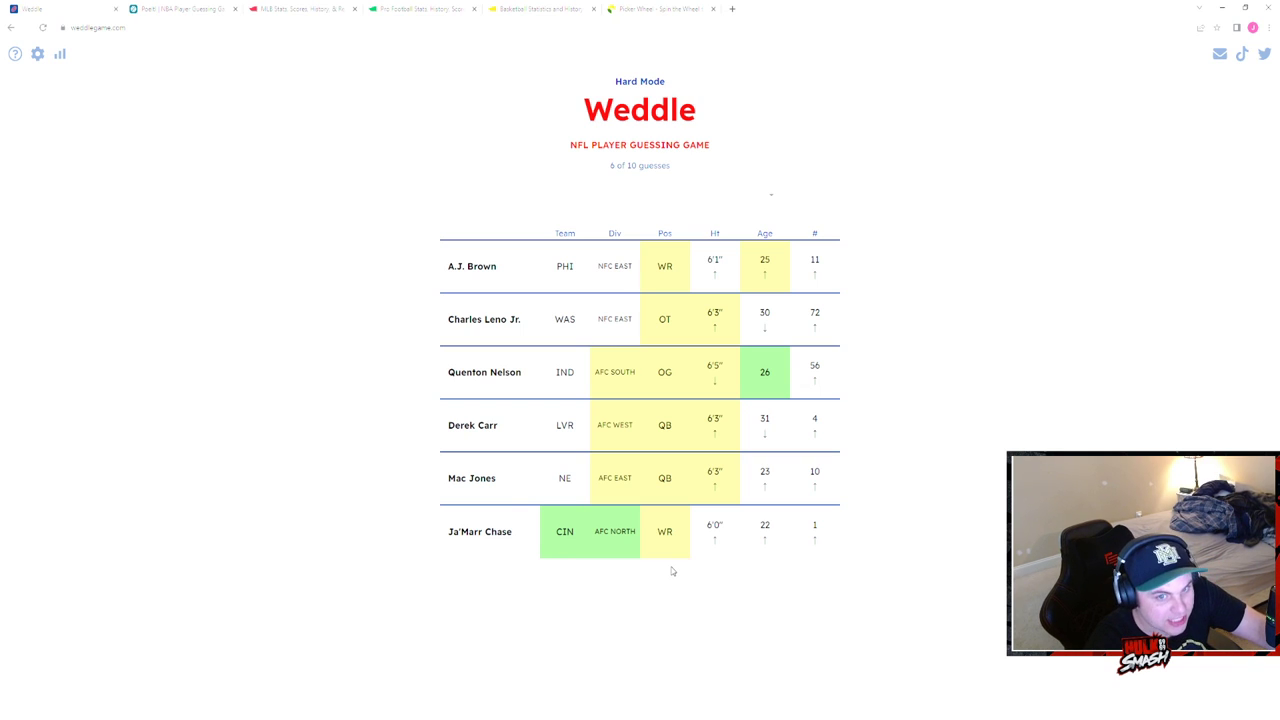
- Guess Aidan Hutchinson and the remaining players, filling the board and ending the round
click(640, 194)
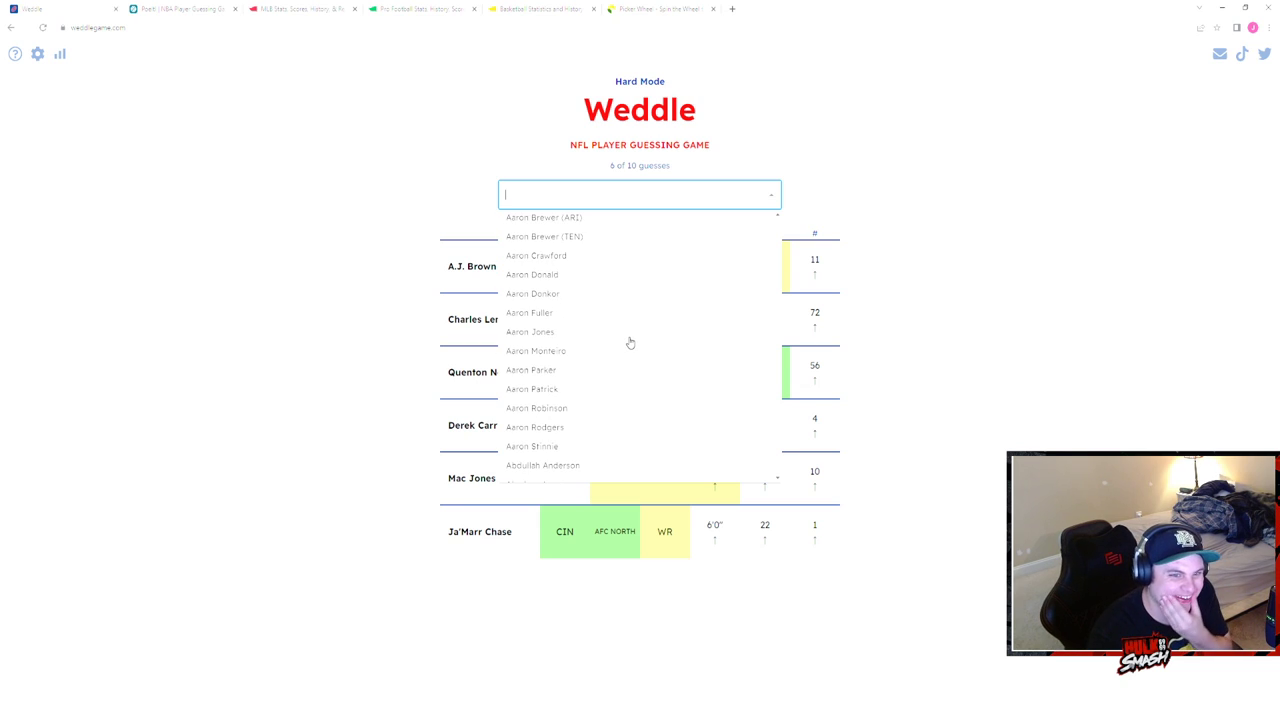
scroll(down, 3)
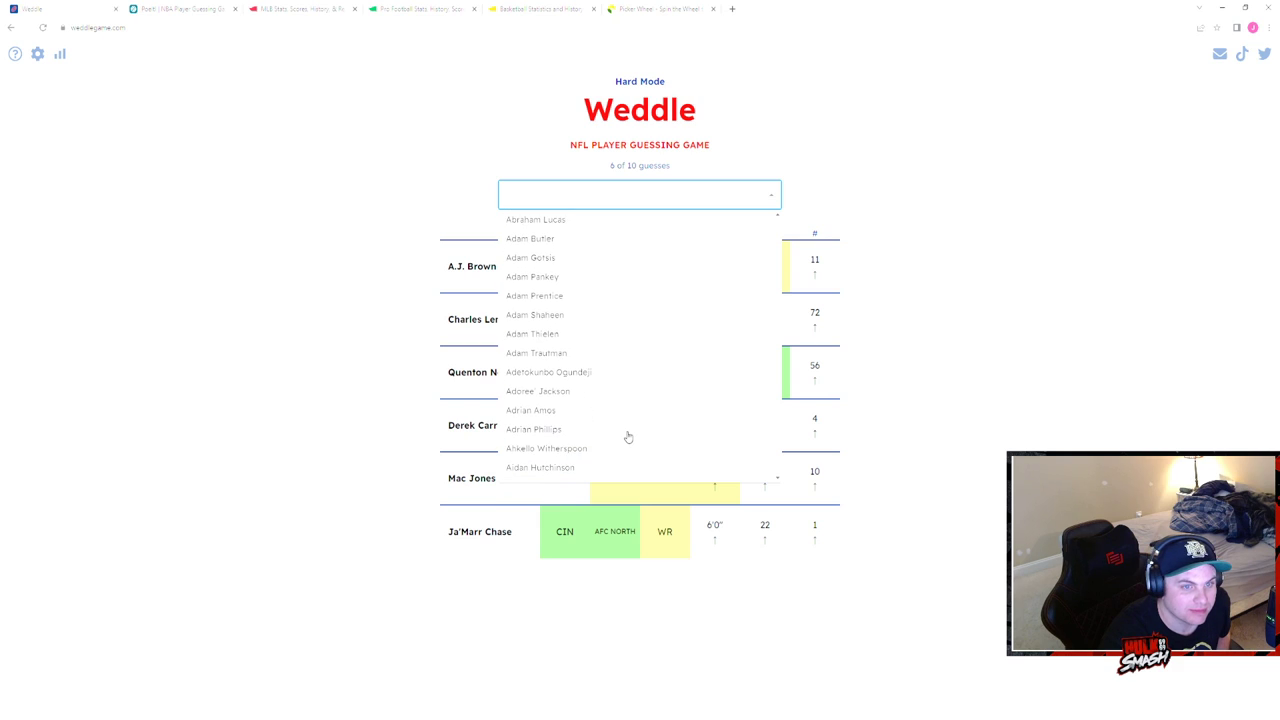
click(540, 468)
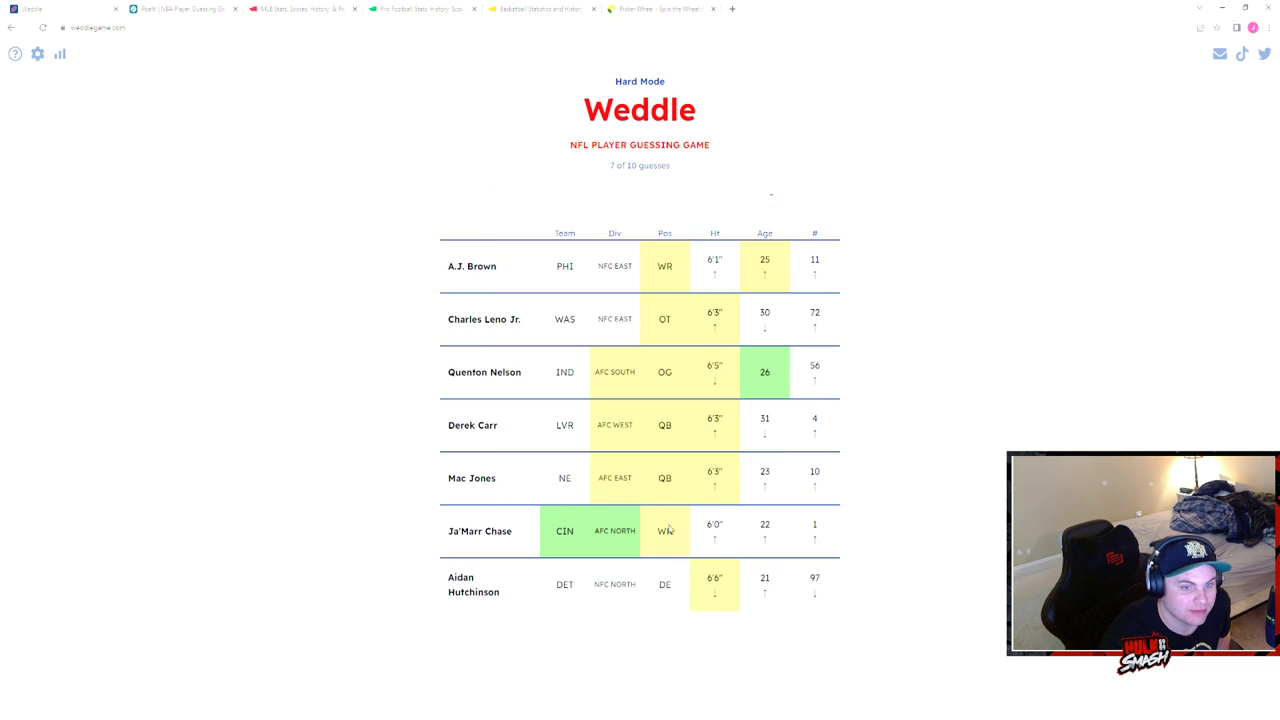
click(640, 192)
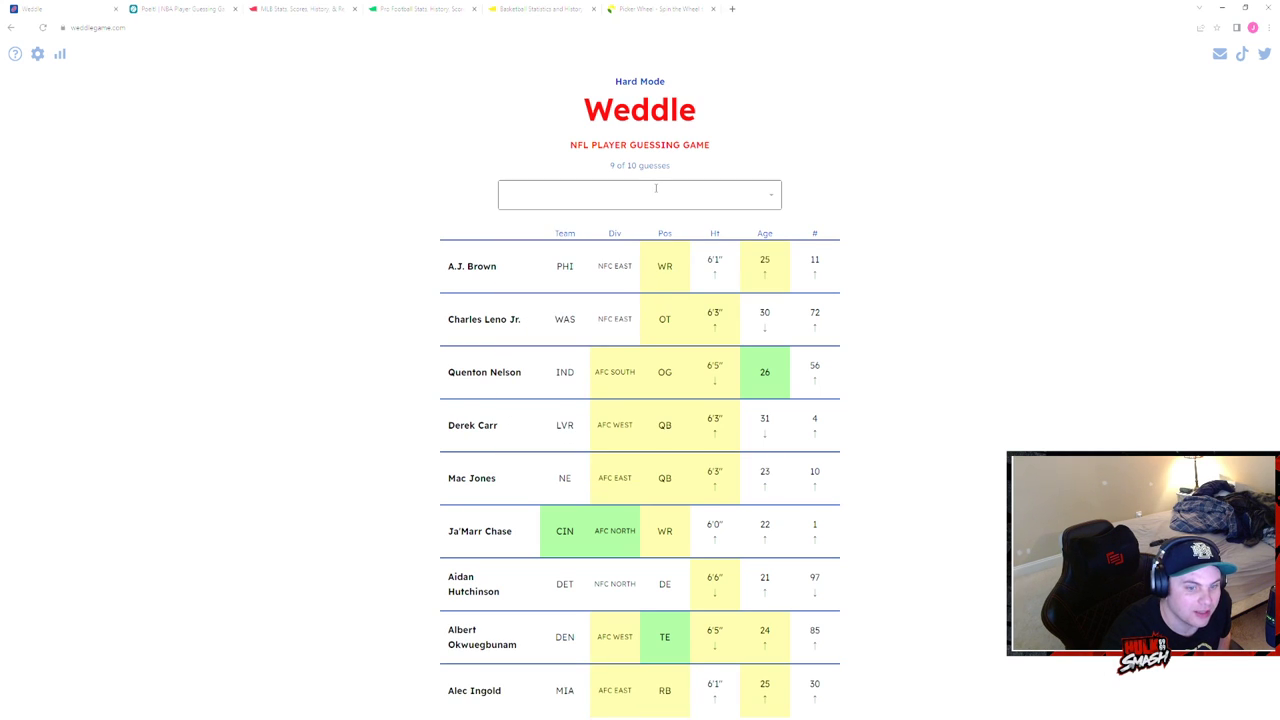
click(640, 194)
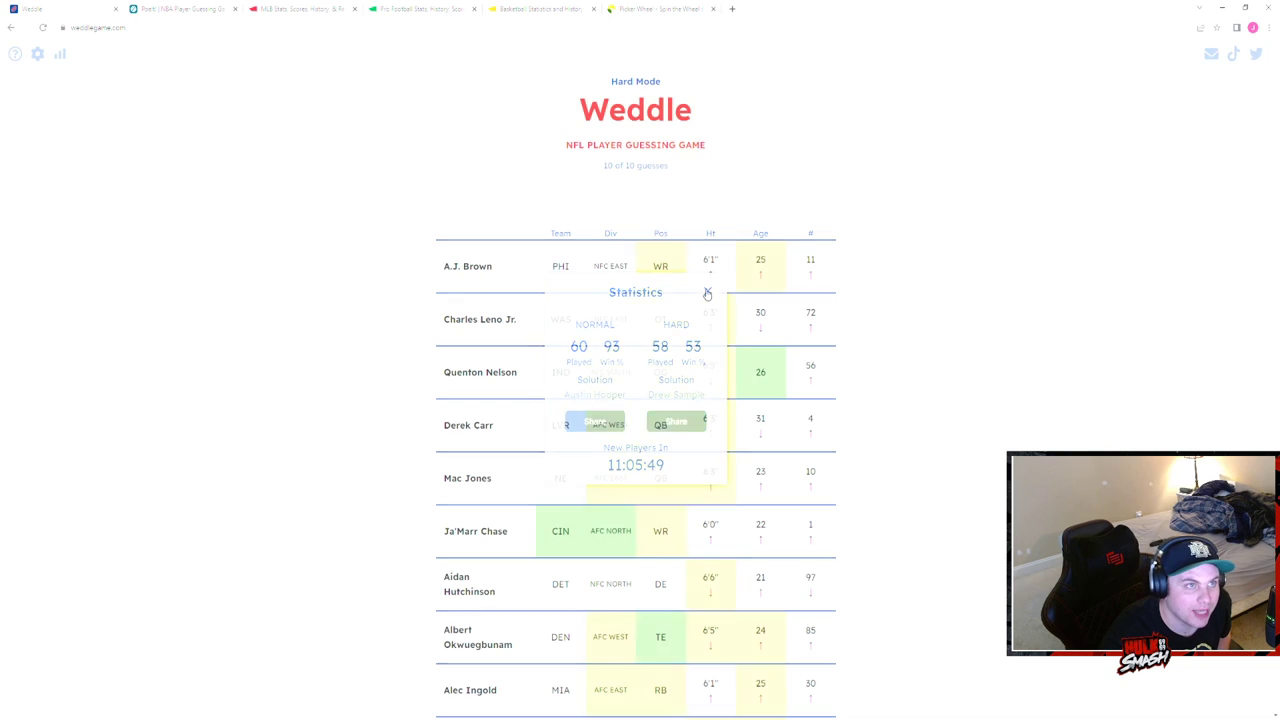
- Close the Weddle Statistics popup
click(708, 292)
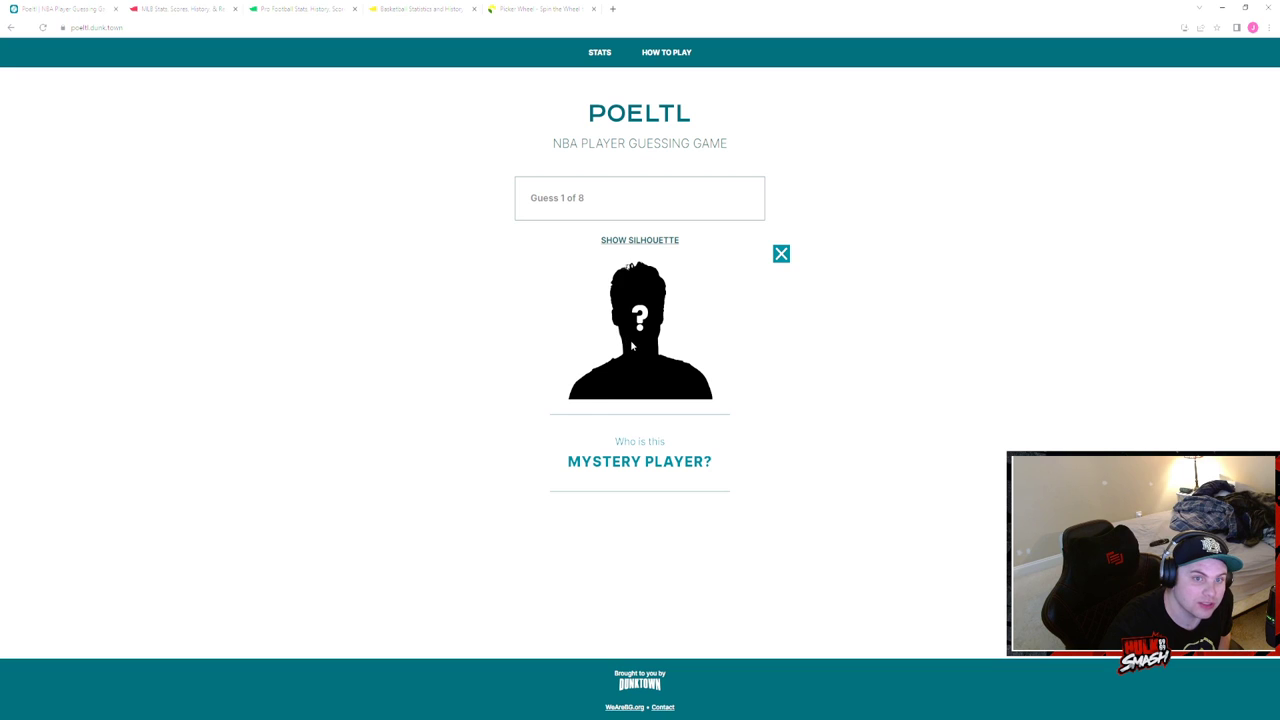
mouse_move(648, 356)
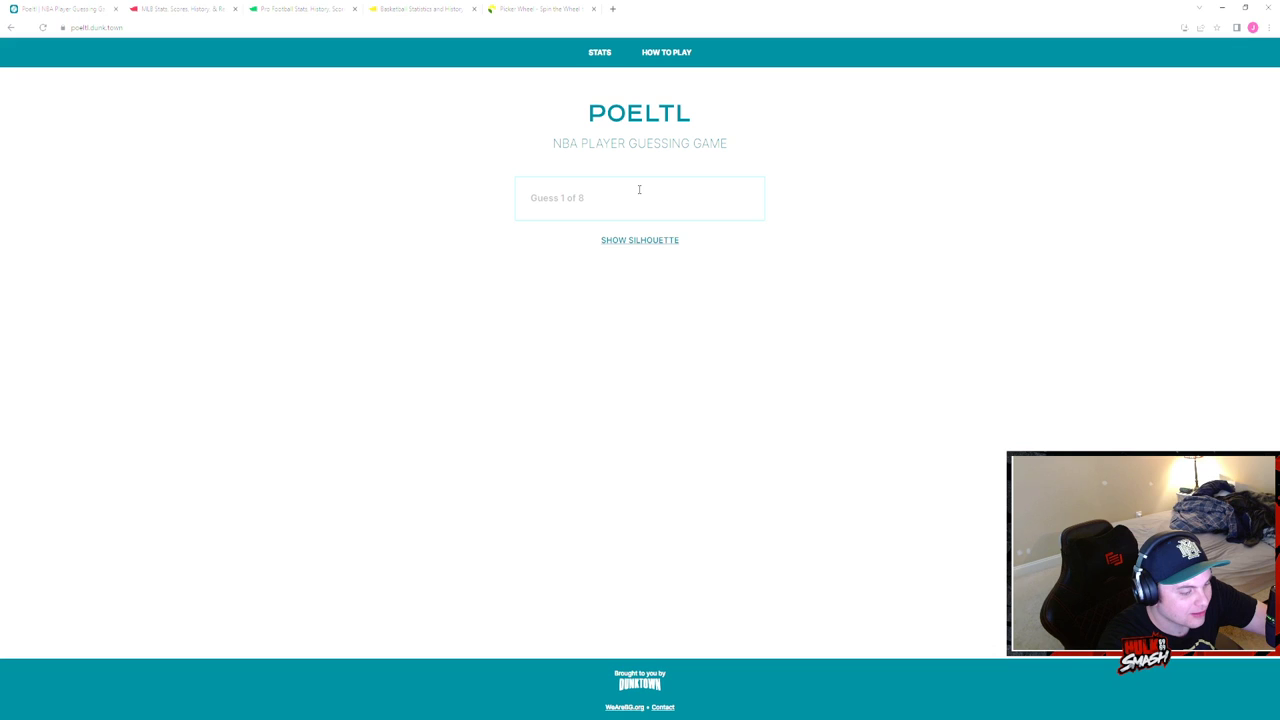
- Peek at the mystery player's silhouette twice before the first guess
click(640, 240)
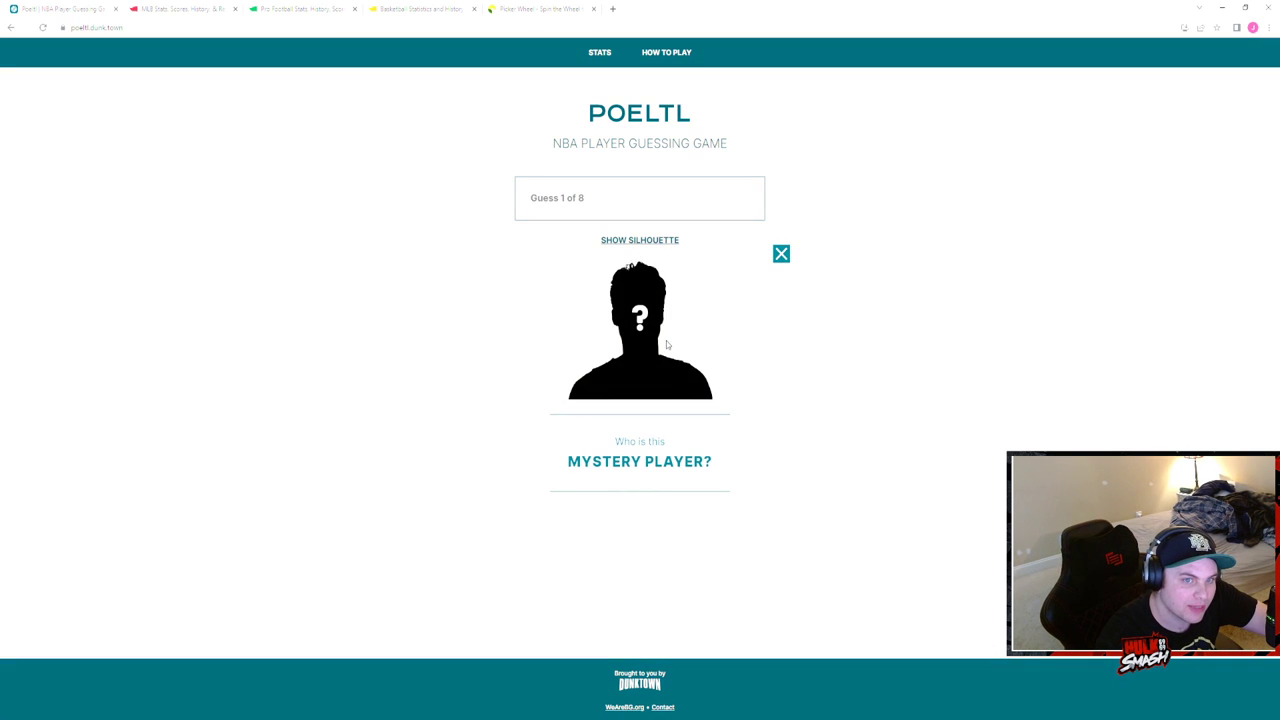
mouse_move(780, 252)
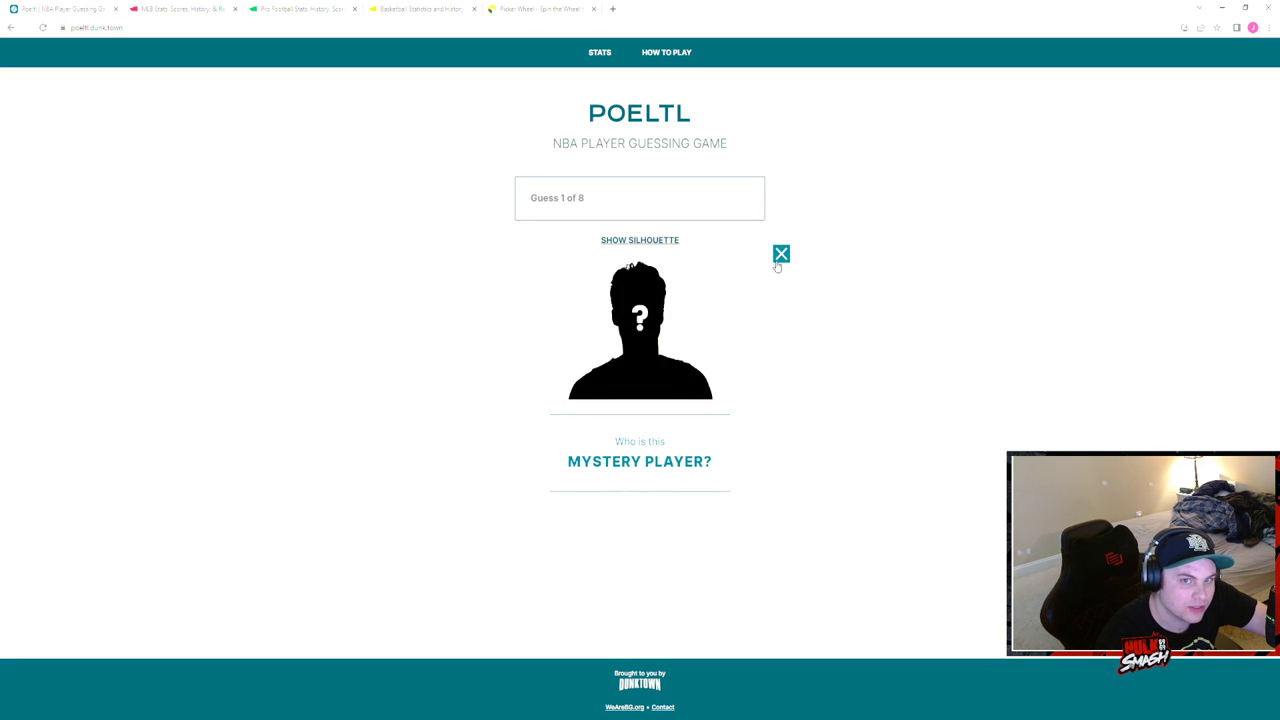
click(780, 252)
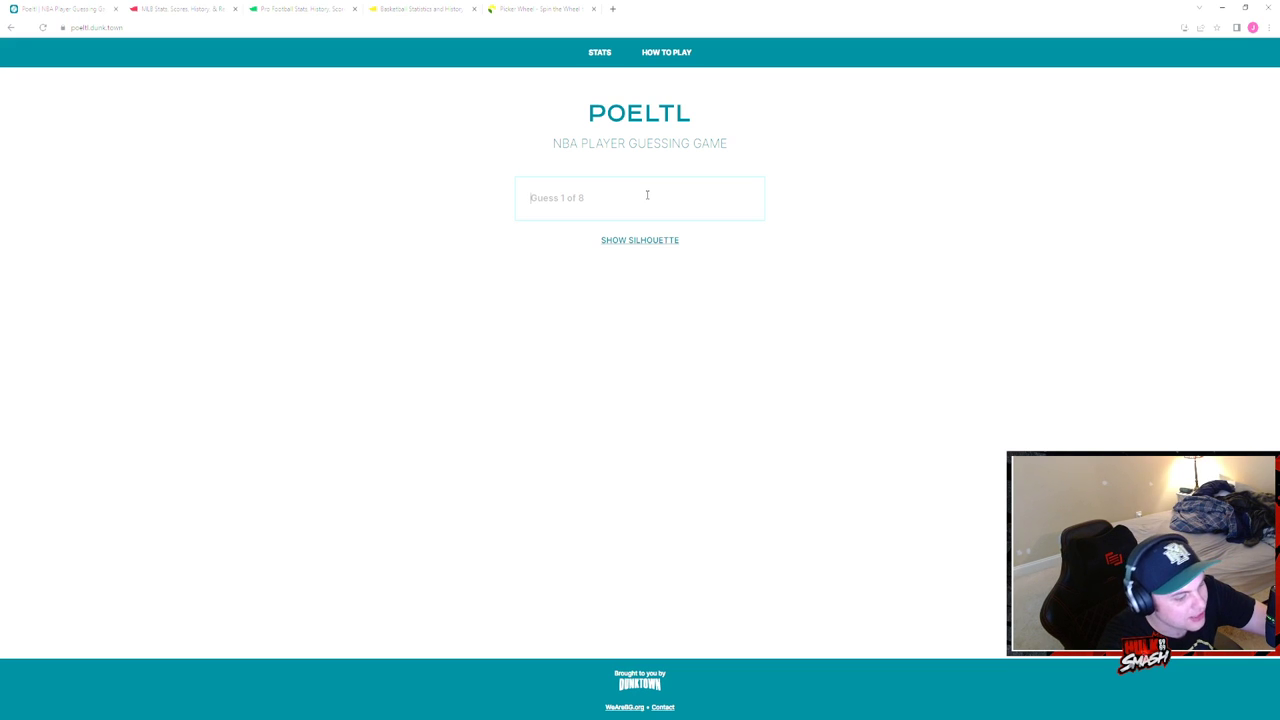
click(640, 240)
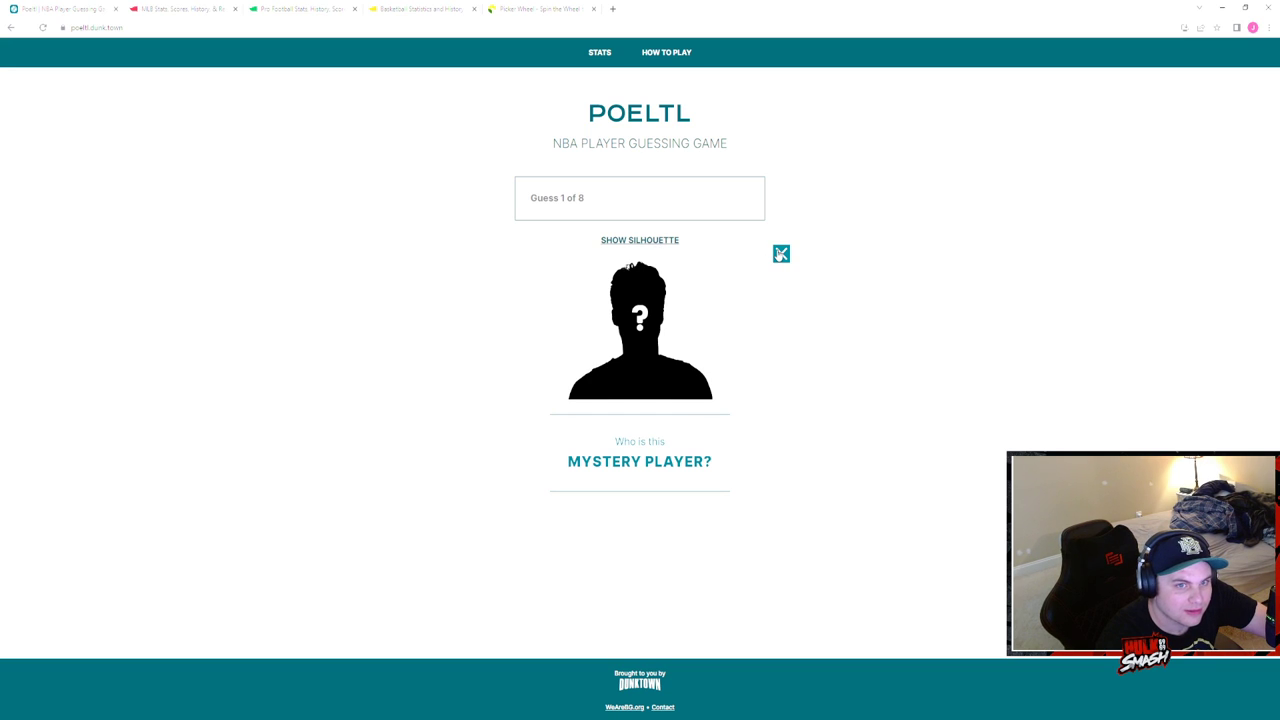
click(640, 198)
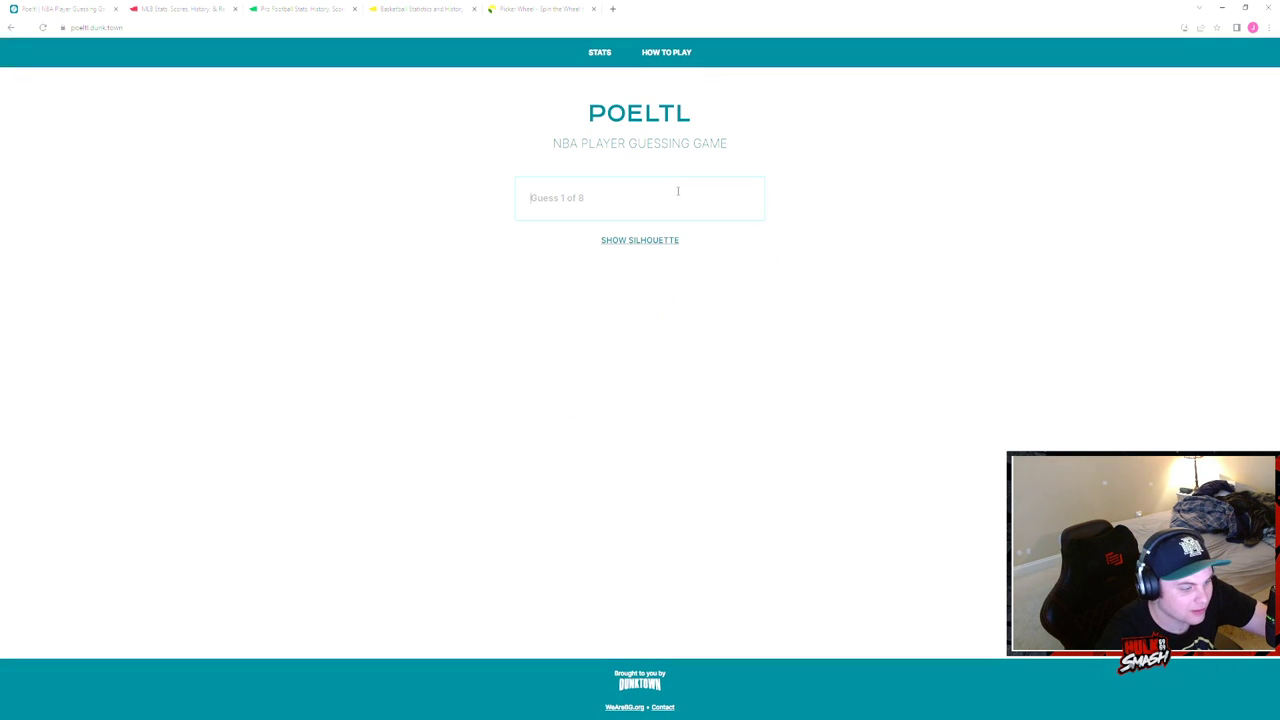
- Enter 'che' and submit Chet Holmgren as the first guess
text(che)
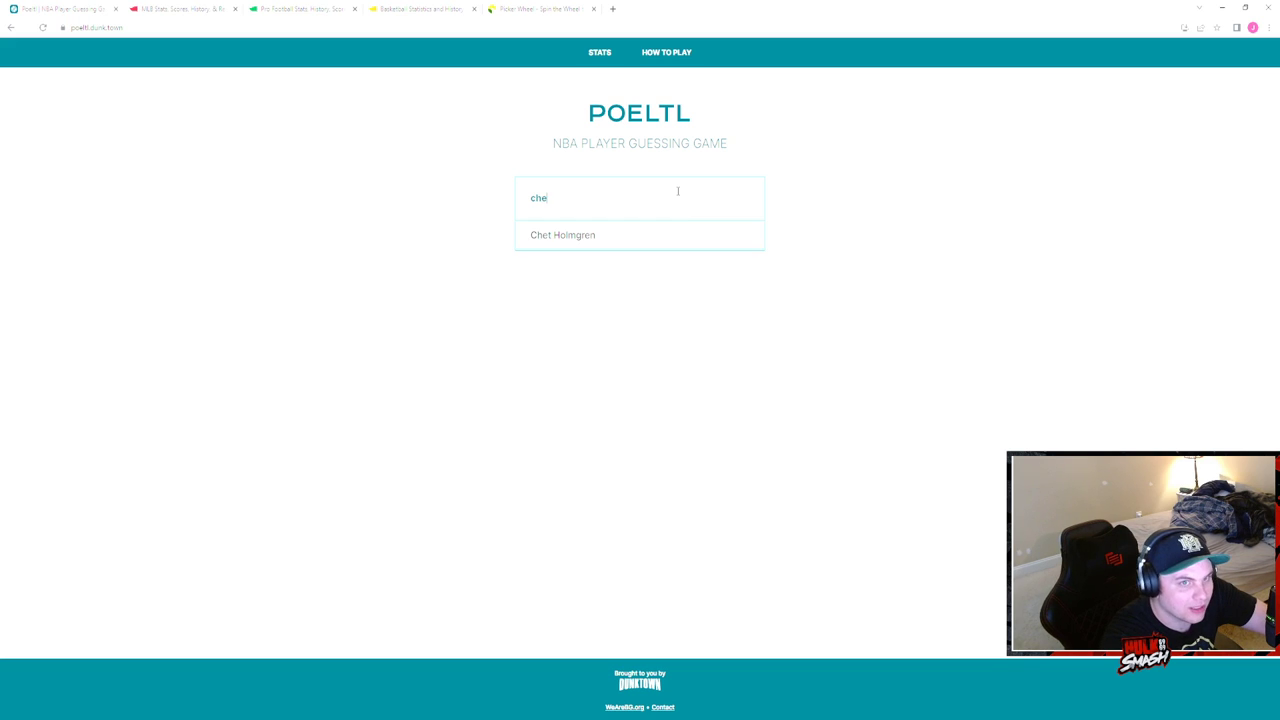
click(562, 234)
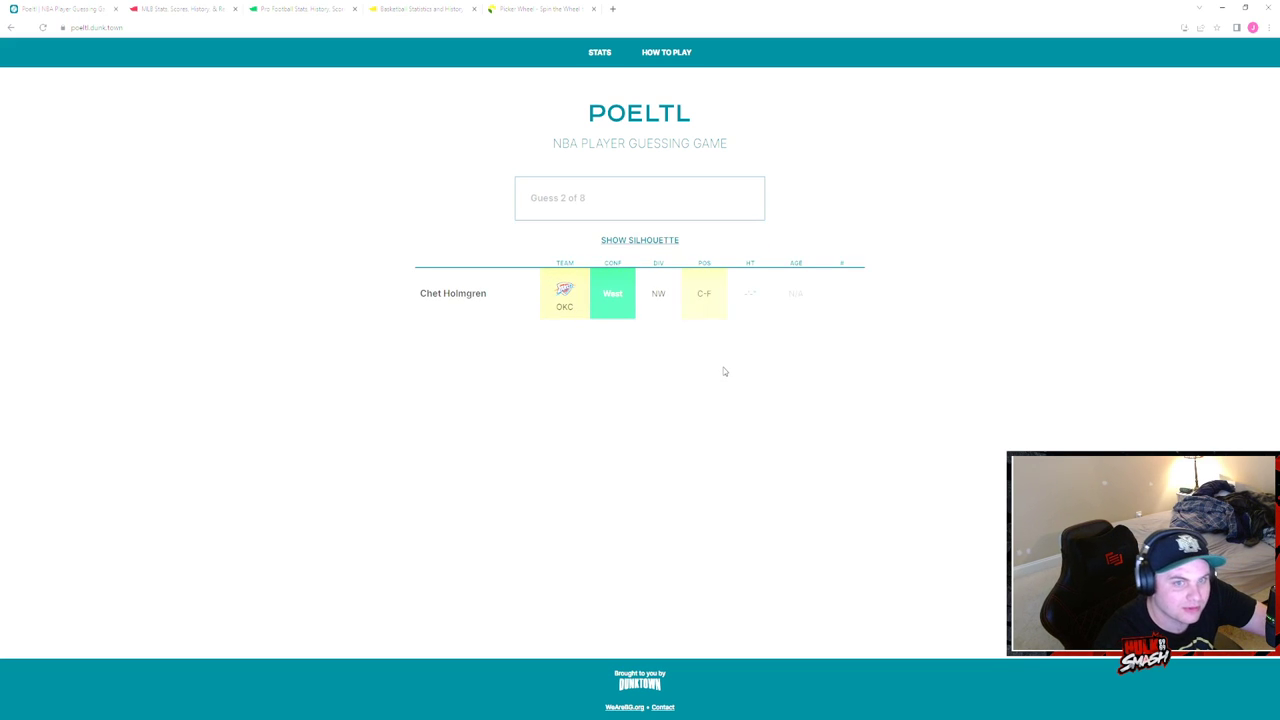
click(640, 240)
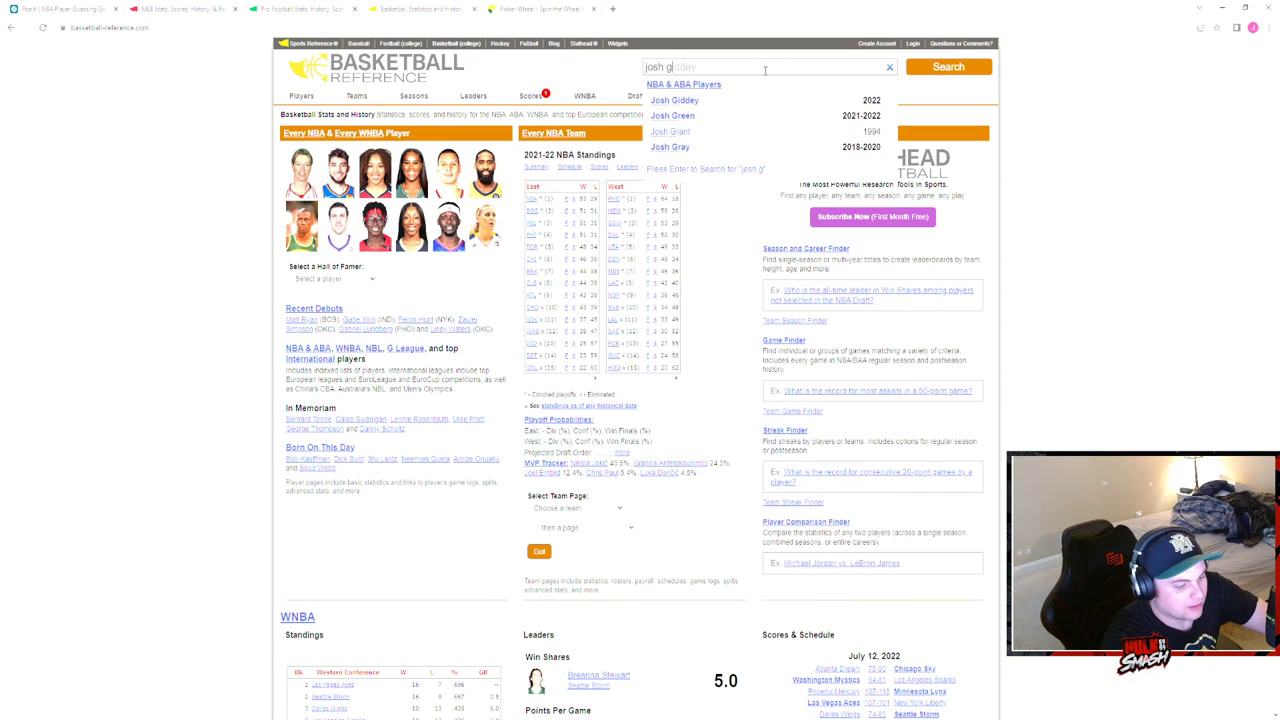
- Start a player search on Basketball Reference
click(674, 100)
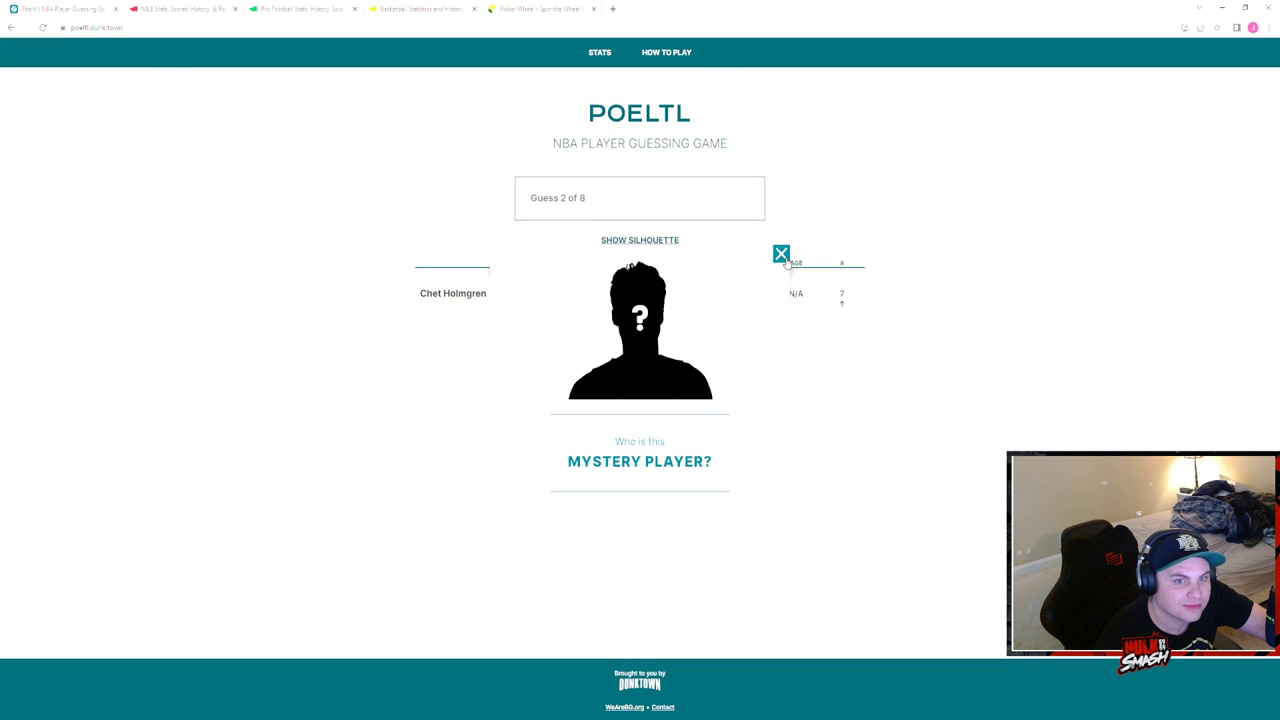
- Search 'josh giddey' and make Josh Giddey the second guess
text(josh)
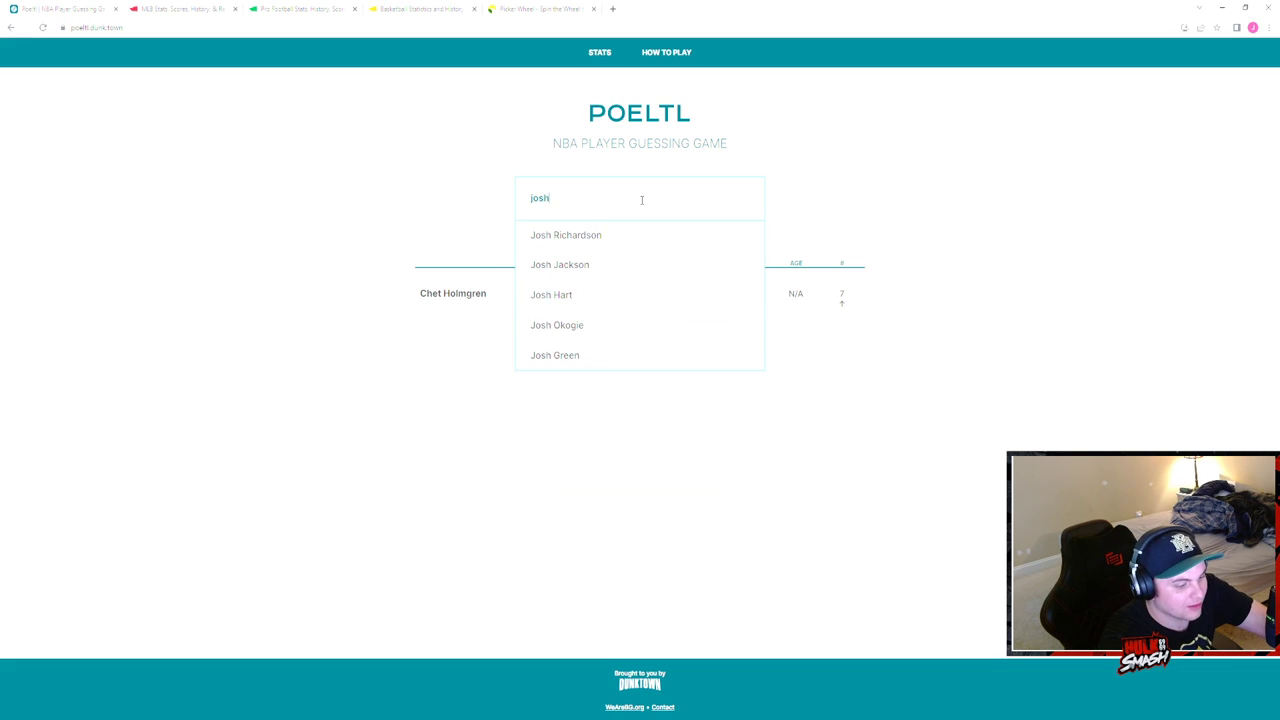
text(giddey)
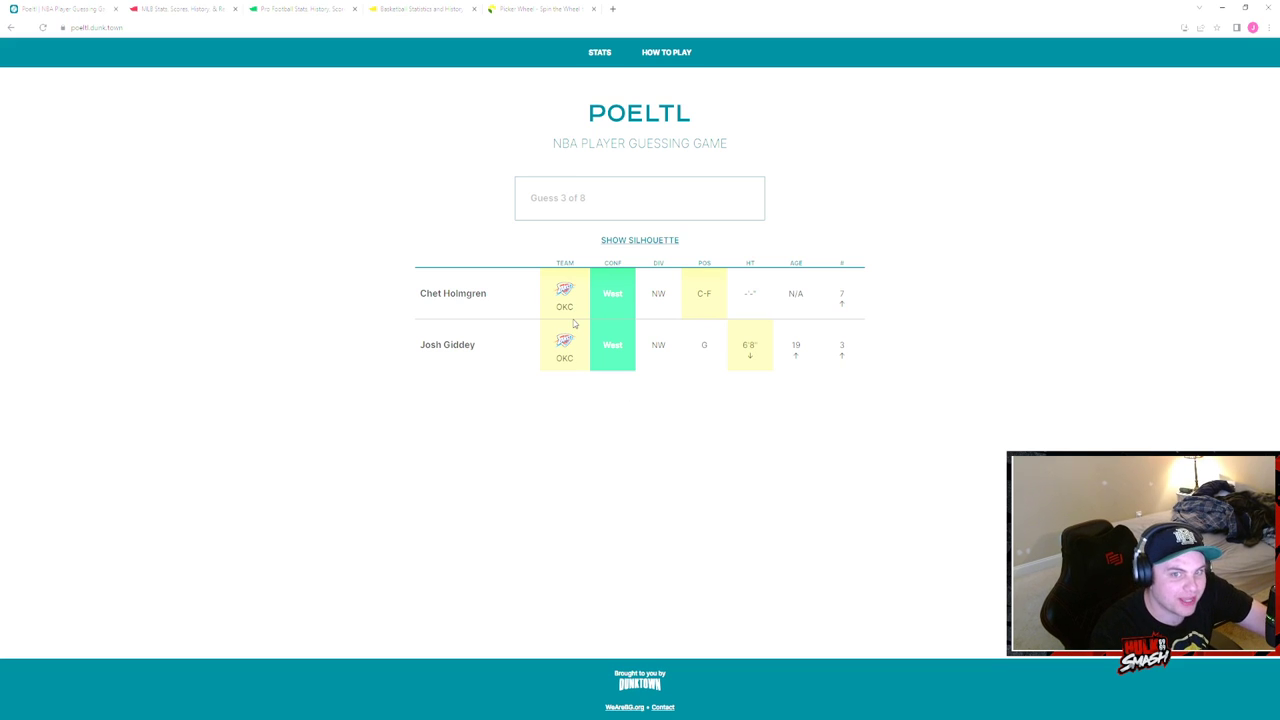
mouse_move(720, 384)
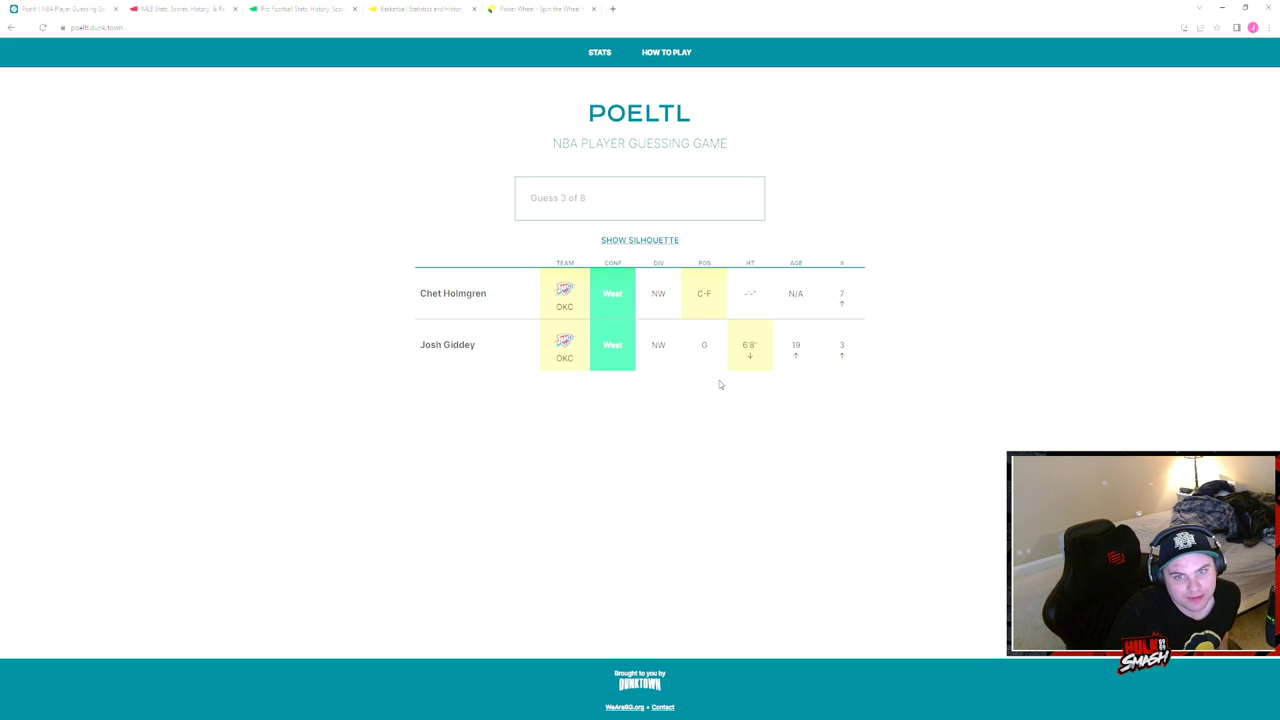
mouse_move(704, 284)
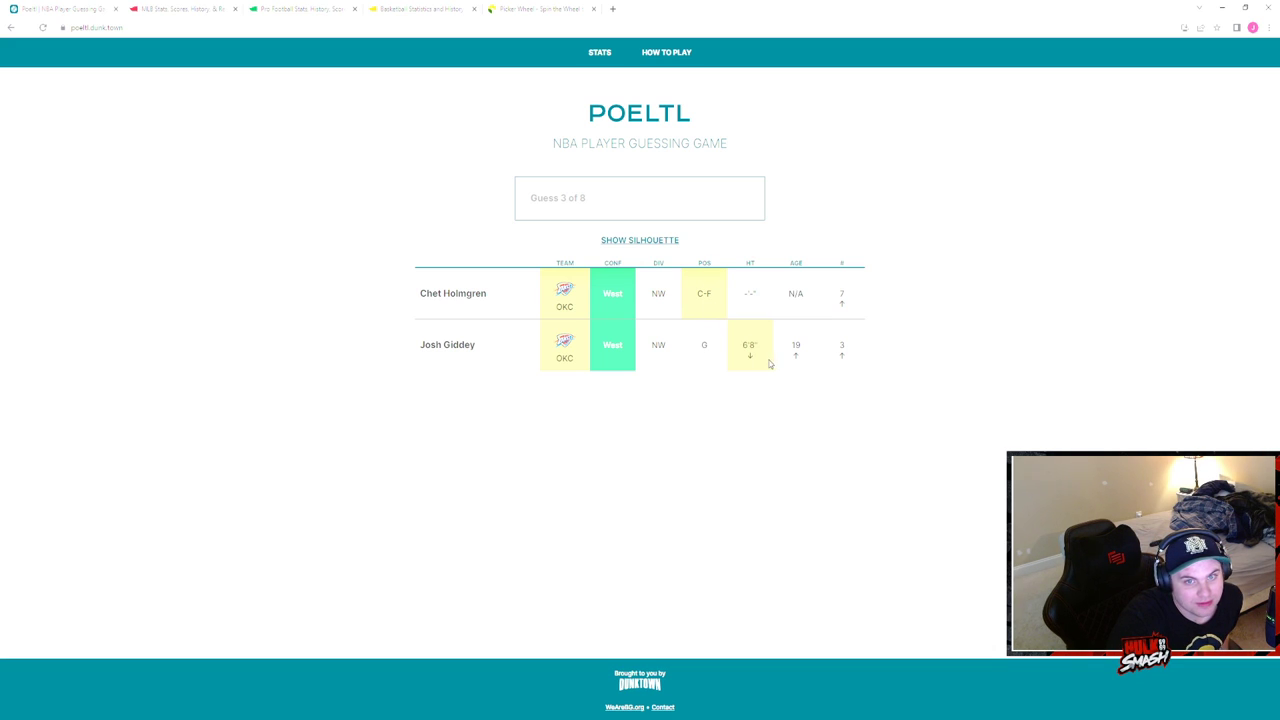
- Review the mystery player's silhouette, then hide it to see the guess table
click(640, 240)
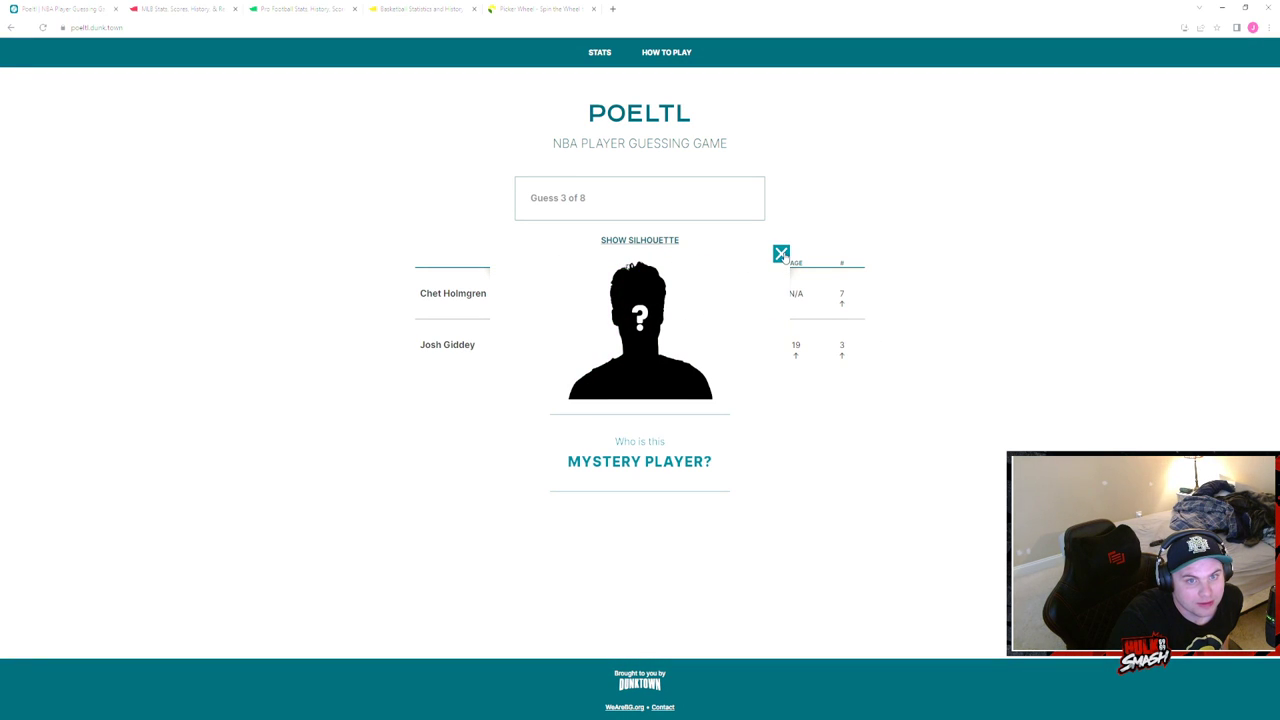
click(640, 240)
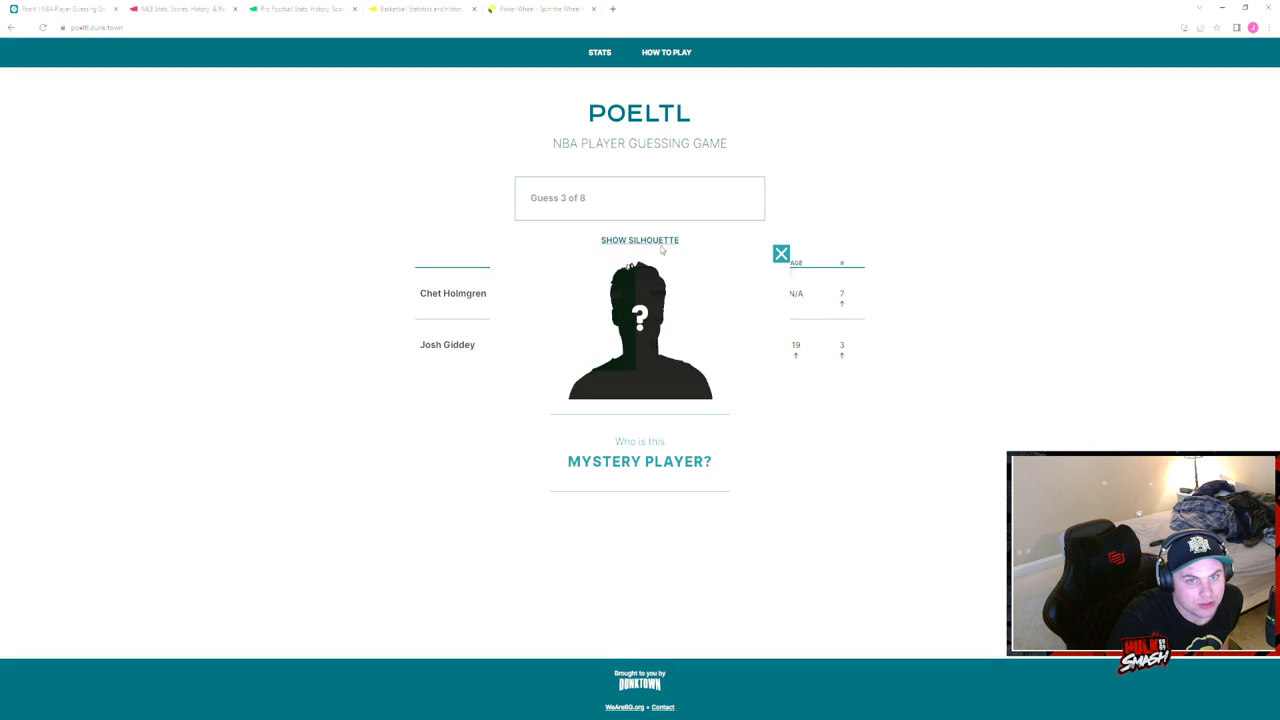
click(640, 240)
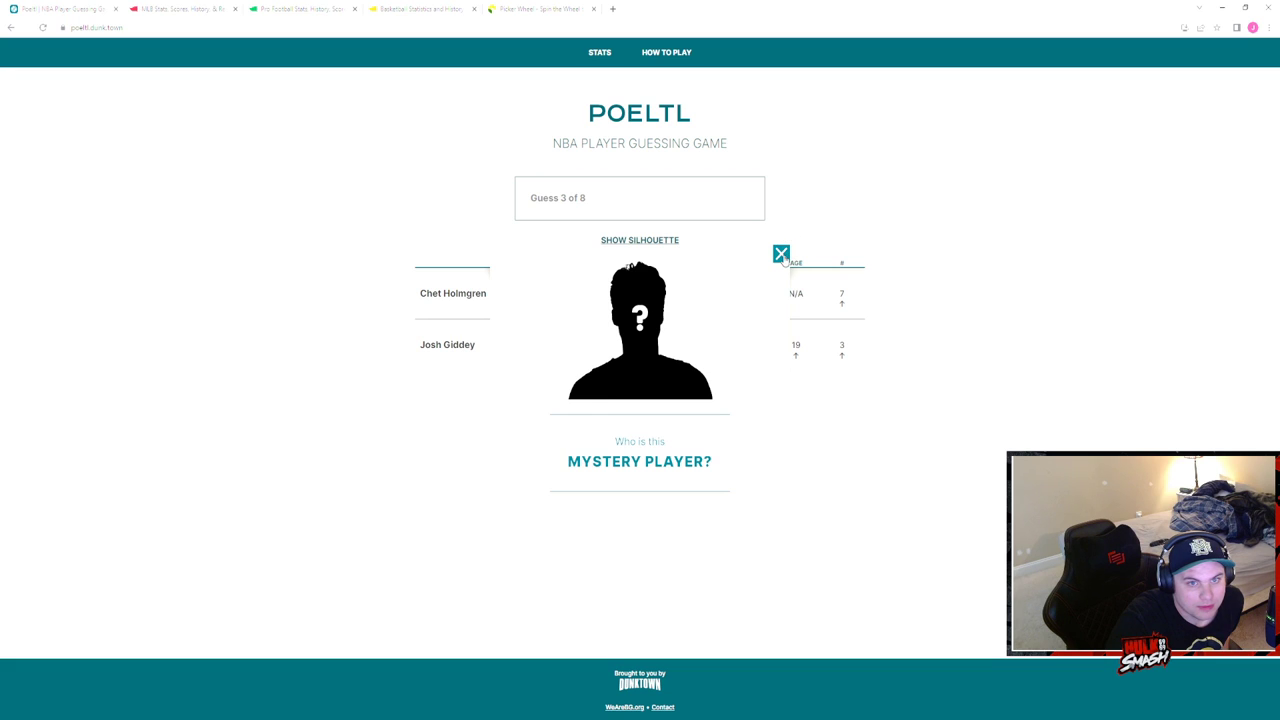
click(780, 252)
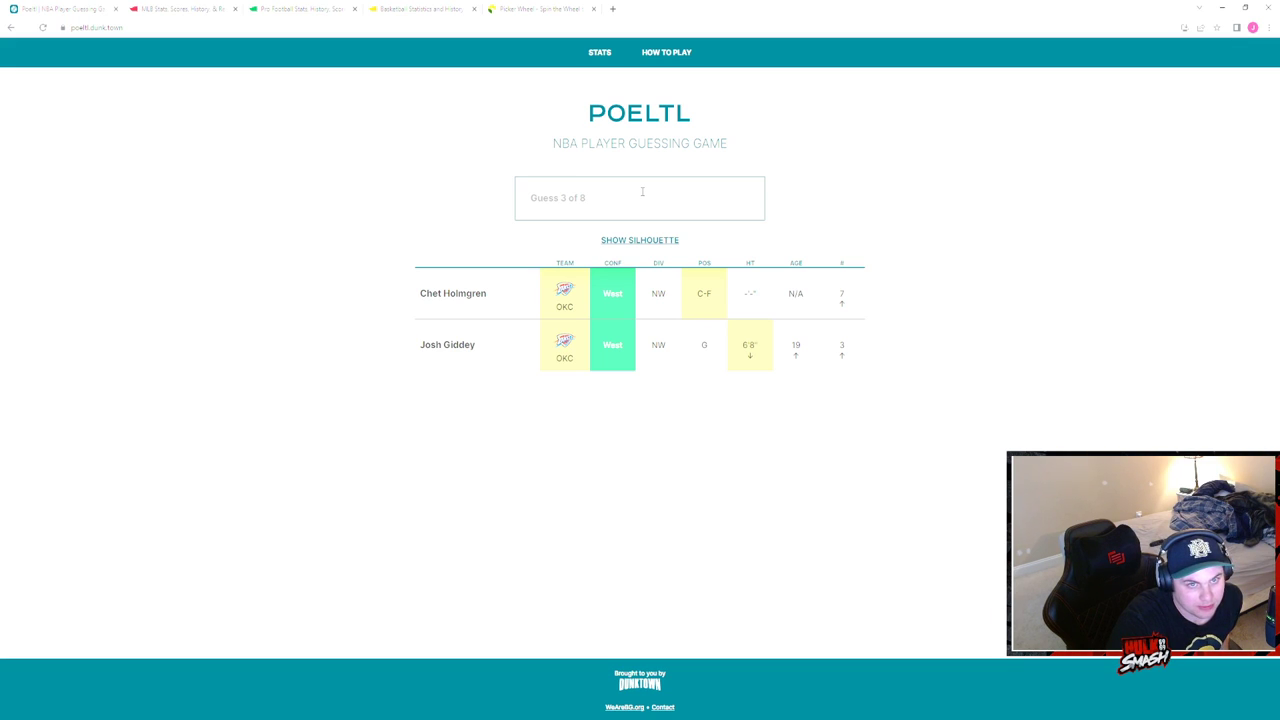
- Enter 'sari' to guess Dario Saric, then check the silhouette and close it
click(640, 198)
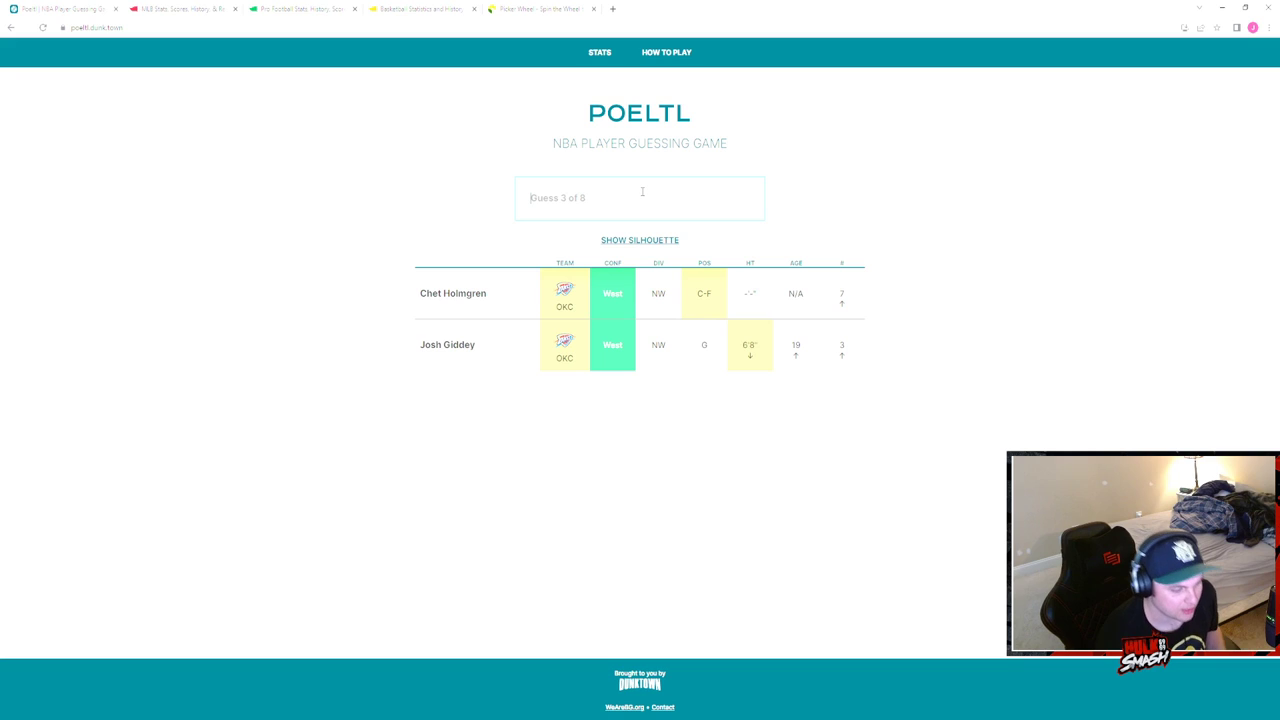
text(sari)
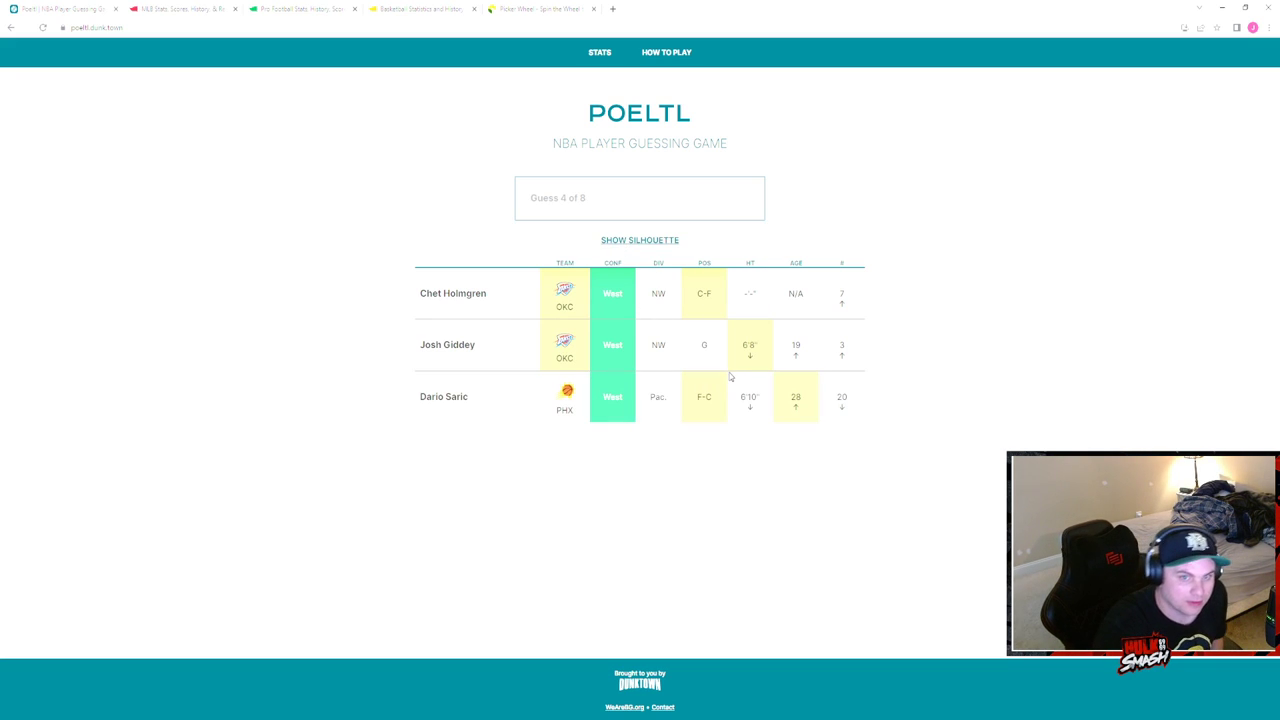
mouse_move(706, 418)
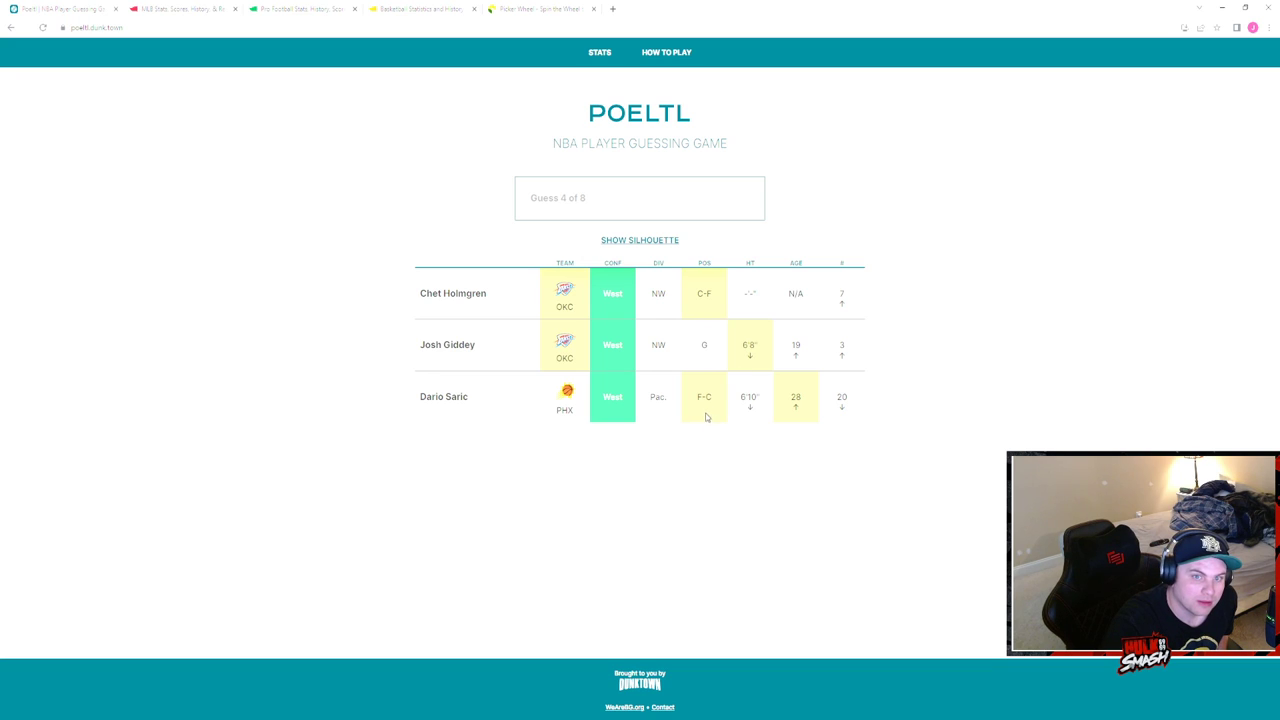
mouse_move(728, 458)
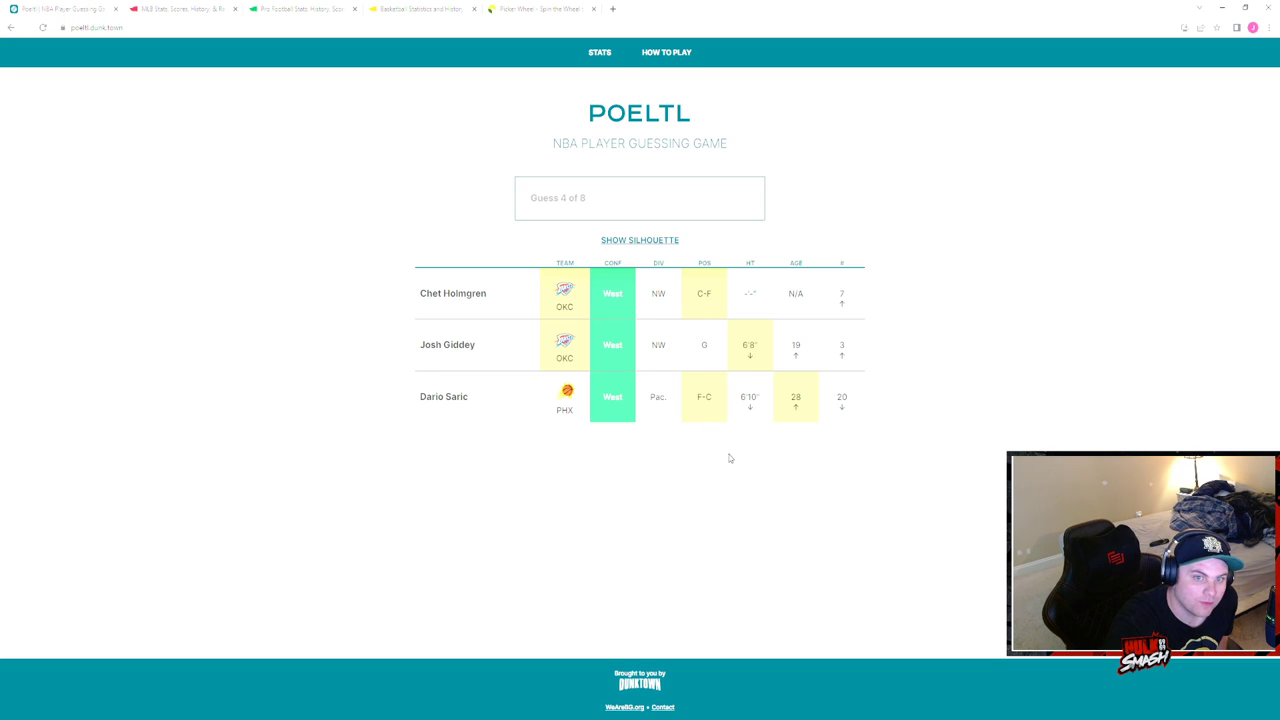
mouse_move(724, 432)
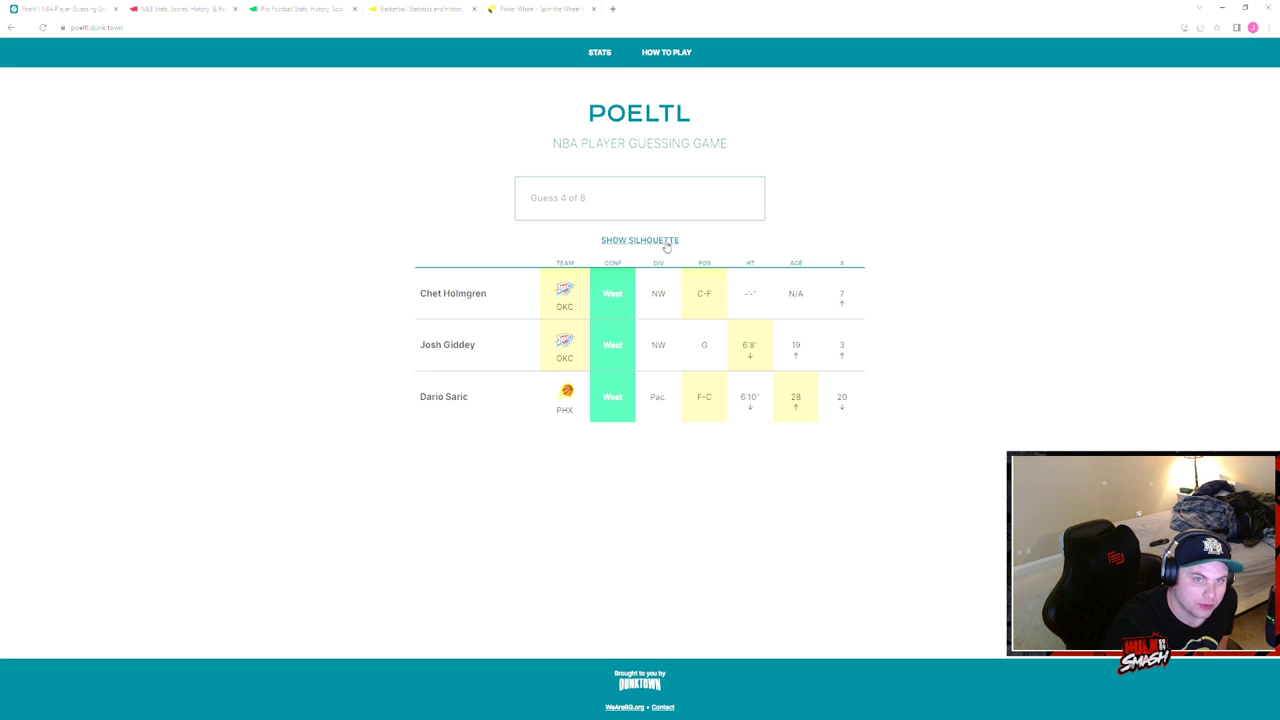
click(640, 240)
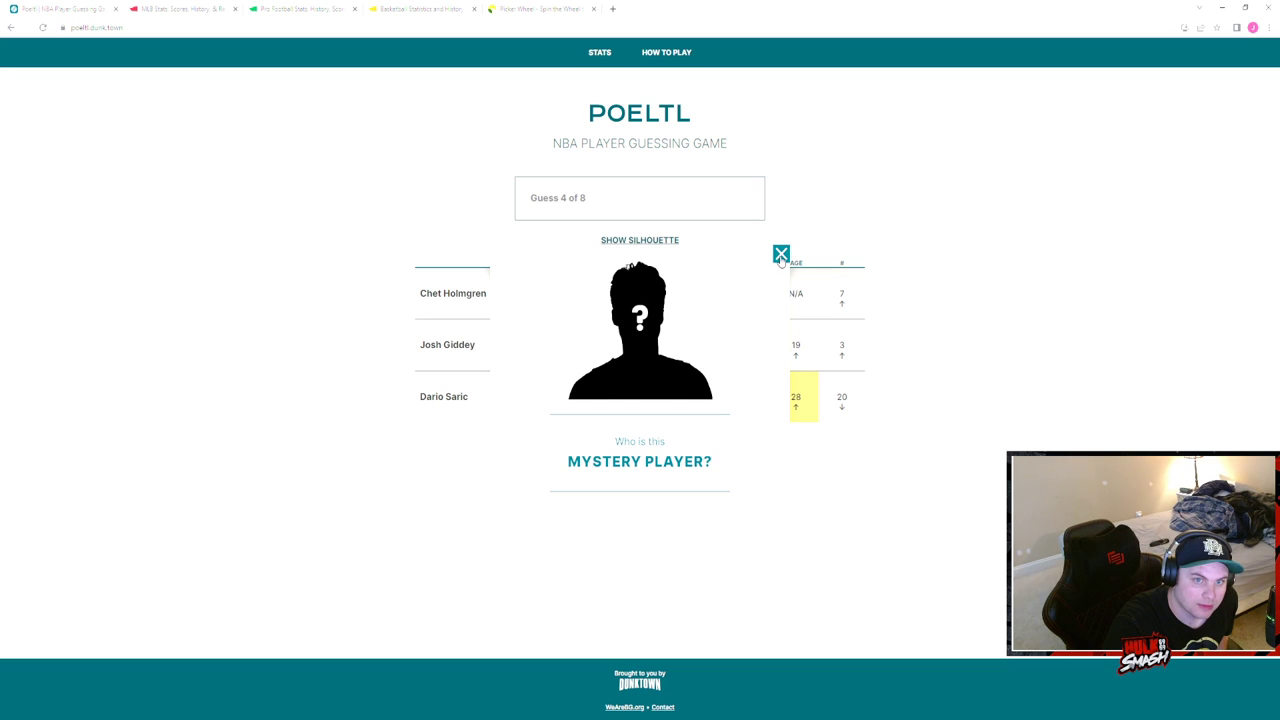
click(780, 252)
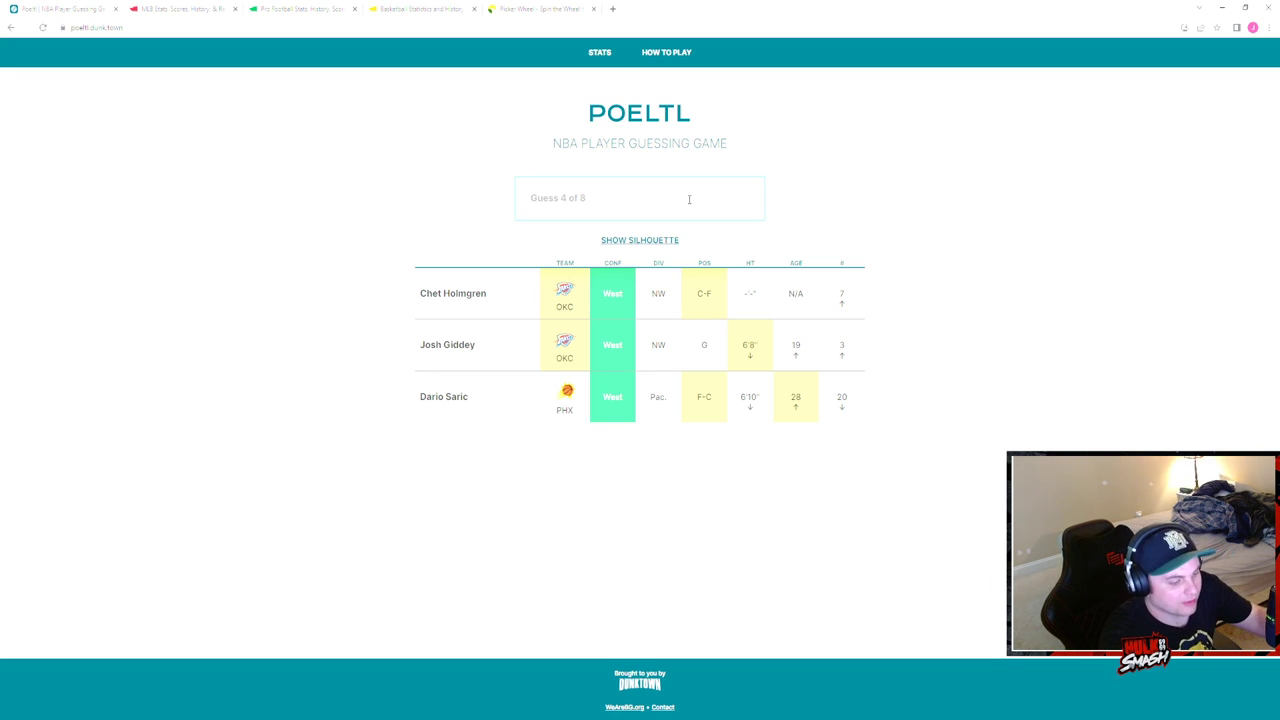
- Abandon the 'hern' Hernangomez search and enter 'poel' to guess Jakob Poeltl
text(hern)
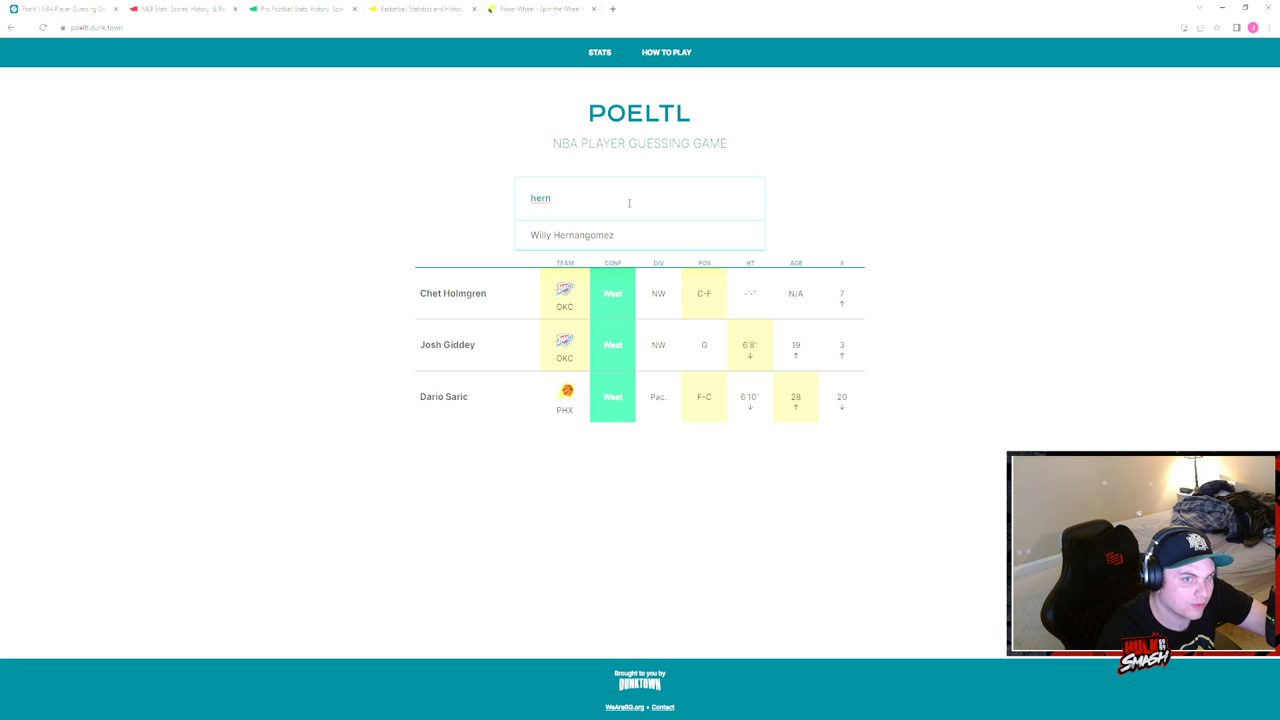
click(572, 234)
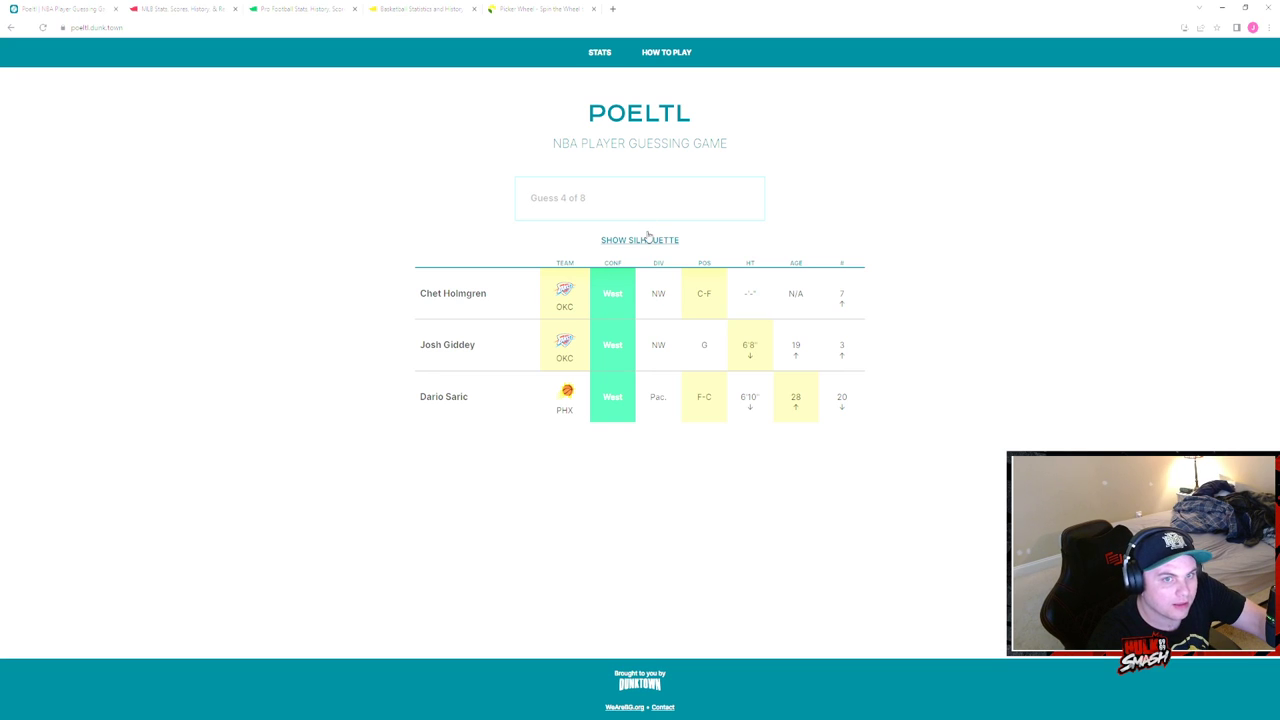
text(poel)
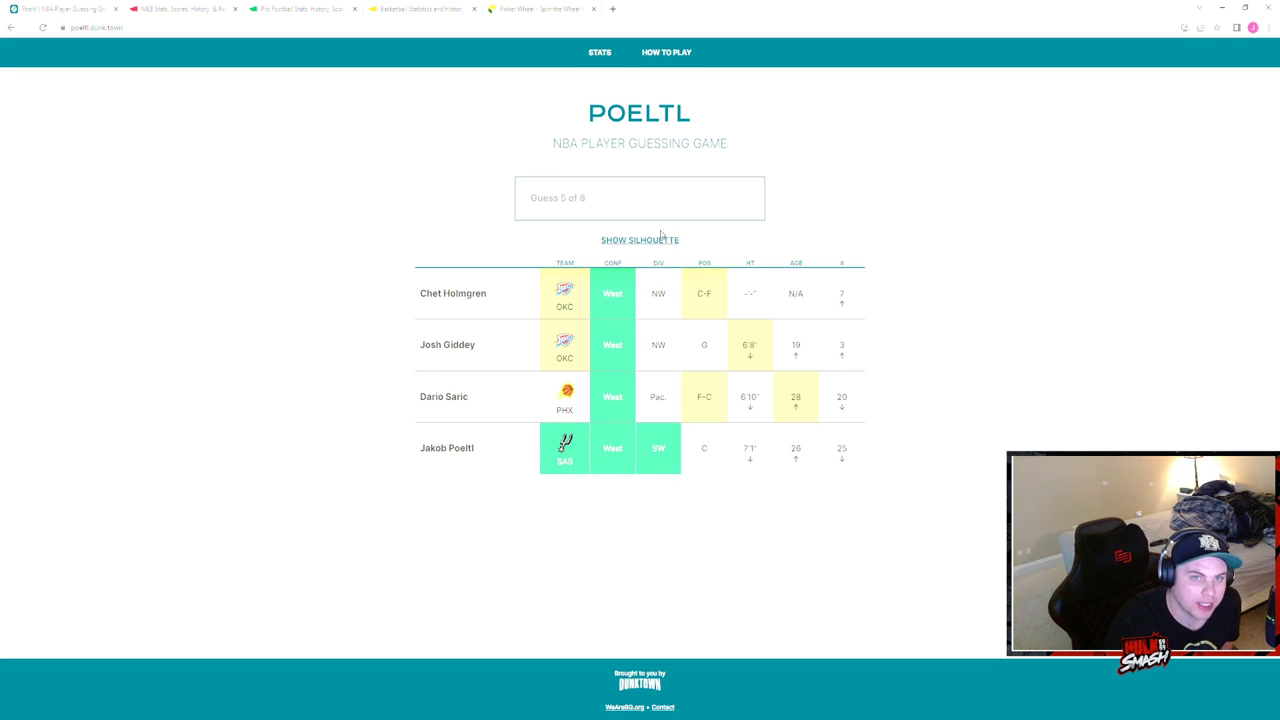
mouse_move(698, 462)
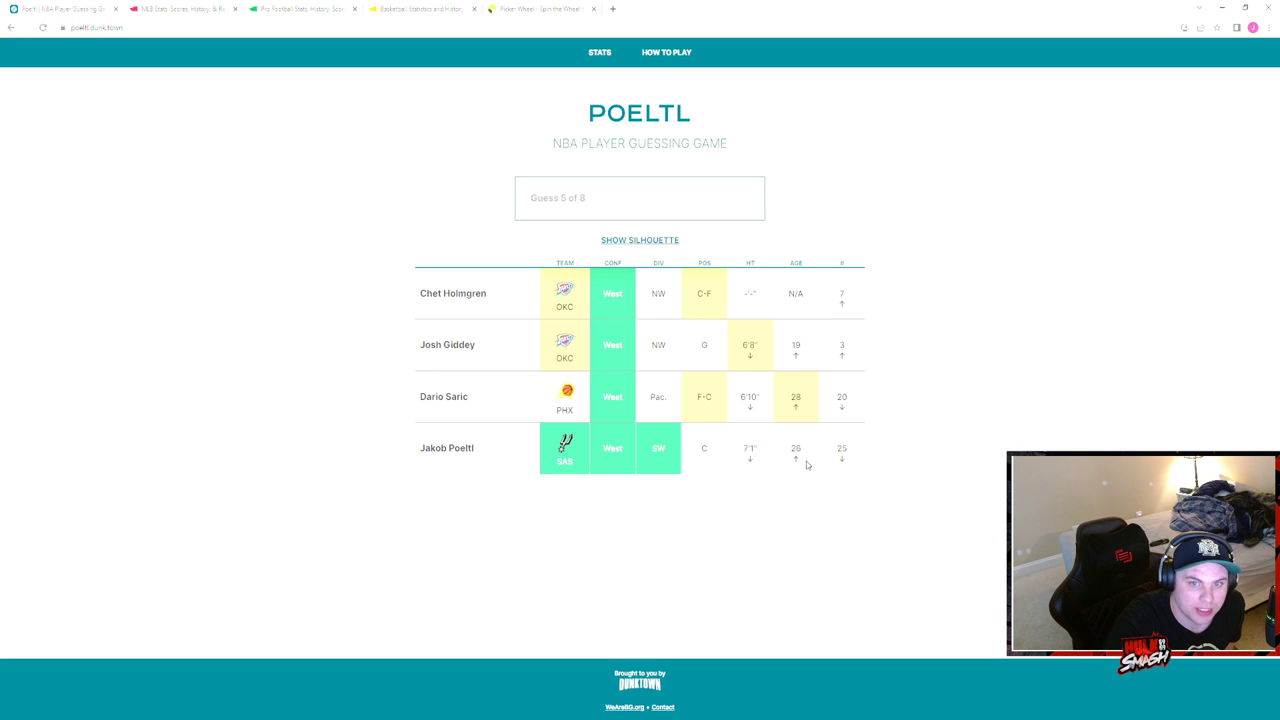
mouse_move(800, 418)
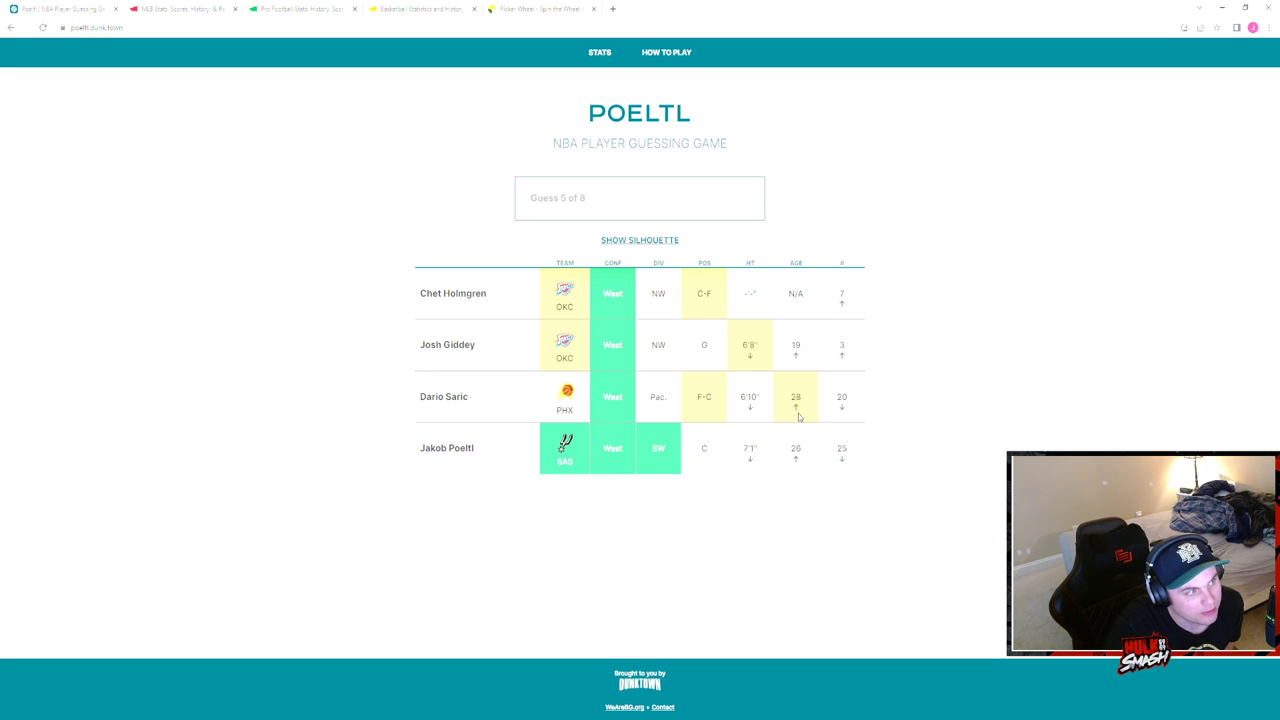
- View the mystery player's silhouette, close it, then bring it up again
click(640, 240)
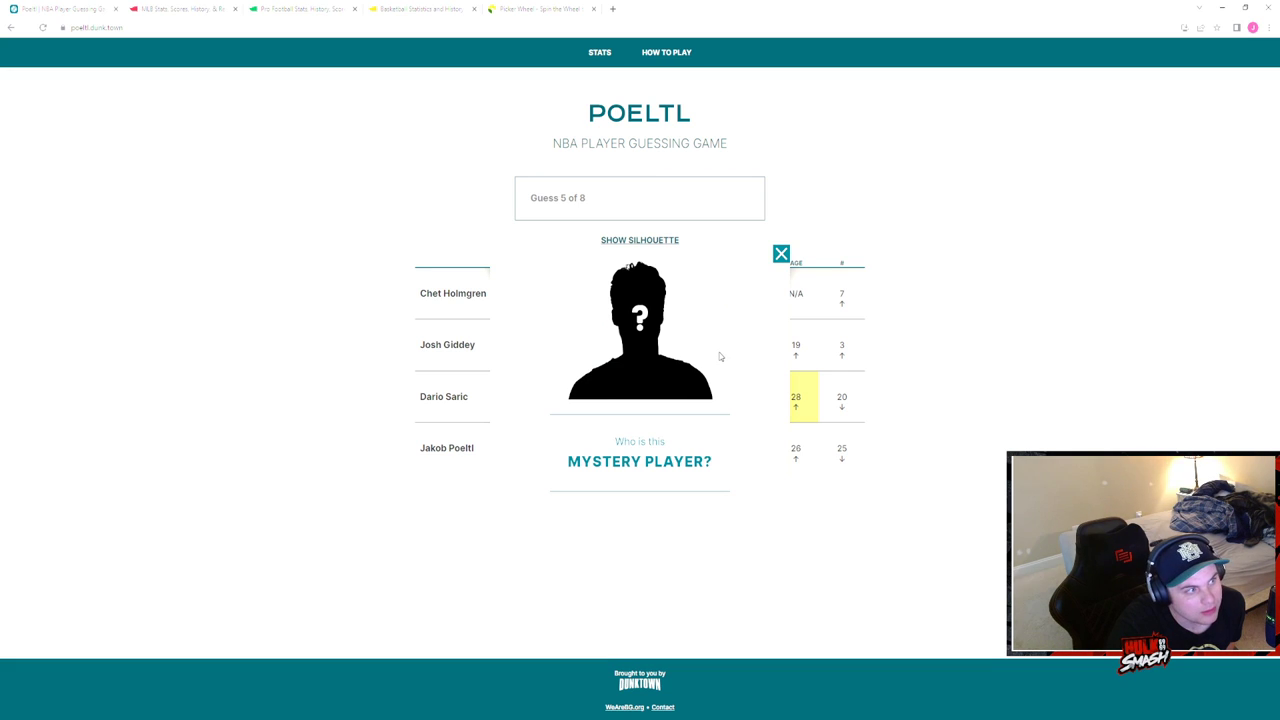
mouse_move(756, 312)
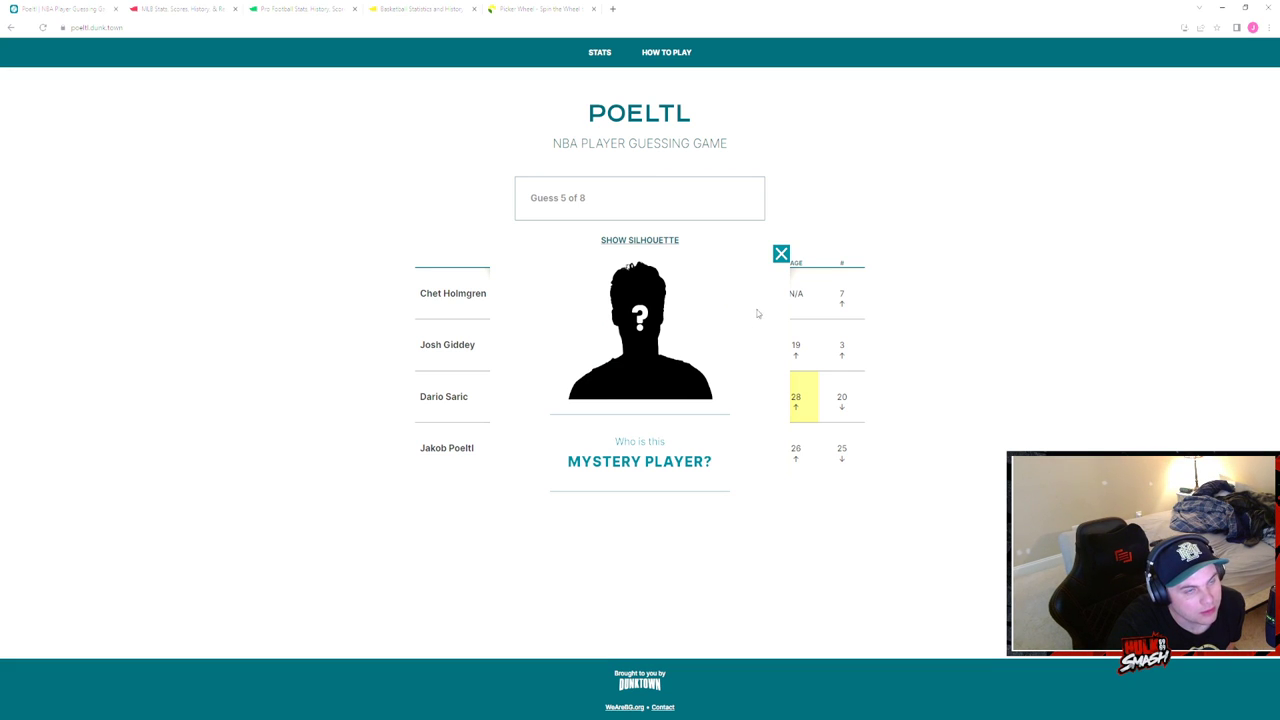
click(780, 252)
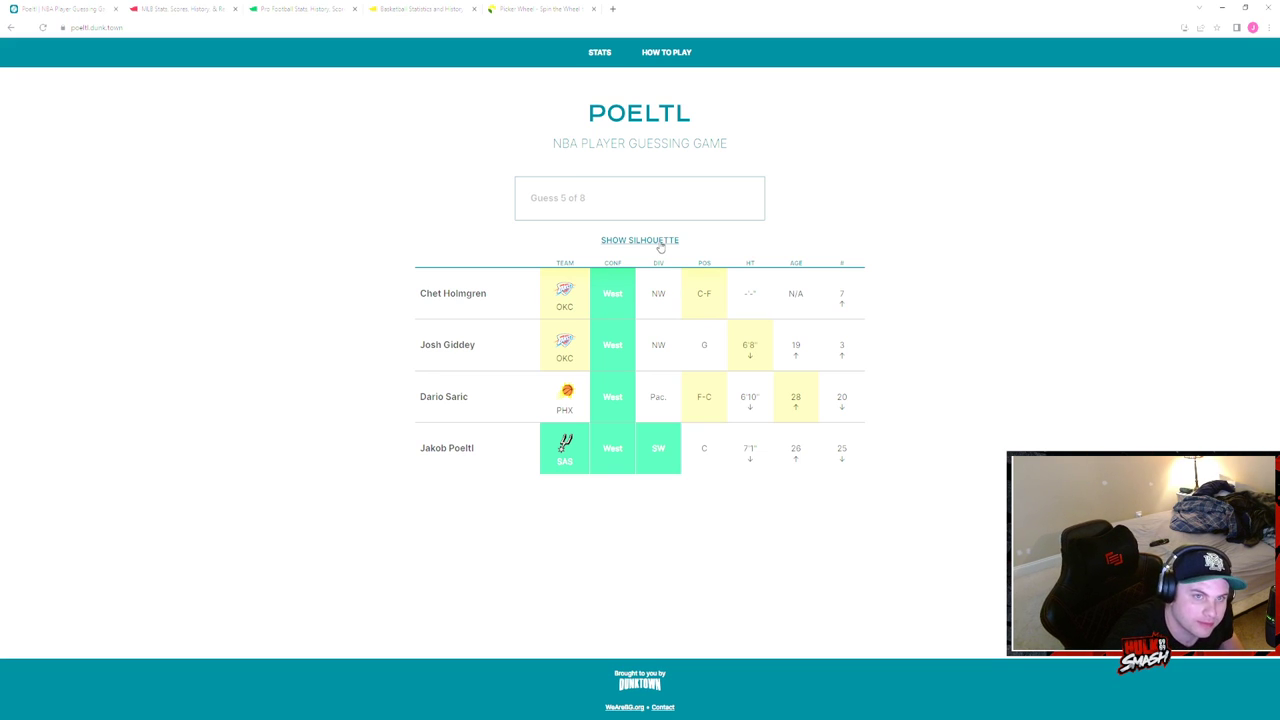
click(640, 240)
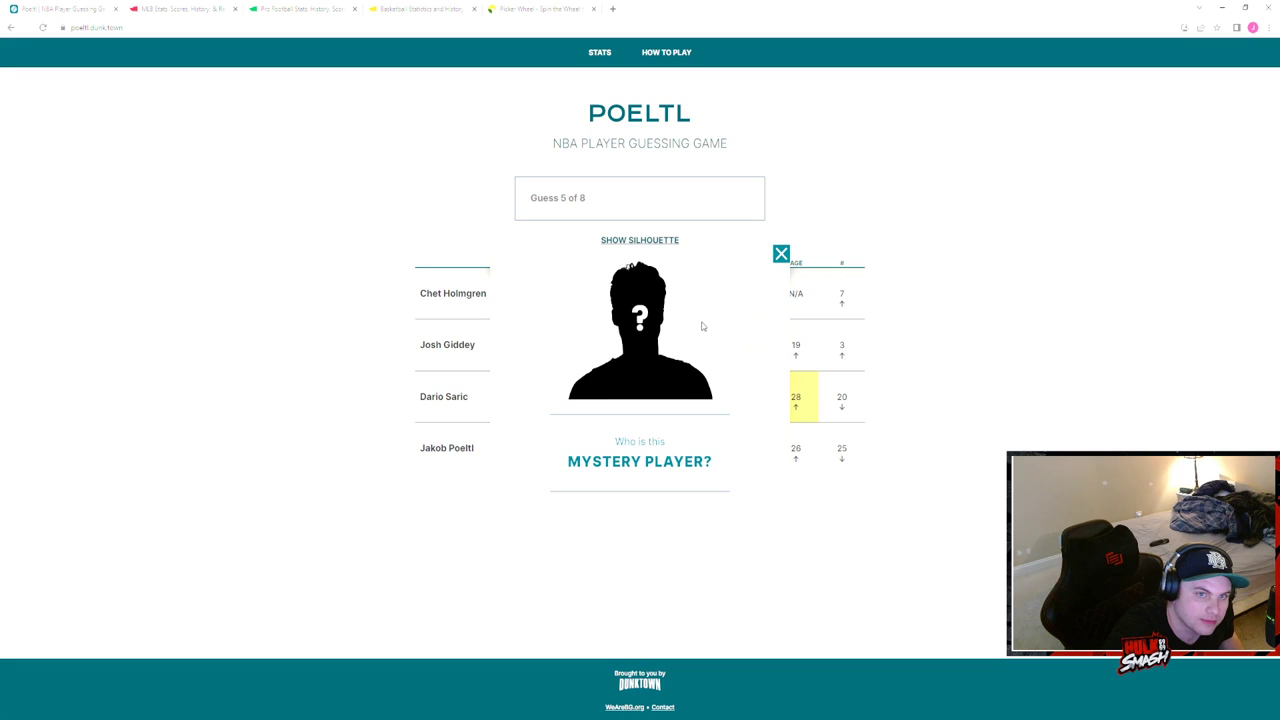
mouse_move(788, 252)
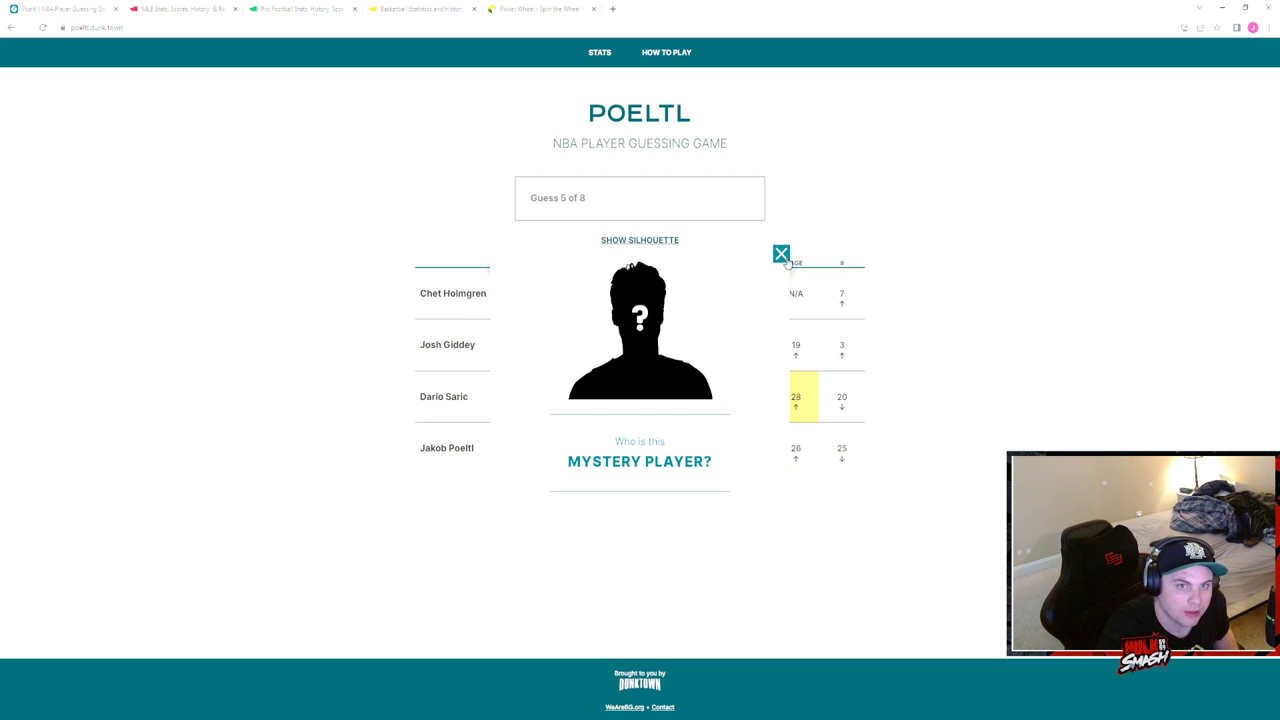
text(kev)
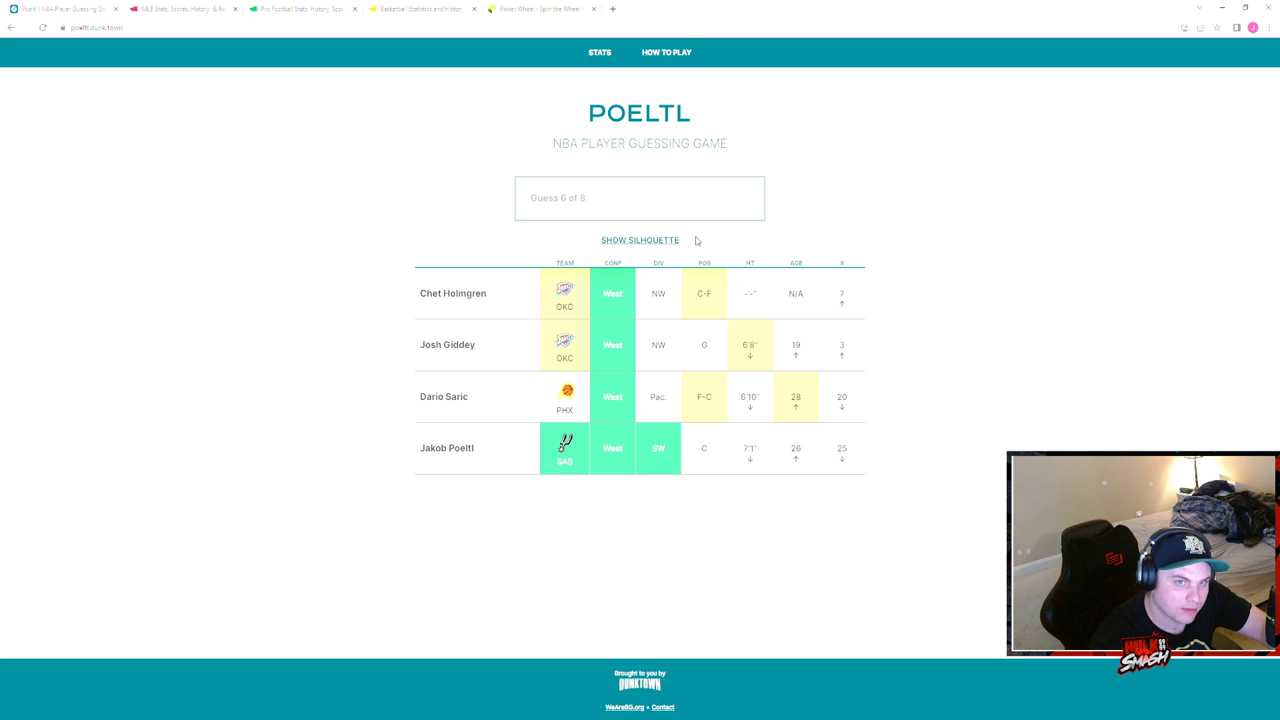
text(Kevin Huerter)
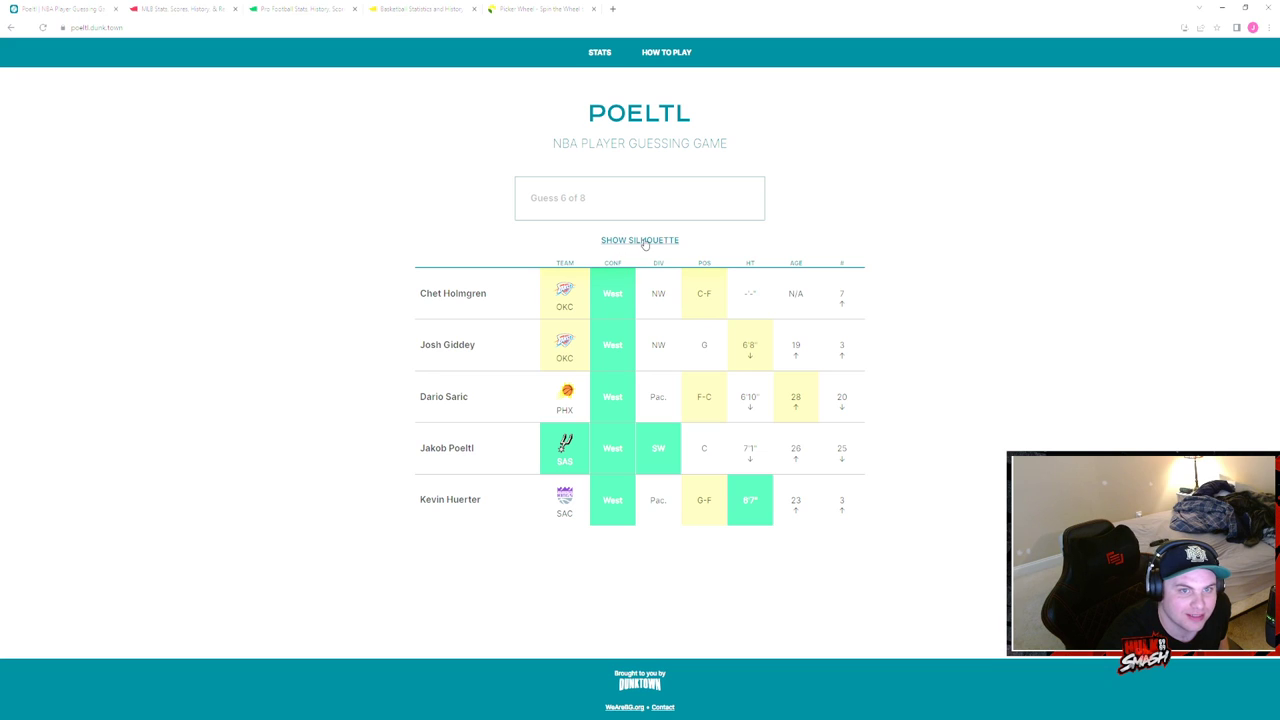
click(640, 240)
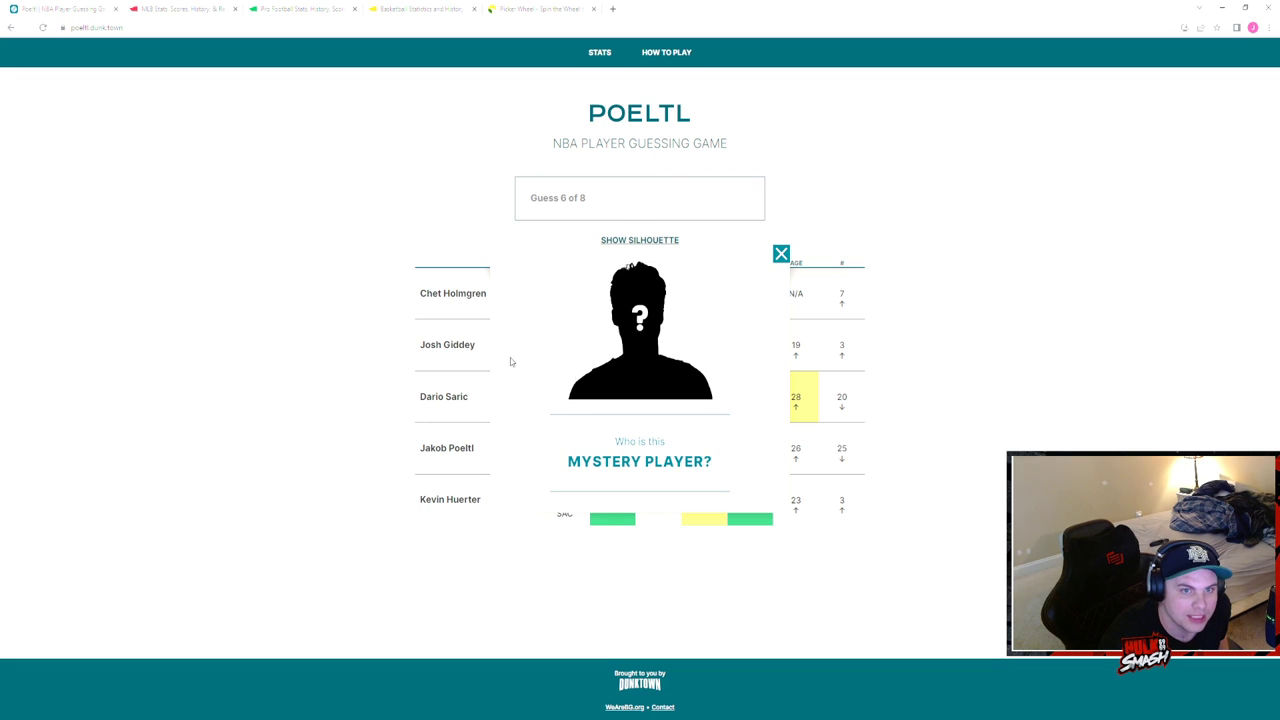
mouse_move(712, 384)
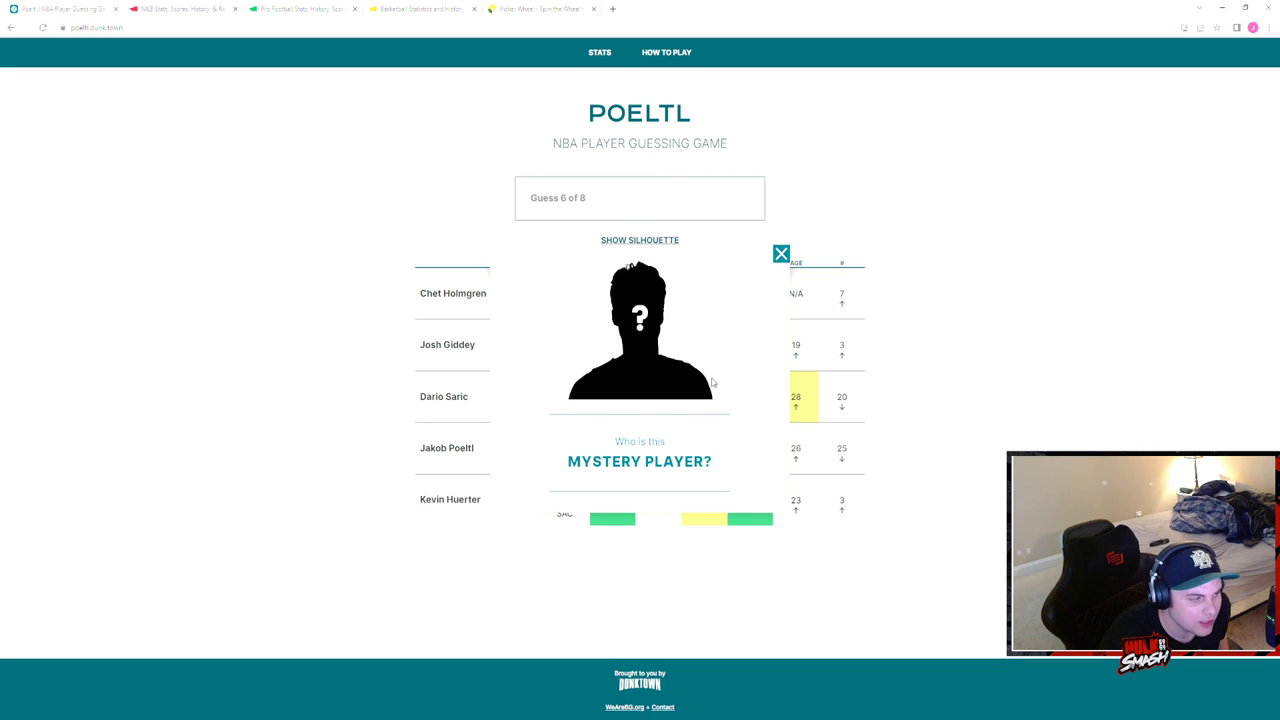
mouse_move(742, 374)
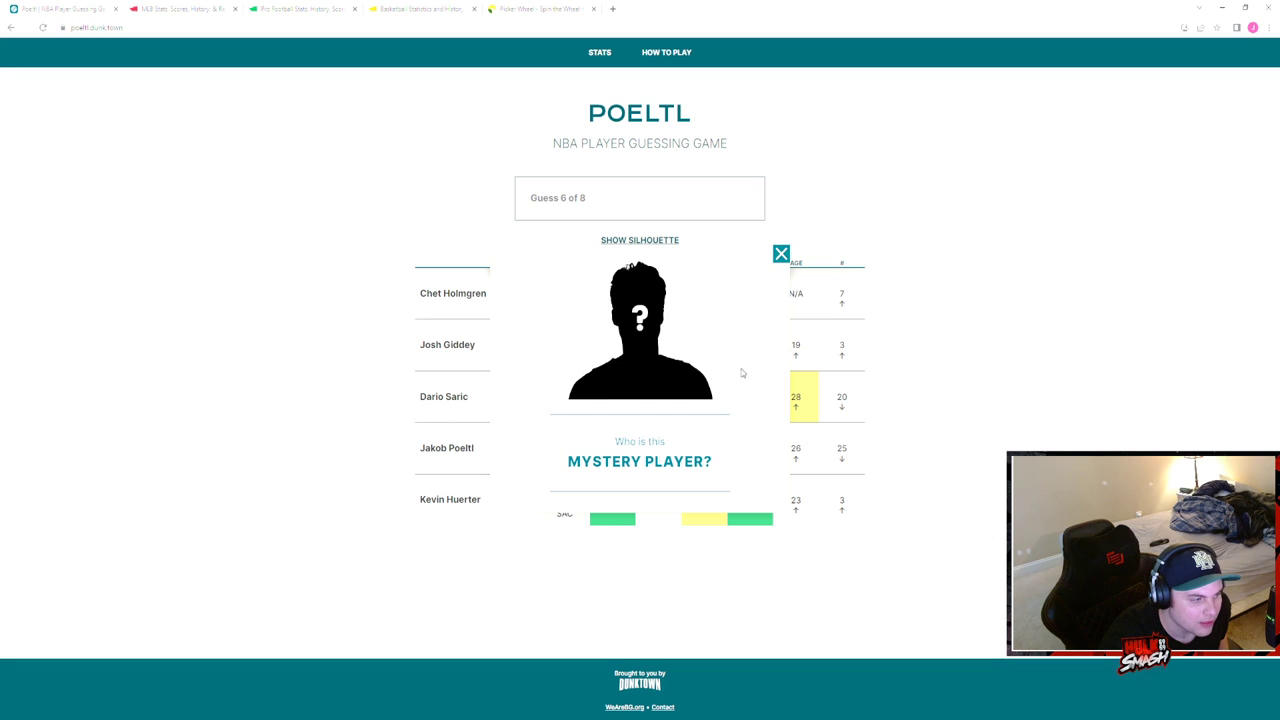
click(780, 252)
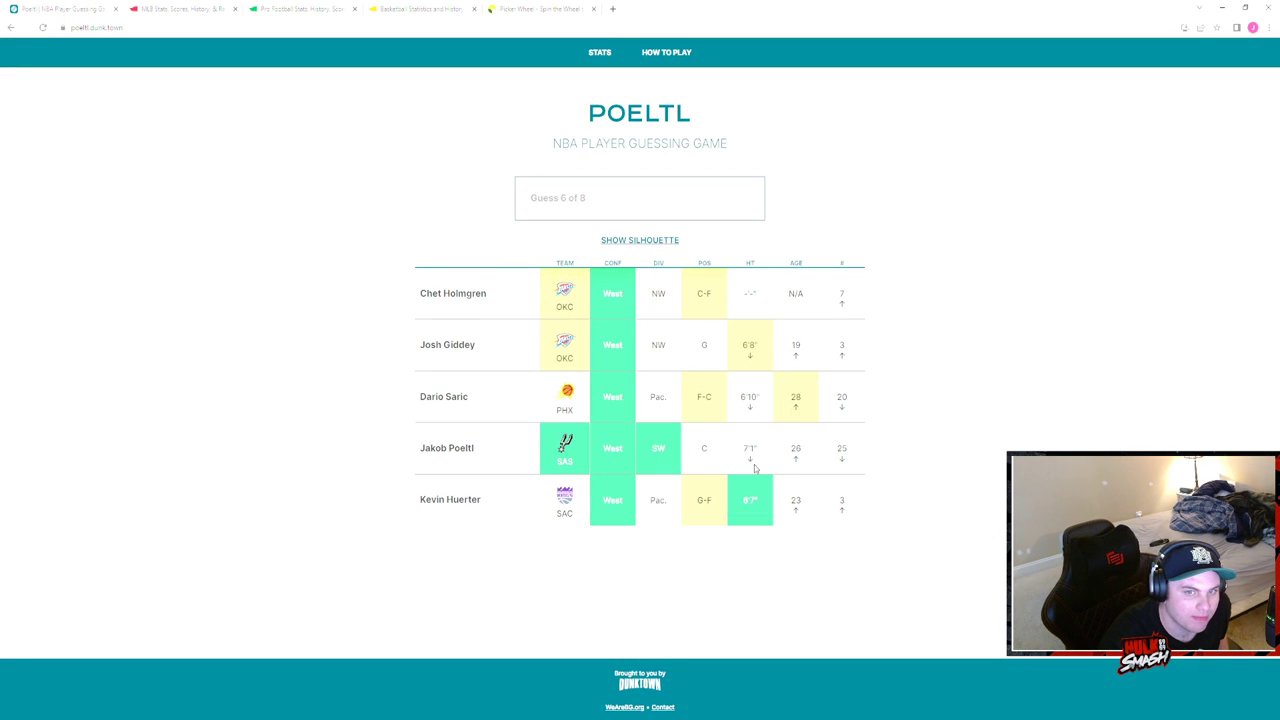
mouse_move(748, 444)
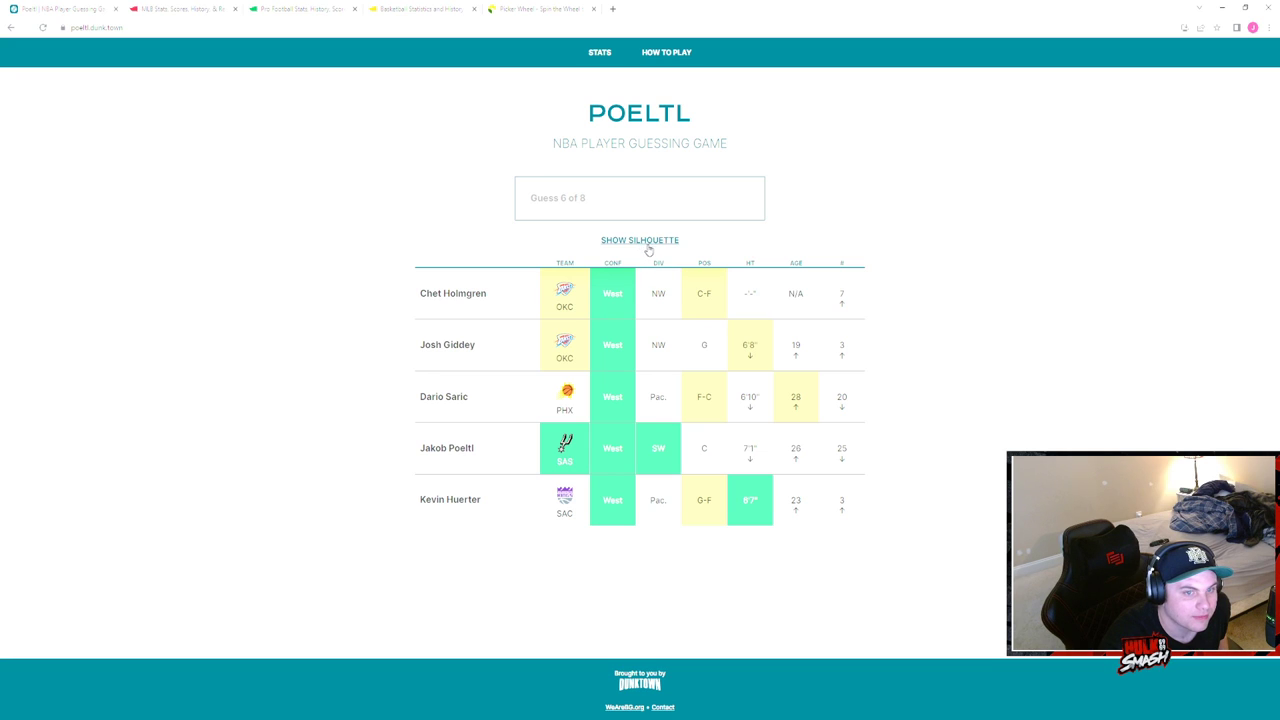
click(640, 240)
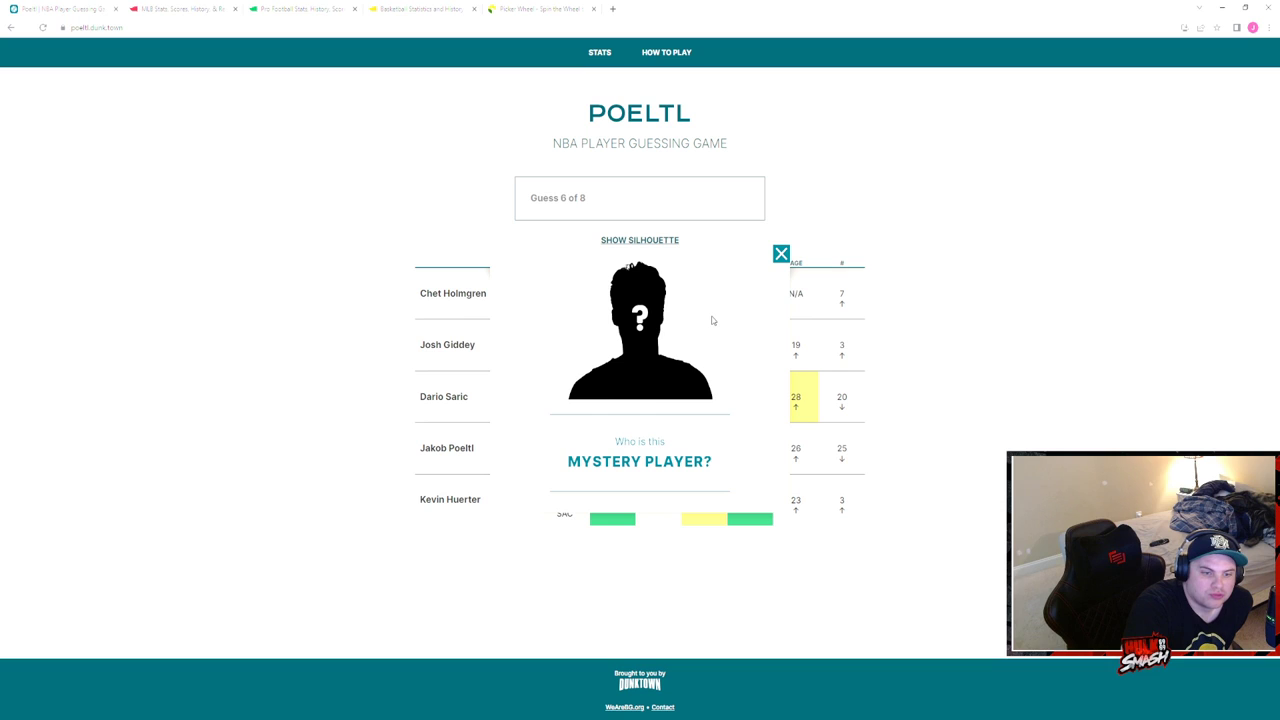
click(780, 252)
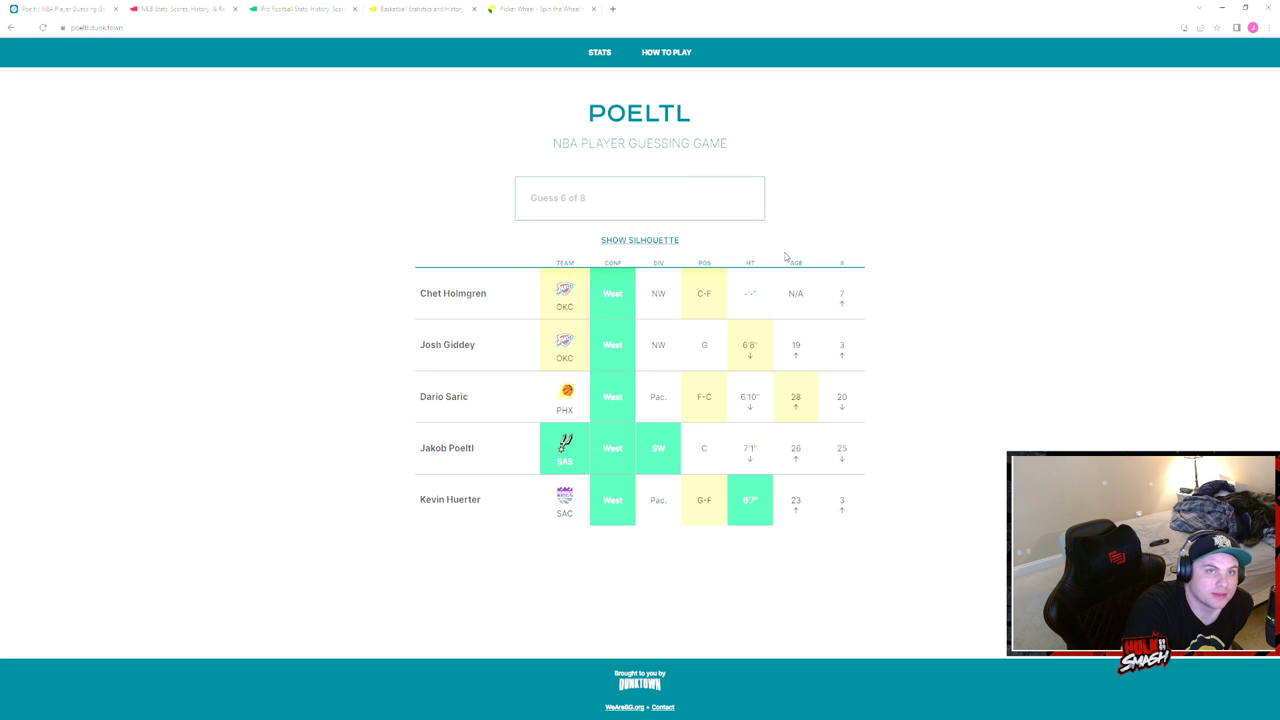
click(536, 8)
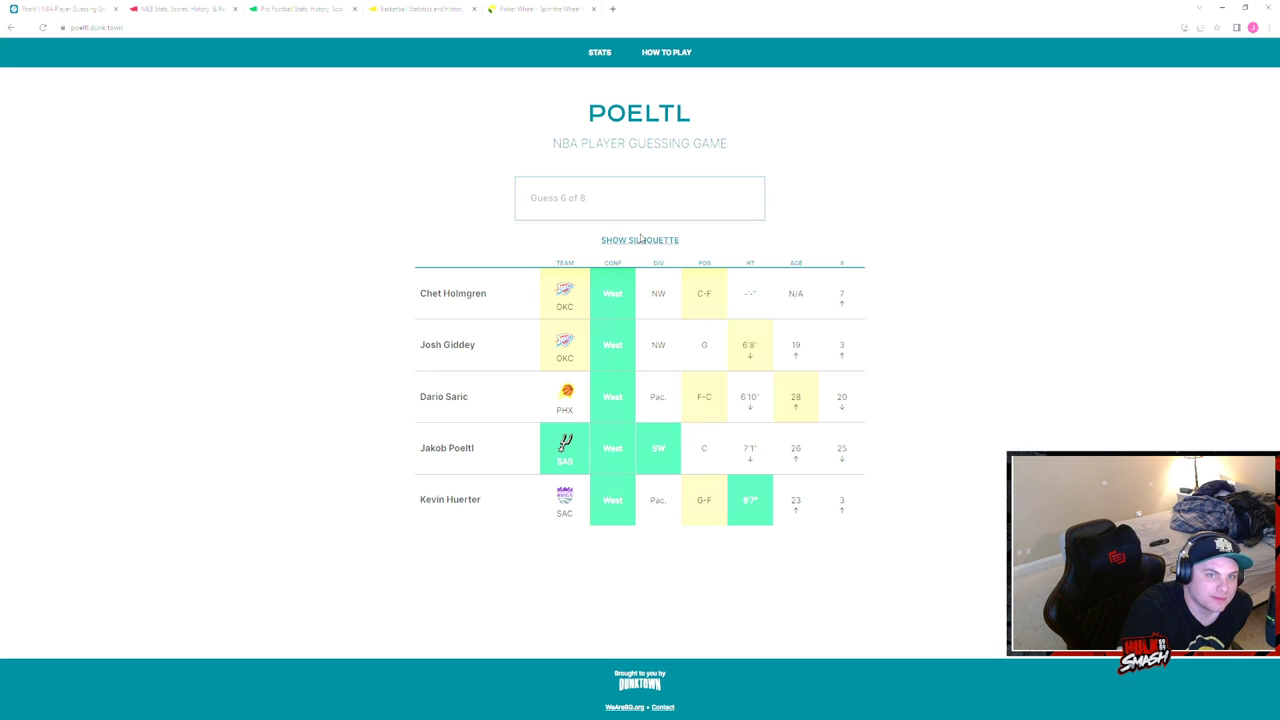
click(640, 240)
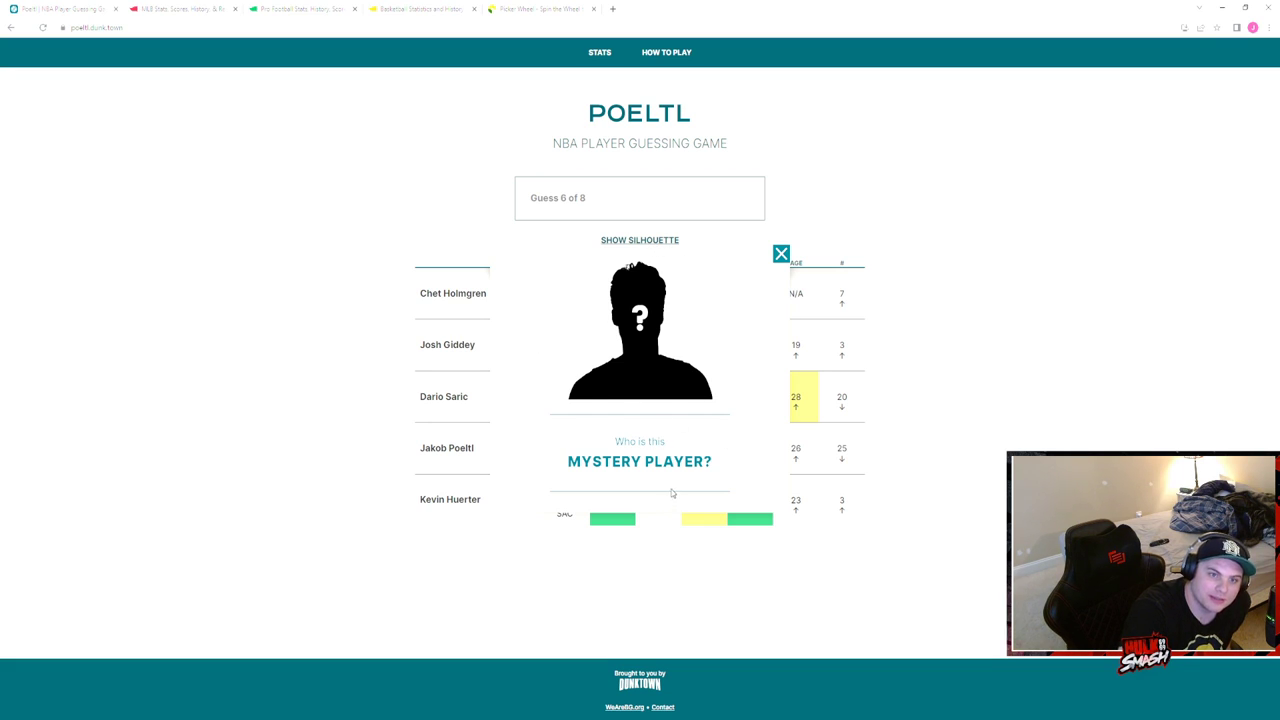
mouse_move(676, 492)
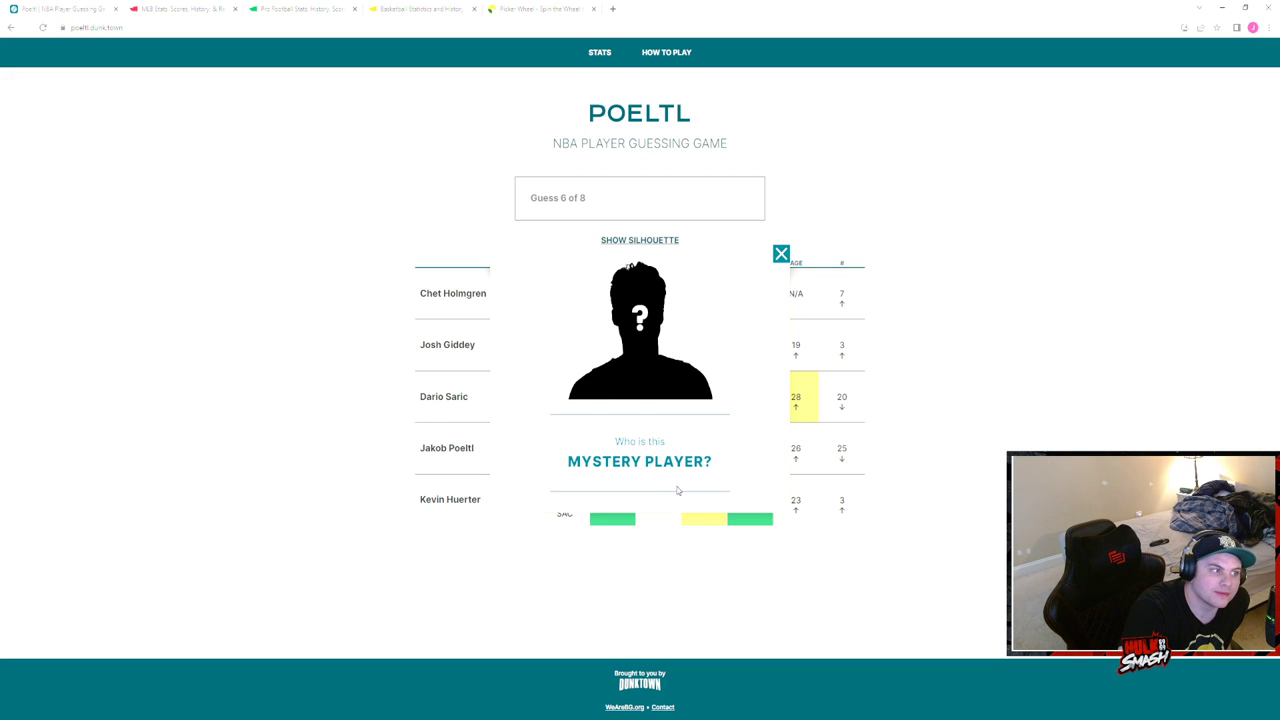
click(780, 252)
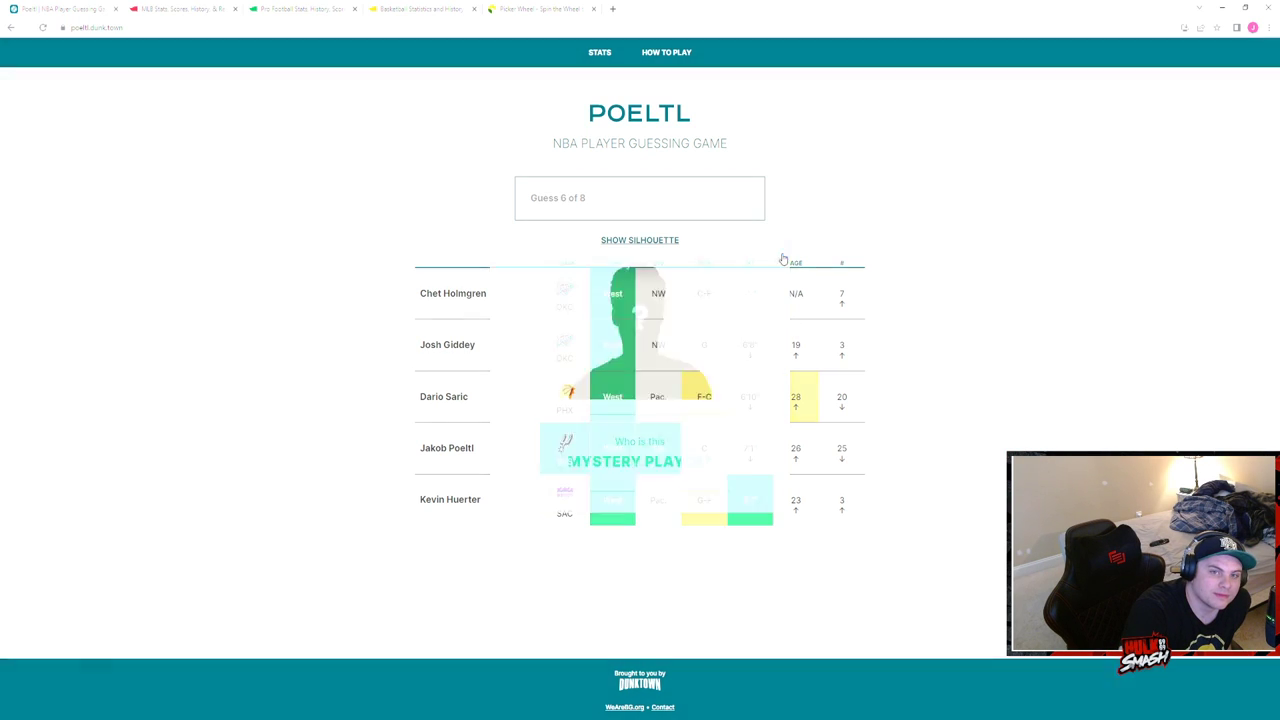
click(640, 240)
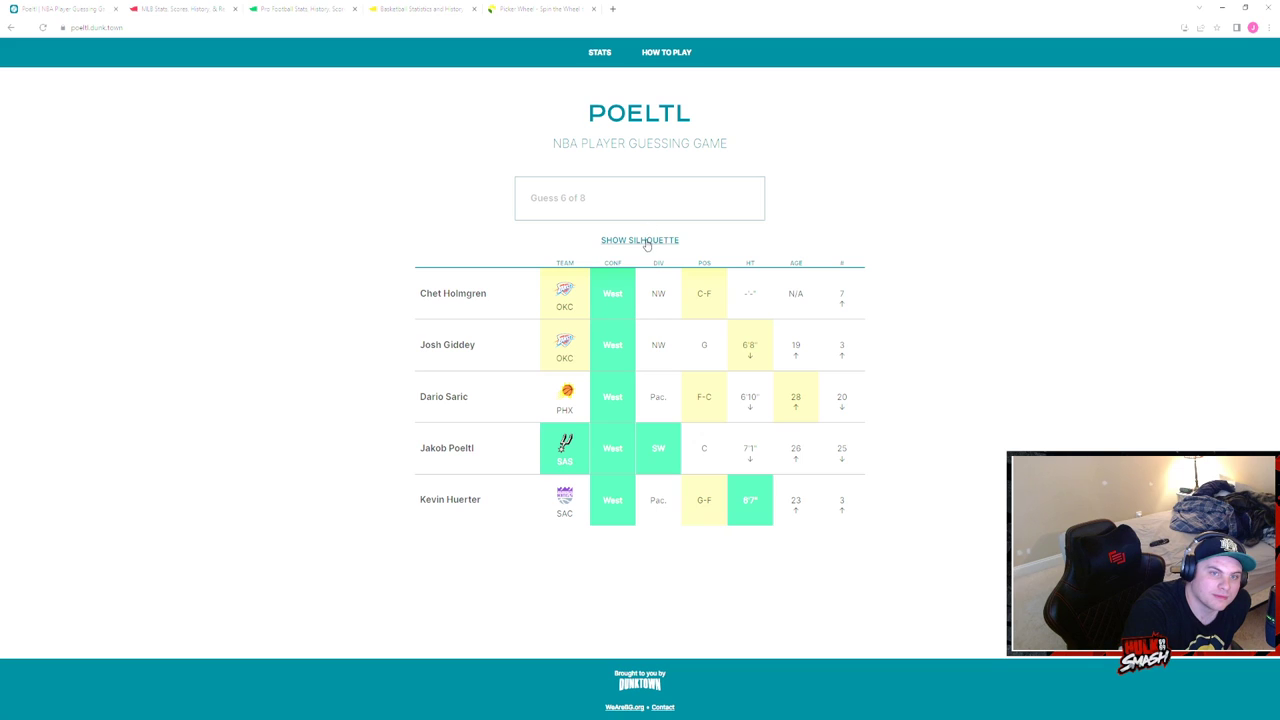
click(640, 198)
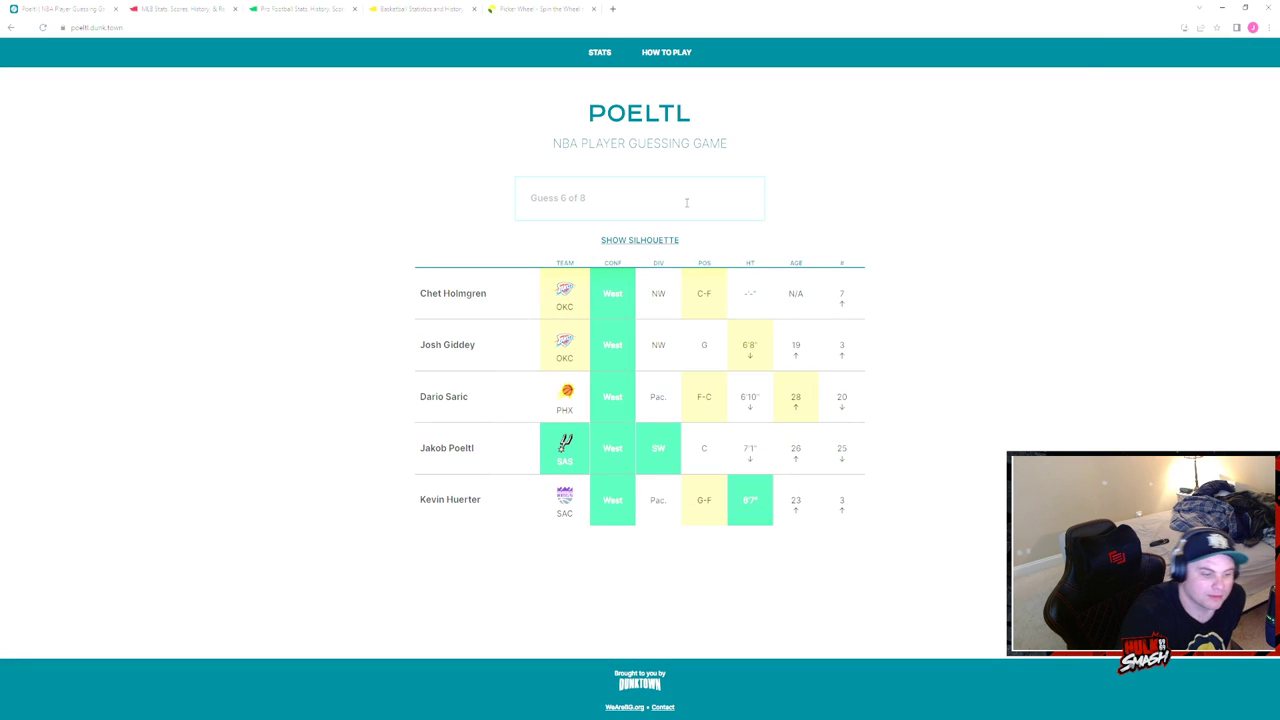
- Enter 'johns' to guess Keldon Johnson, then check and close the silhouette
text(johnson)
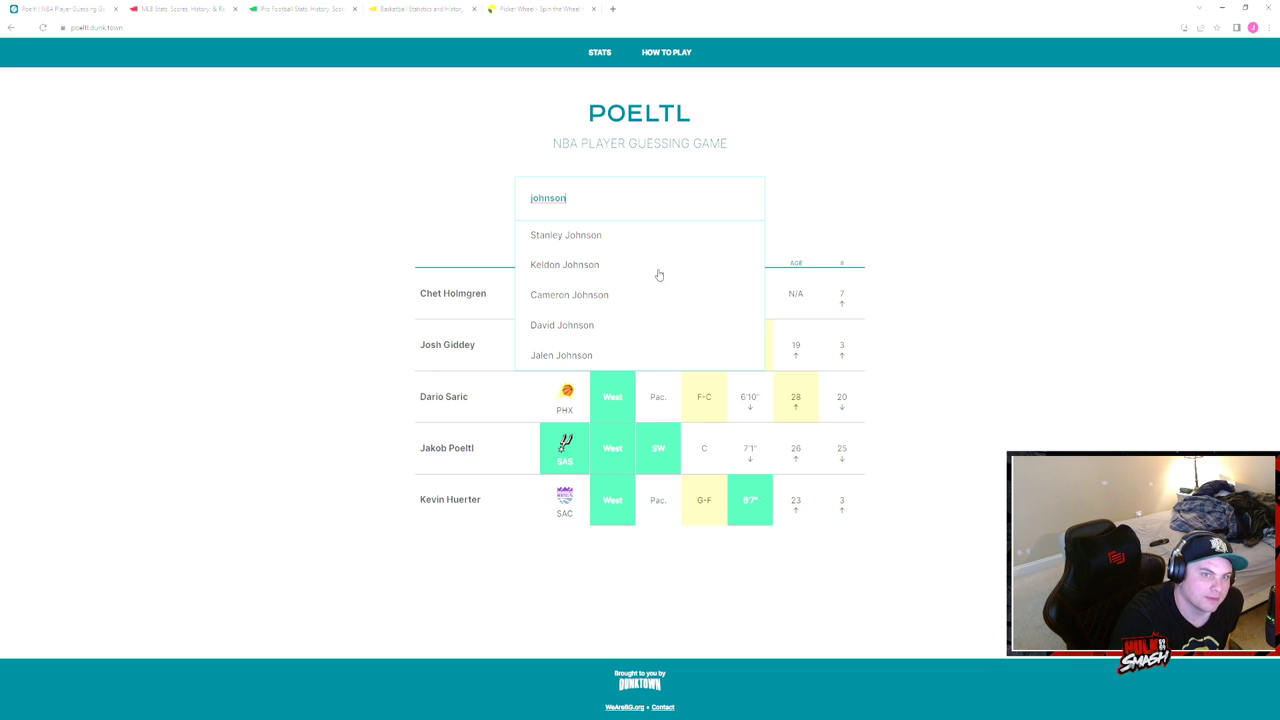
mouse_move(604, 336)
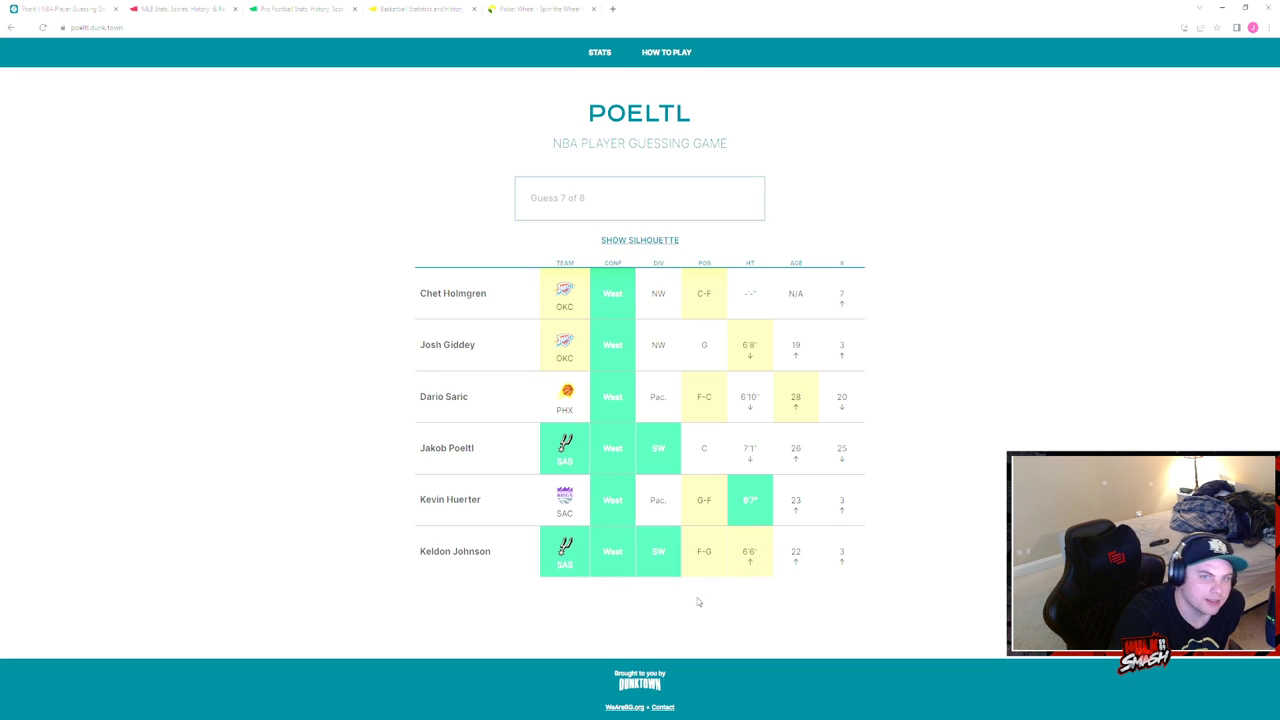
click(640, 240)
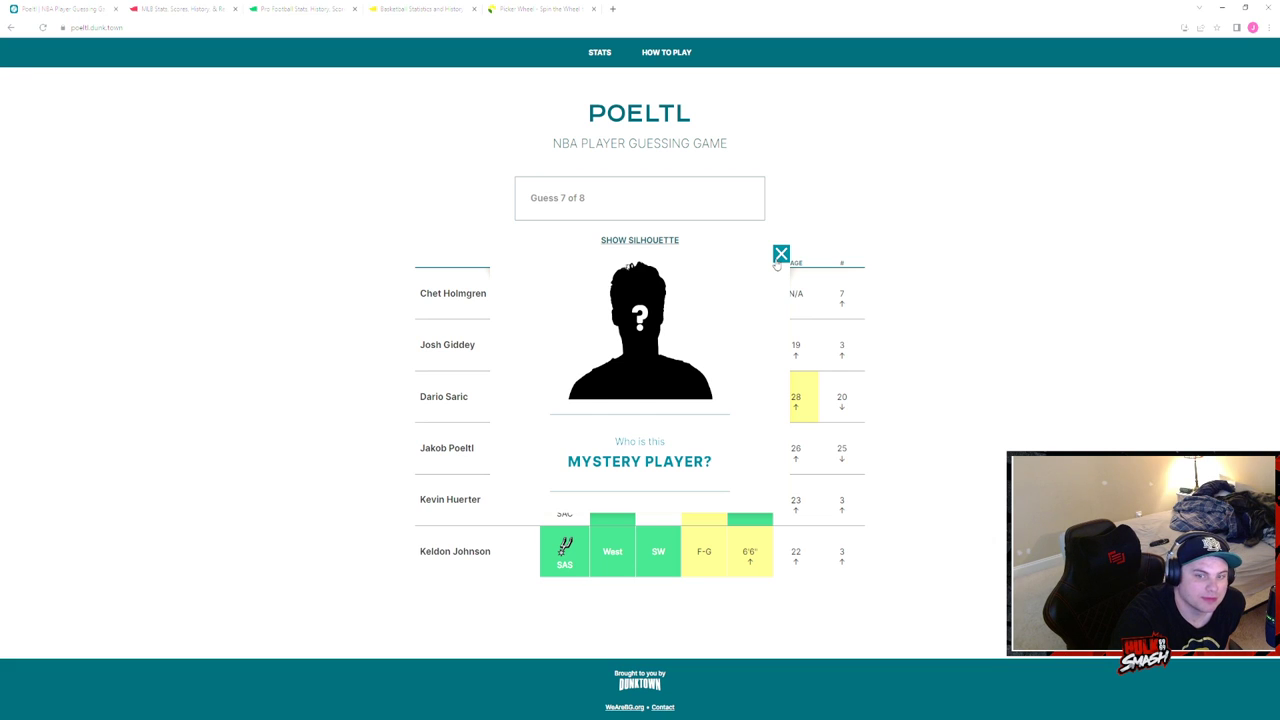
mouse_move(776, 266)
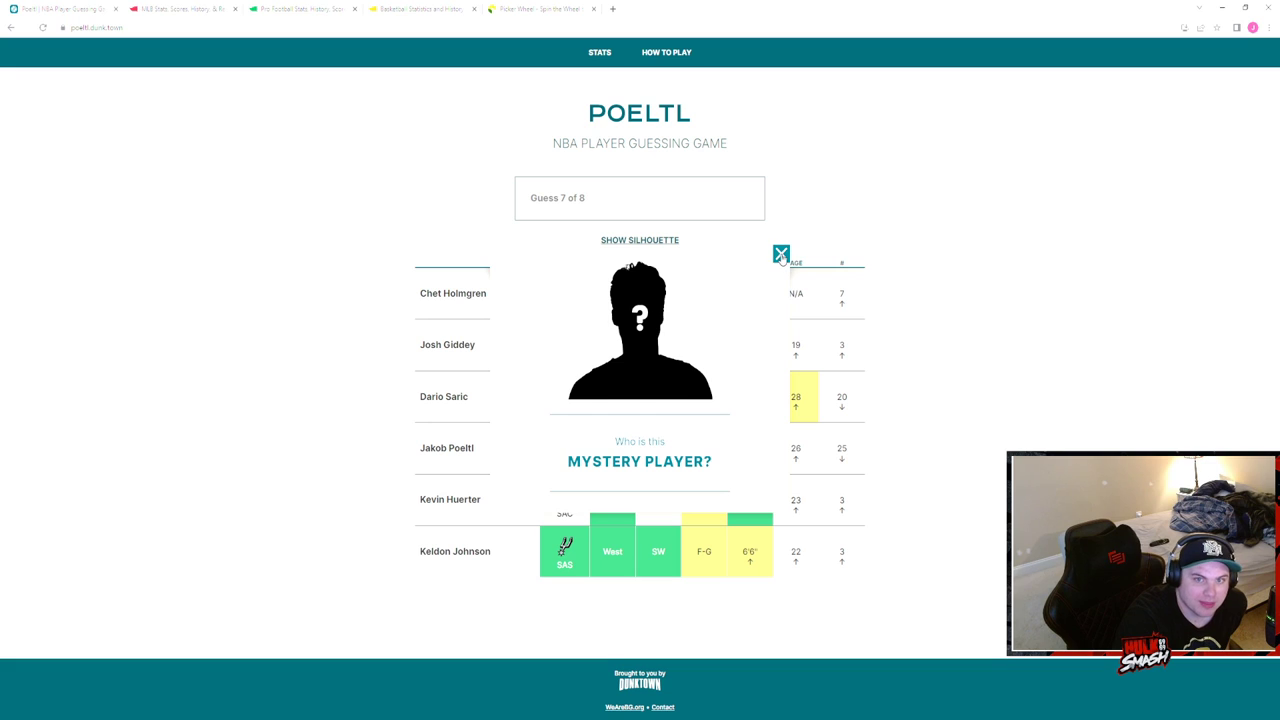
click(782, 252)
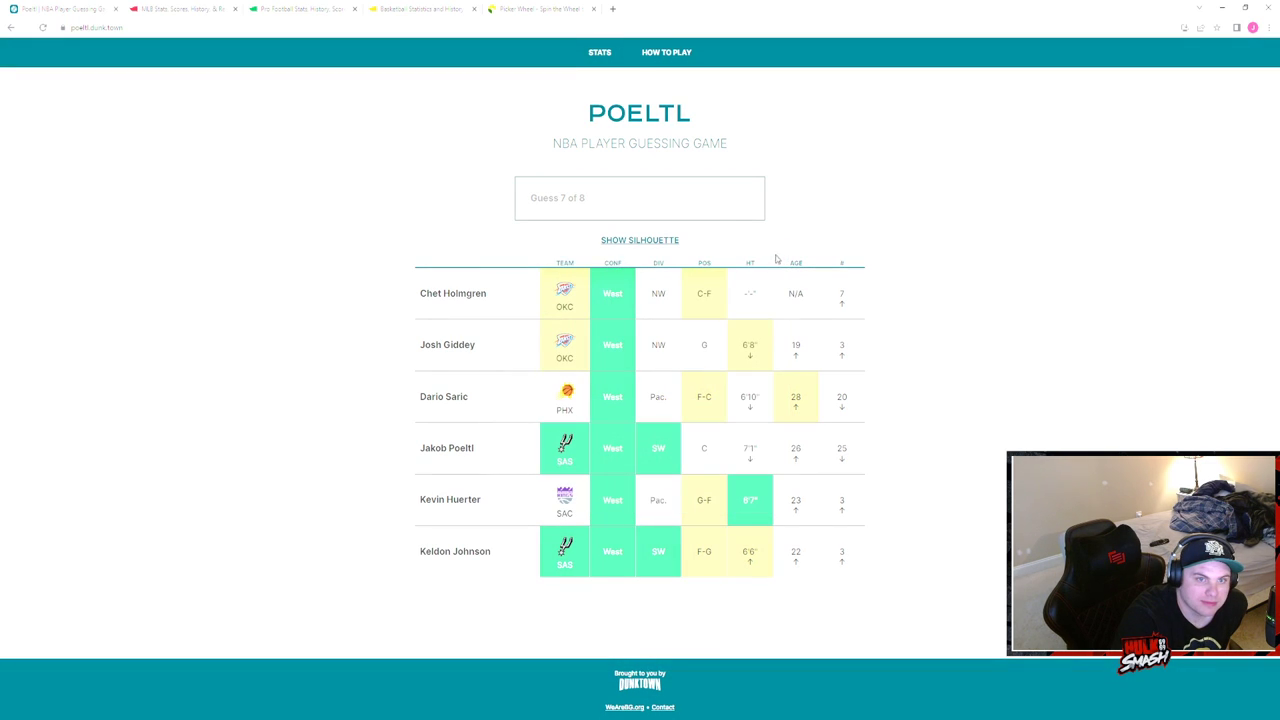
- Guess Justise Winslow as the seventh guess, then view and close the silhouette
click(640, 198)
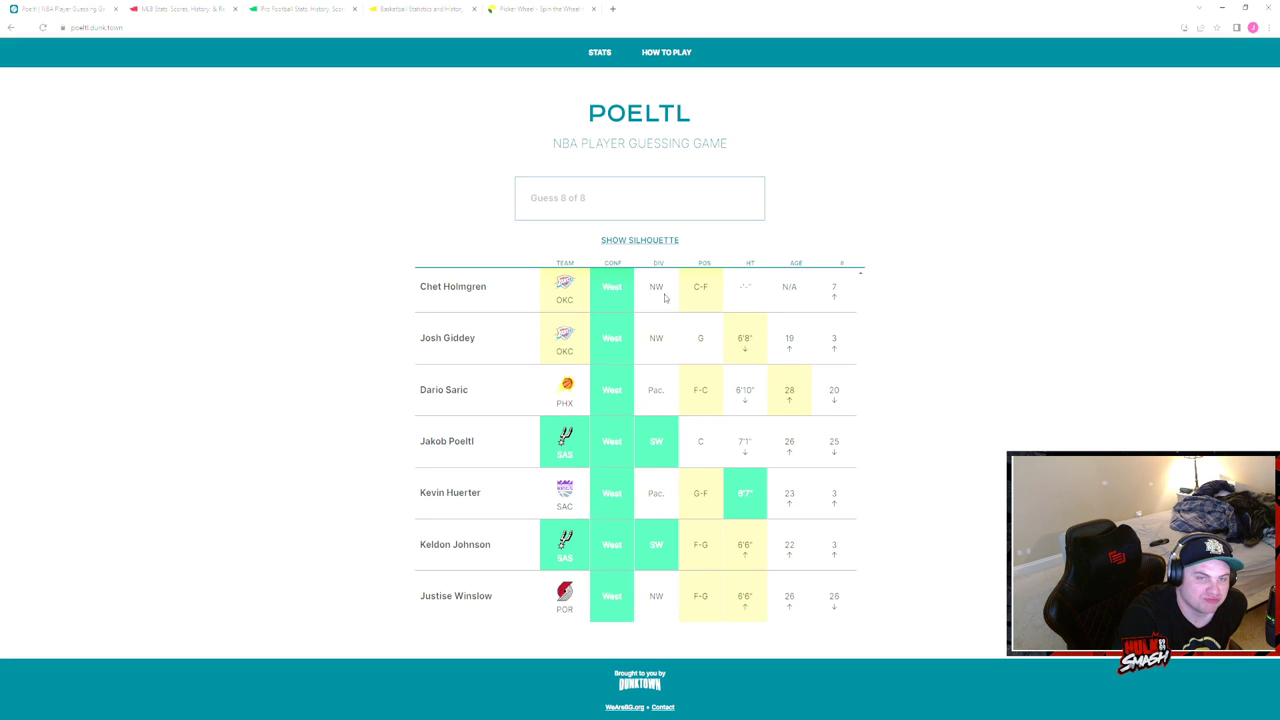
click(640, 240)
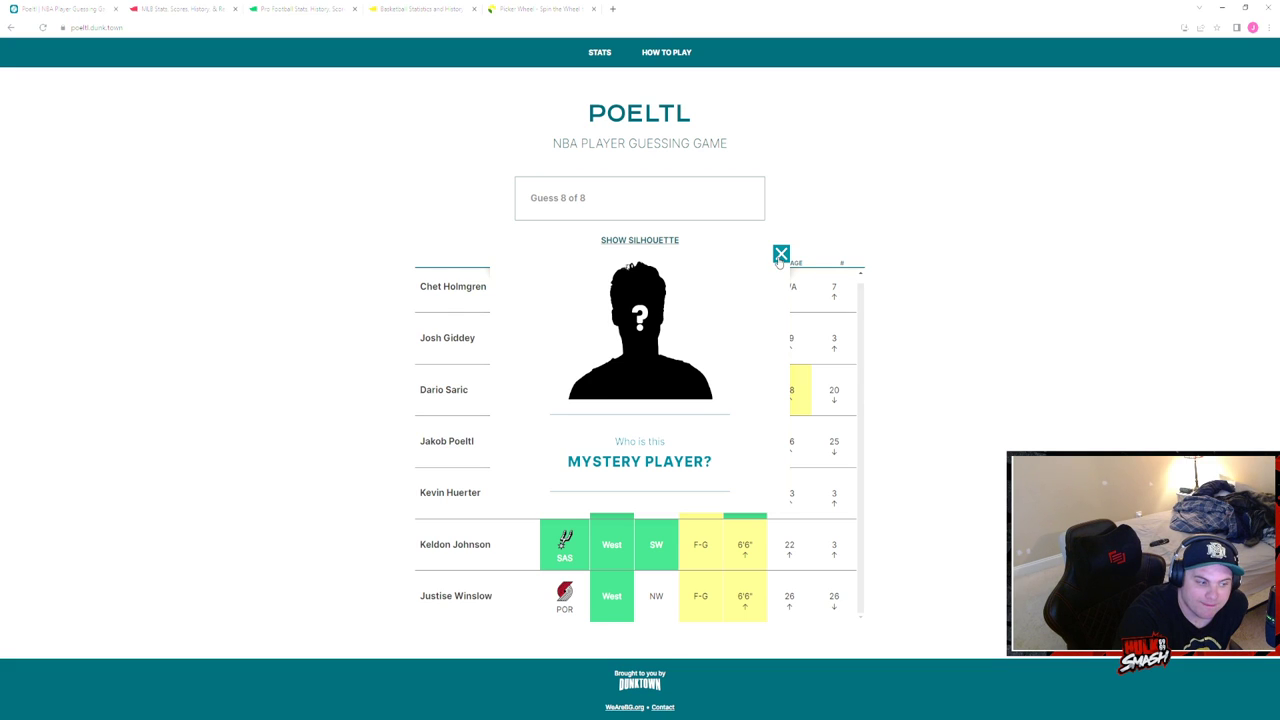
click(780, 252)
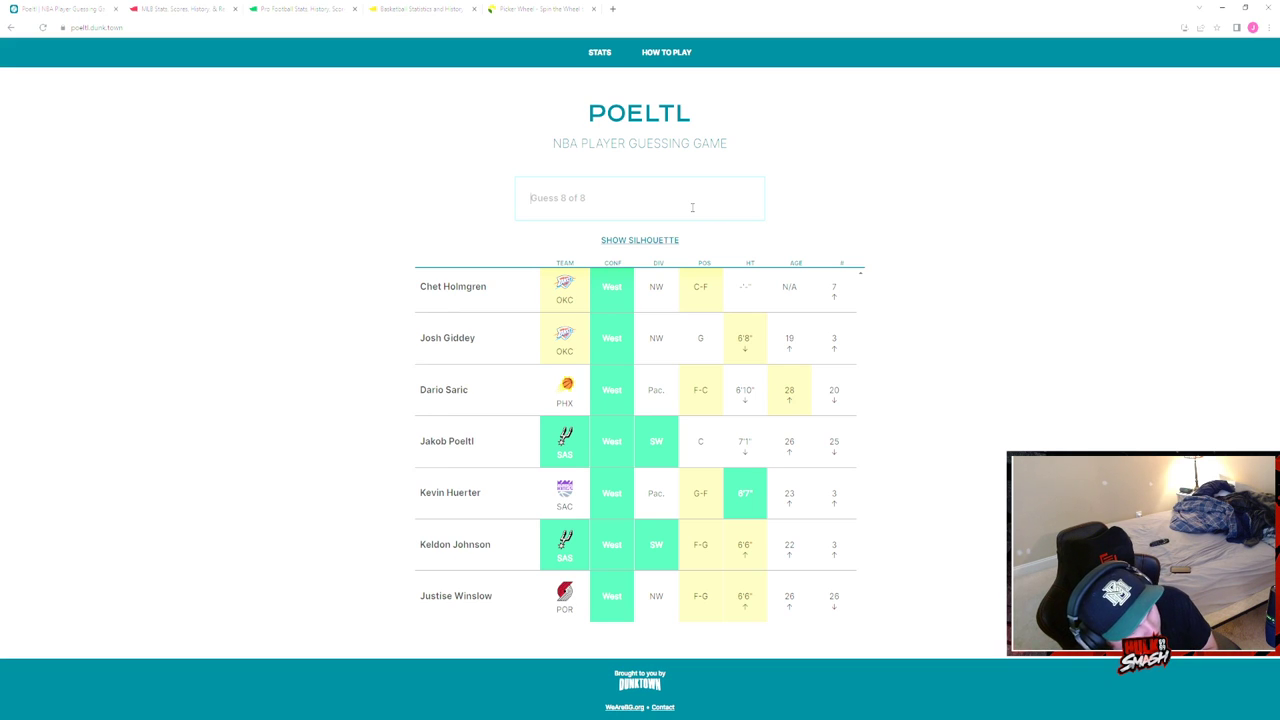
- Try 'mark' and other letters, then submit Willy Hernangomez as the final guess
text(mark)
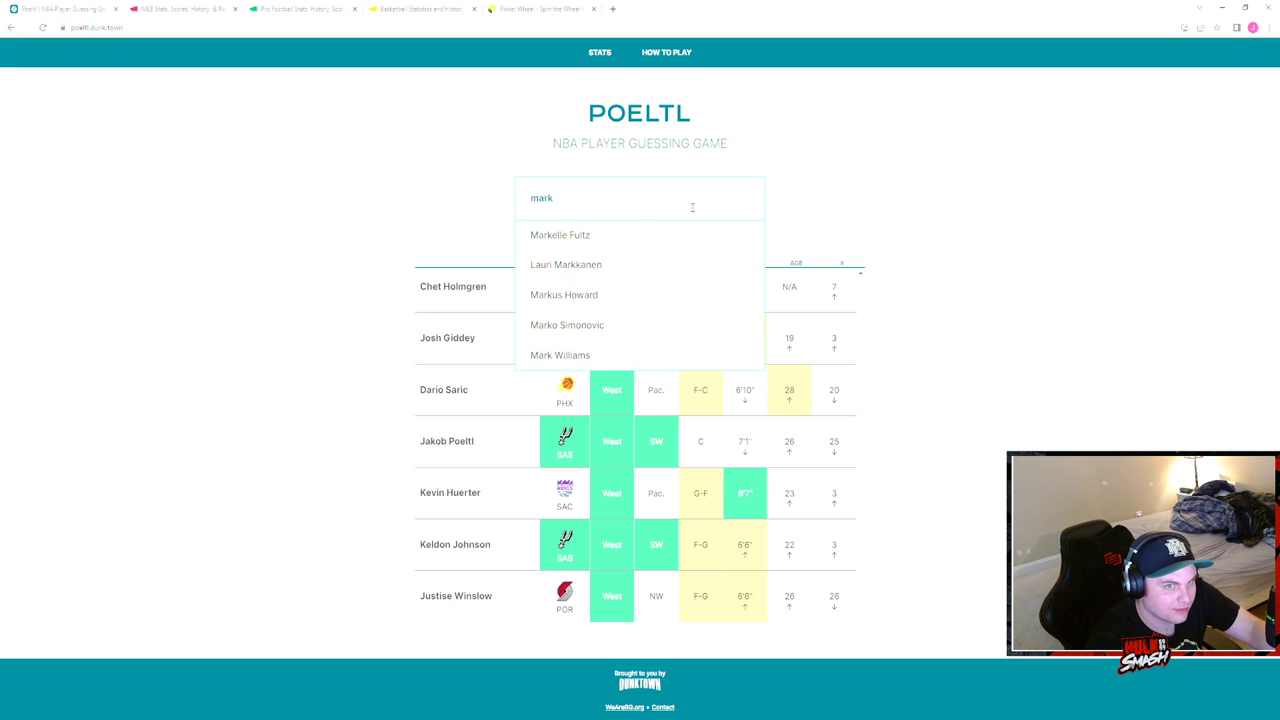
key(Backspace)
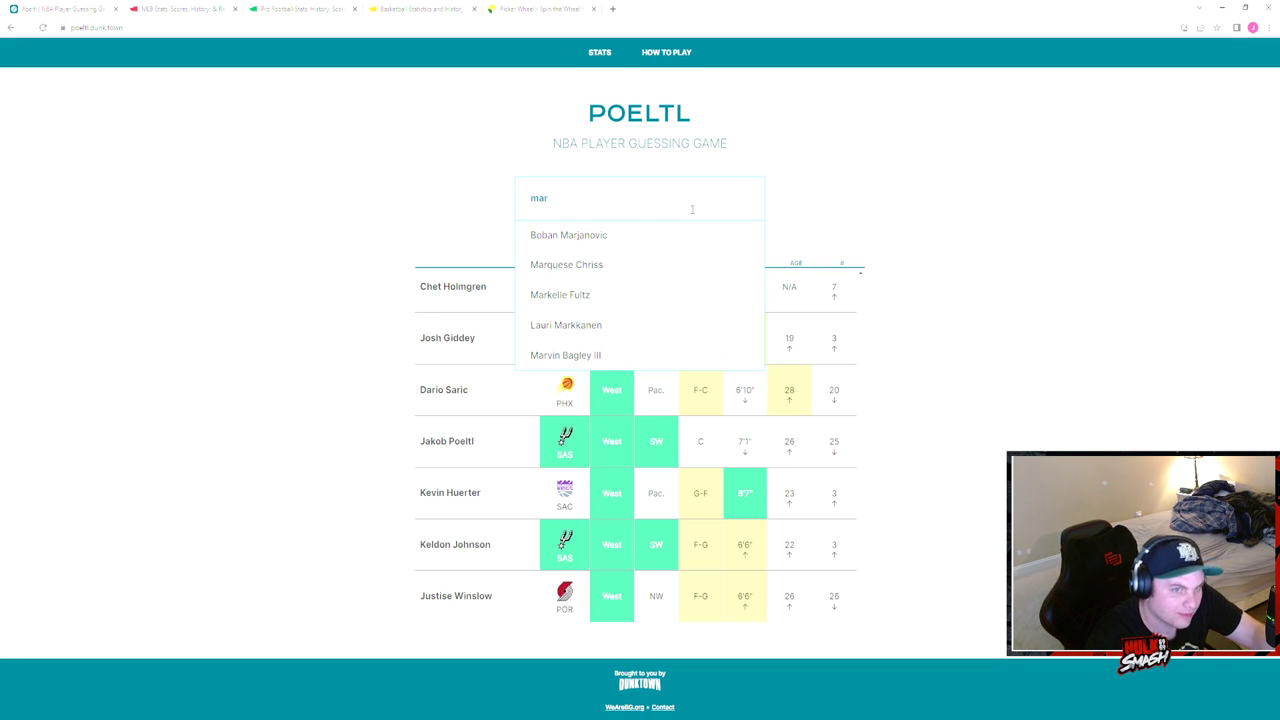
mouse_move(620, 332)
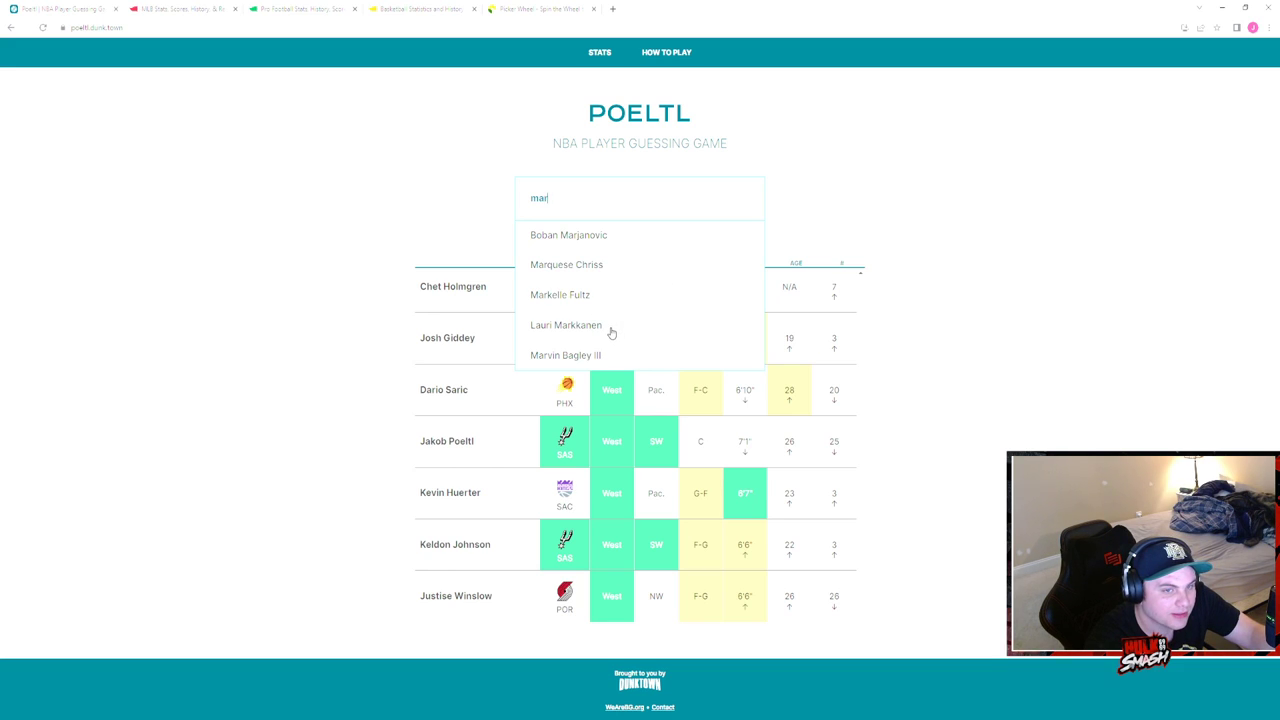
key(Backspace)
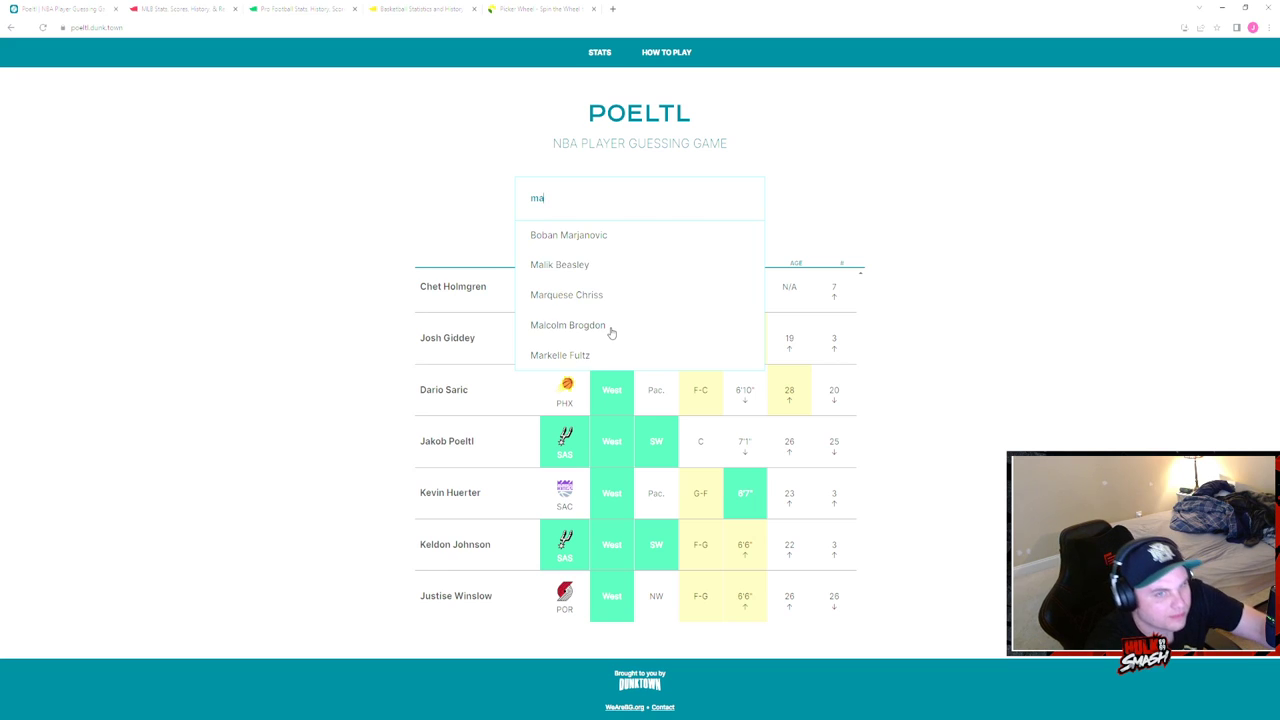
key(Backspace)
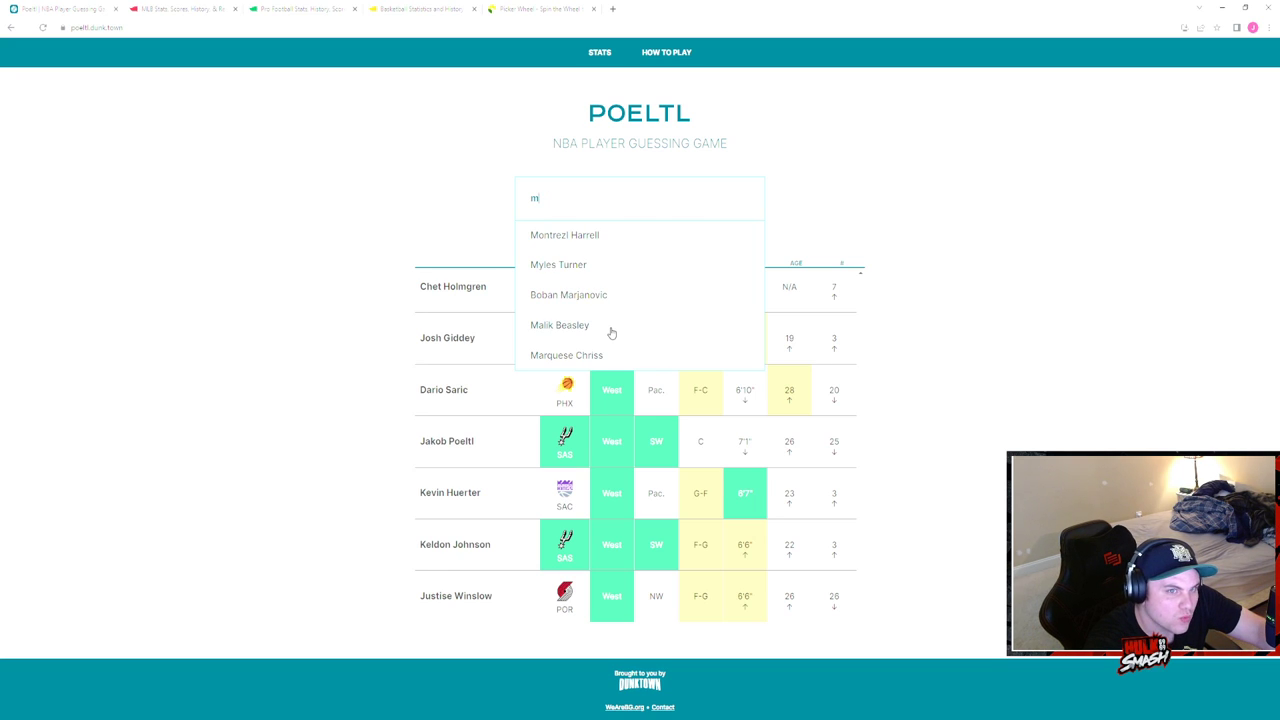
text(q)
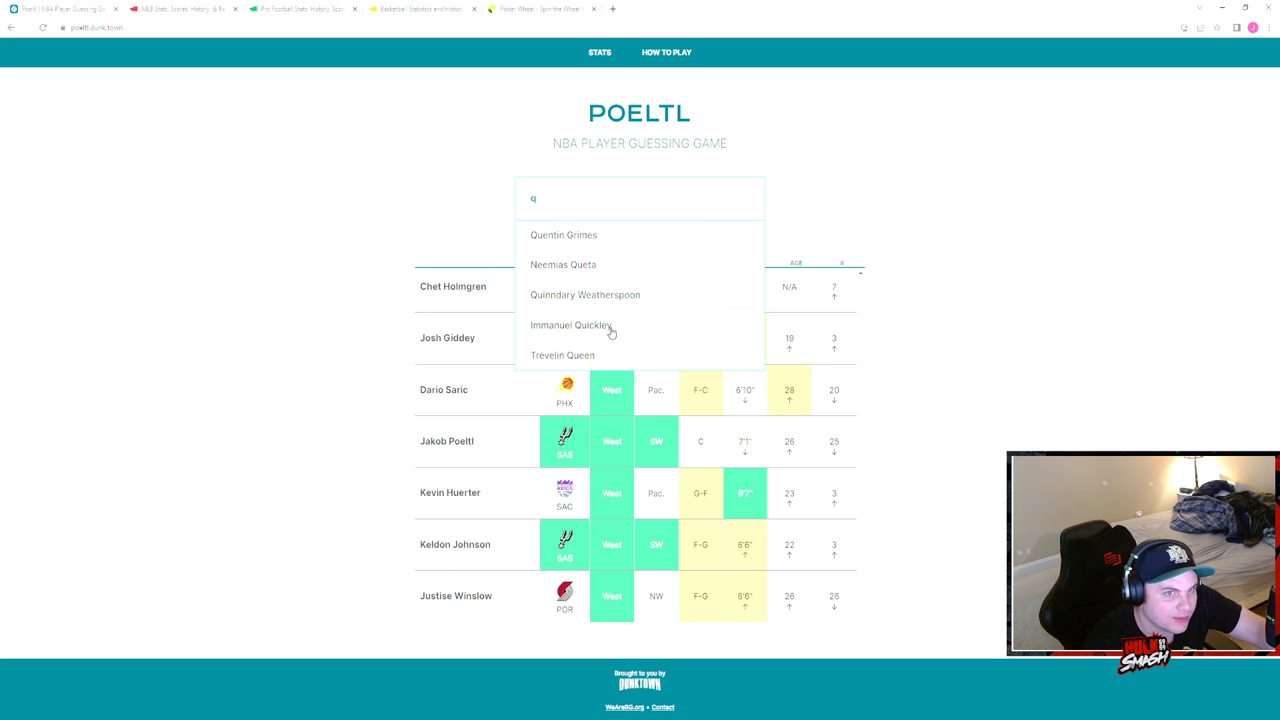
text(w)
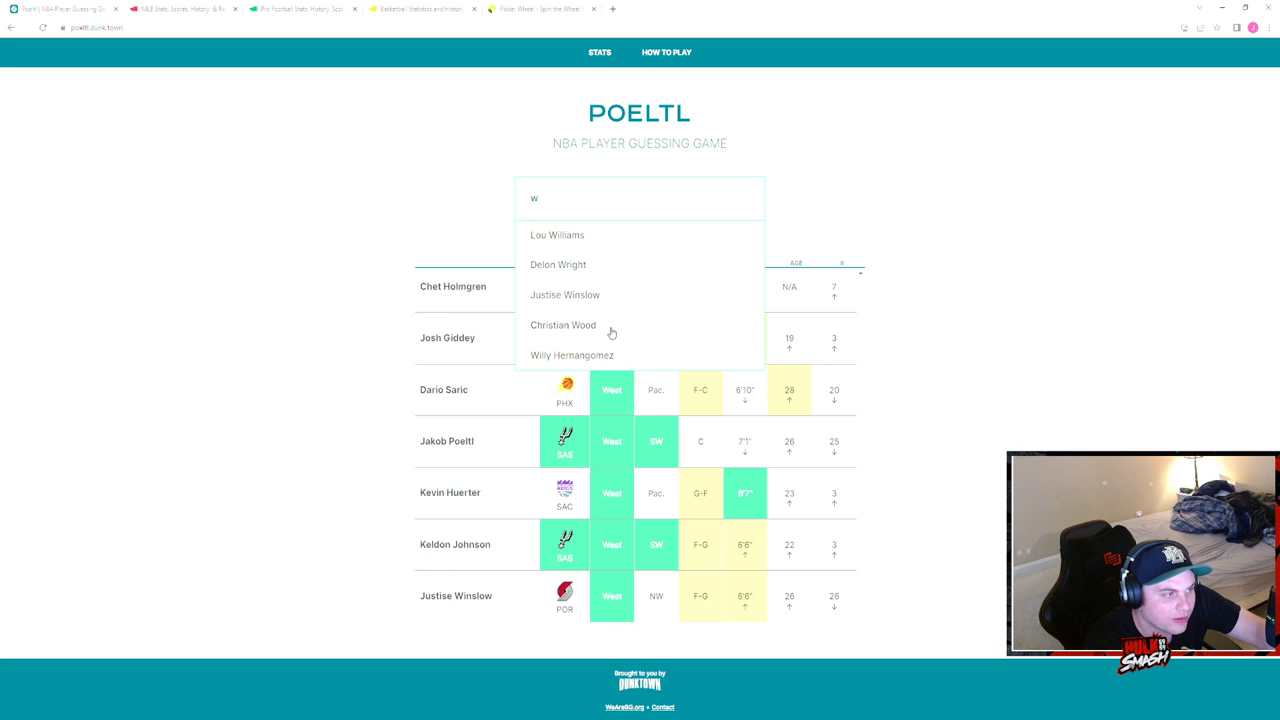
text(e)
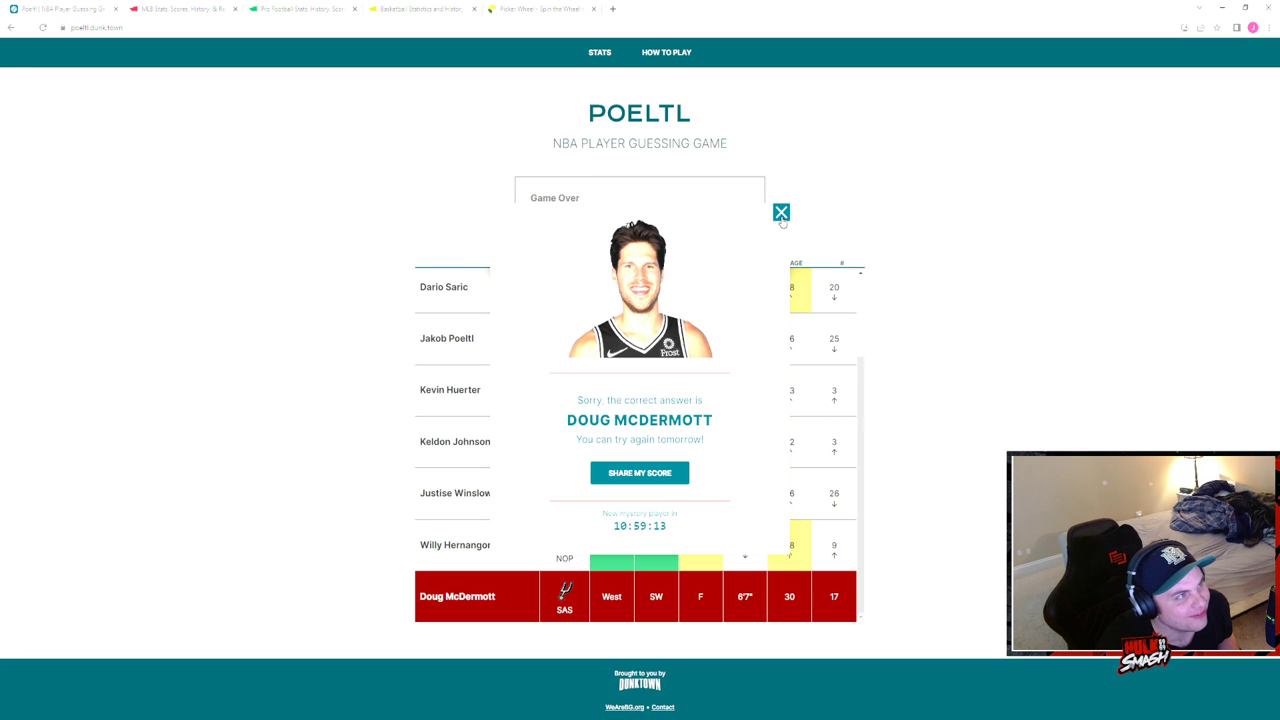
- Dismiss the Game Over result and switch to the Picker Wheel page
click(780, 212)
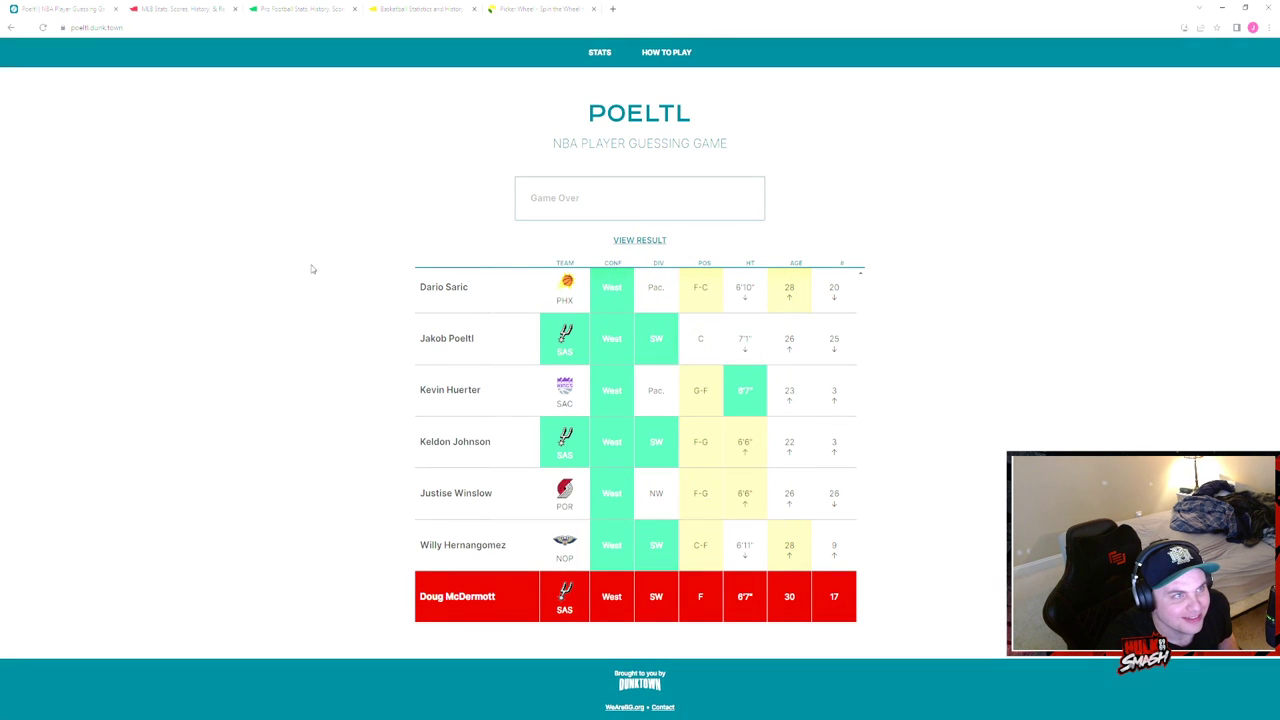
mouse_move(302, 270)
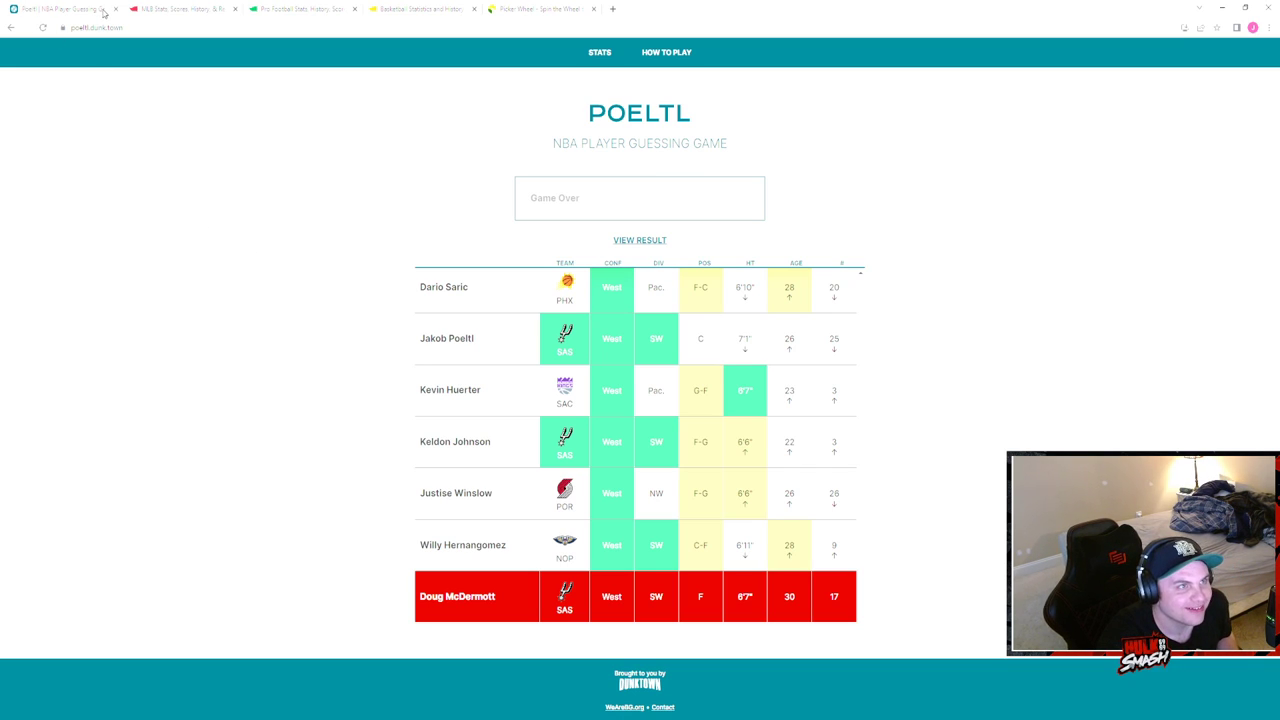
click(114, 8)
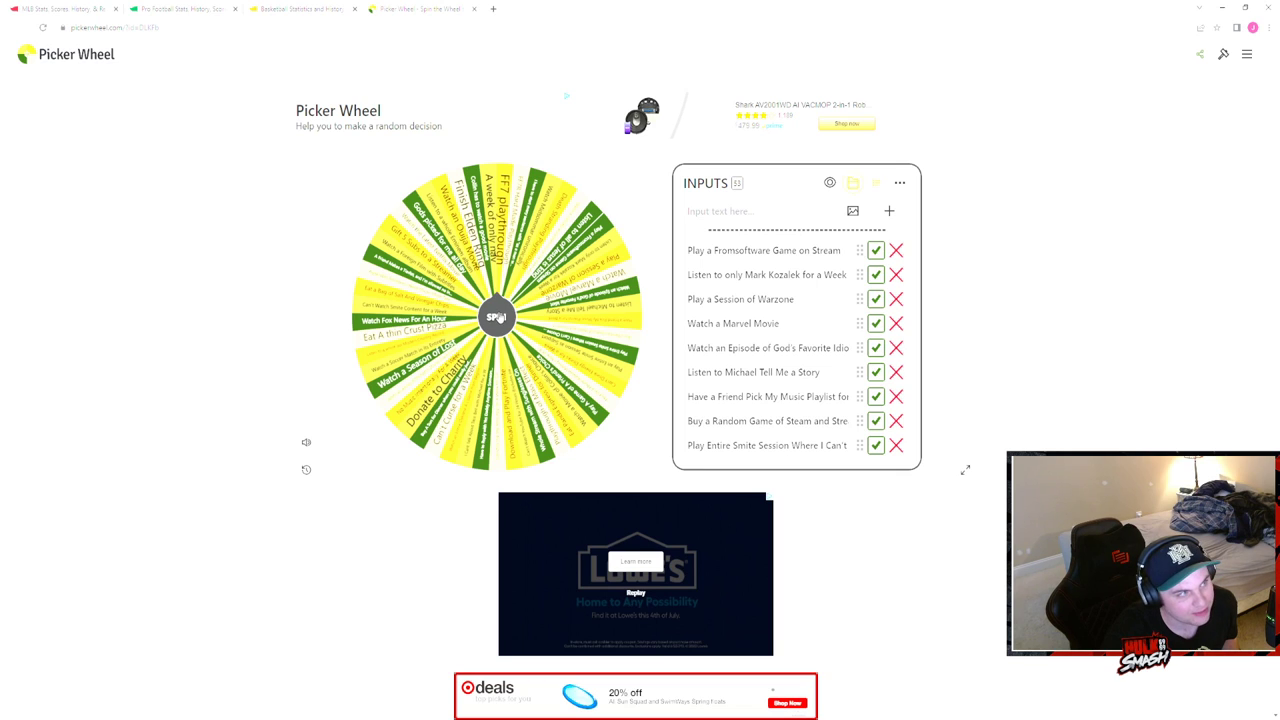
- Spin the wheel, landing on 'Have a Friend Pick My Music Playlist for a Week', and dismiss it
click(496, 316)
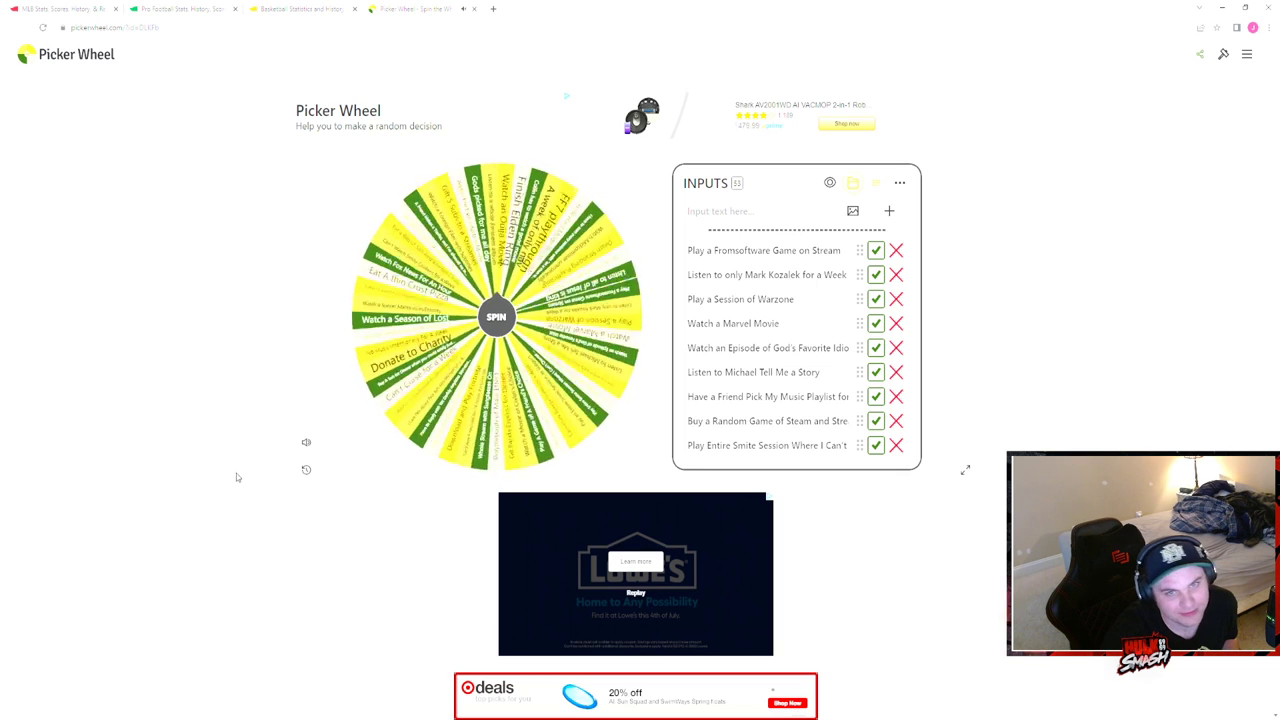
click(496, 316)
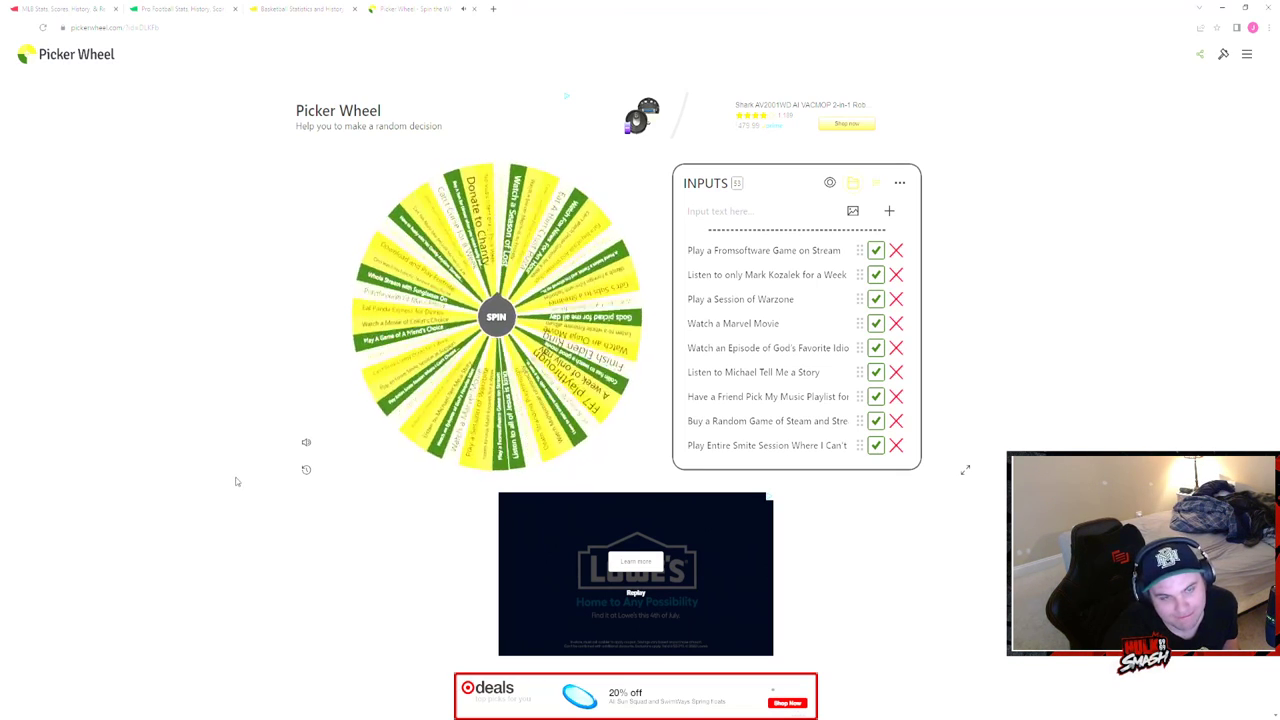
click(496, 316)
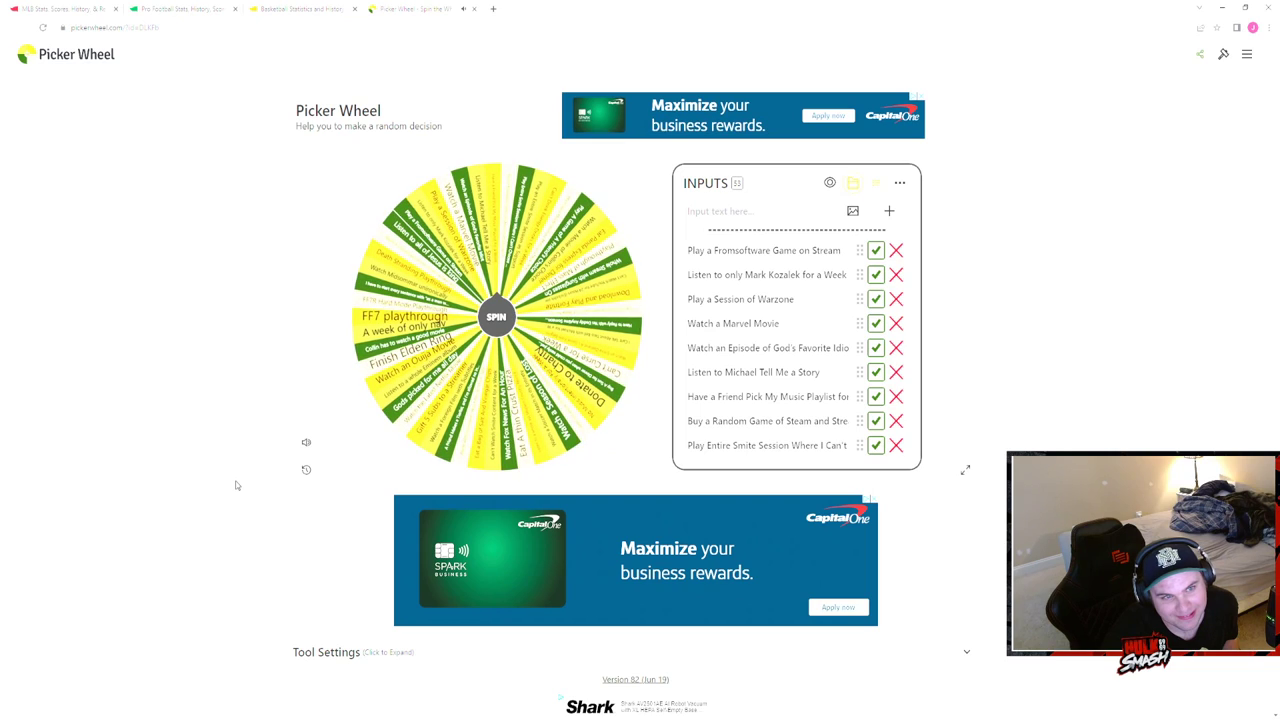
click(496, 316)
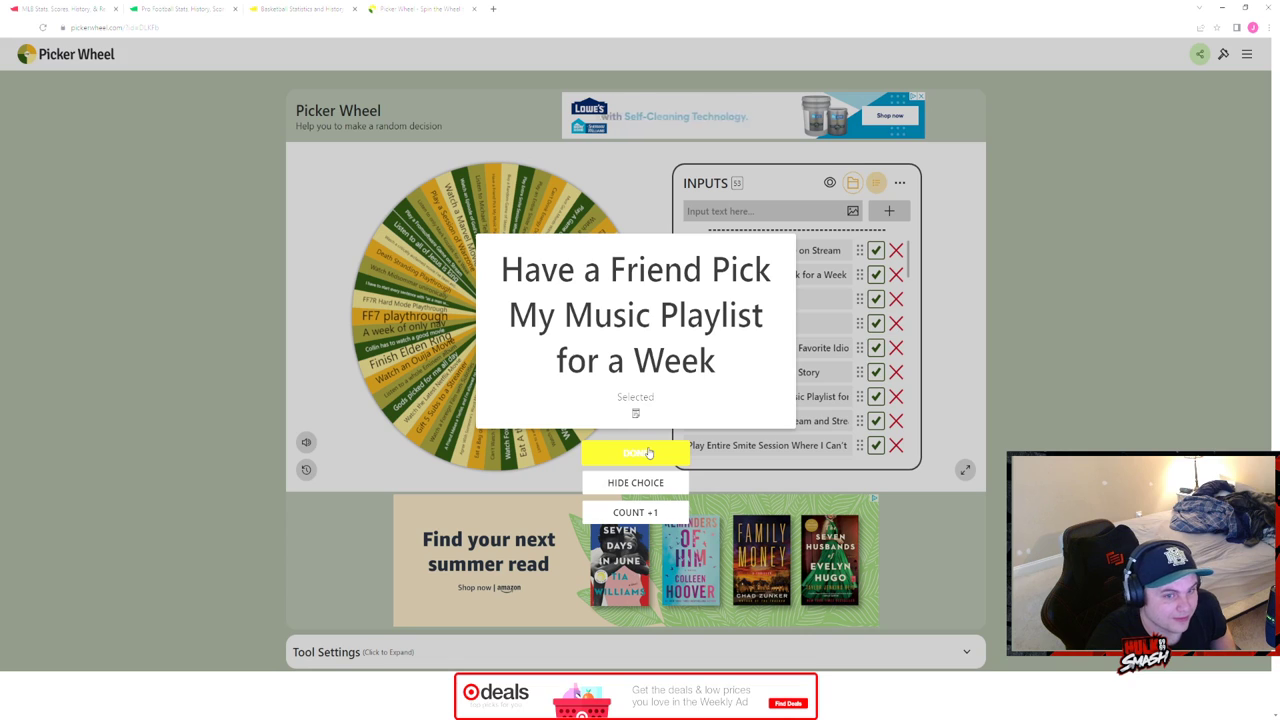
click(636, 452)
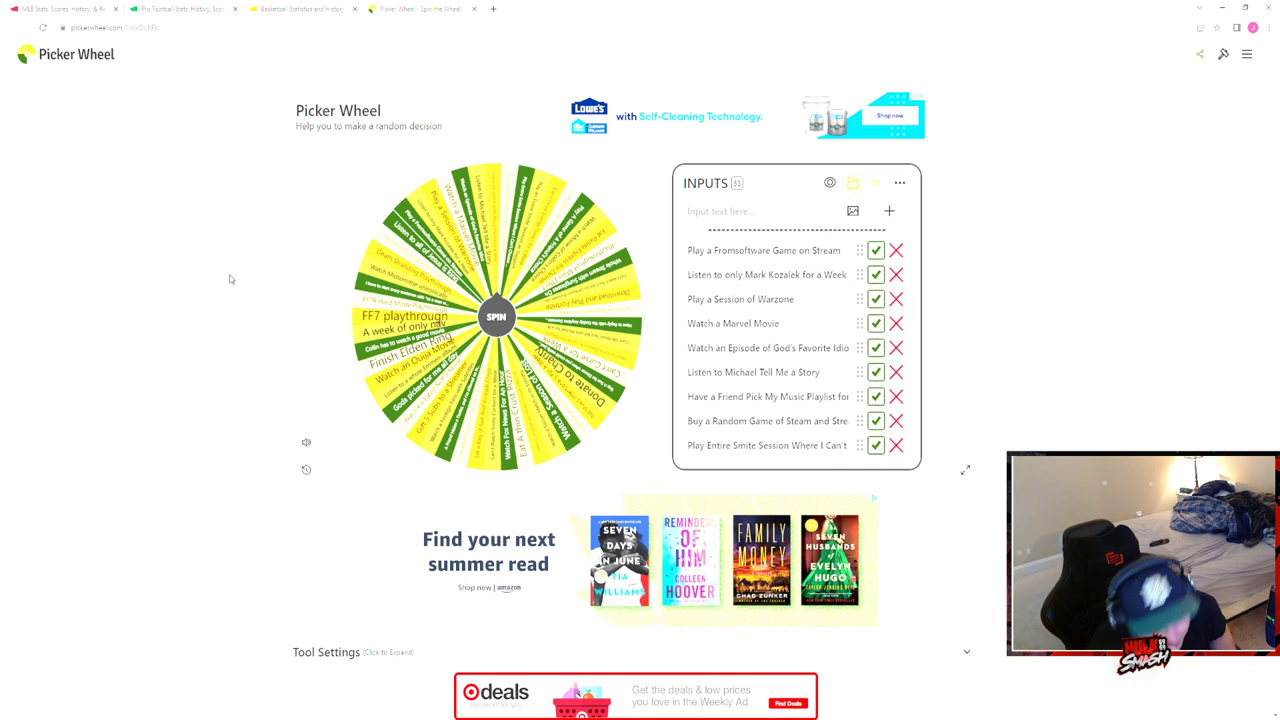